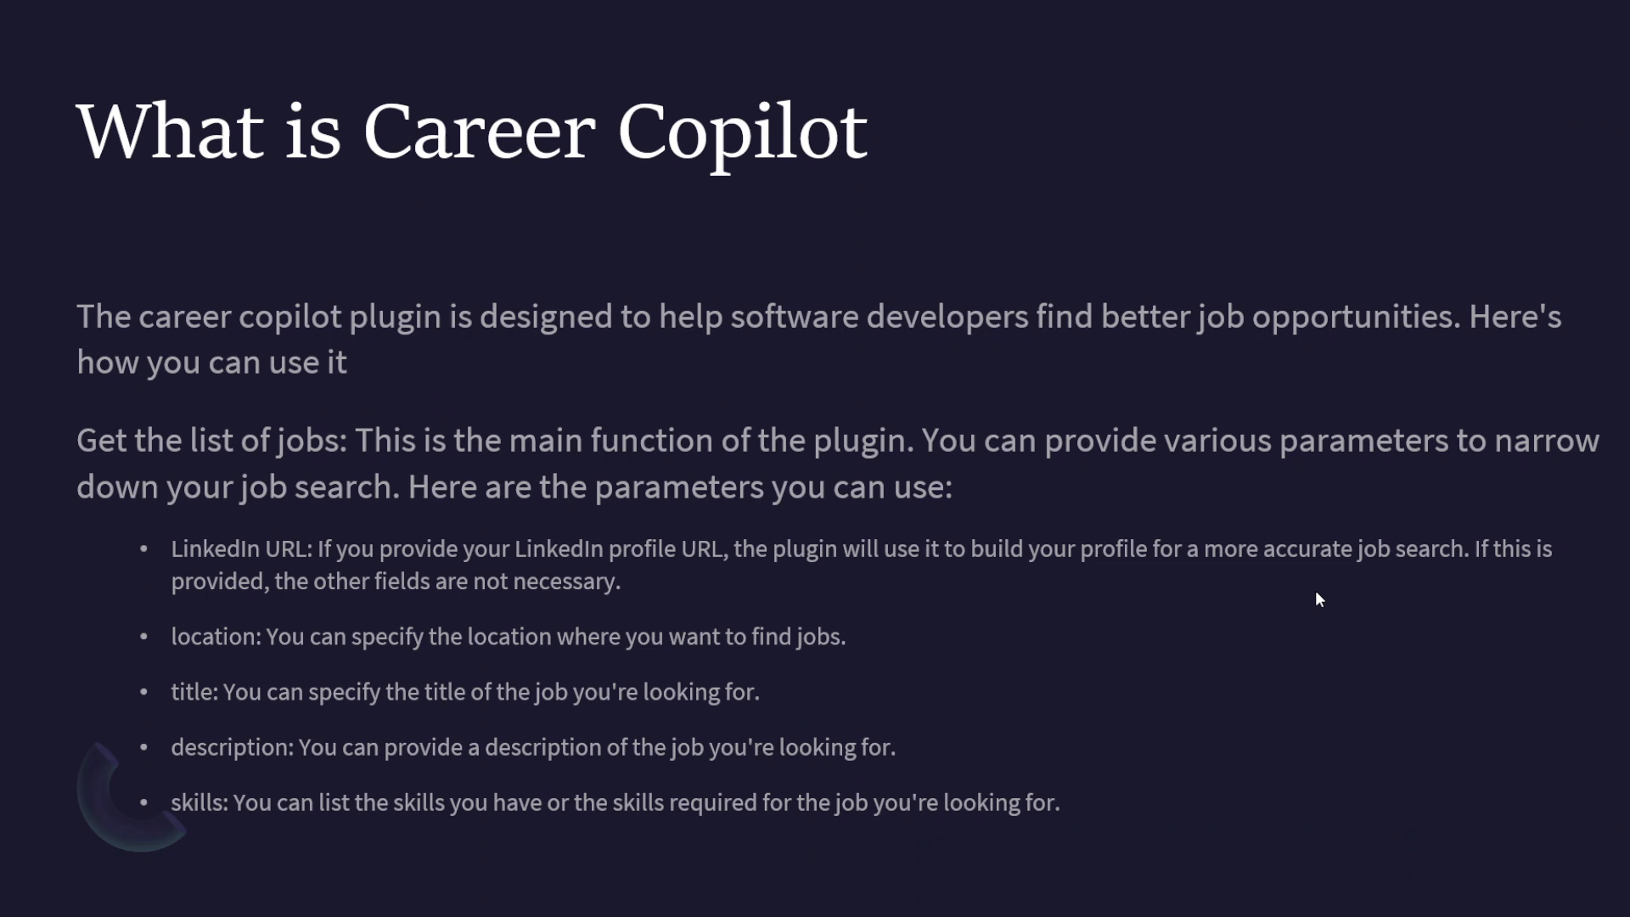
pyautogui.moveTo(1304, 844)
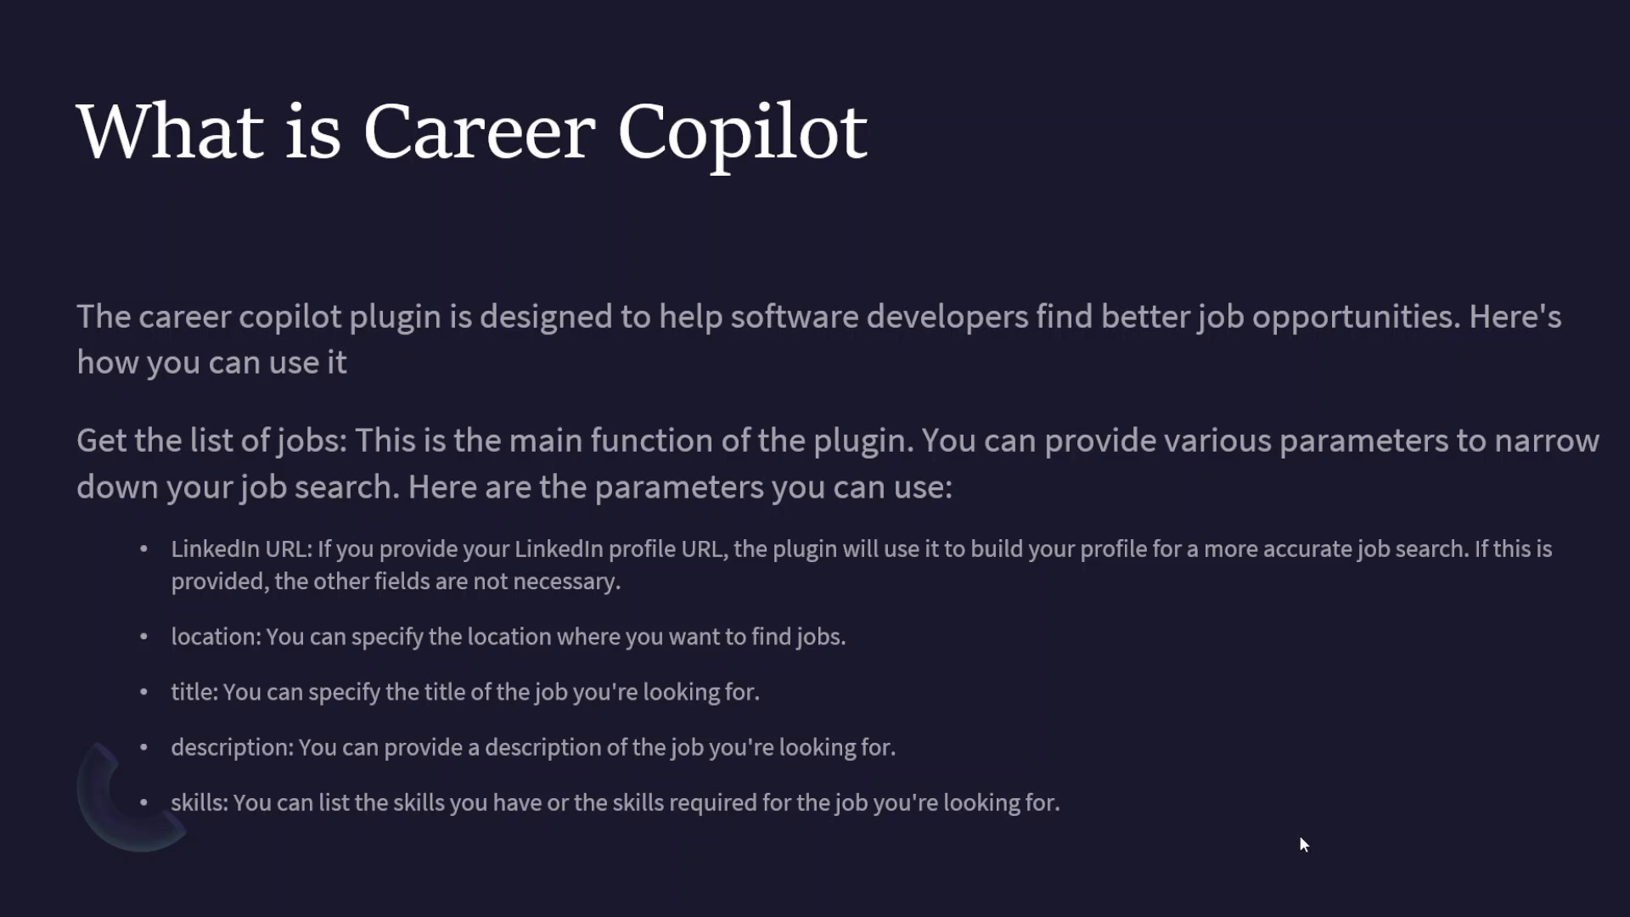
pyautogui.moveTo(1162, 817)
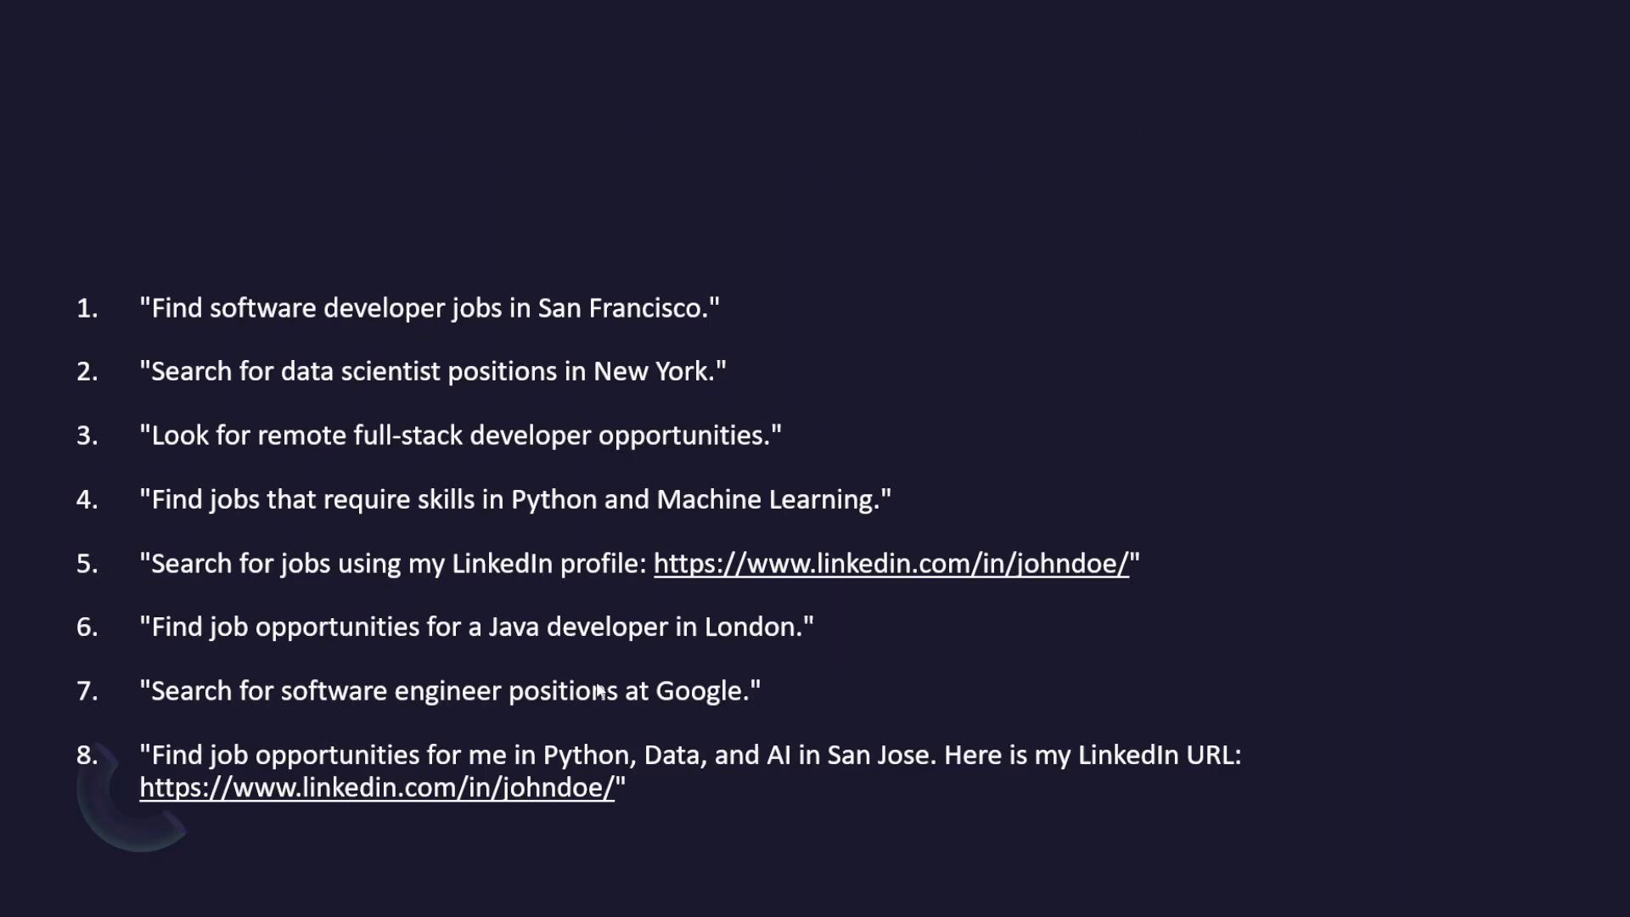
pyautogui.moveTo(356, 346)
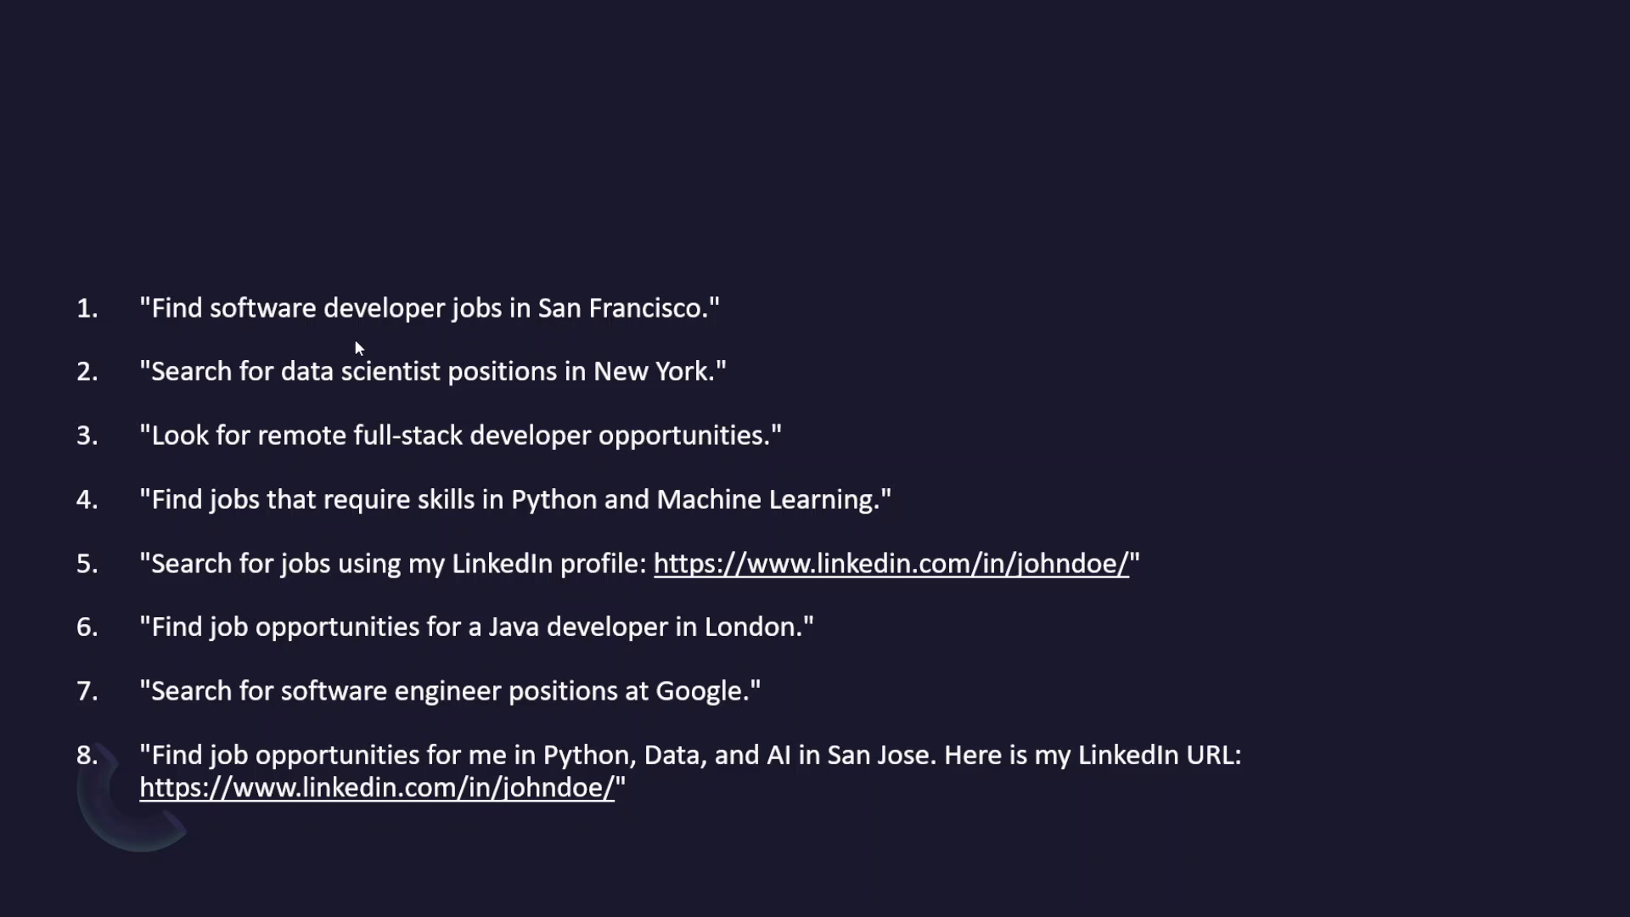
pyautogui.moveTo(664, 318)
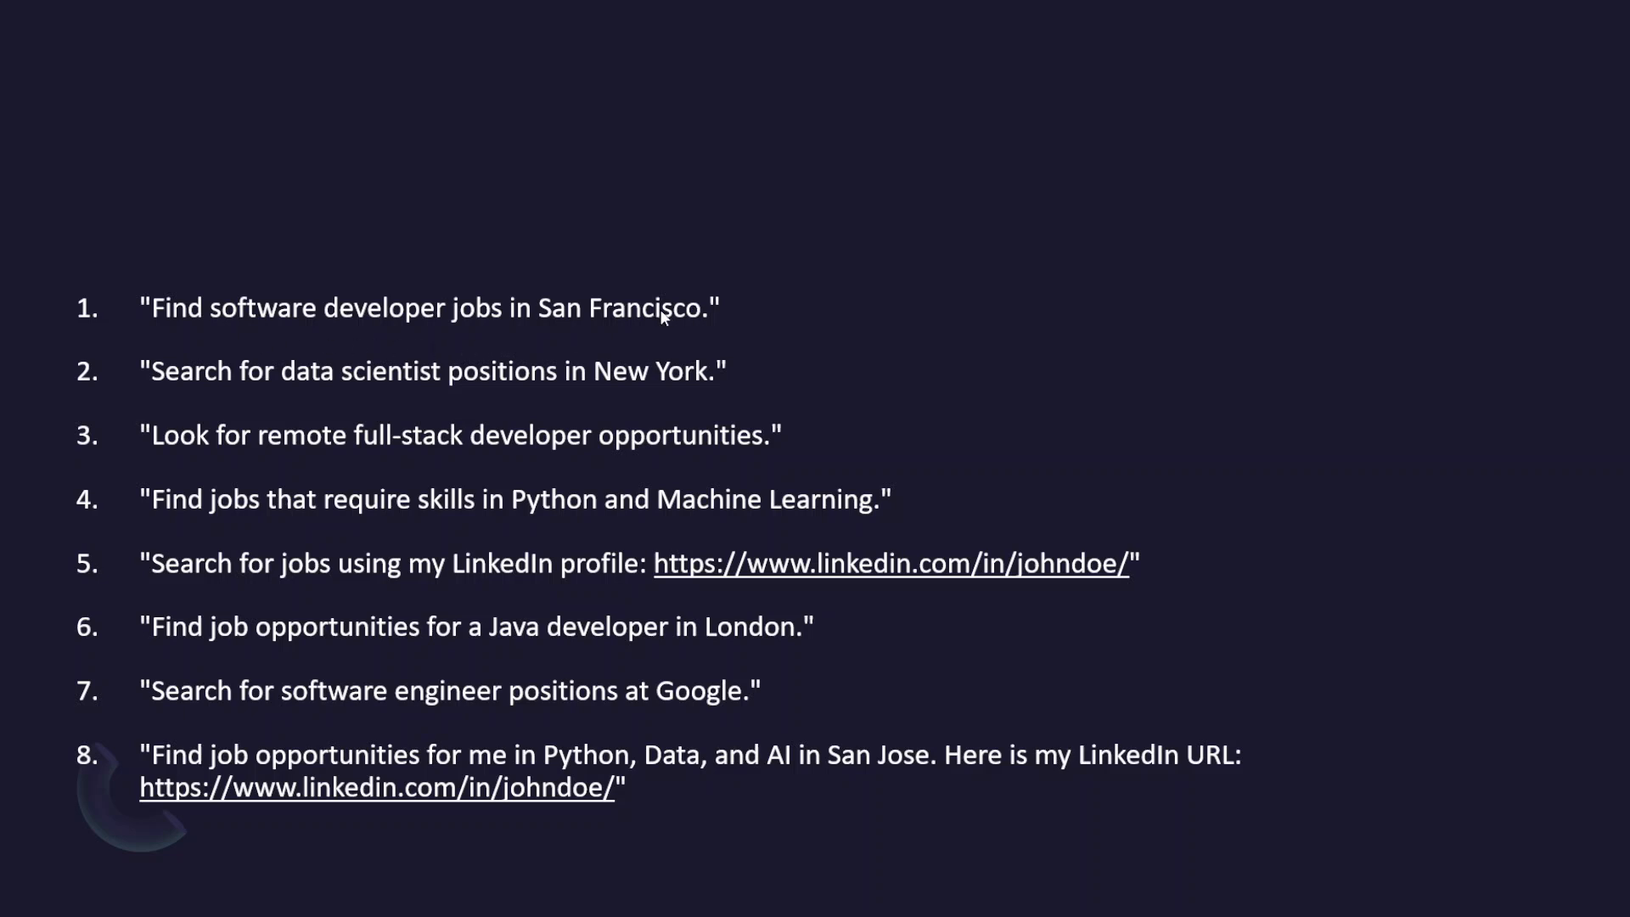
pyautogui.moveTo(579, 408)
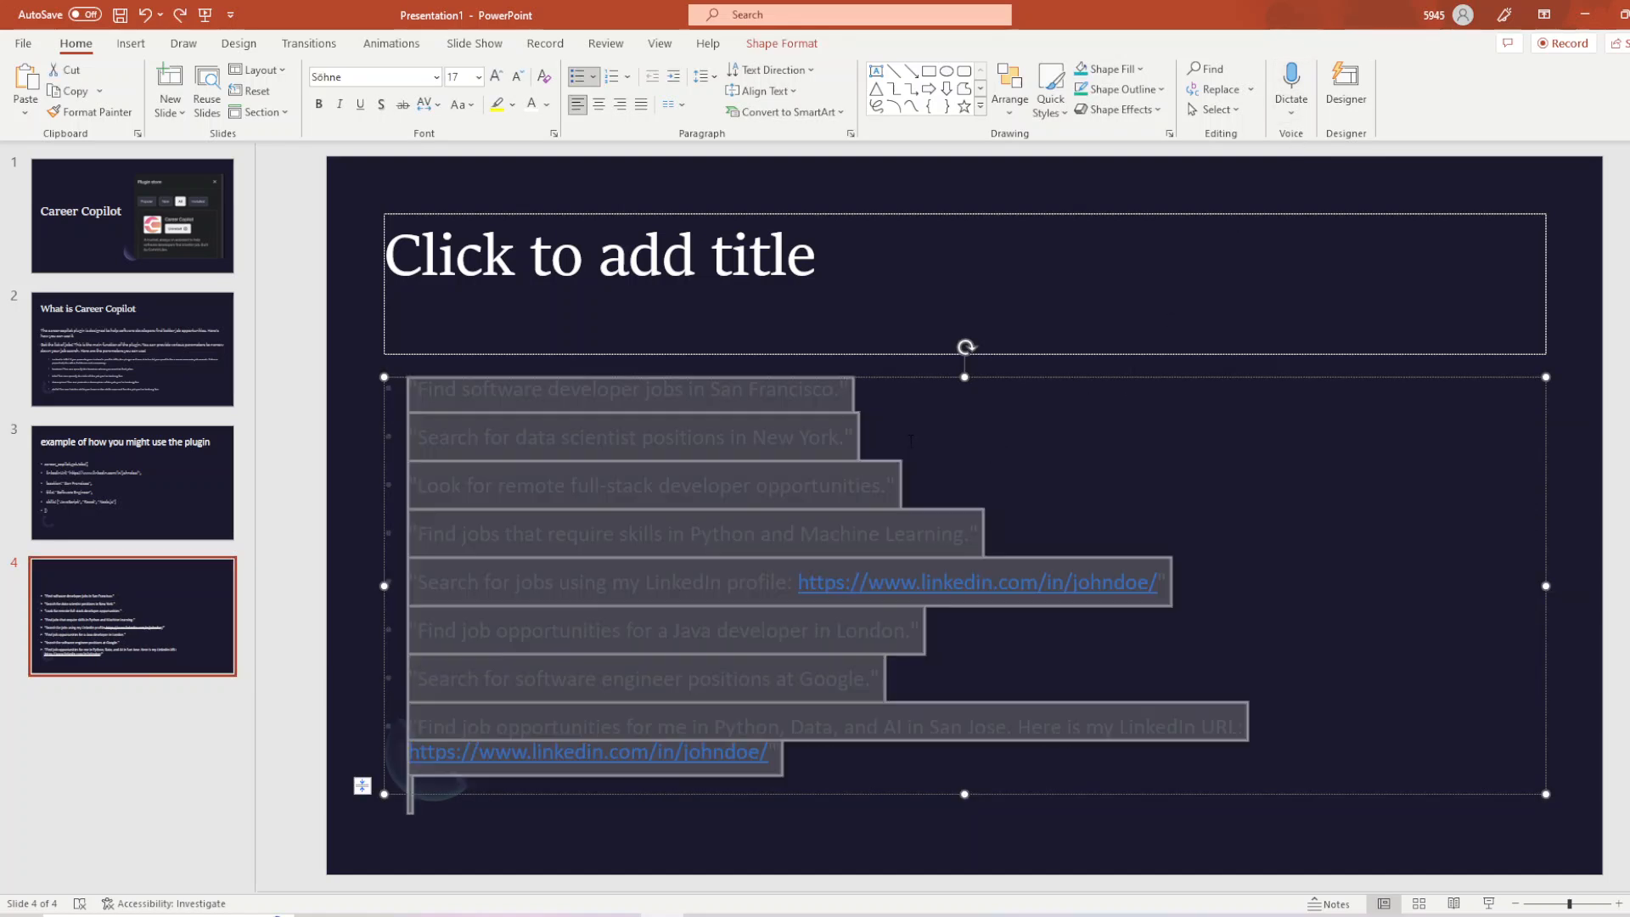
# Step: Switch ChatGPT to GPT-4 with Plugins and view all plugins in the store, confirming Career Copilot is installed
pyautogui.click(613, 77)
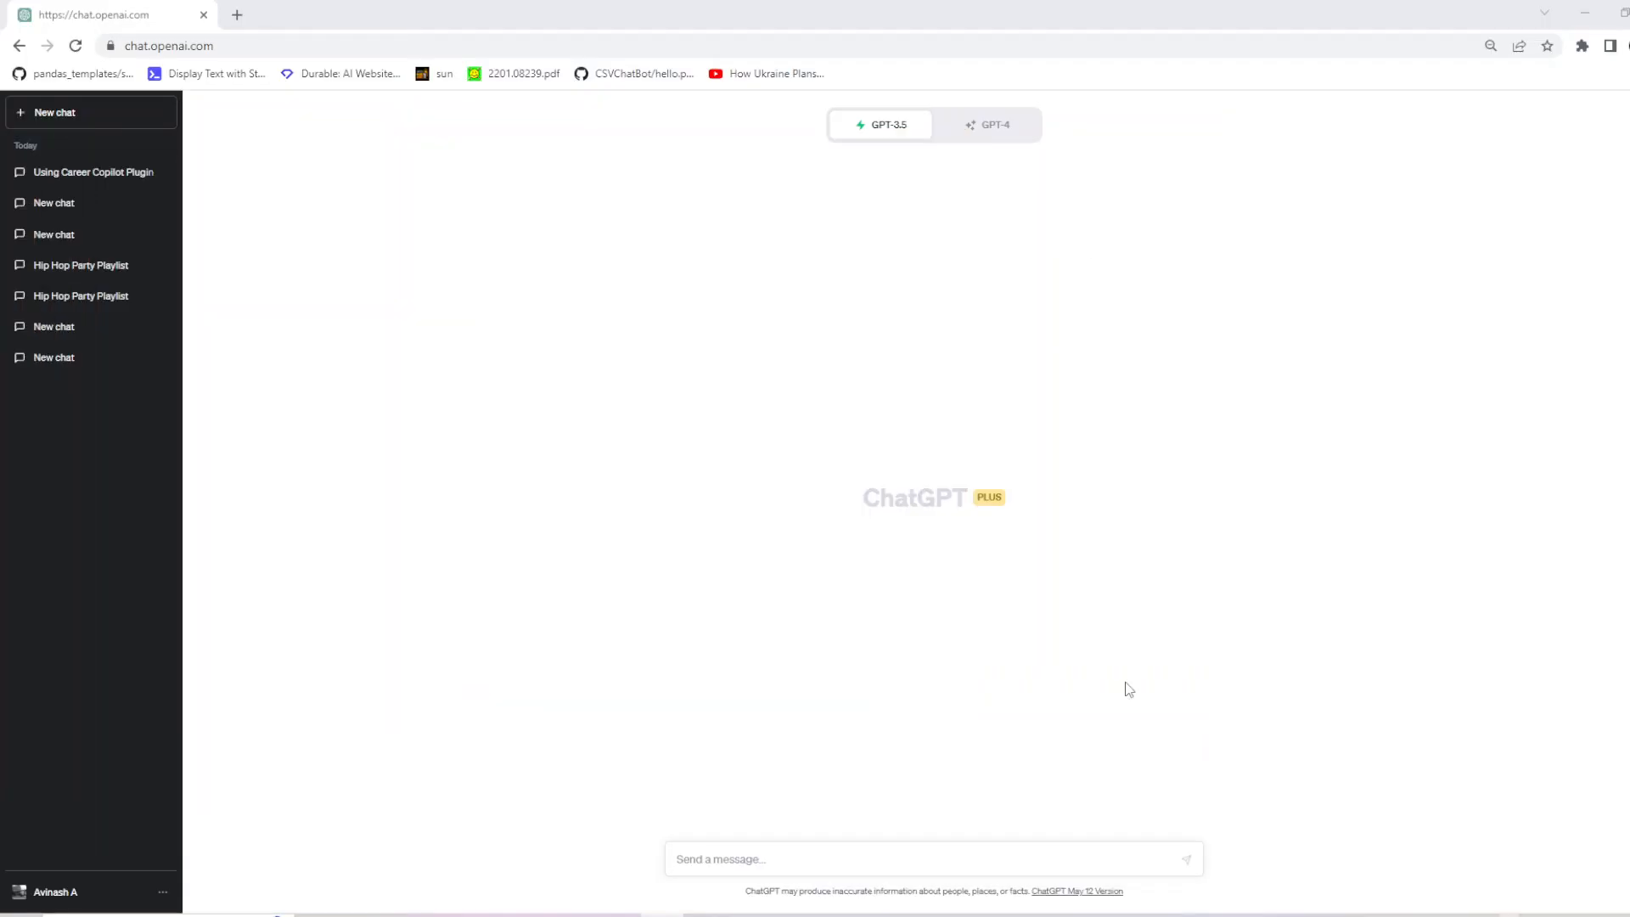
pyautogui.click(992, 124)
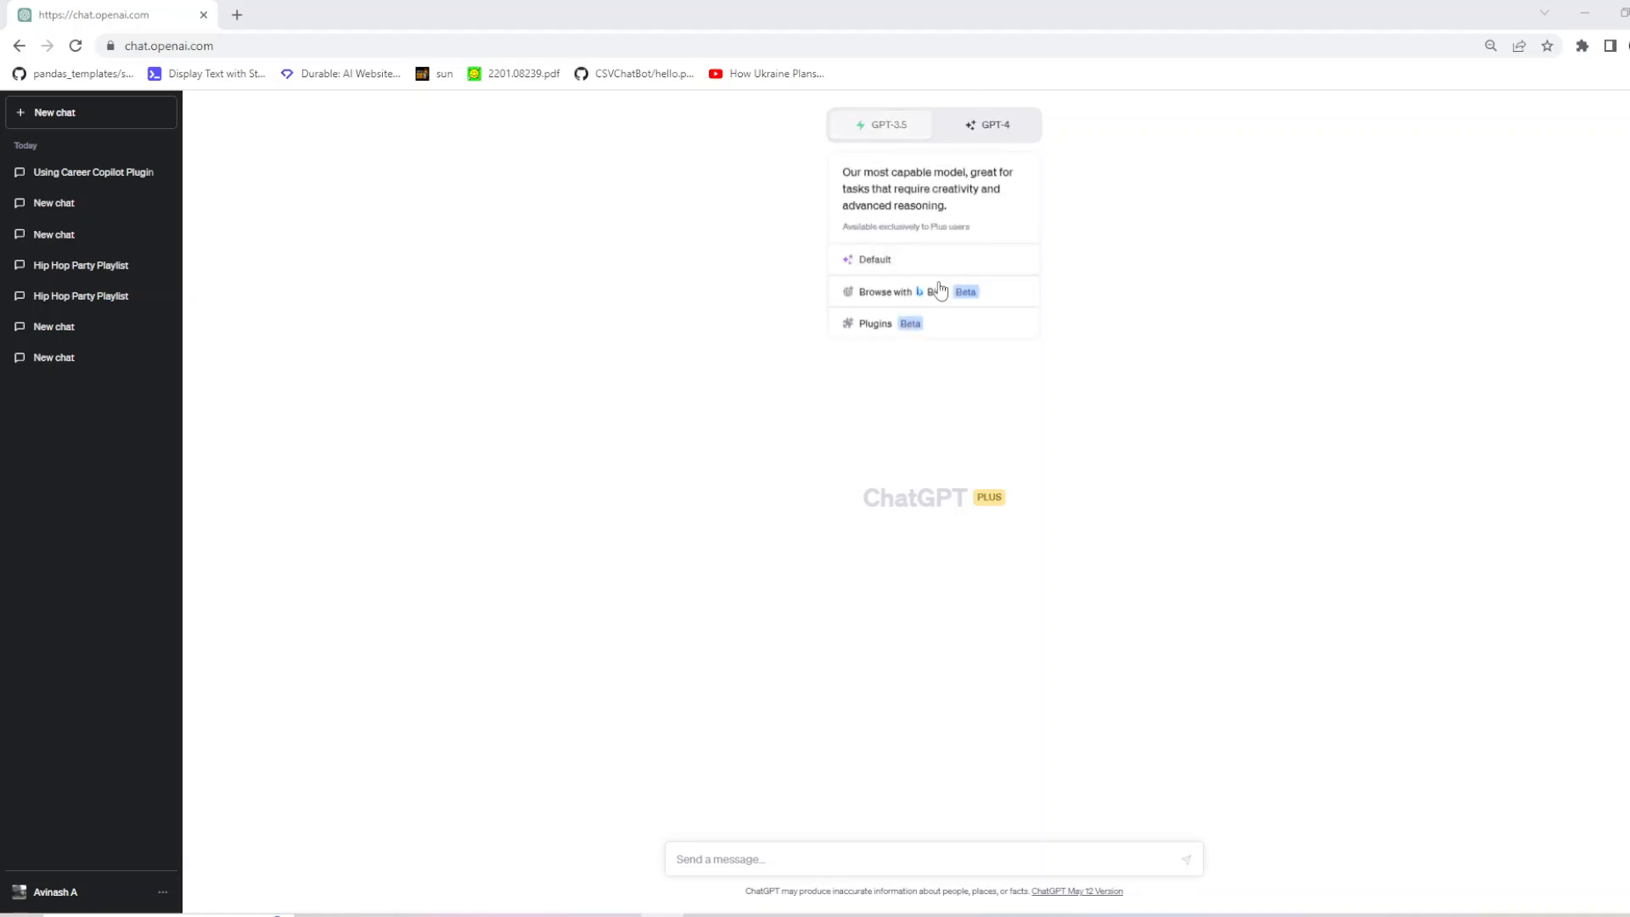
pyautogui.click(877, 323)
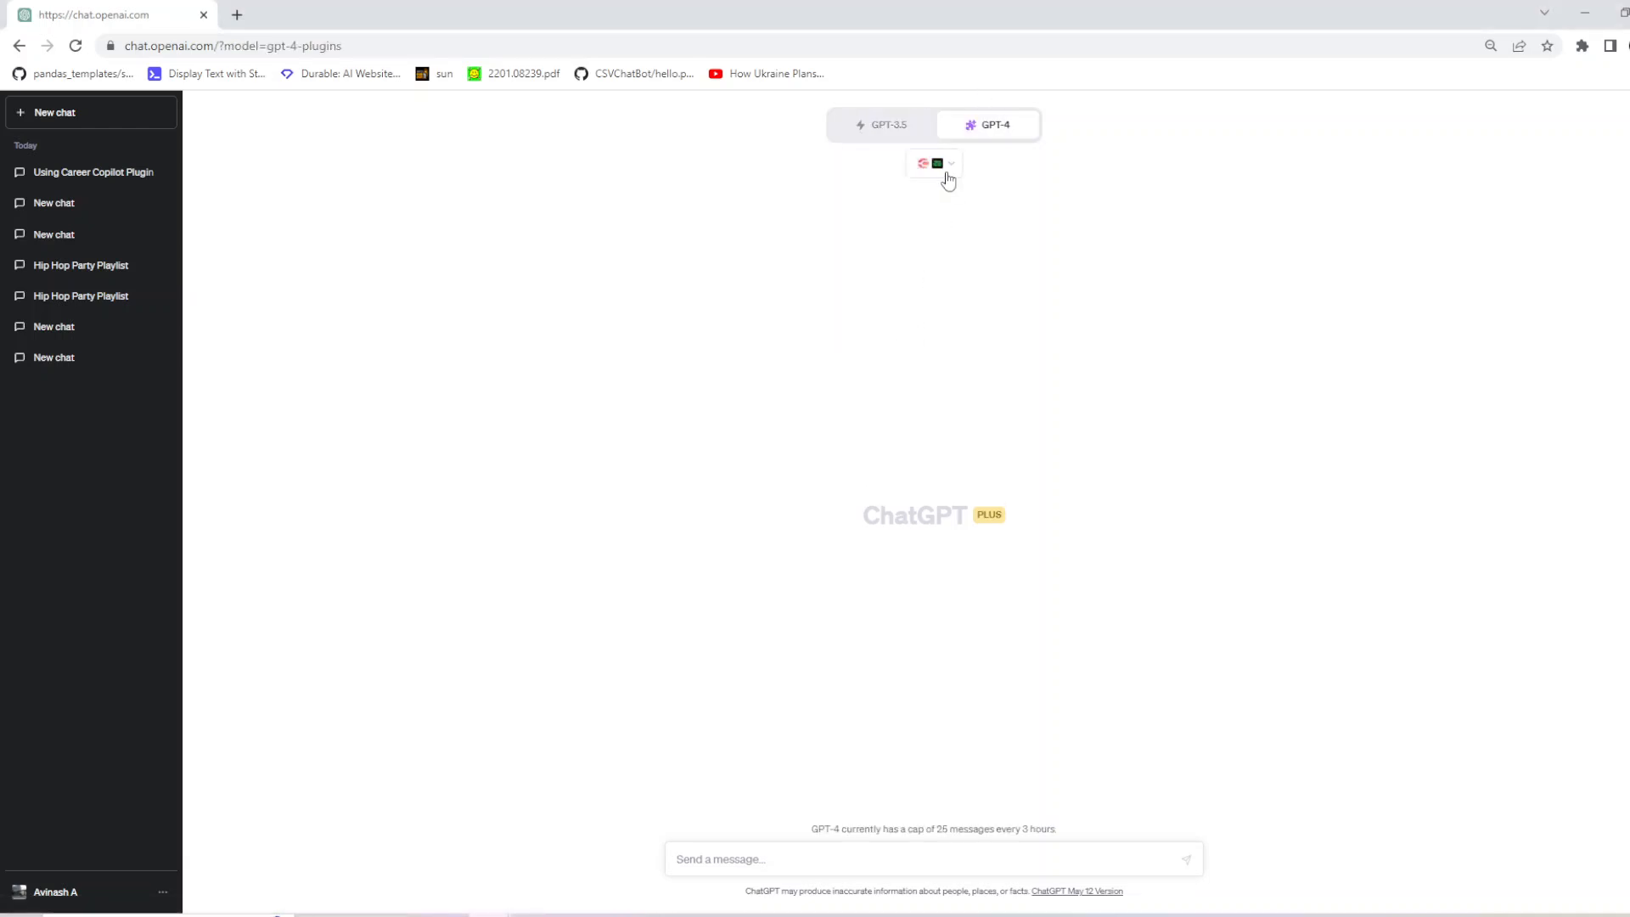
pyautogui.click(934, 163)
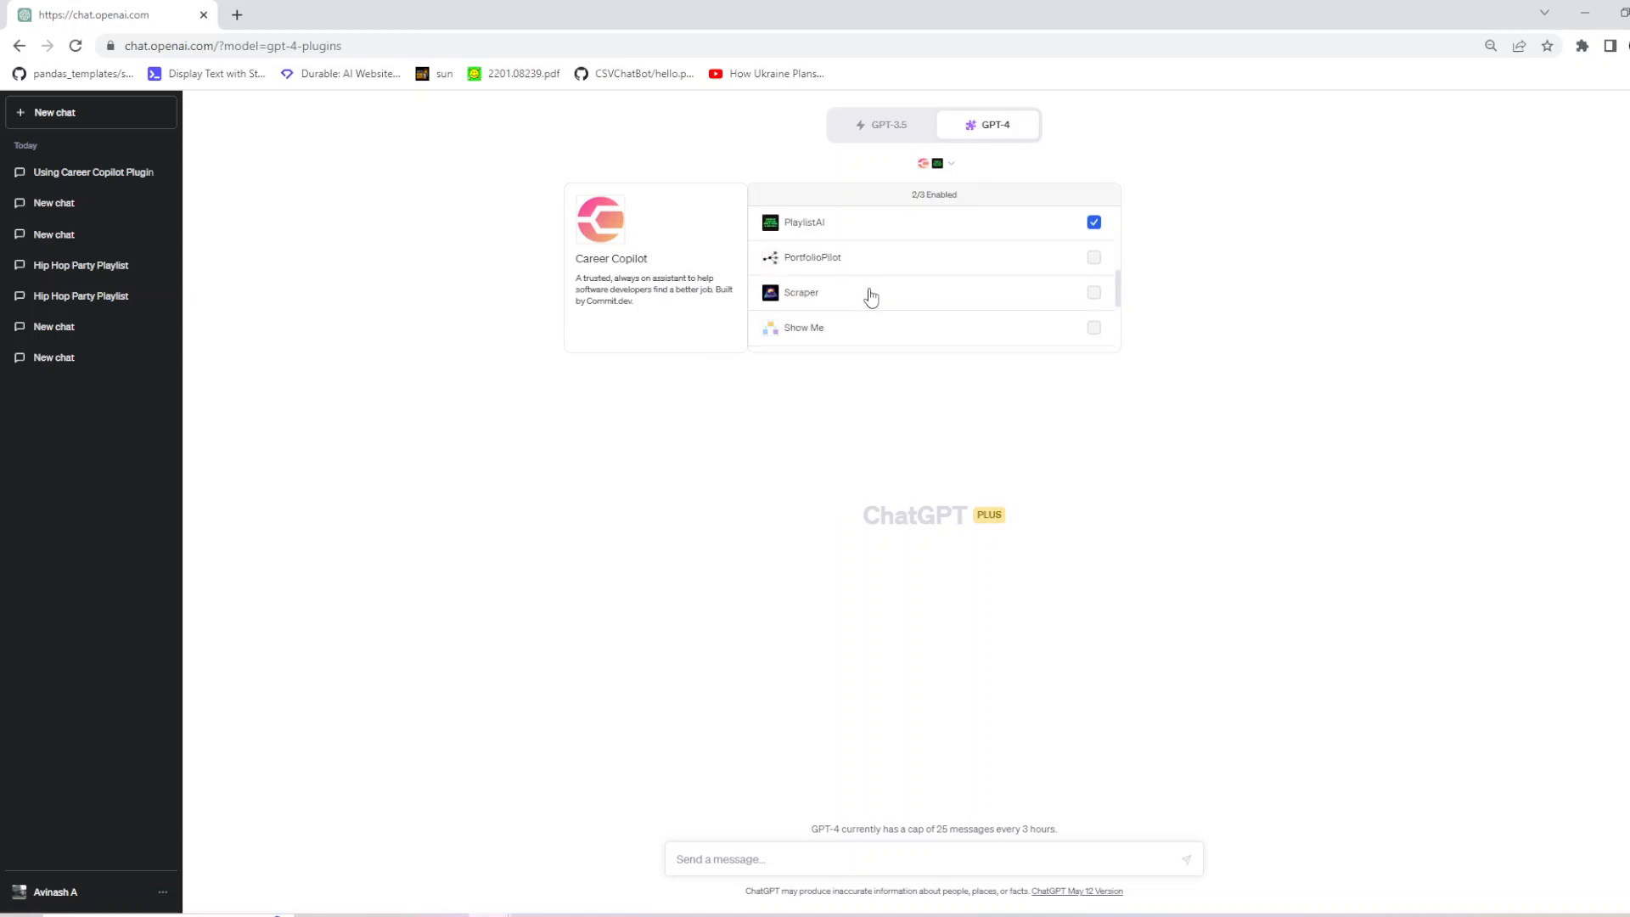
pyautogui.scroll(-3)
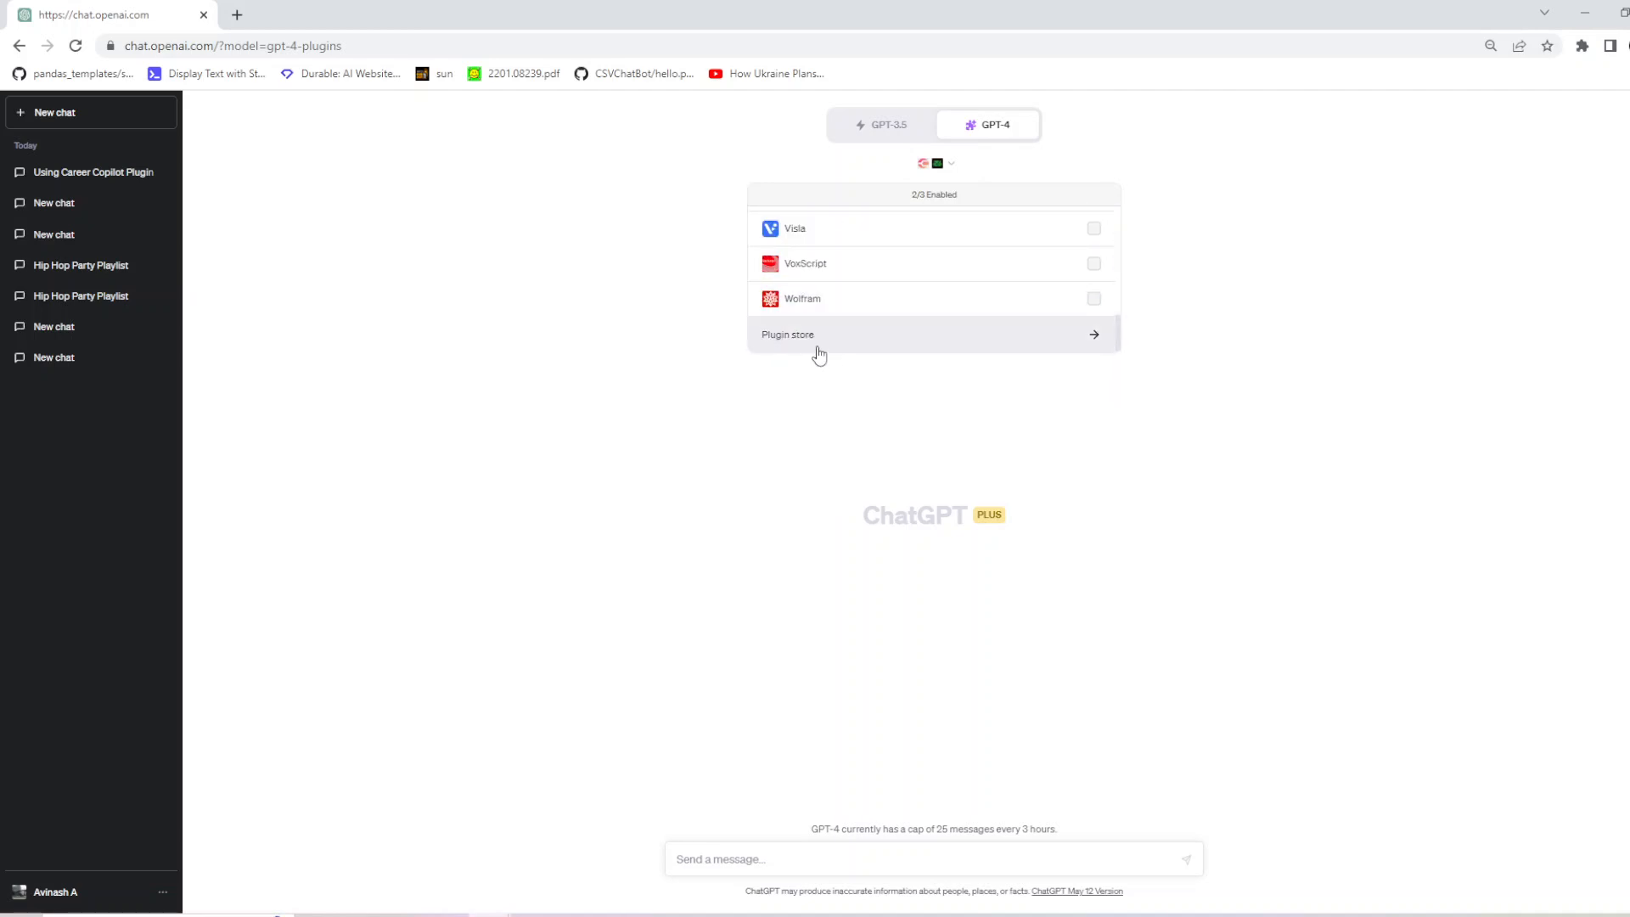
pyautogui.click(788, 334)
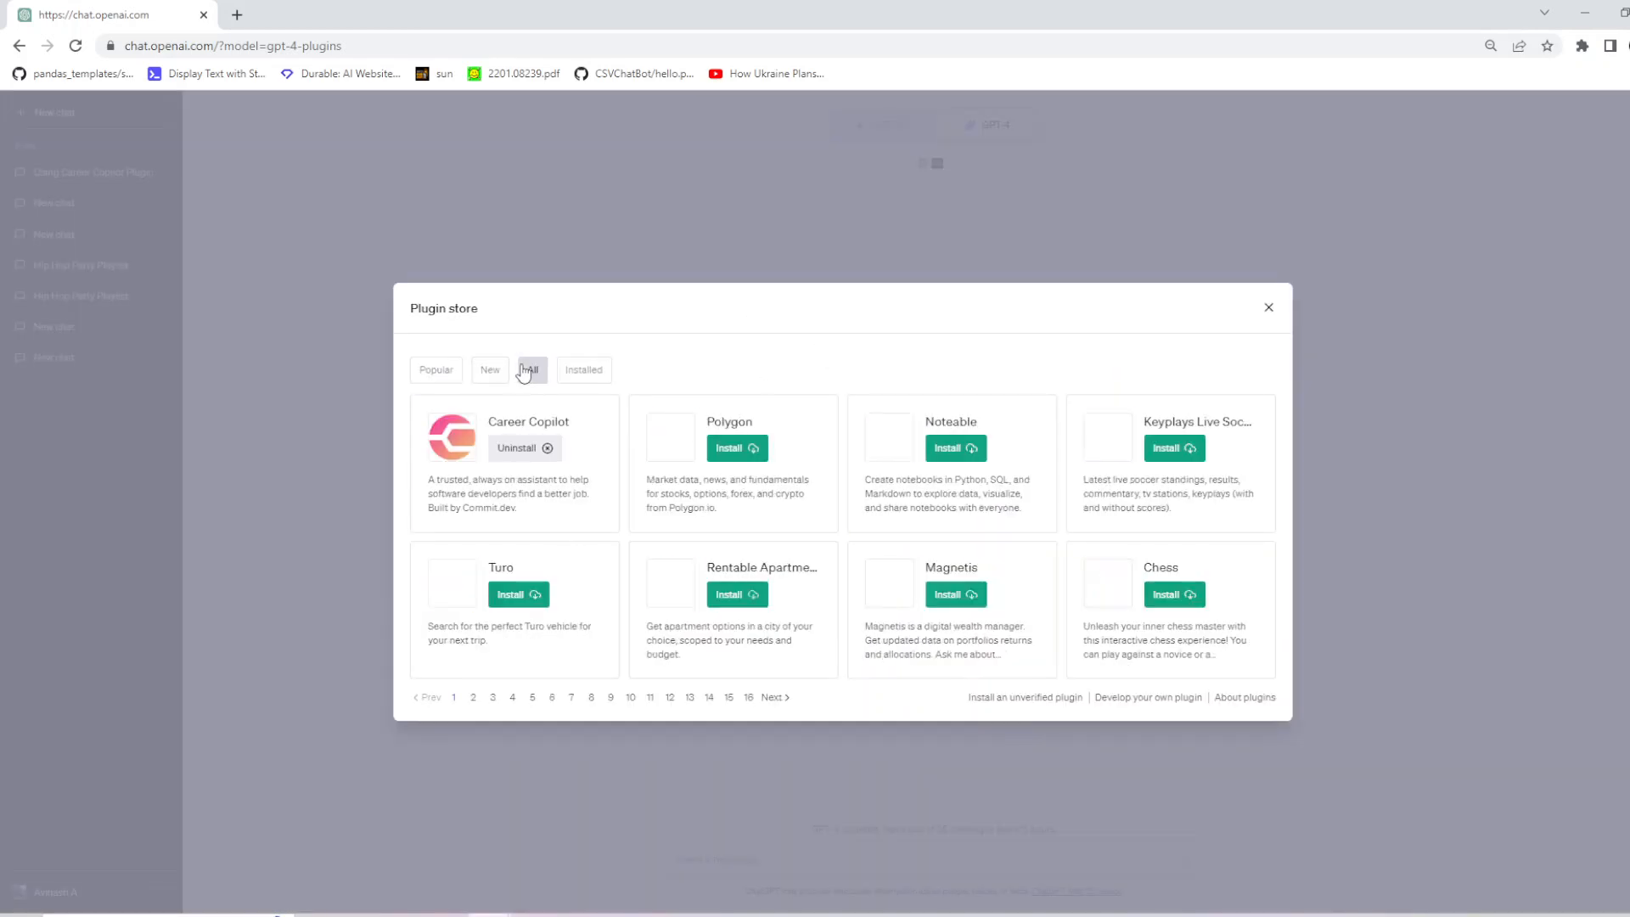
pyautogui.click(531, 368)
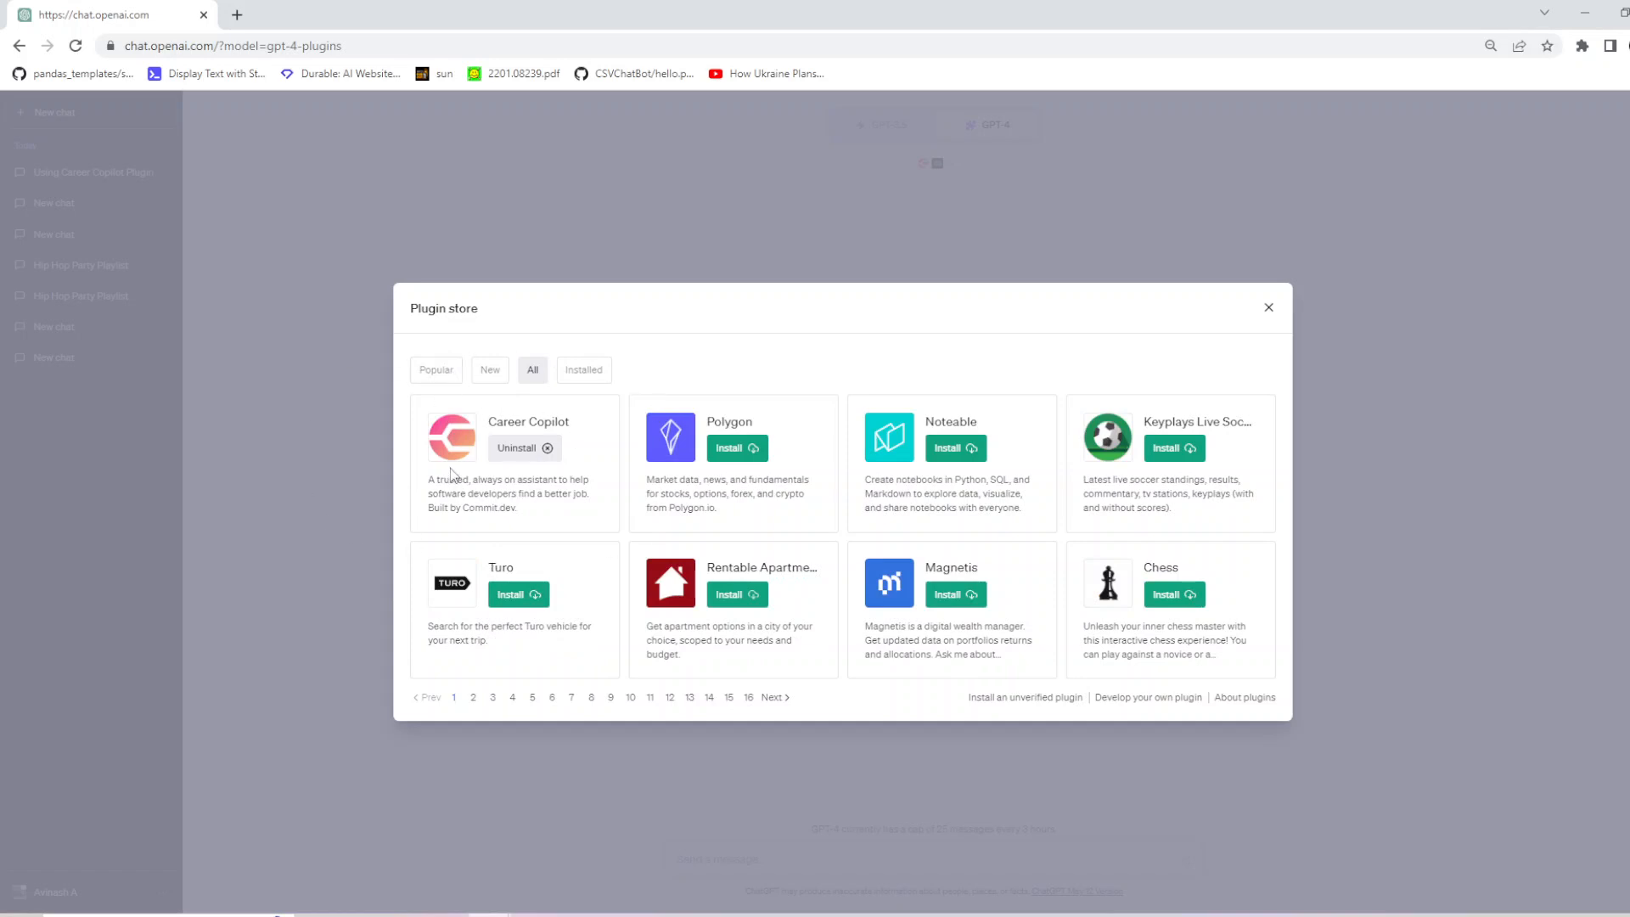
pyautogui.moveTo(1228, 396)
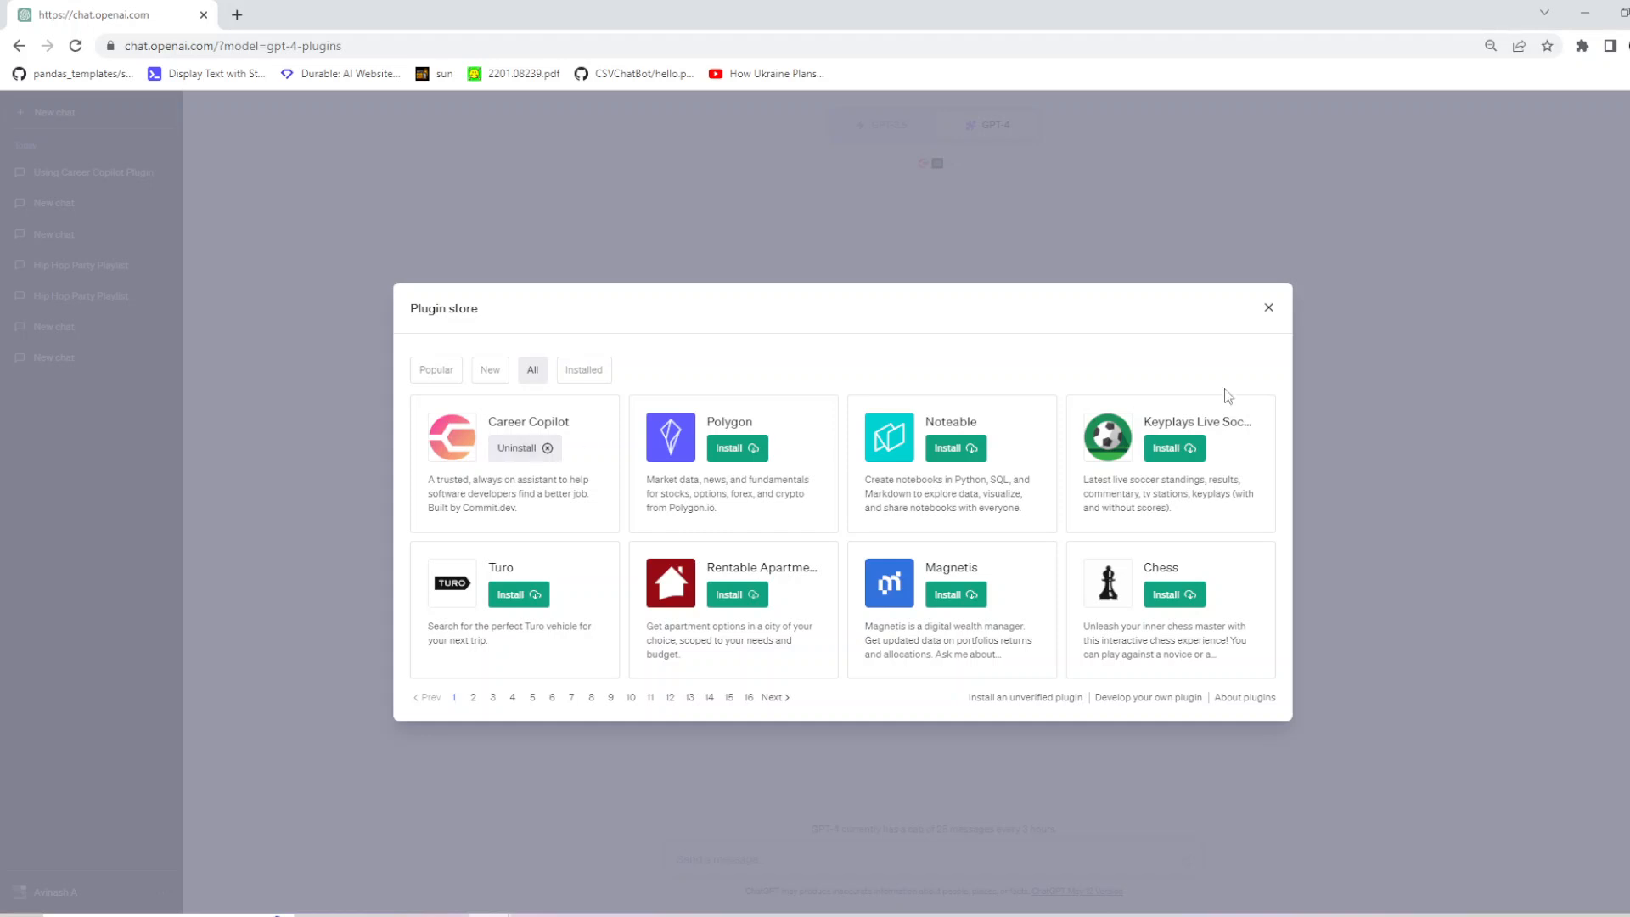
# Step: Leave the plugin store and start a fresh blank chat, bringing up the account options
pyautogui.click(1267, 307)
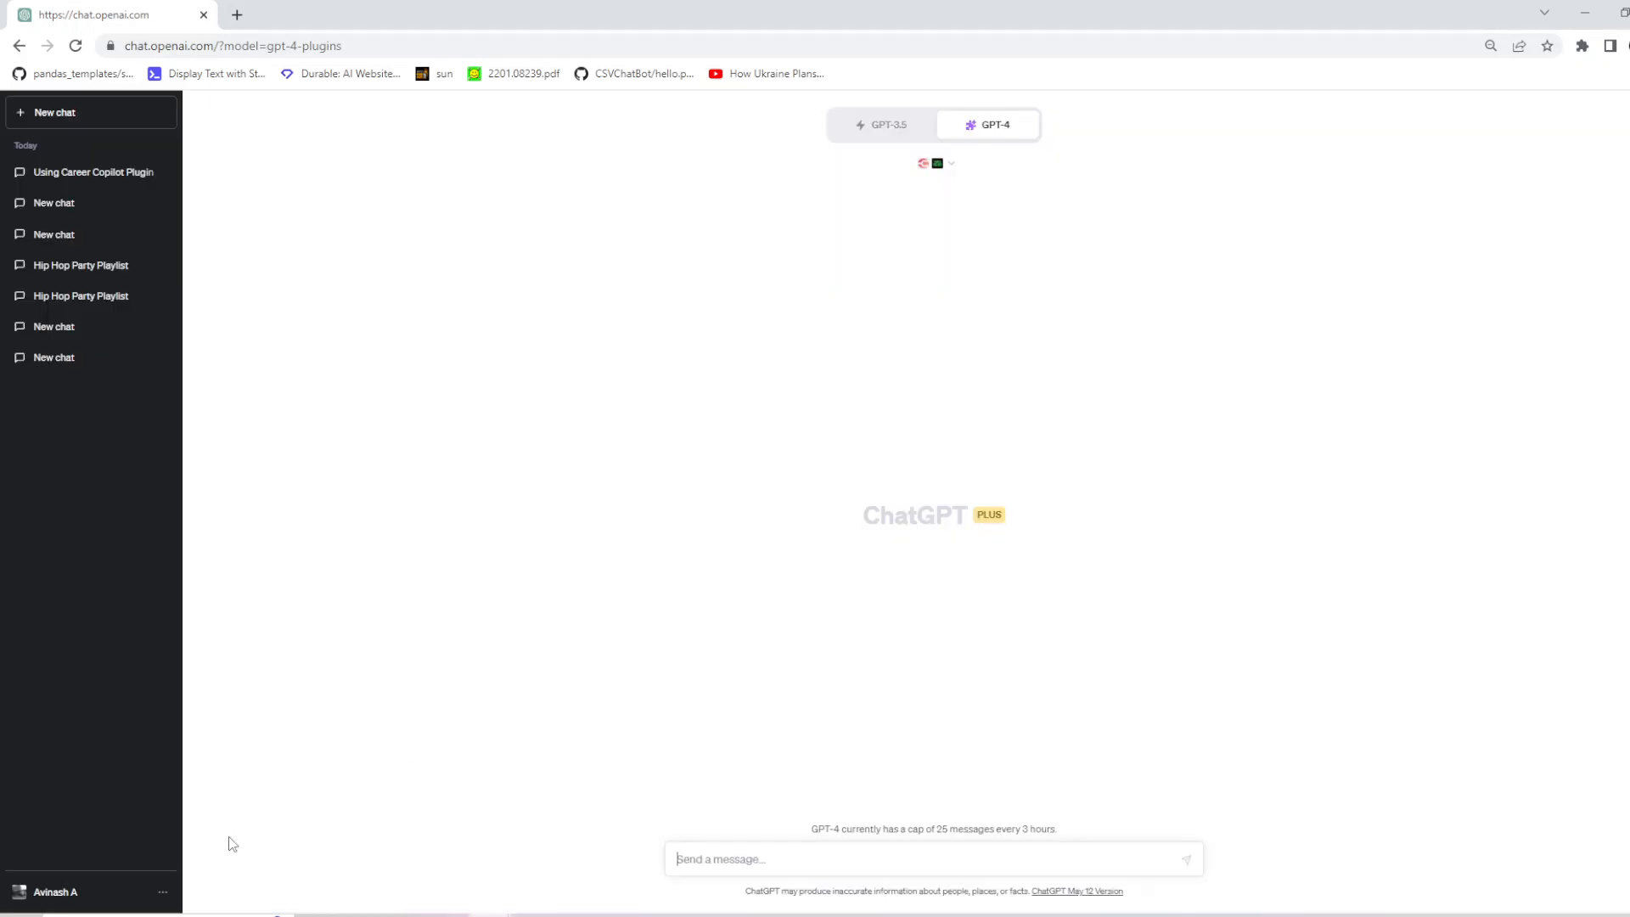
pyautogui.click(55, 891)
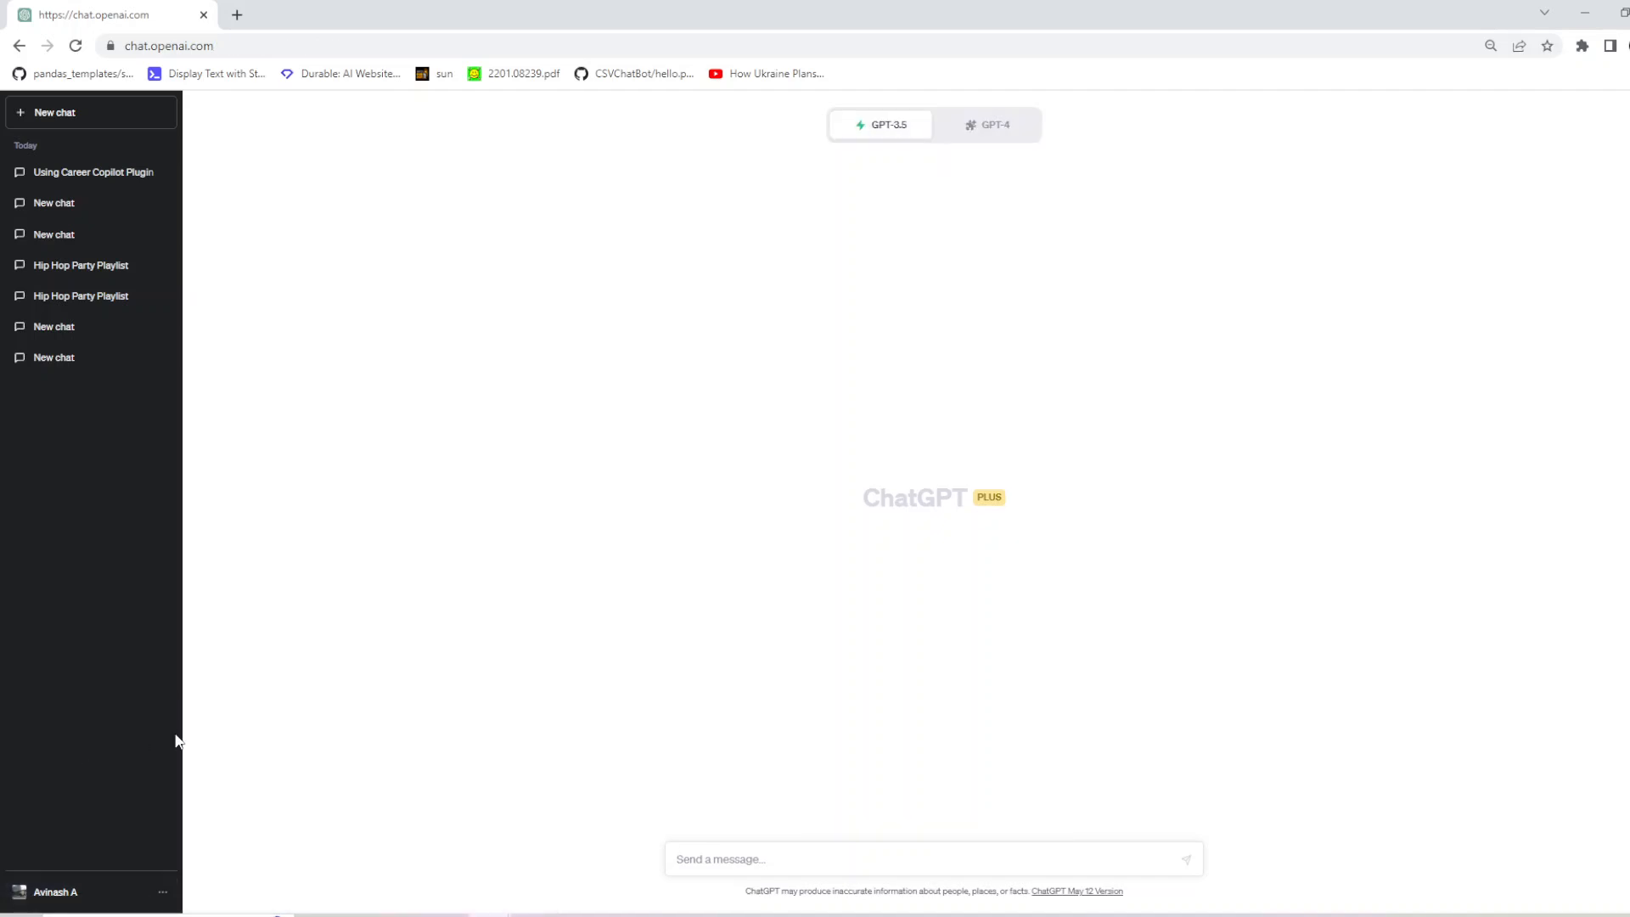
pyautogui.click(54, 891)
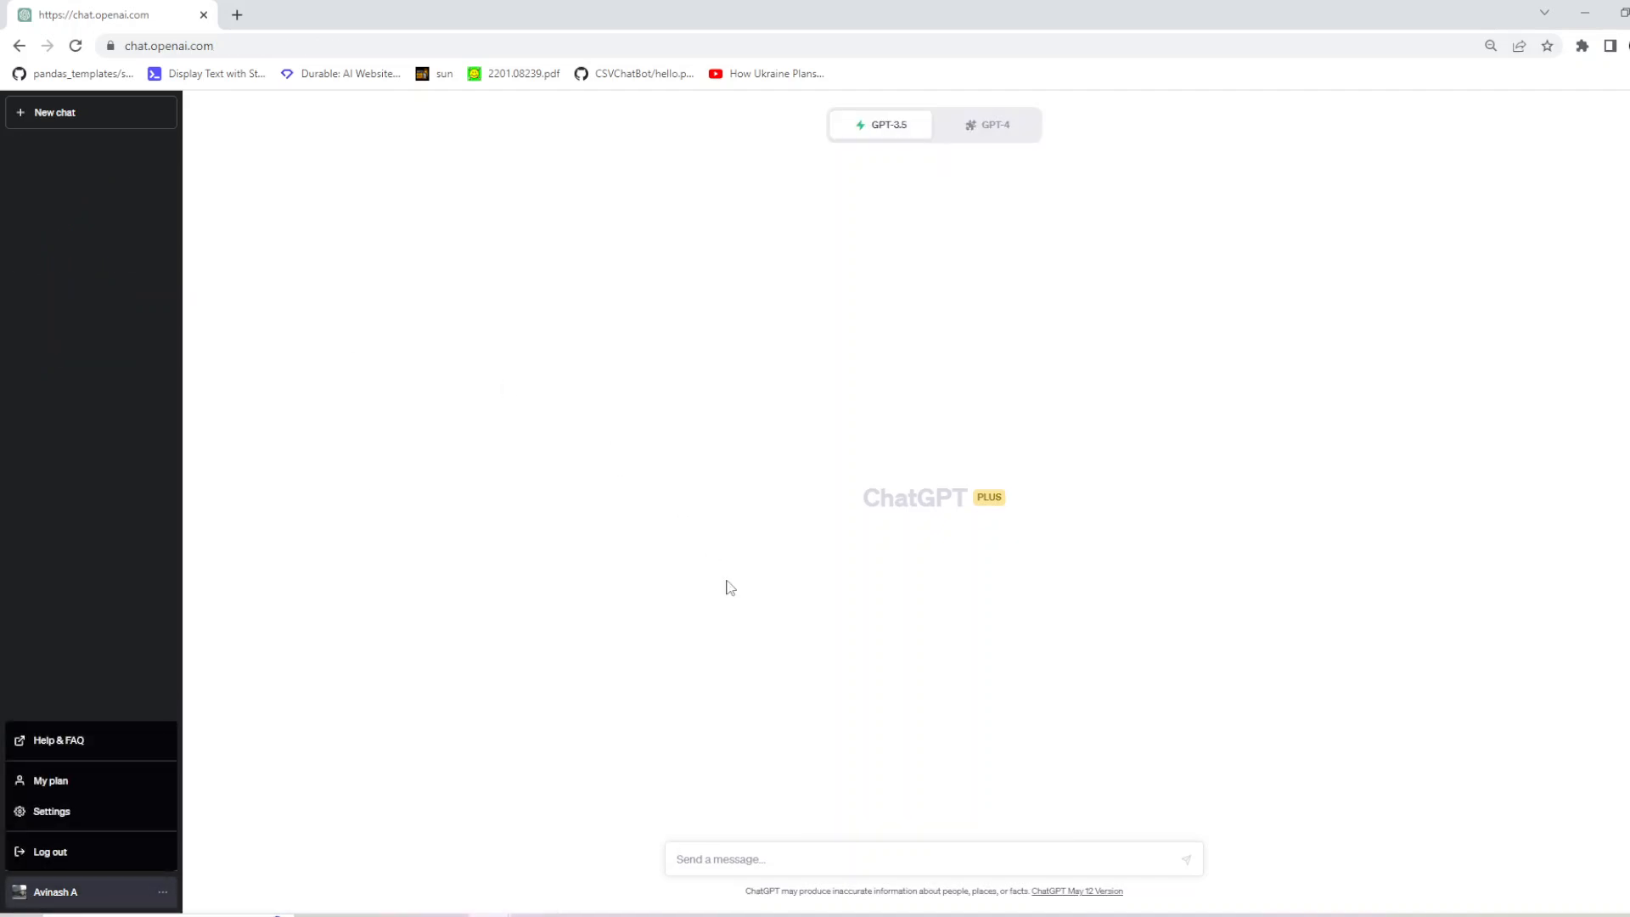
# Step: With Career Copilot enabled on GPT-4, get the San Francisco software developer answer listing a Tripadvisor job
pyautogui.click(995, 124)
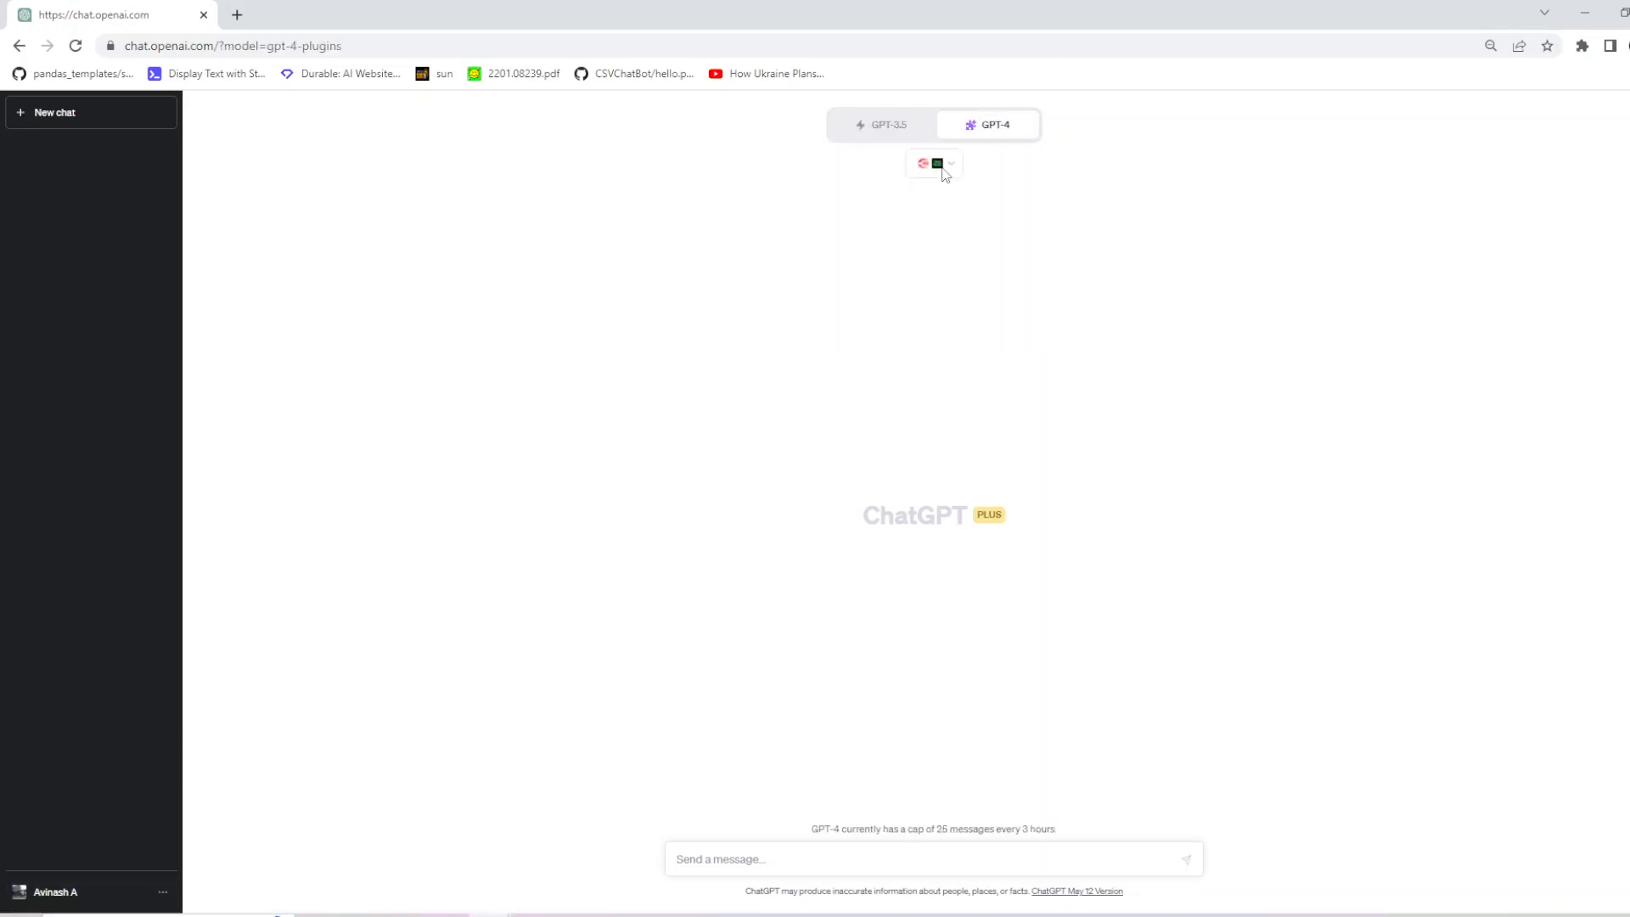
pyautogui.click(933, 163)
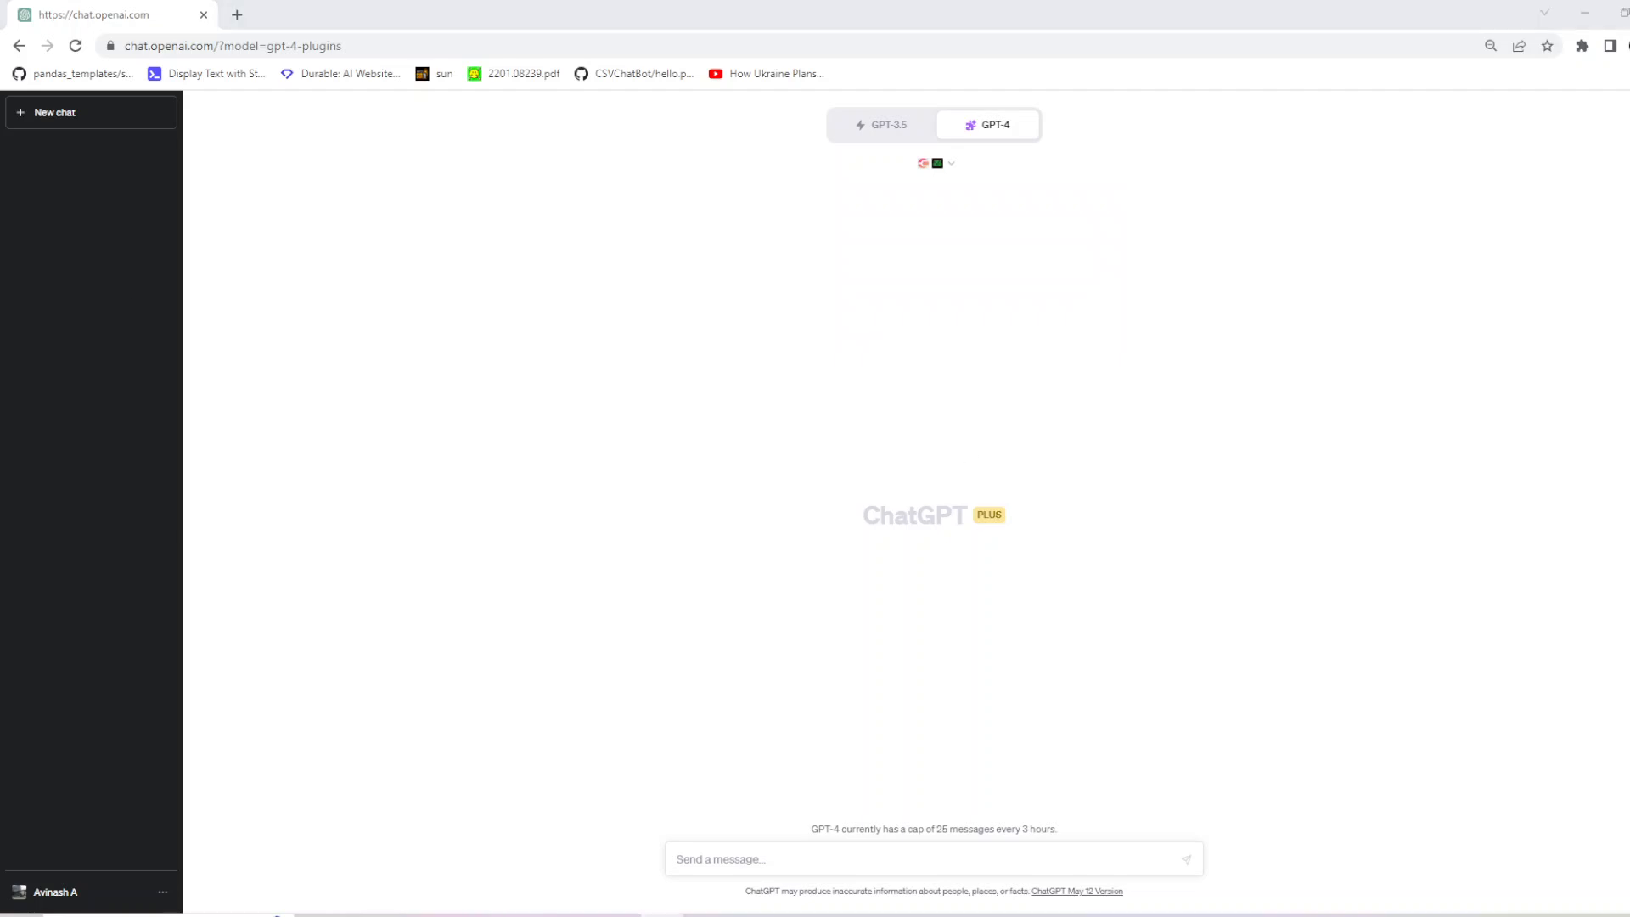
pyautogui.moveTo(1092, 780)
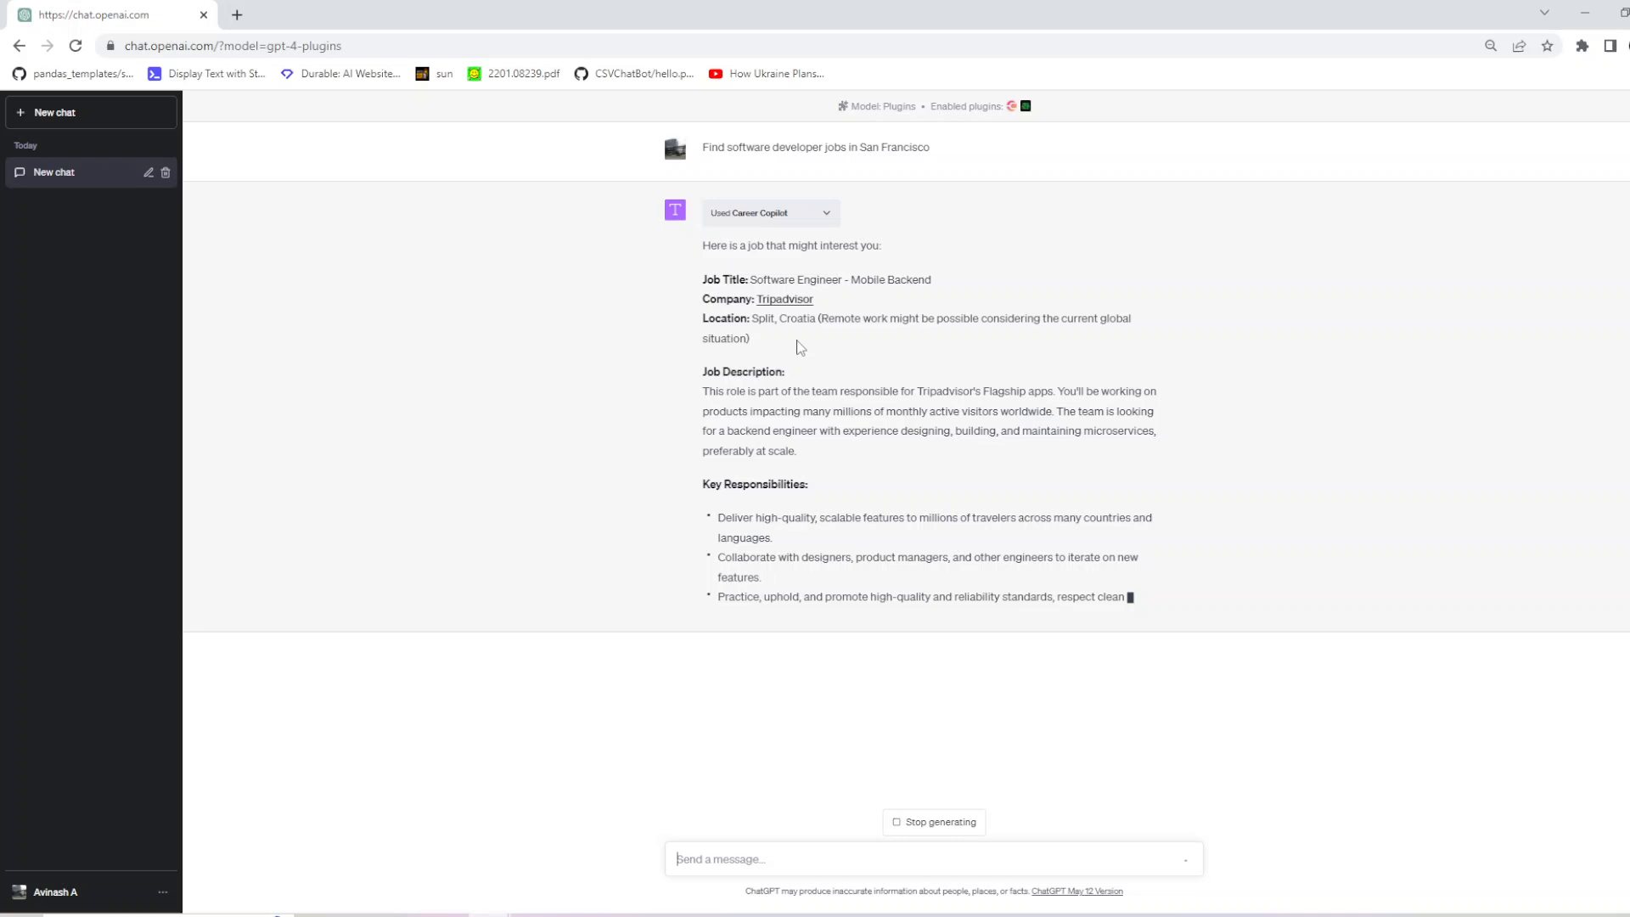
pyautogui.moveTo(946, 195)
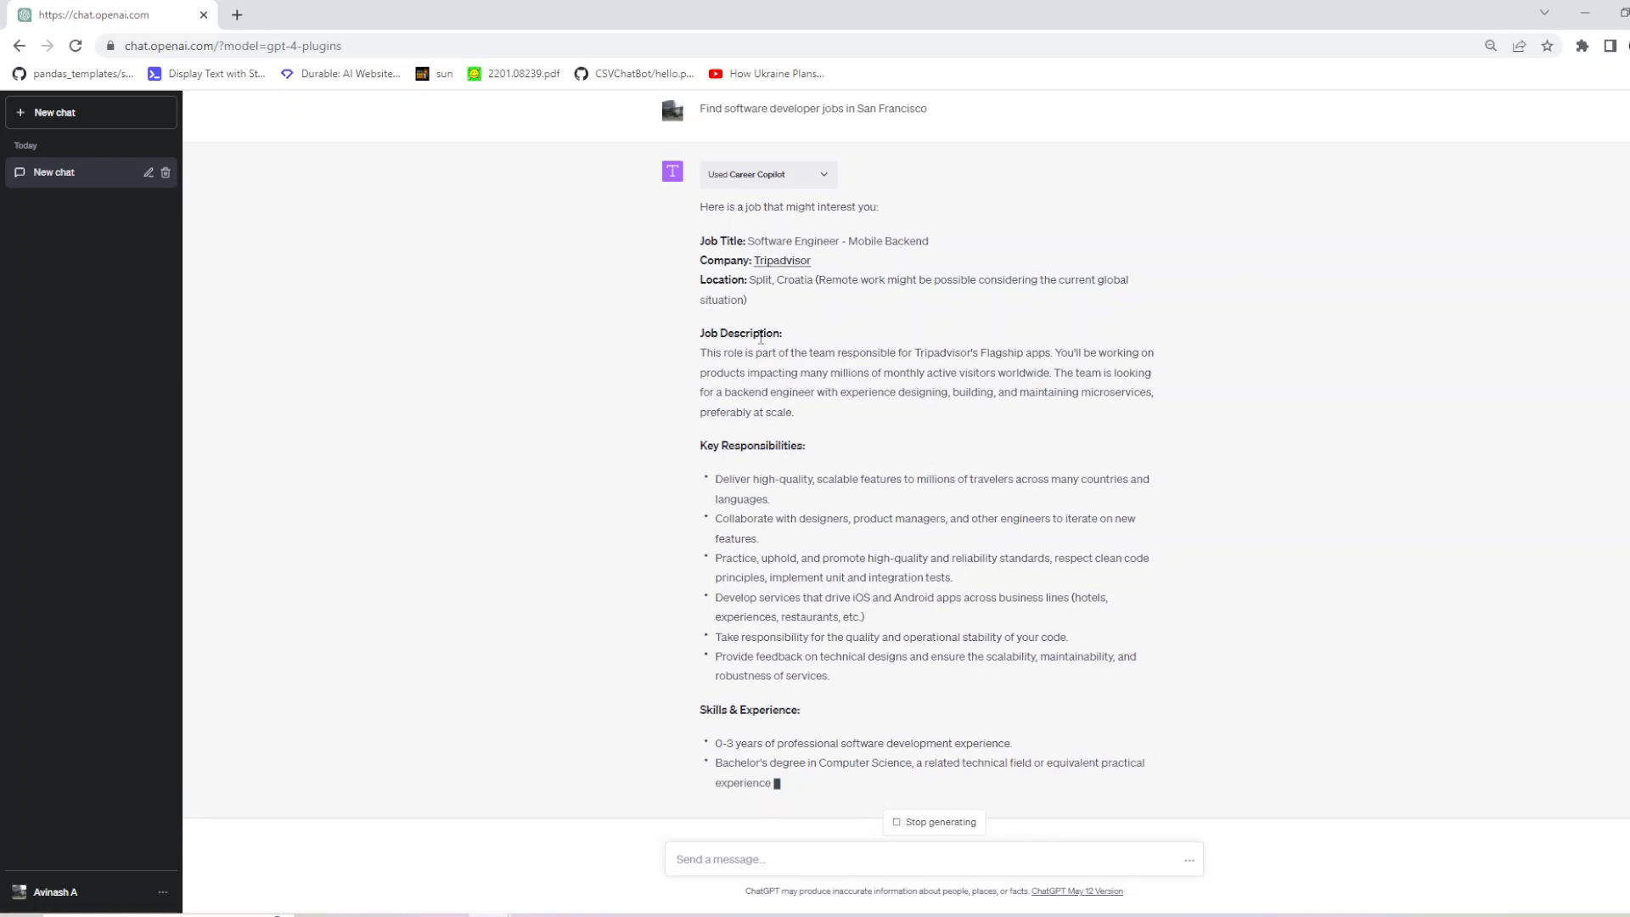
pyautogui.scroll(-3)
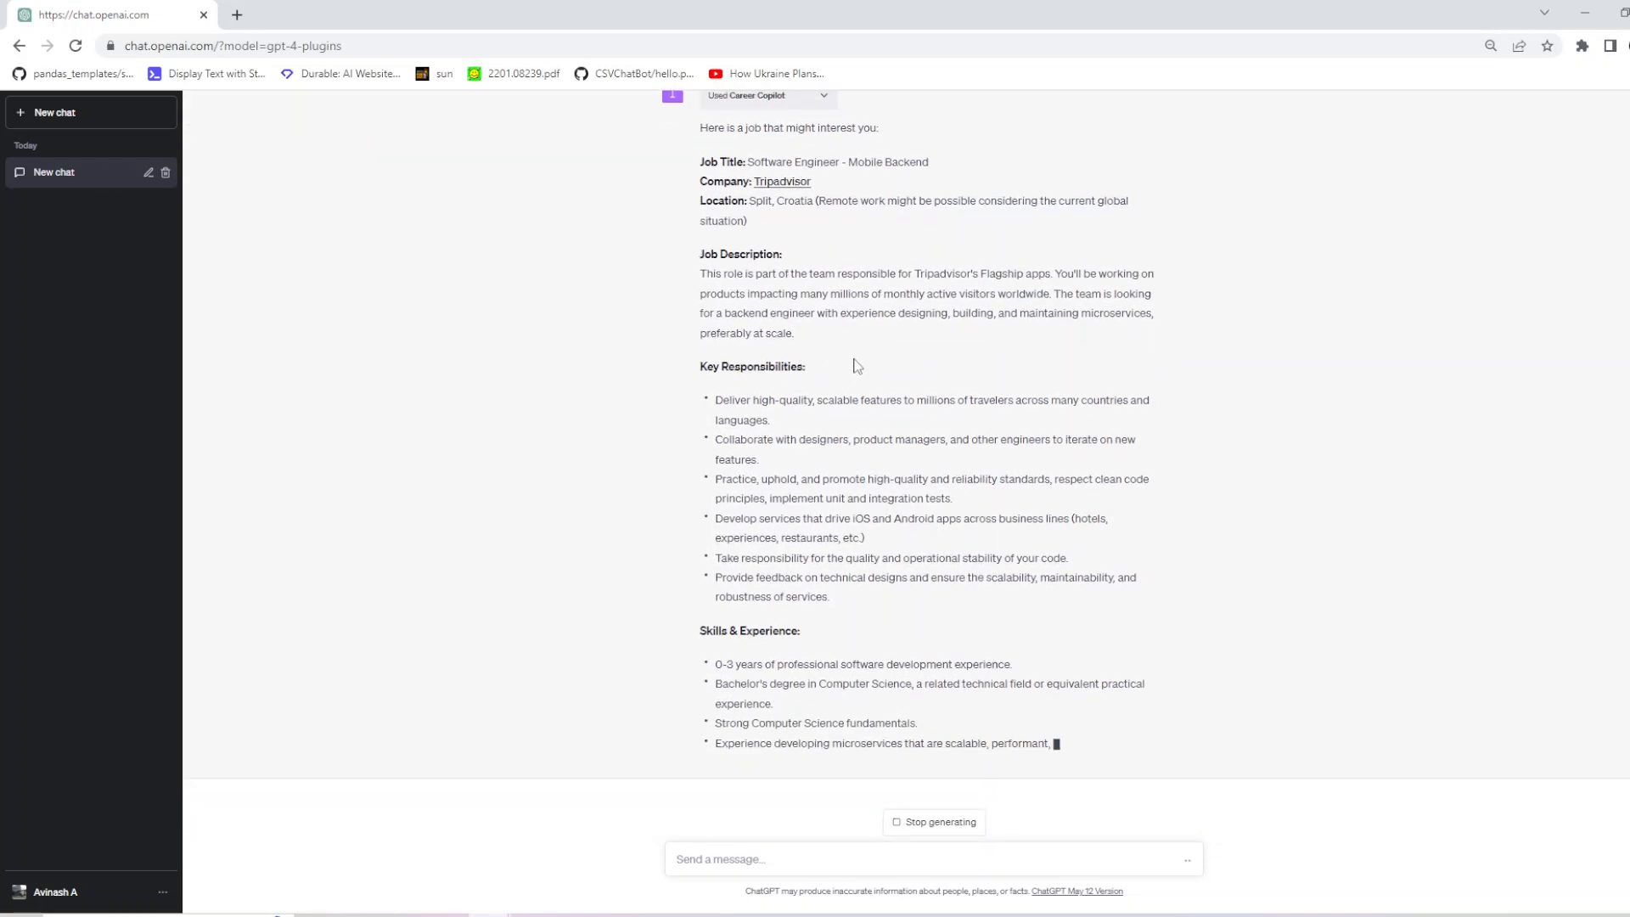
pyautogui.scroll(3)
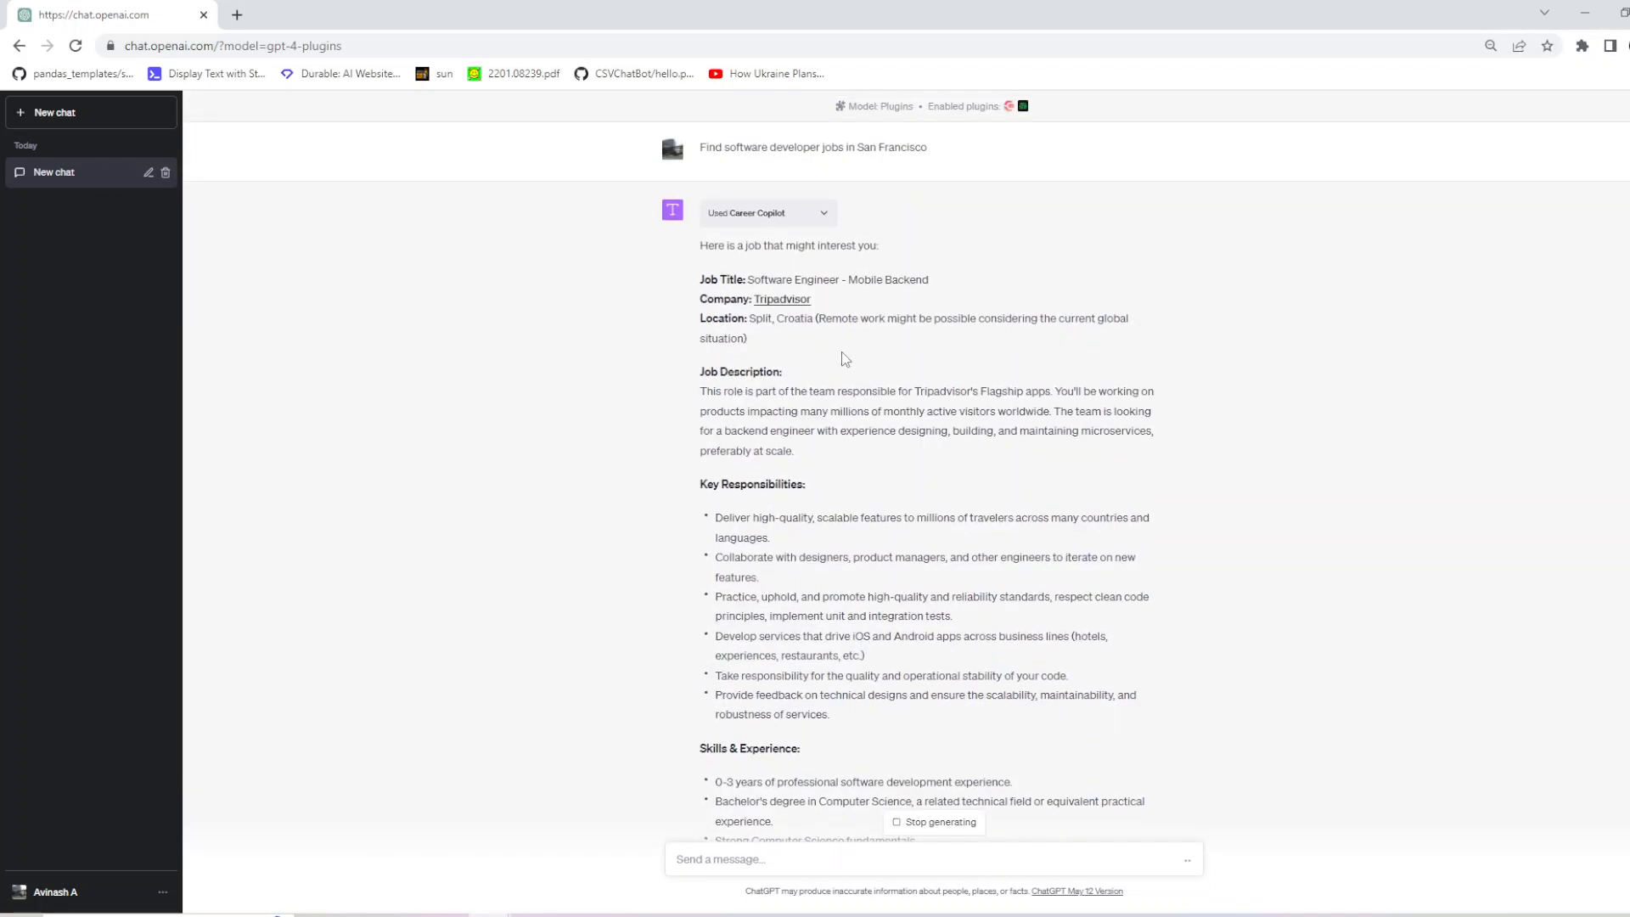
pyautogui.scroll(-3)
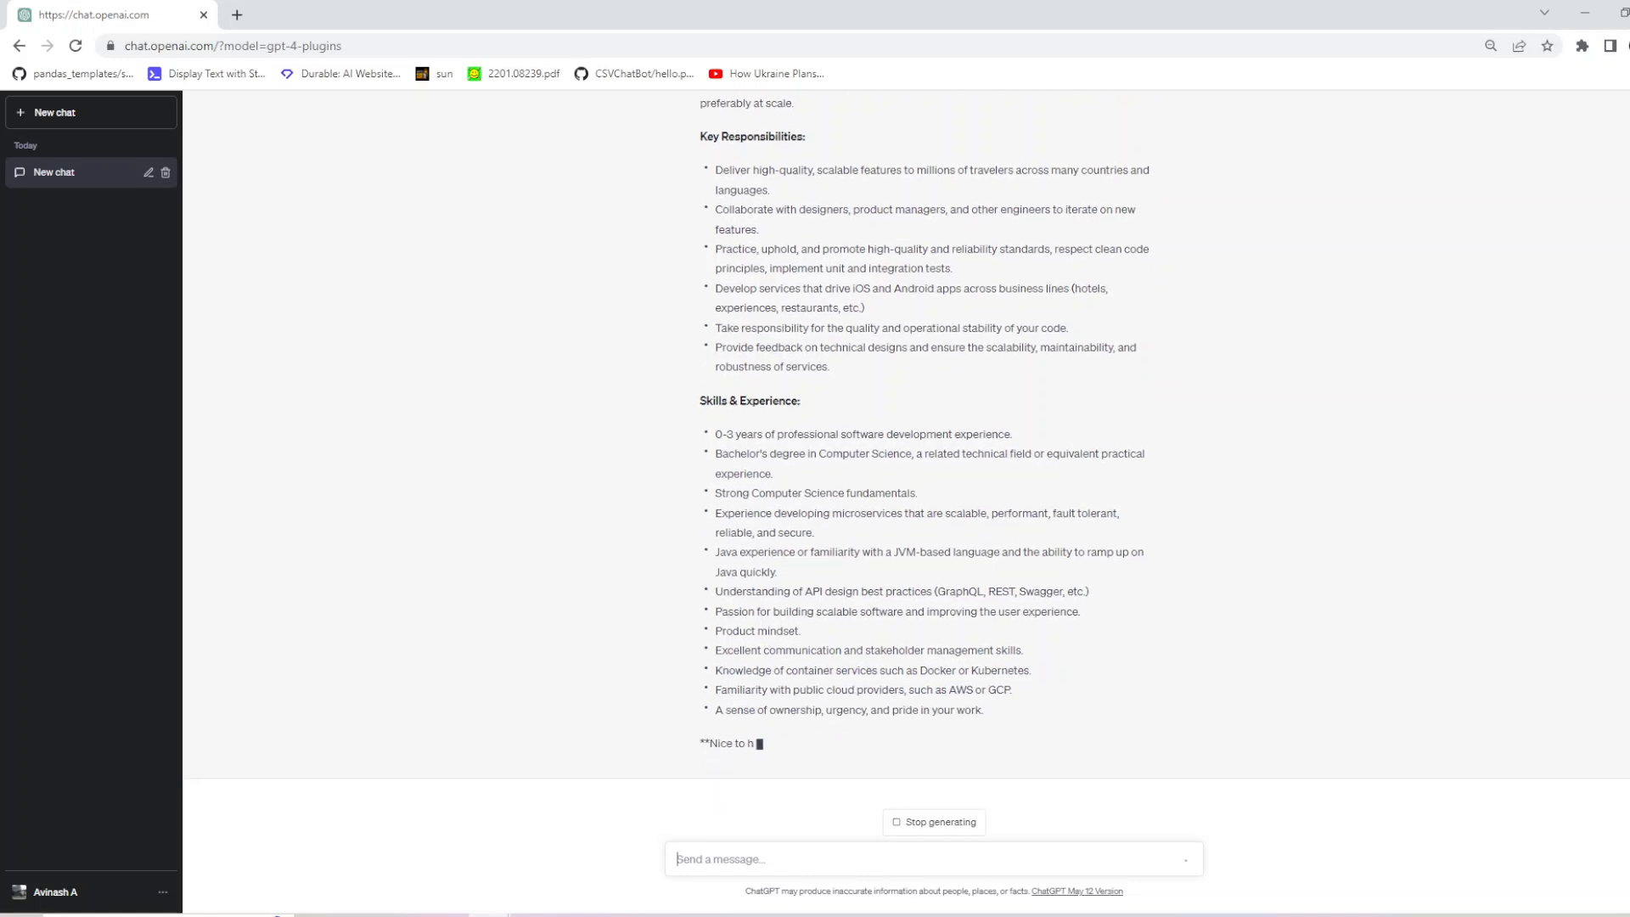
pyautogui.scroll(-3)
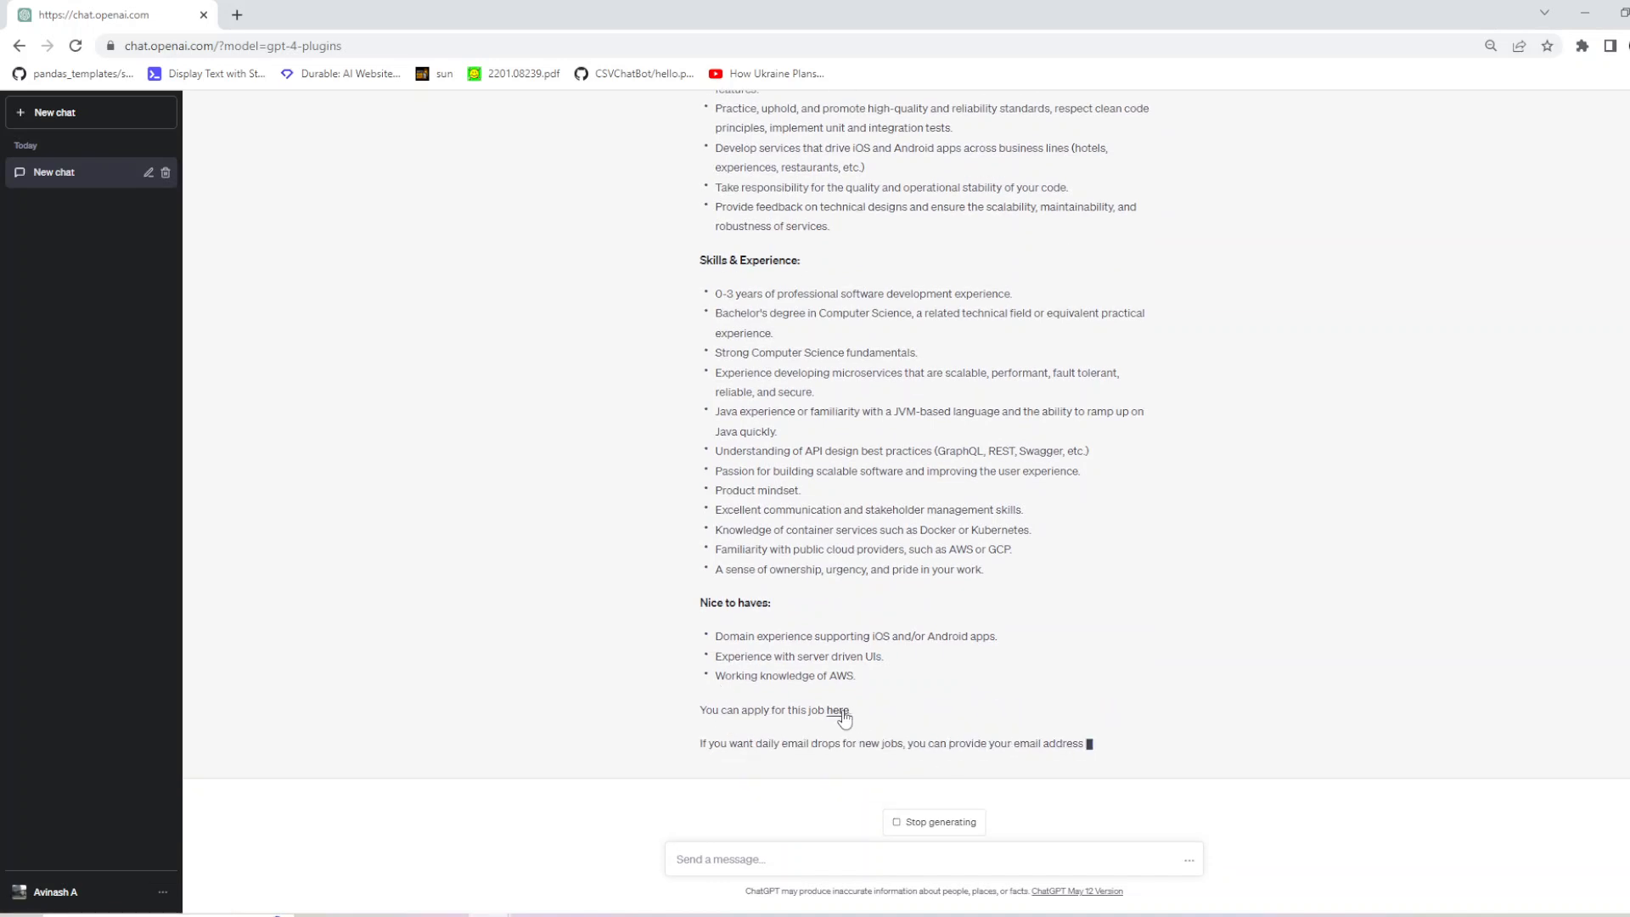
# Step: Search the Tripadvisor Mobile Backend job page for 'San F', find no match, and close the page
pyautogui.click(837, 710)
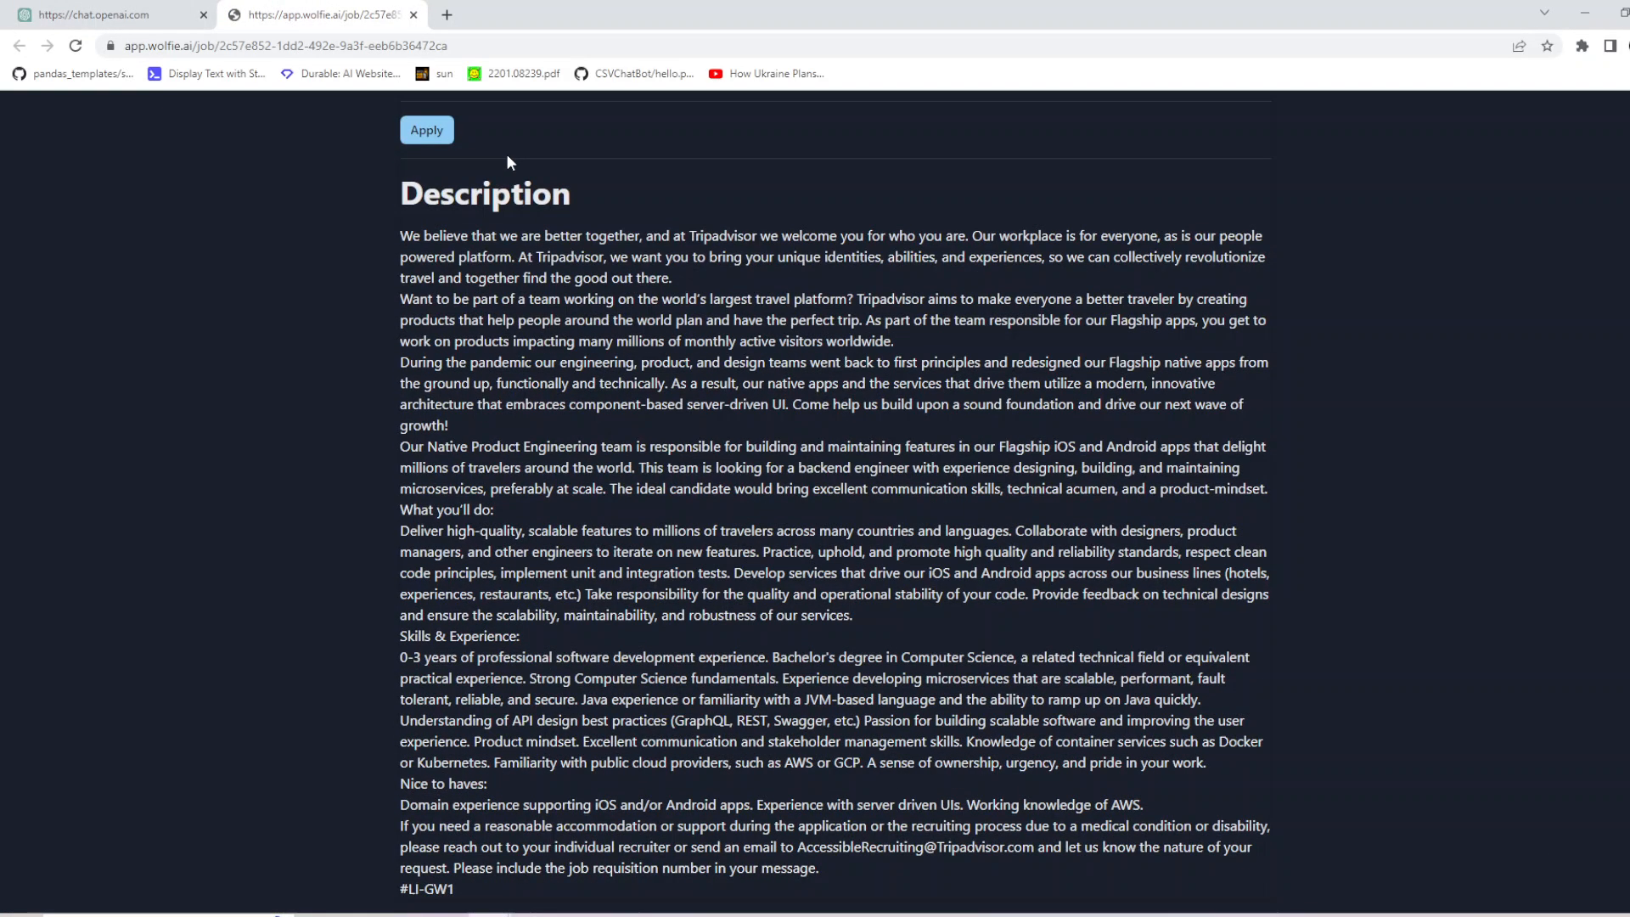
pyautogui.scroll(3)
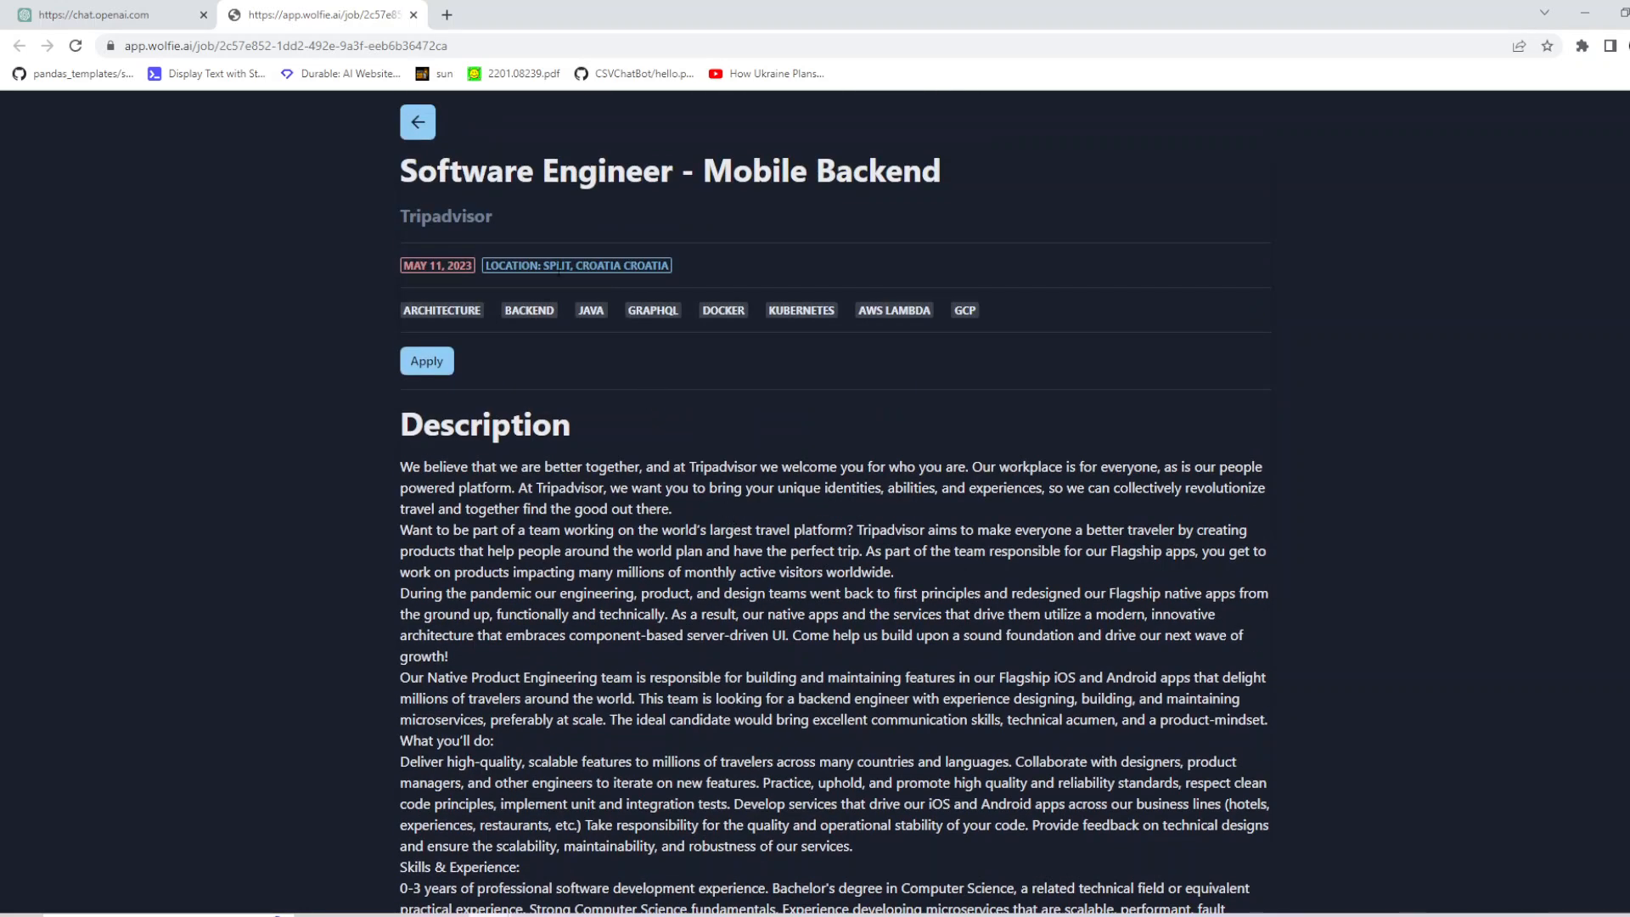
pyautogui.scroll(-3)
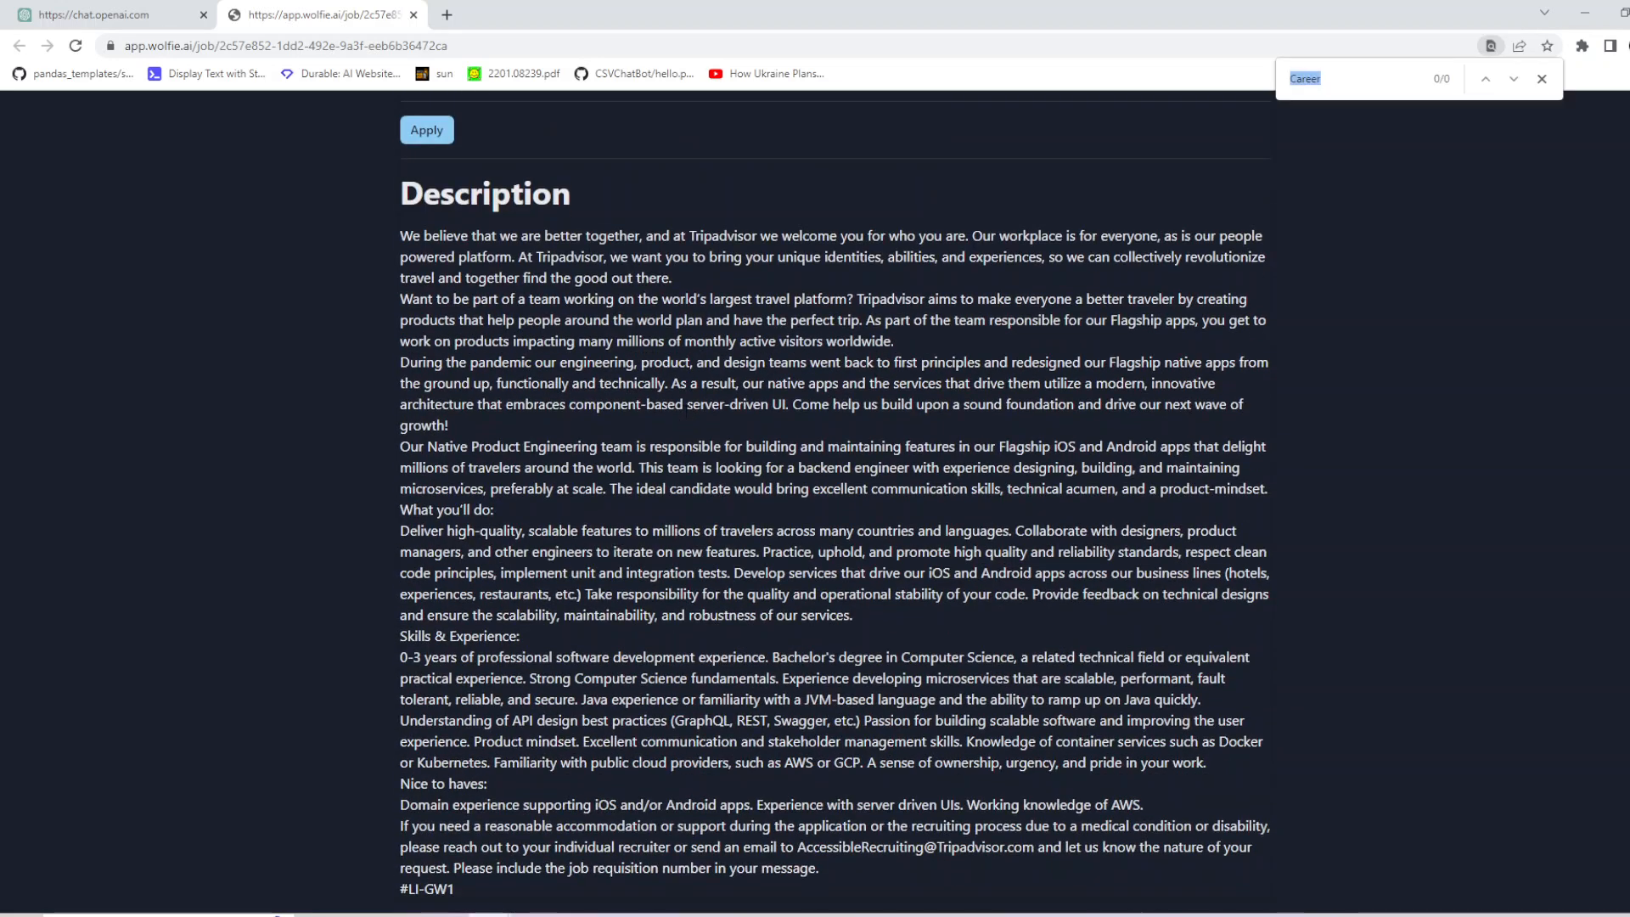
pyautogui.write('San')
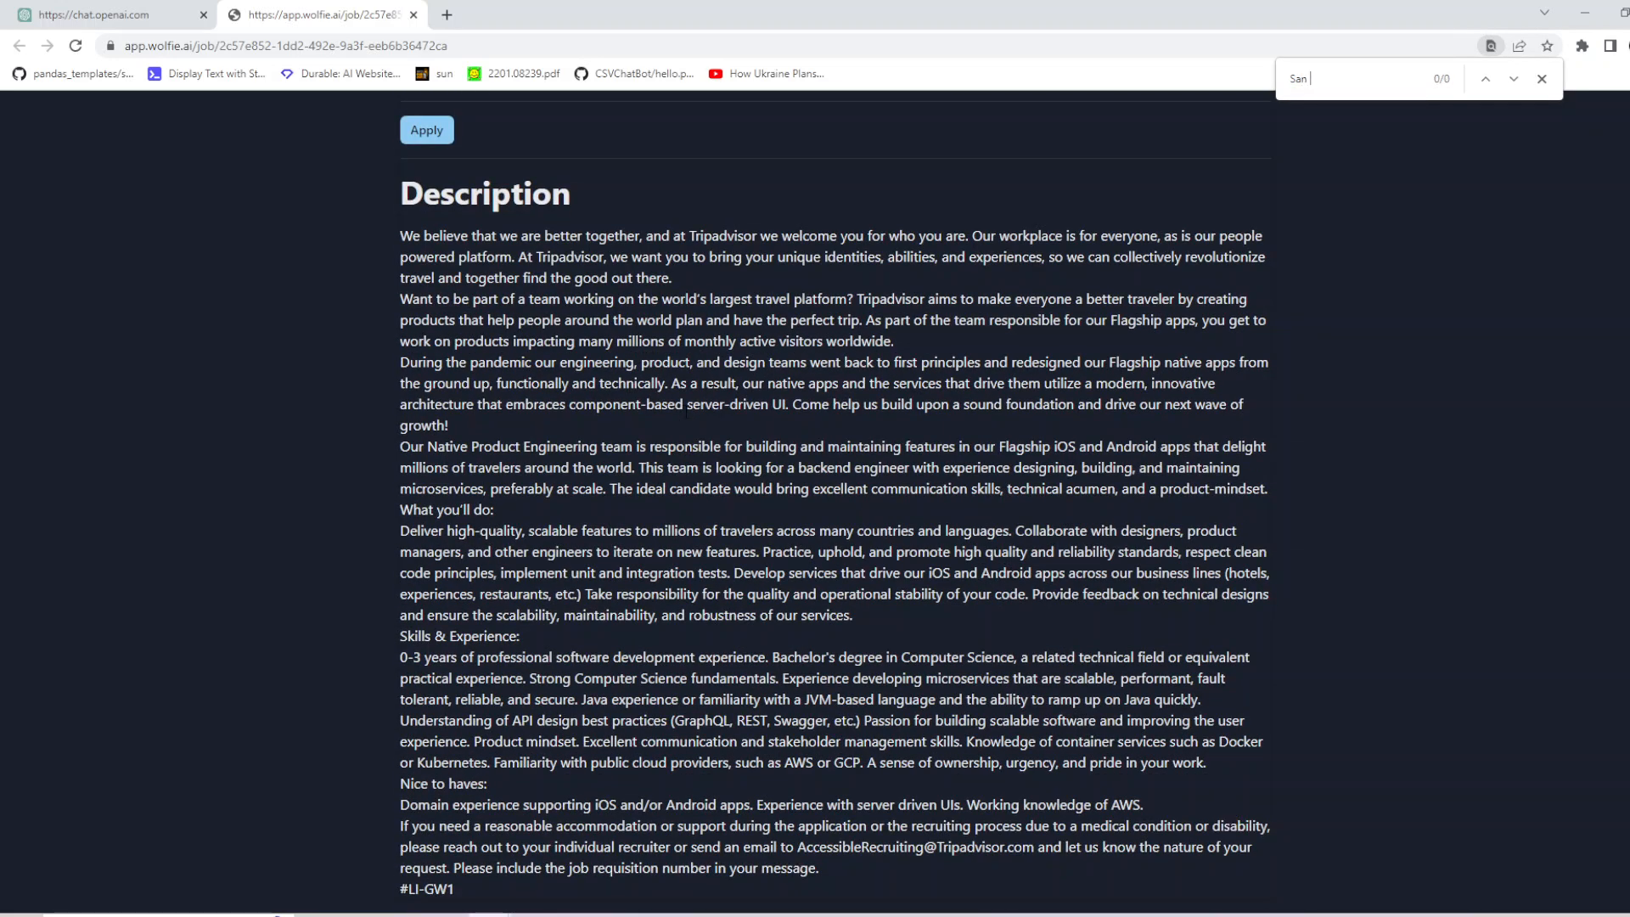
pyautogui.write('F')
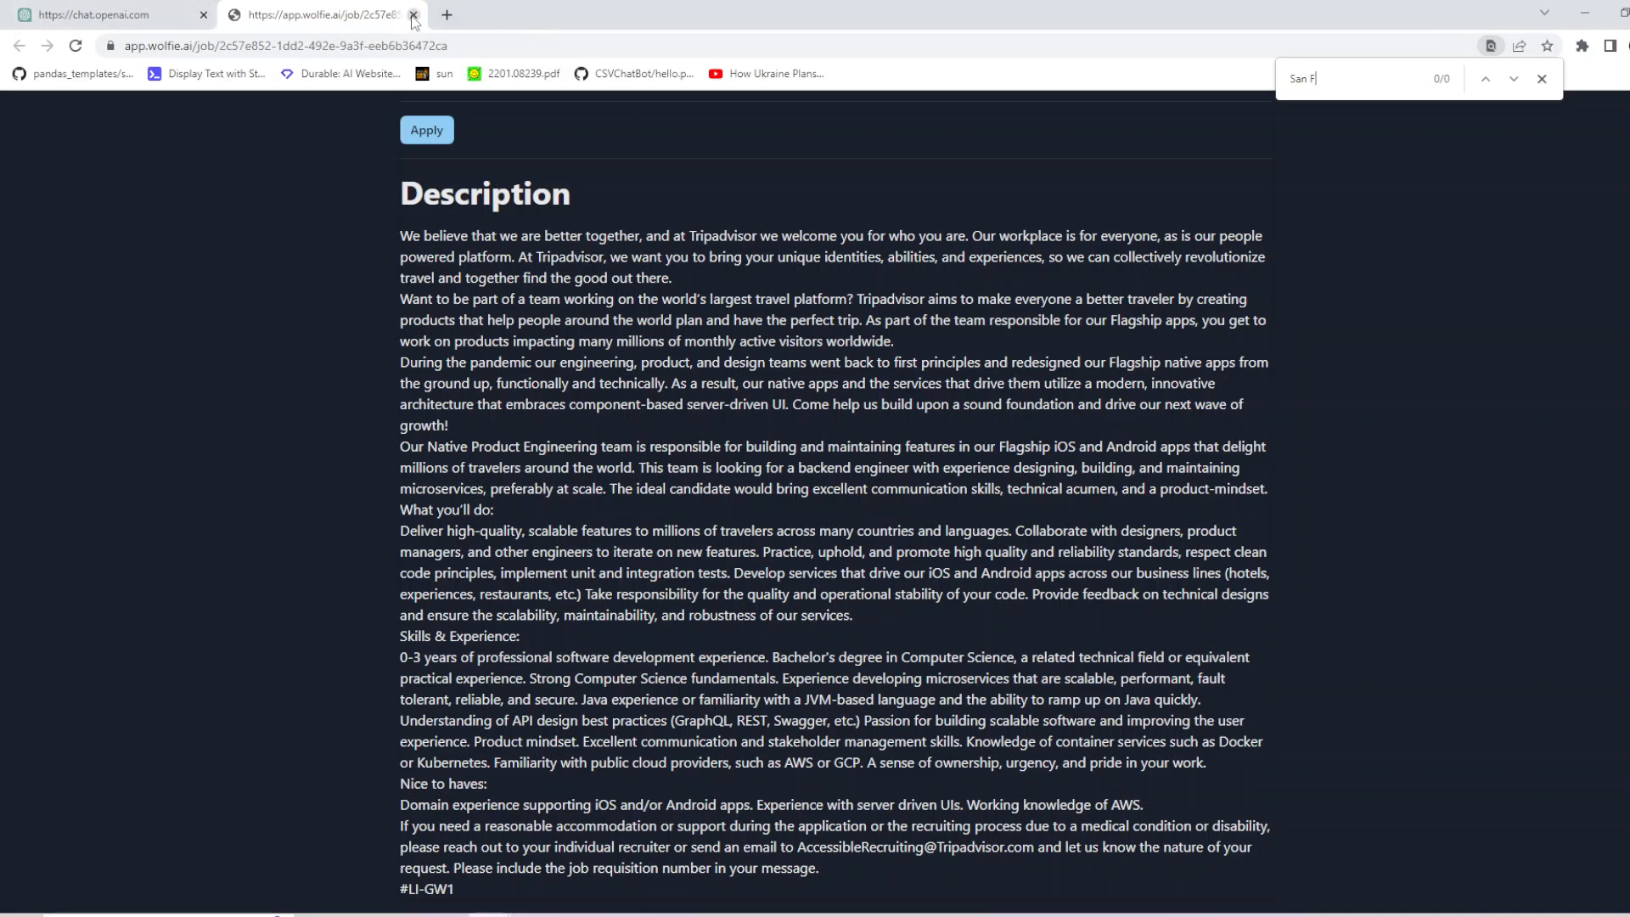
pyautogui.click(413, 16)
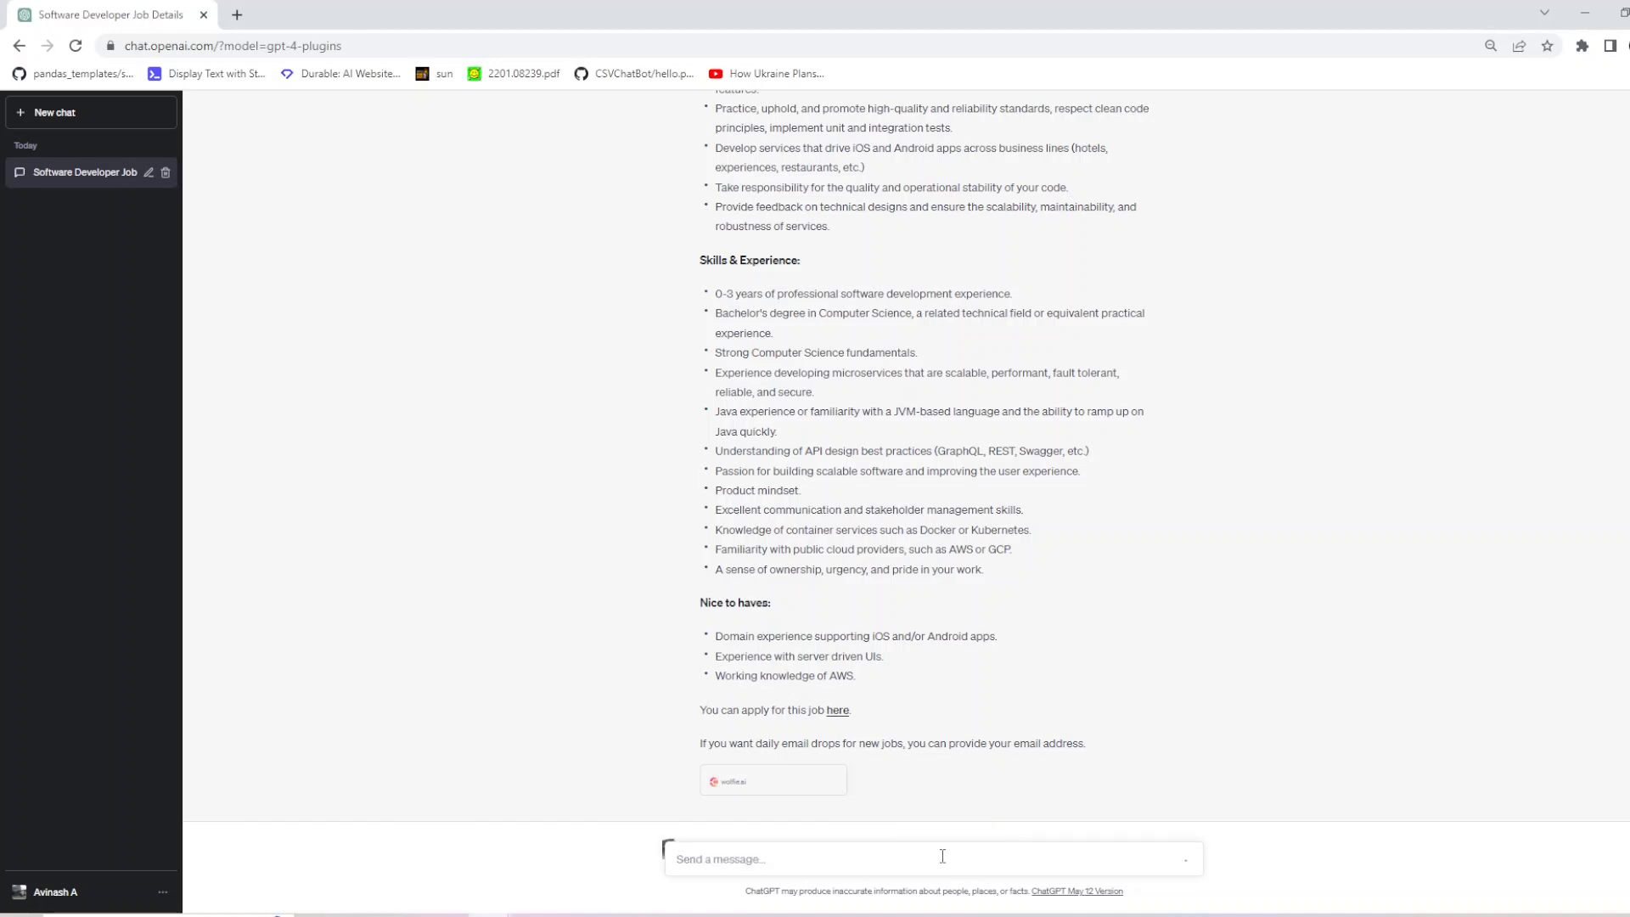
# Step: Send the New York data scientist prompt and read the Kontakt.io Data Scientist listing returned
pyautogui.press('Return')
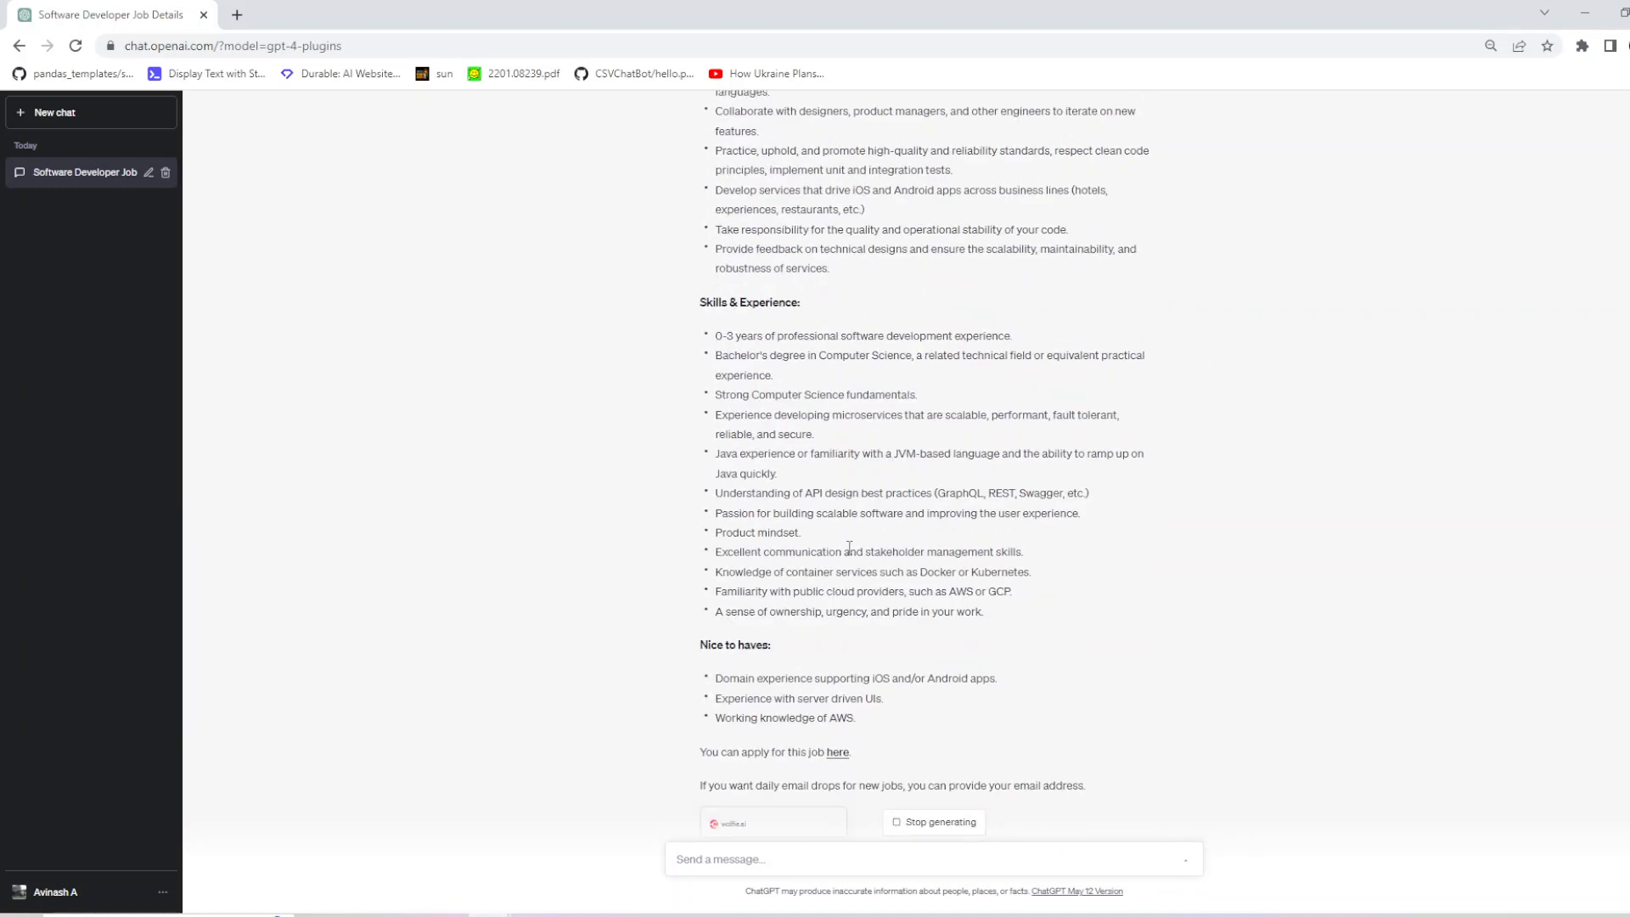
pyautogui.scroll(3)
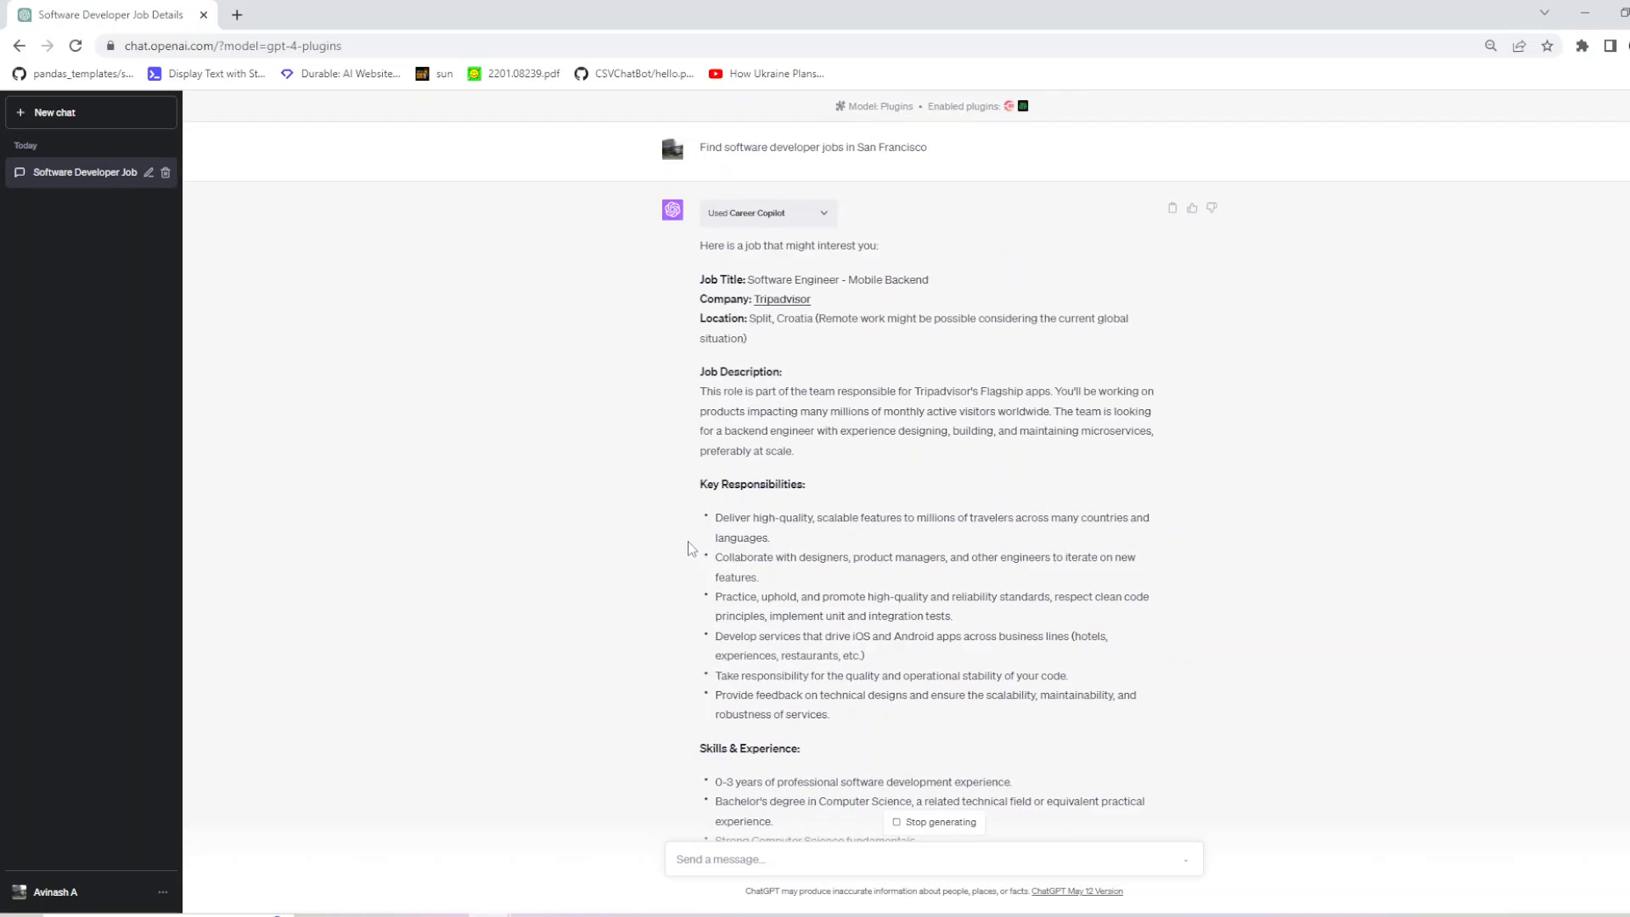
pyautogui.moveTo(864, 322)
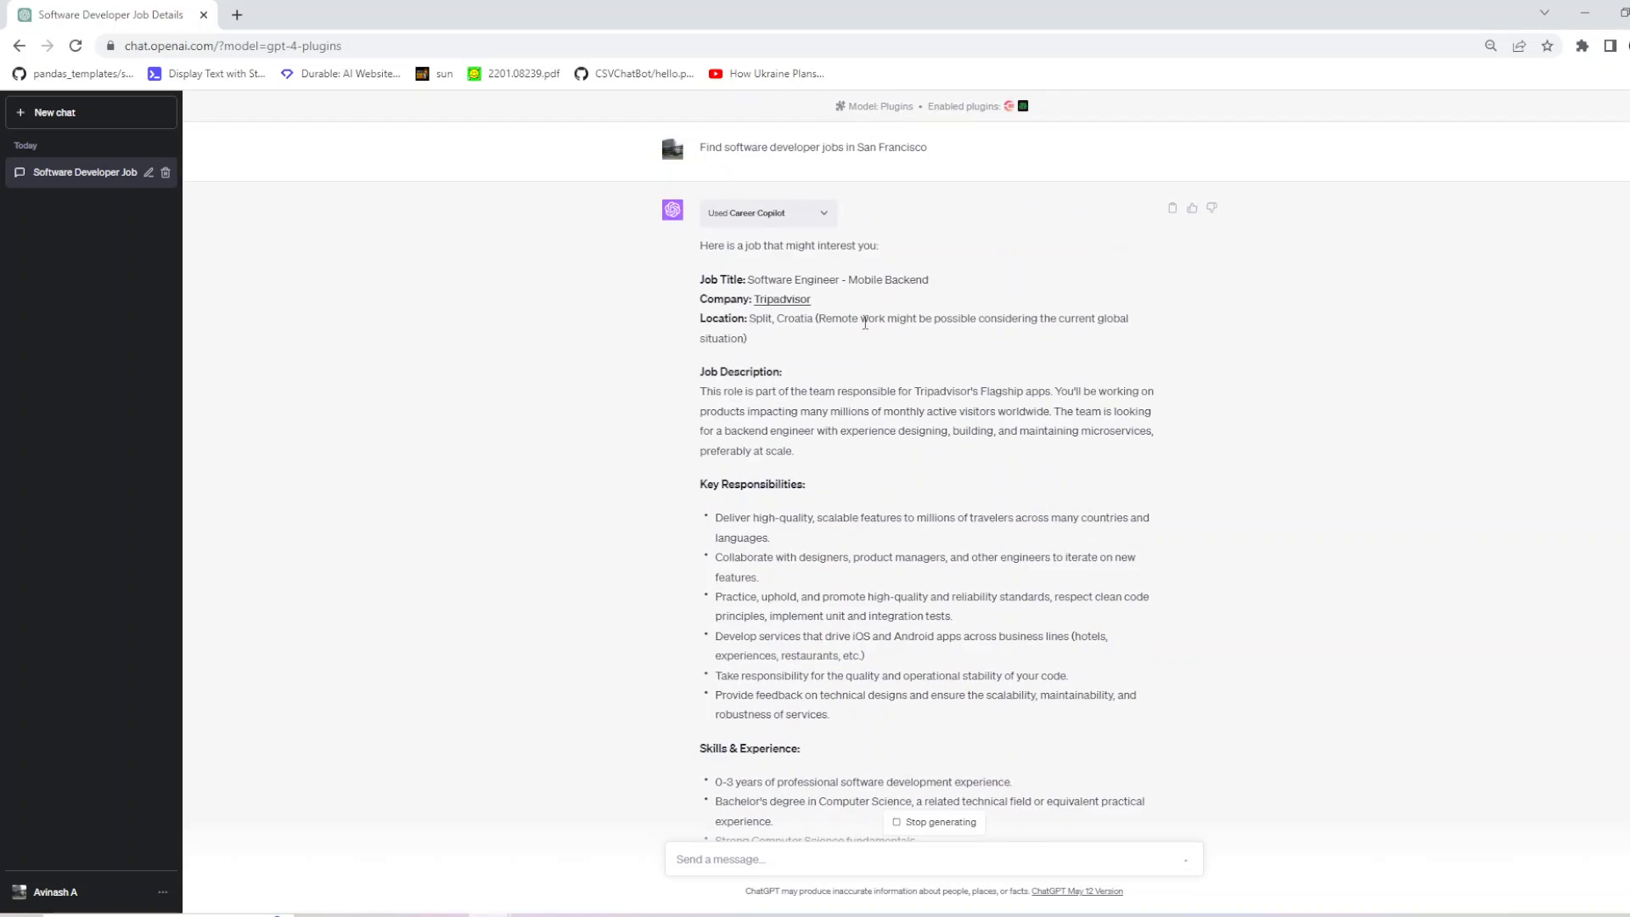
pyautogui.moveTo(1055, 353)
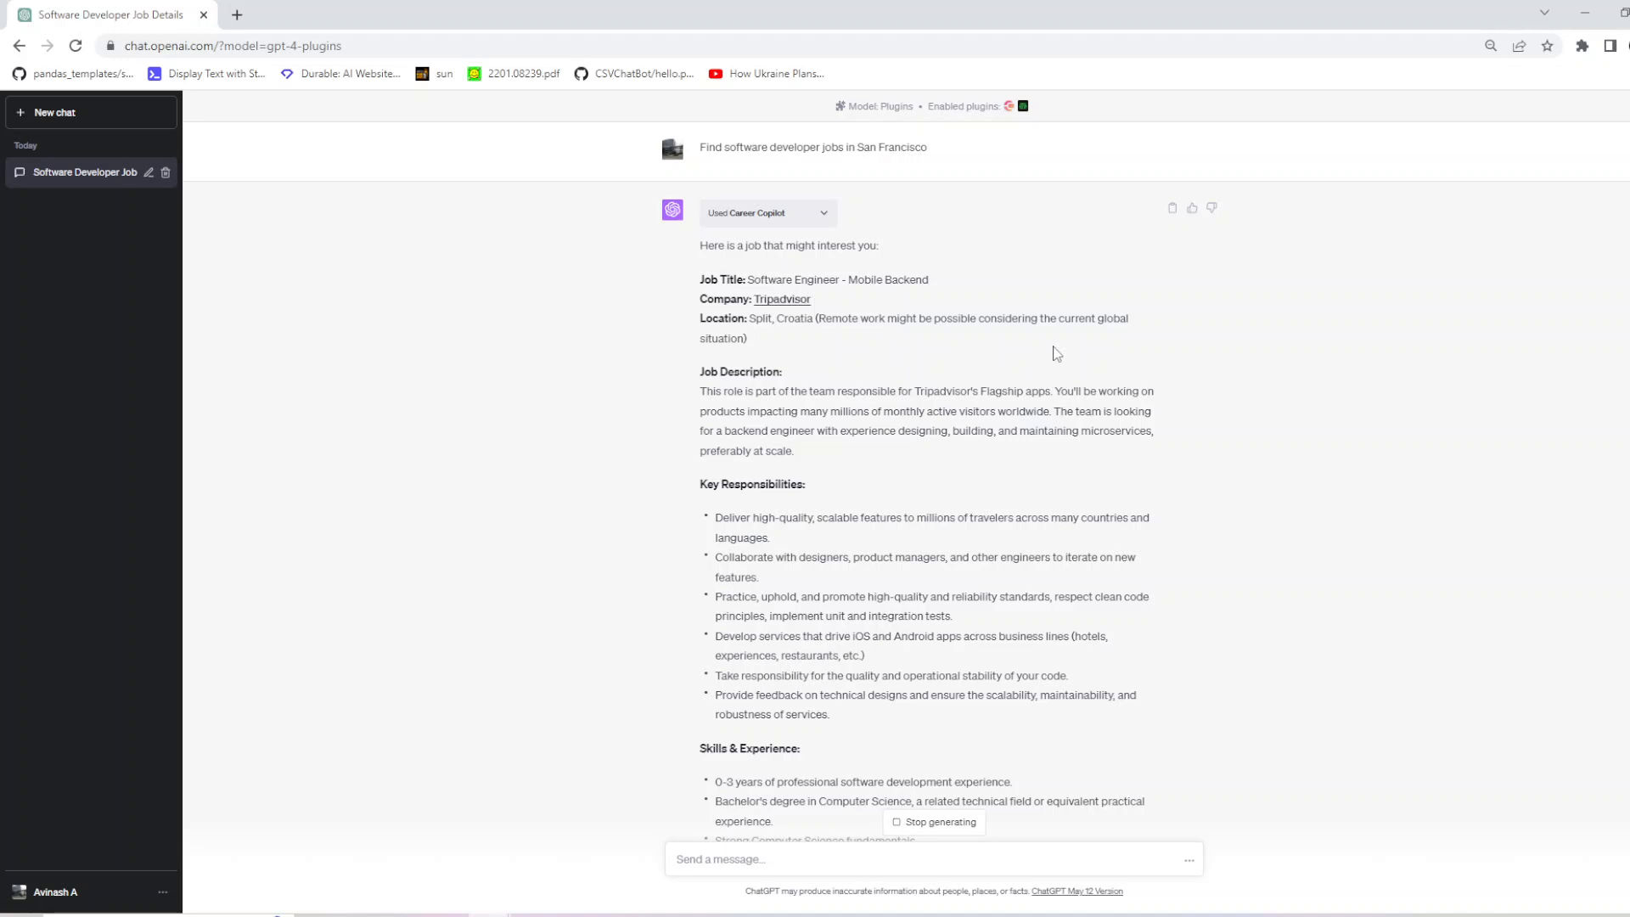
pyautogui.moveTo(1048, 363)
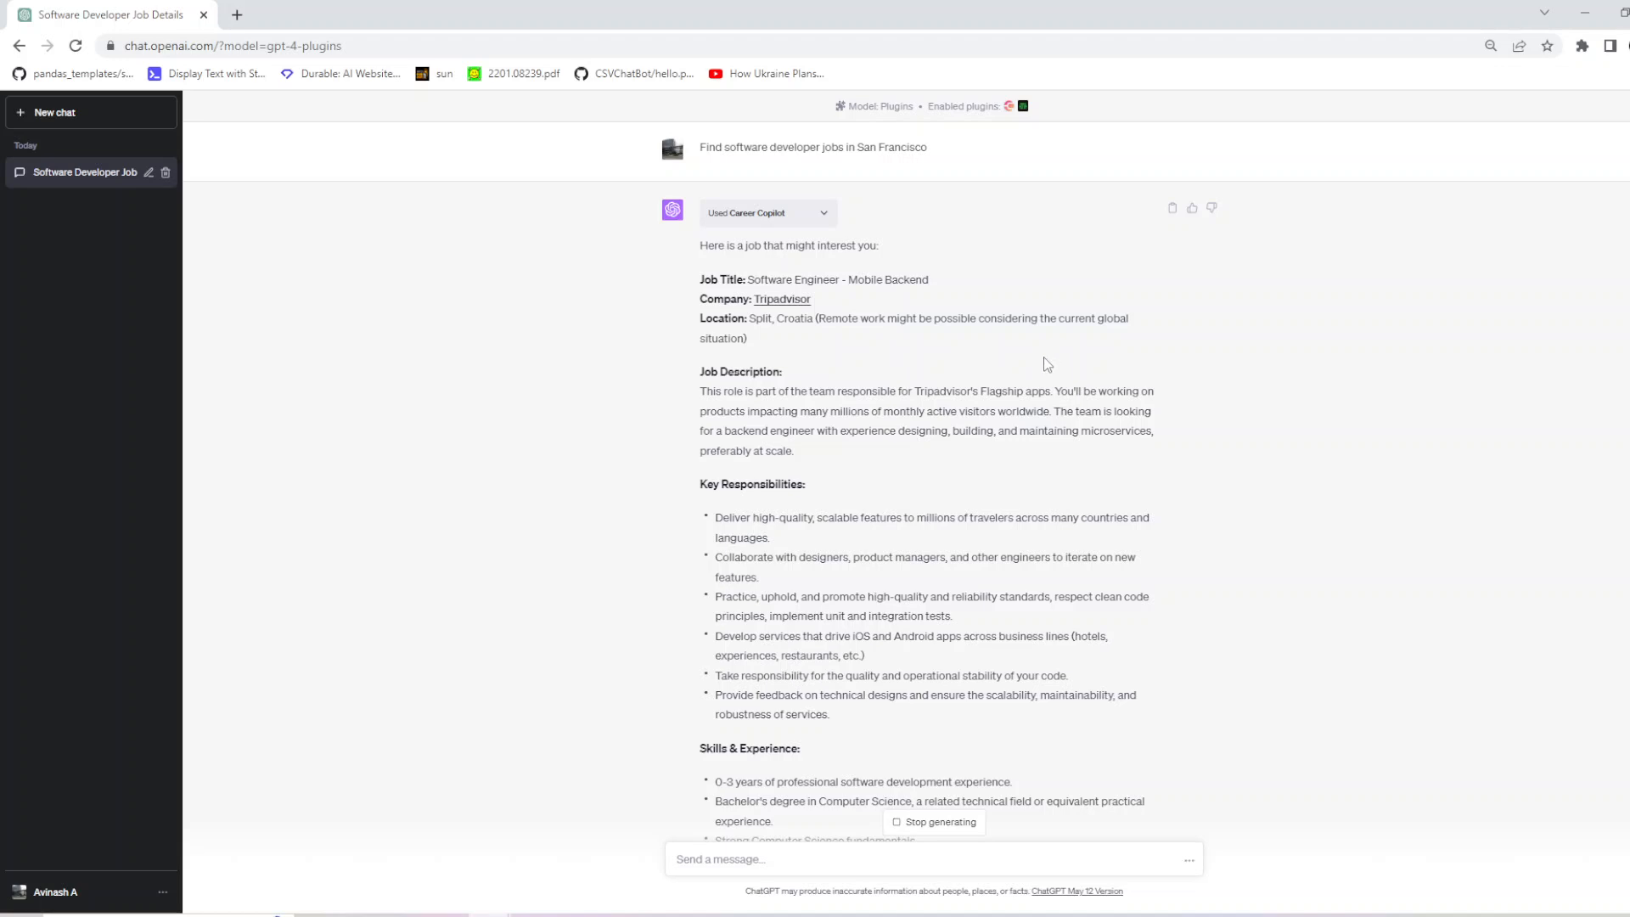
pyautogui.scroll(-3)
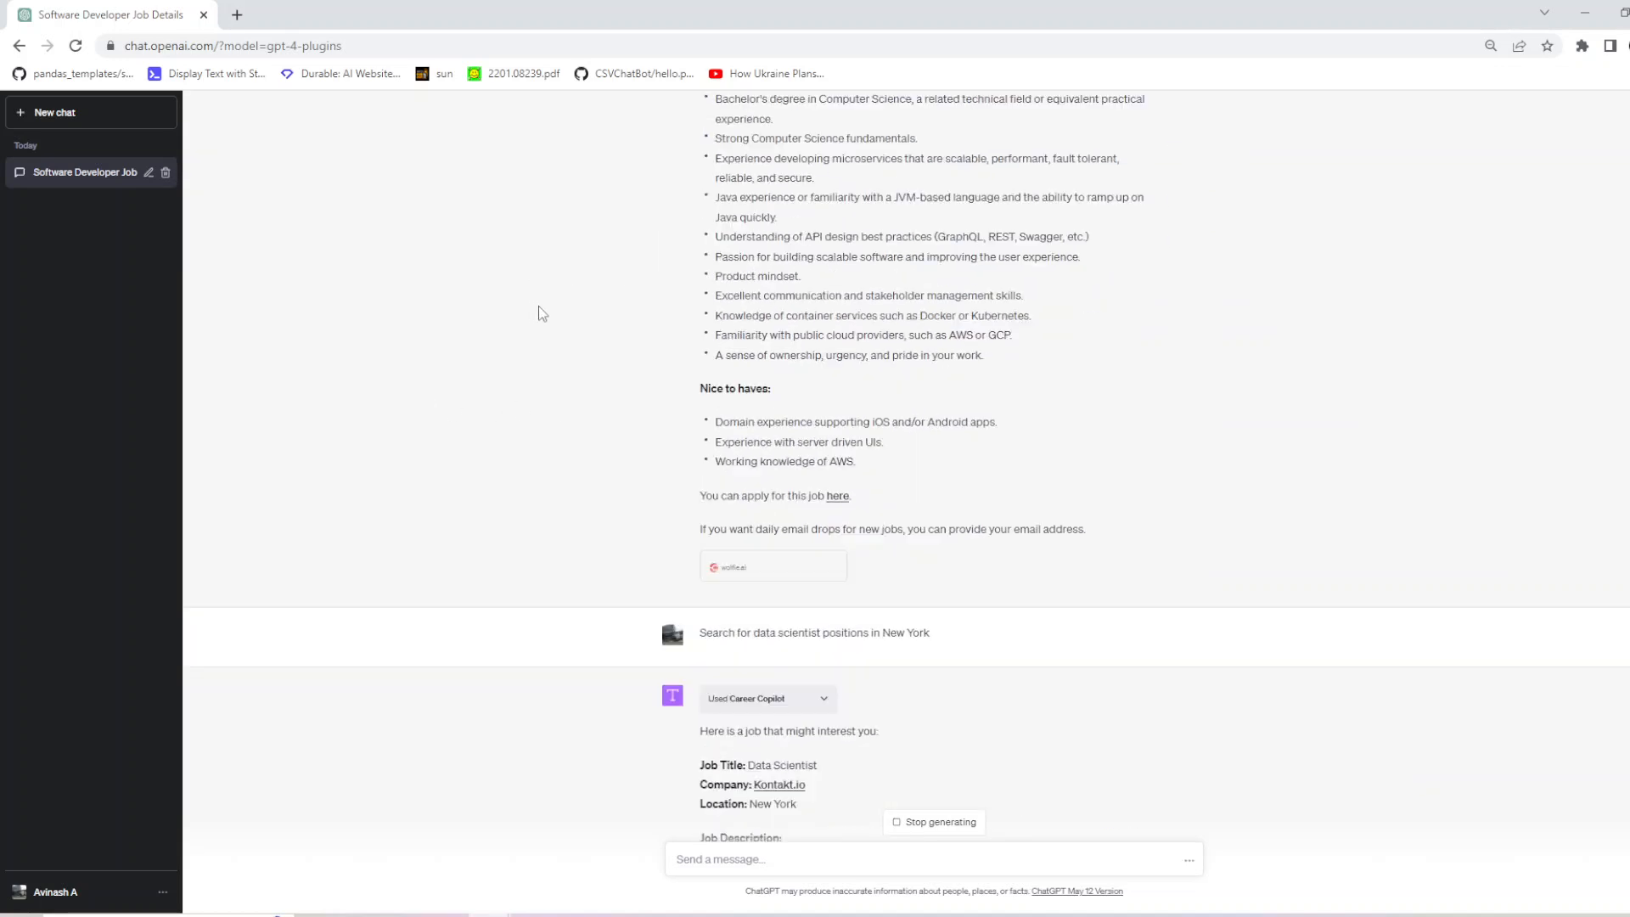
pyautogui.scroll(-3)
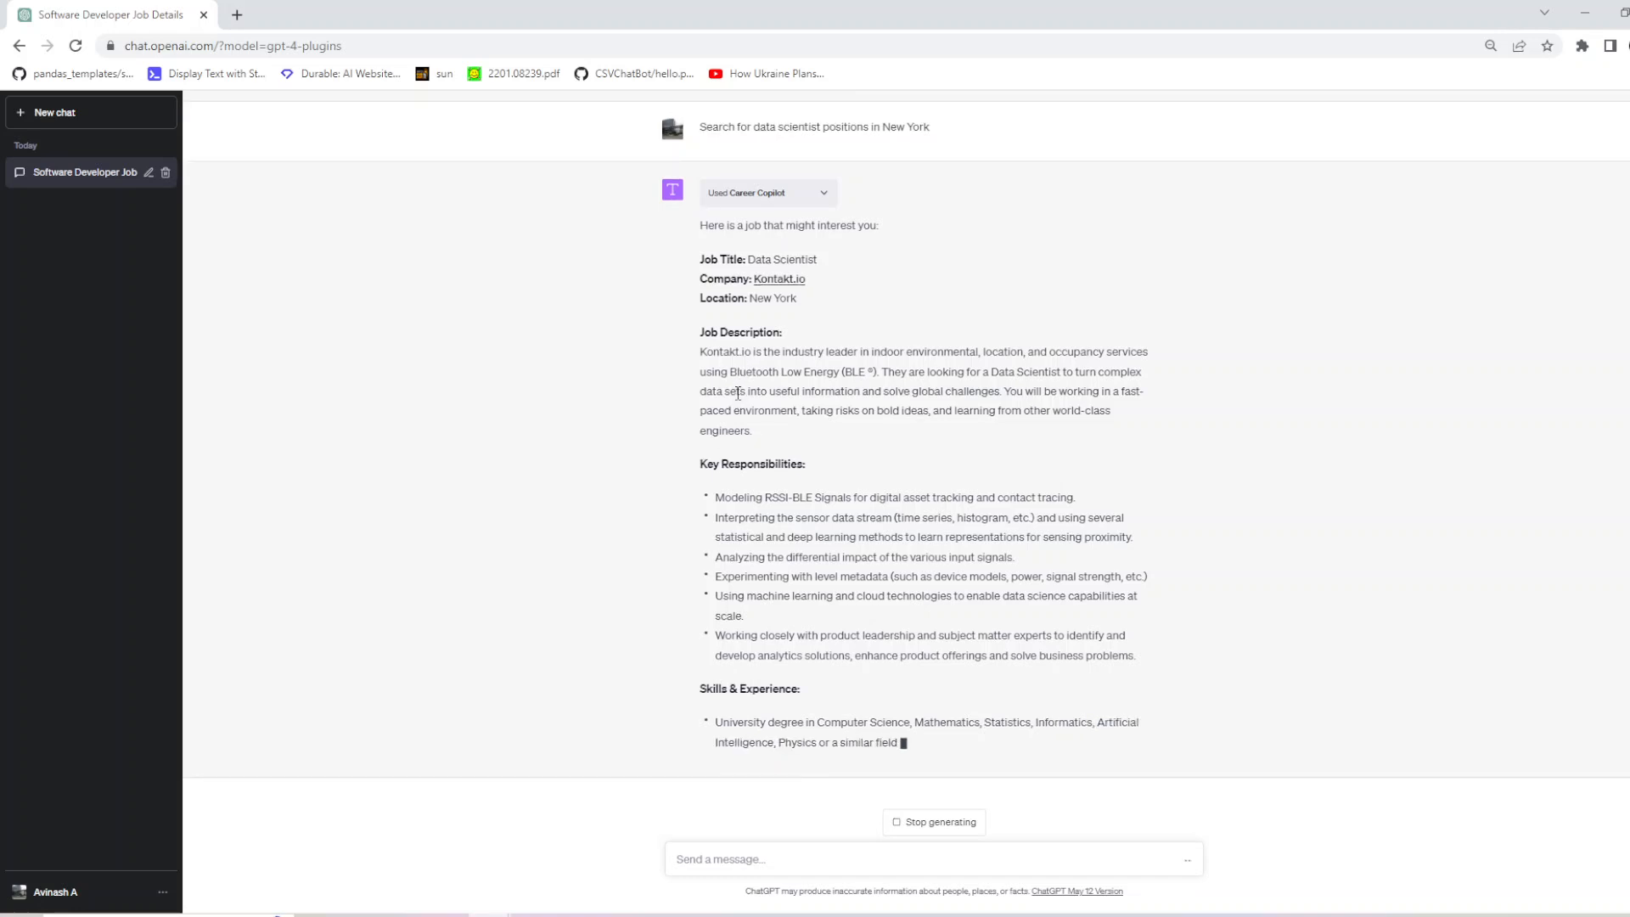
pyautogui.scroll(-3)
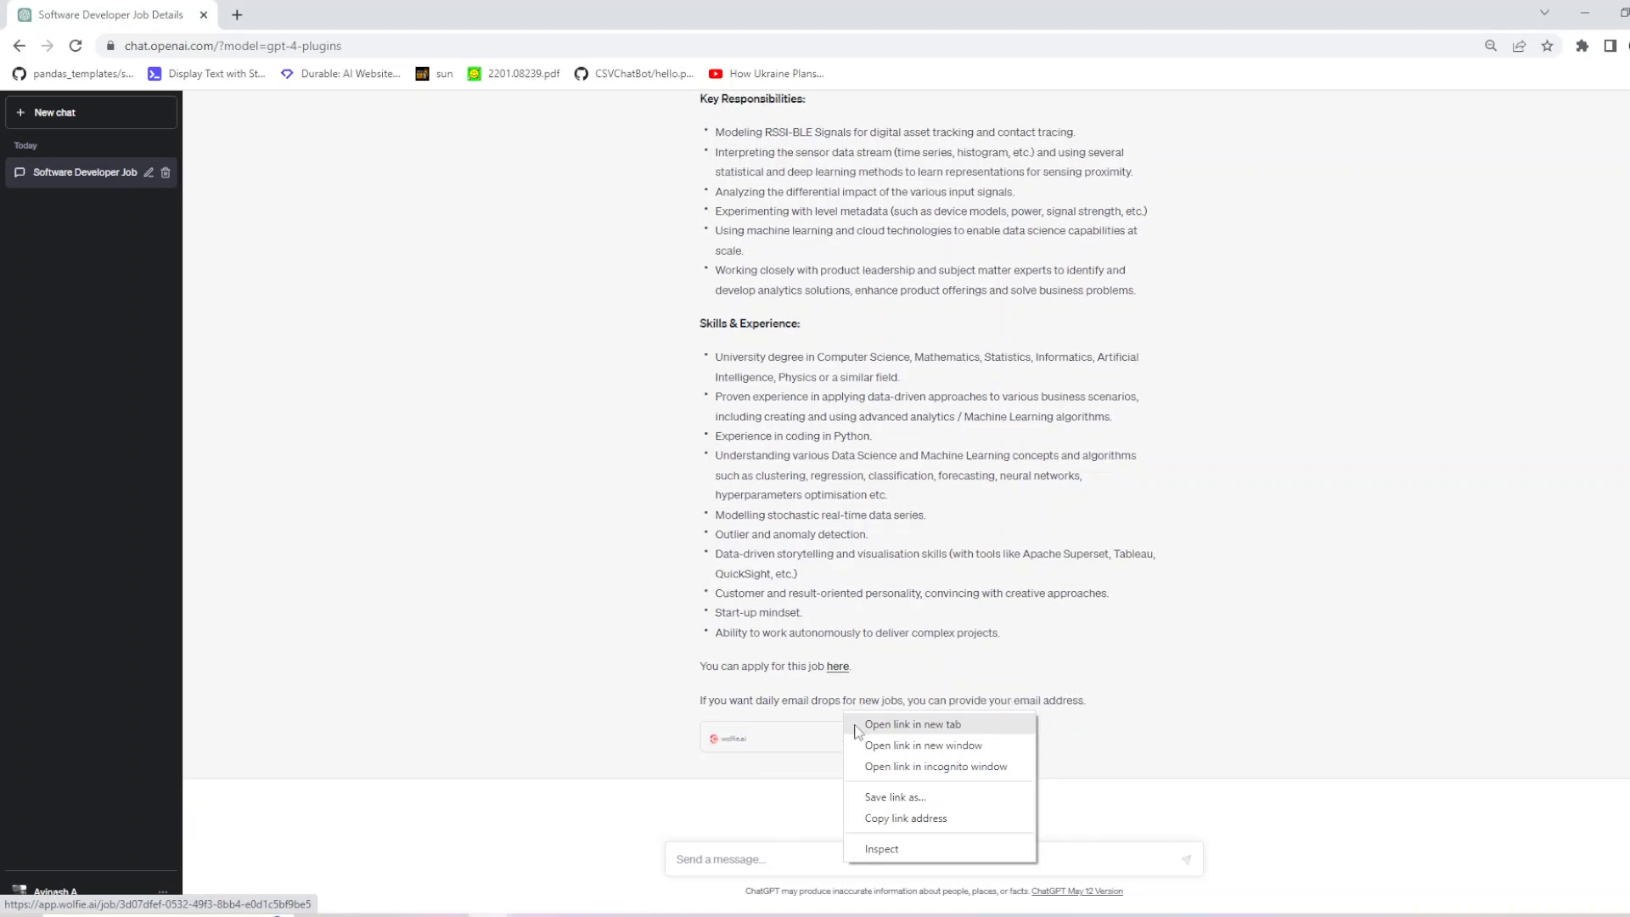
# Step: Open the Kontakt.io job in a new tab, ask for remote full-stack developer opportunities, and go to that job page
pyautogui.click(912, 725)
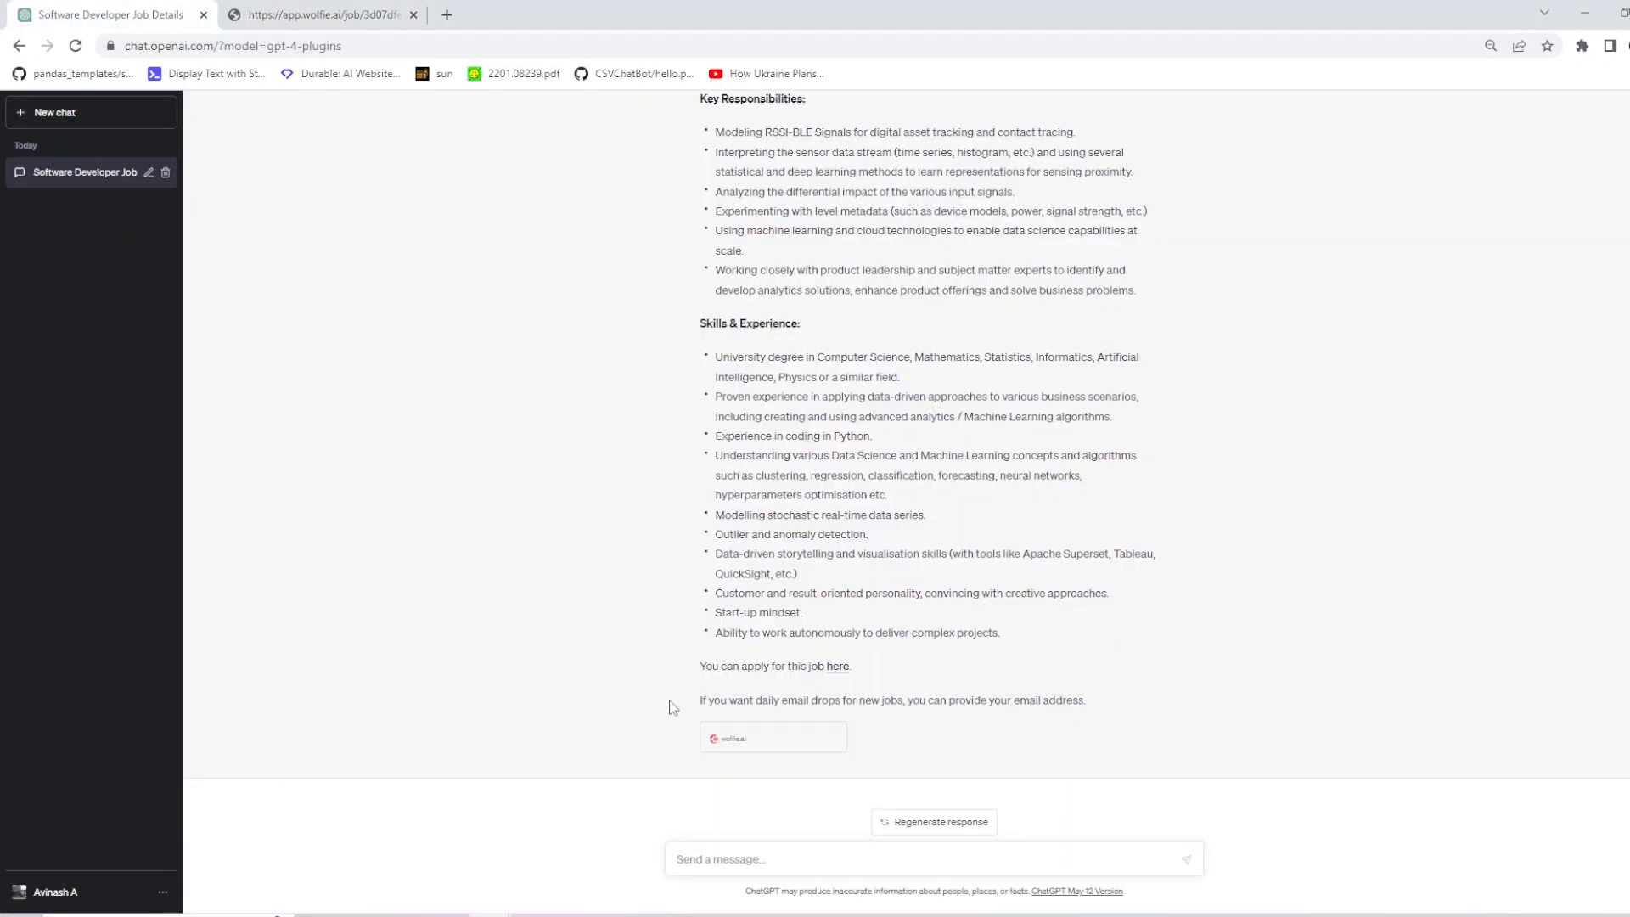
pyautogui.write('Look for remote full-stack developer opportunities.')
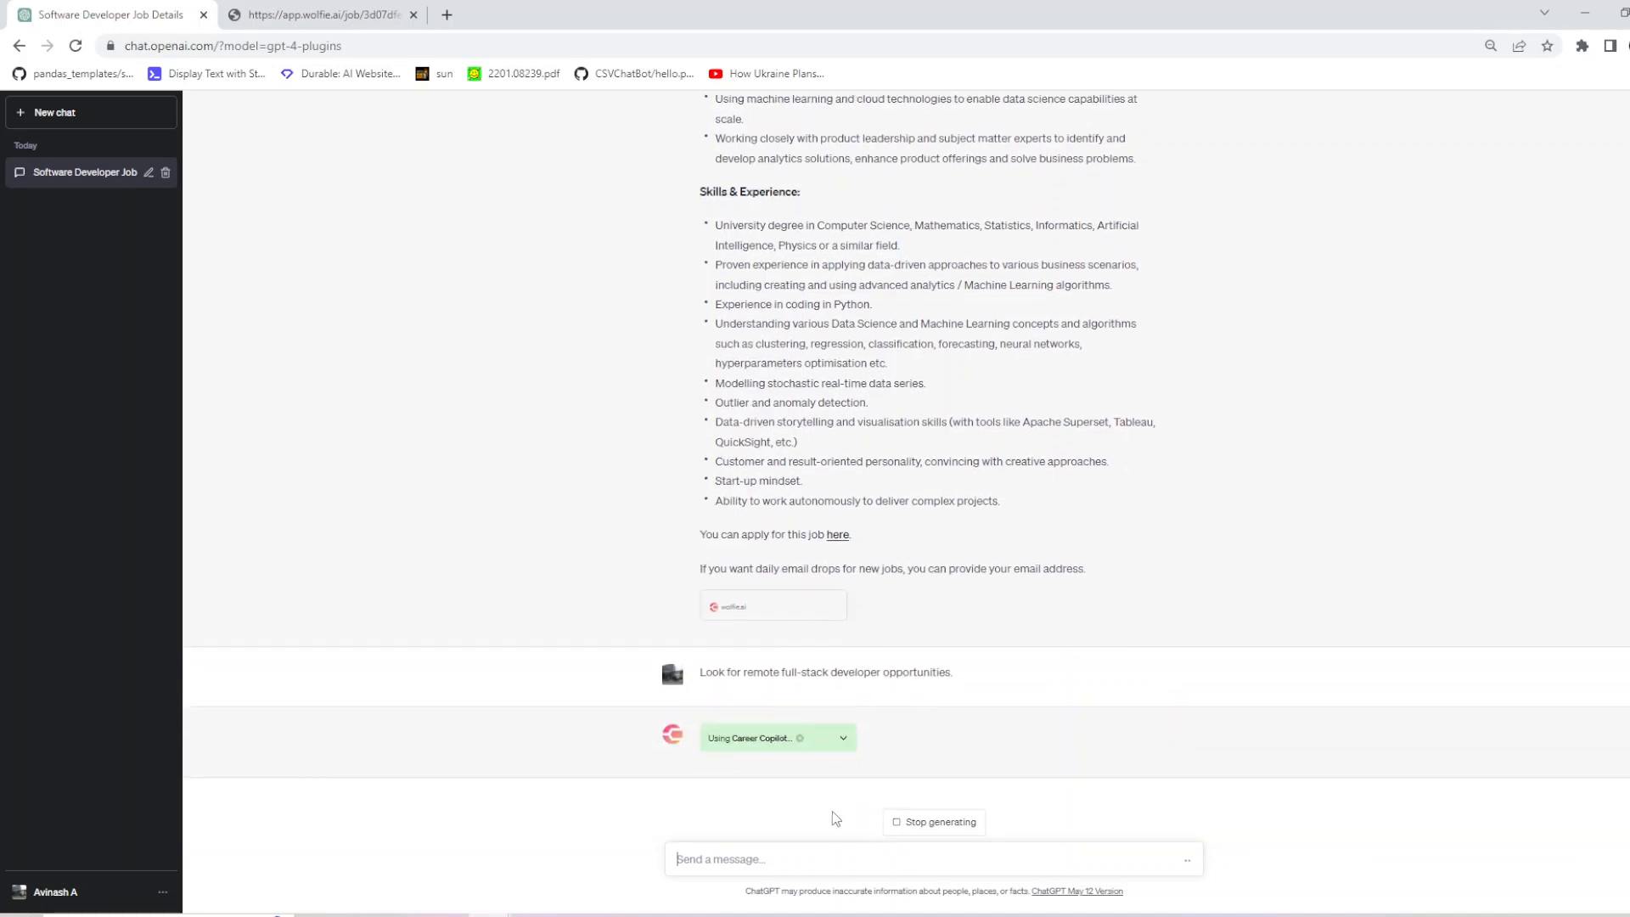
pyautogui.moveTo(827, 687)
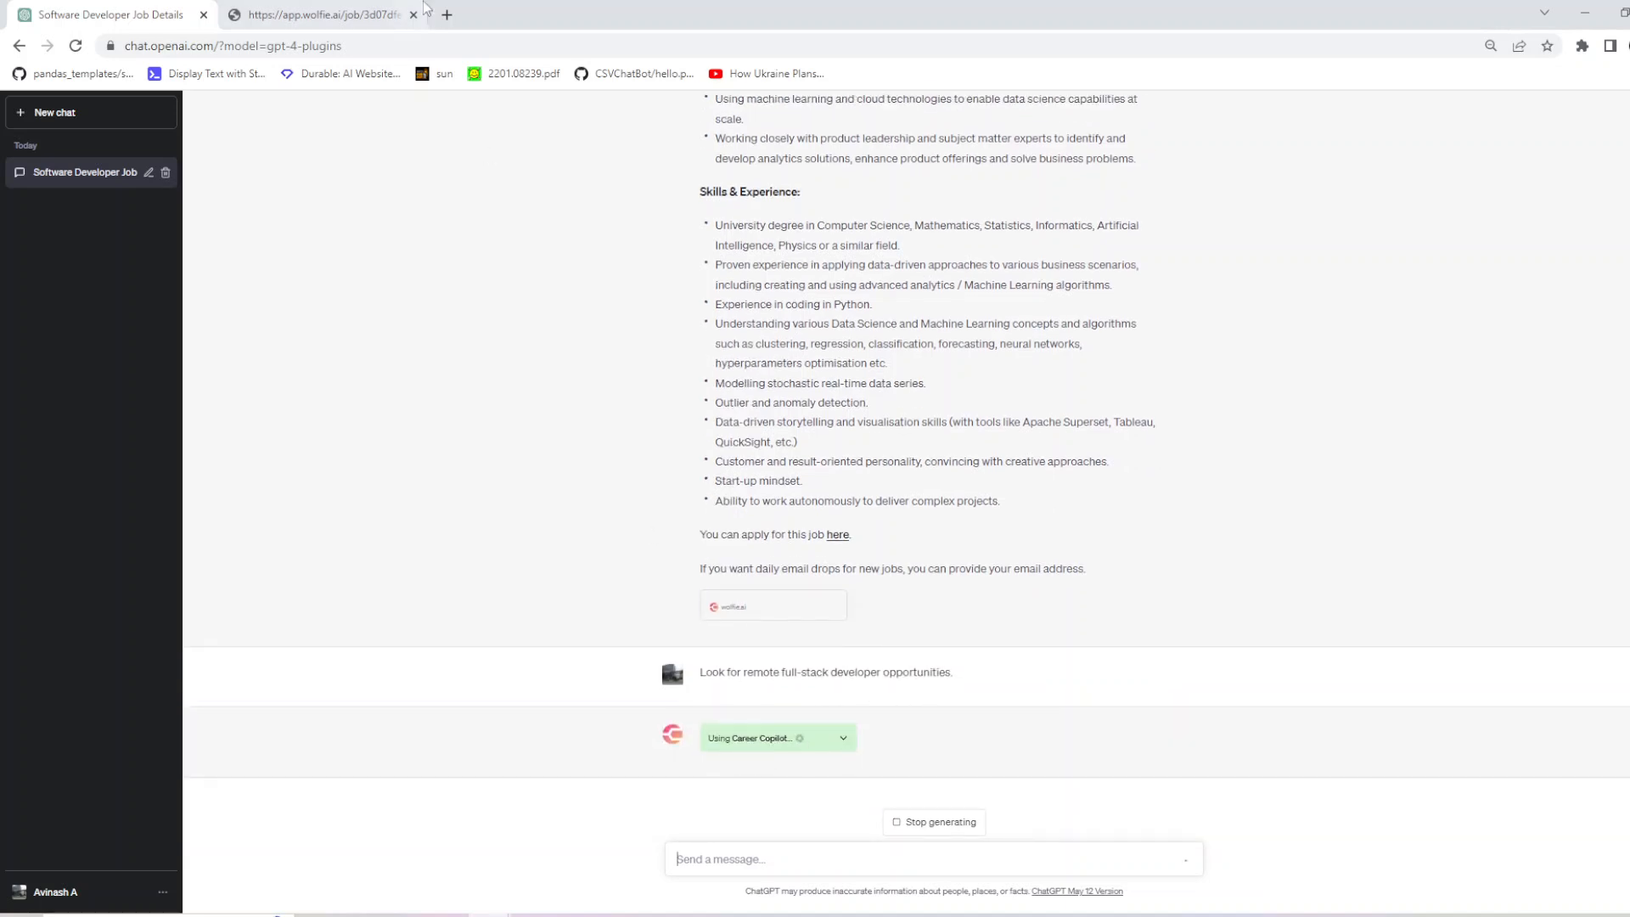
pyautogui.click(322, 14)
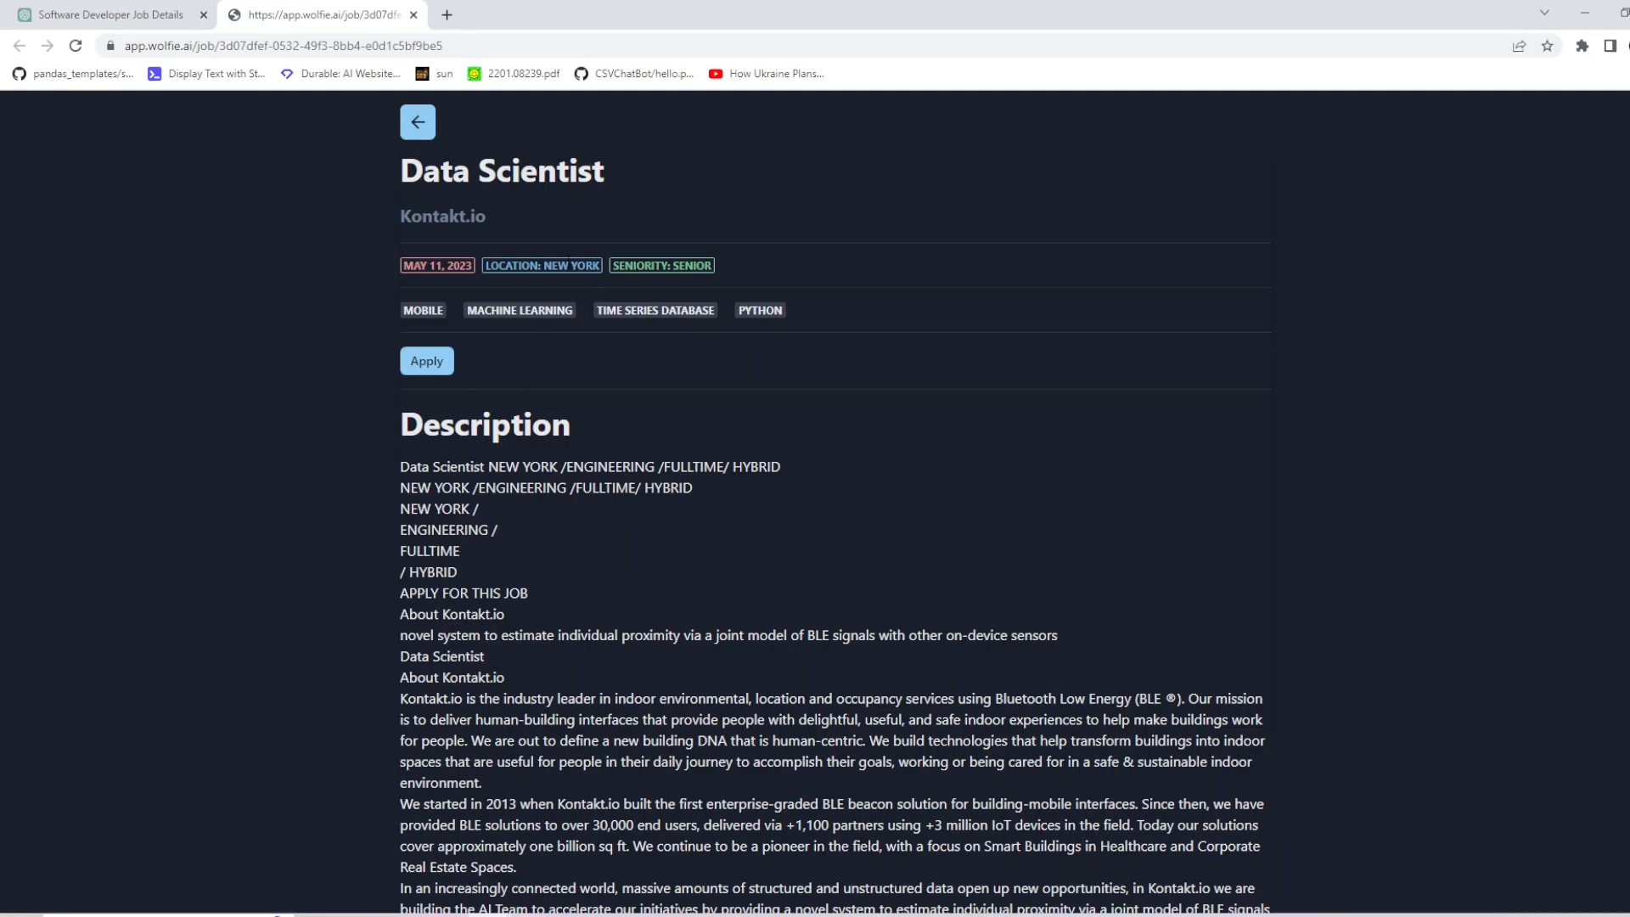
# Step: Review the Kontakt.io New York listing, then open the Dext Software Developer link in a new tab
pyautogui.scroll(-3)
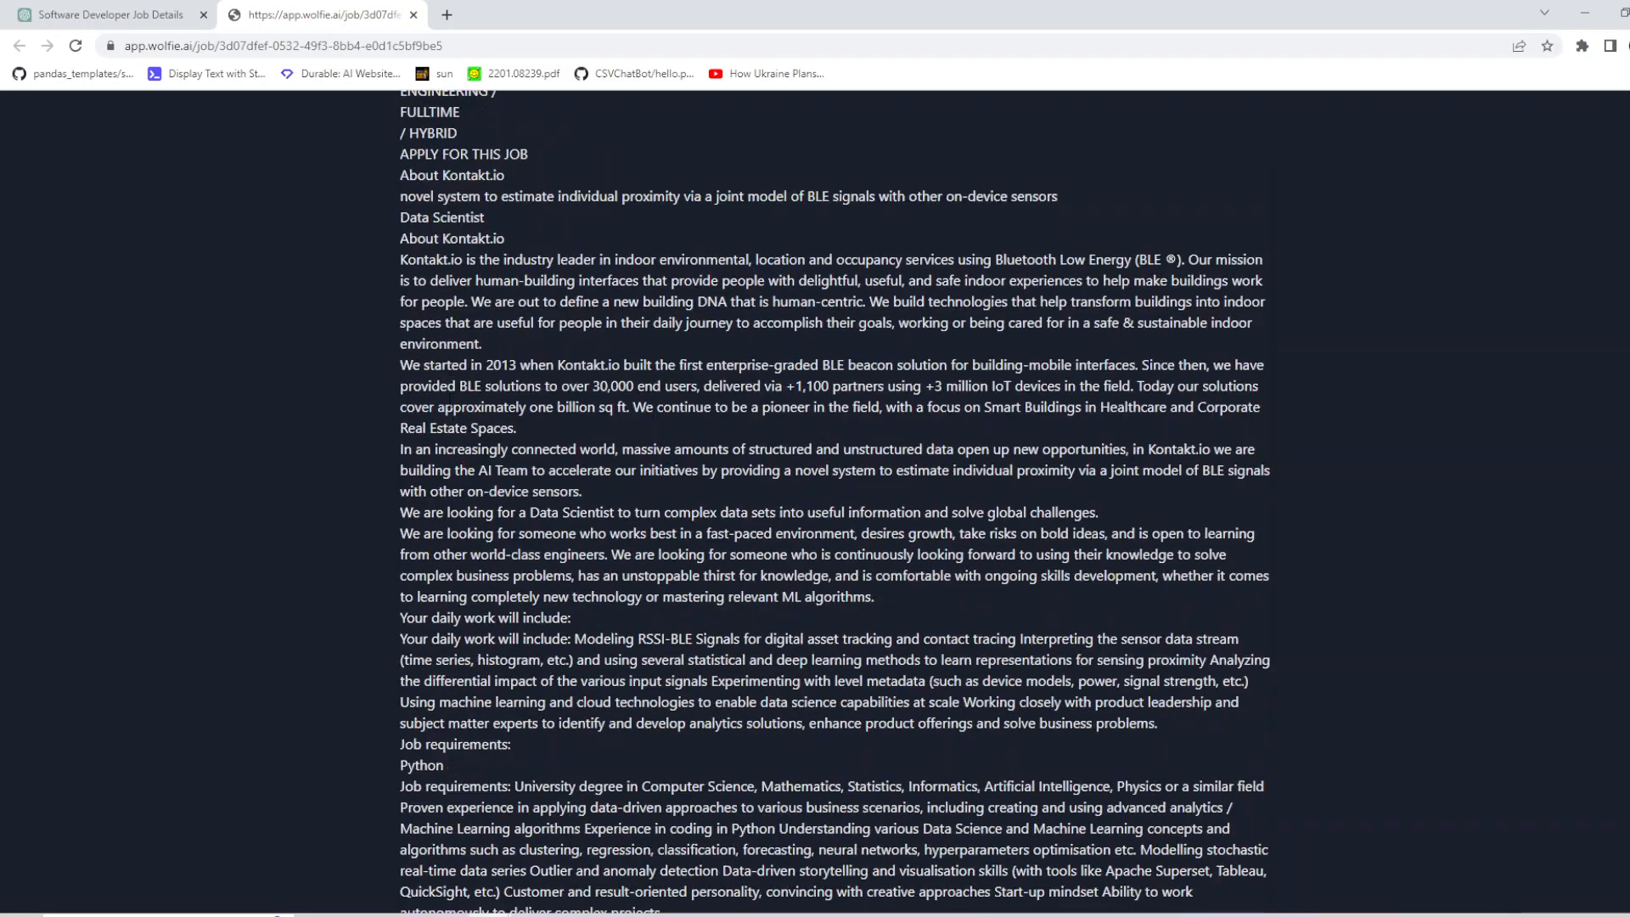
pyautogui.scroll(-3)
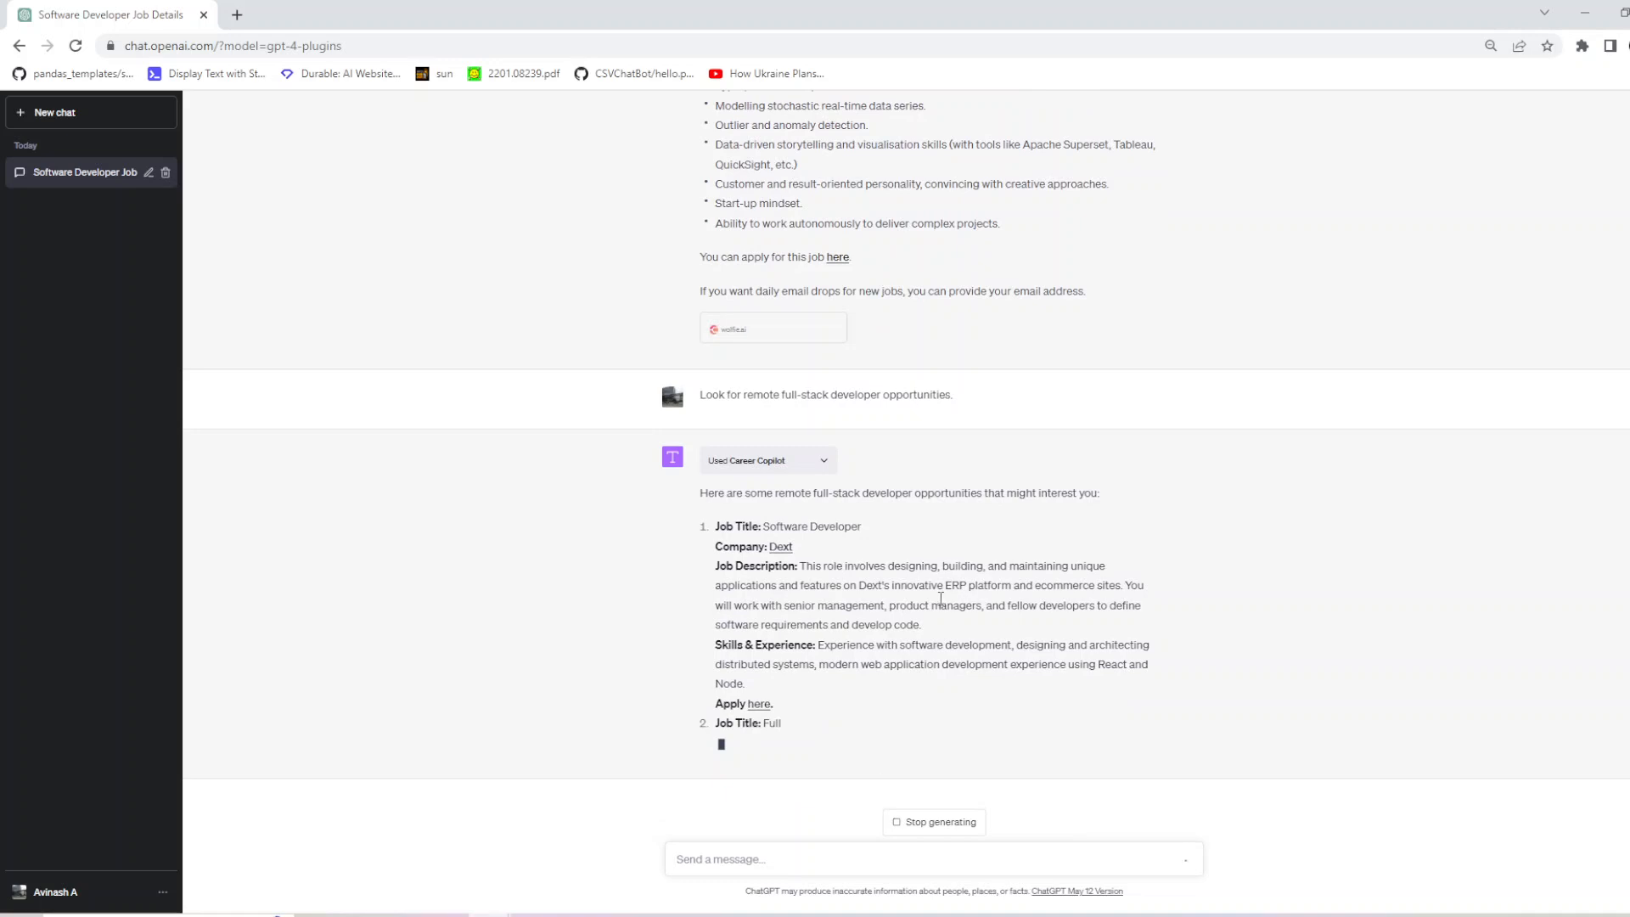
pyautogui.rightClick(760, 684)
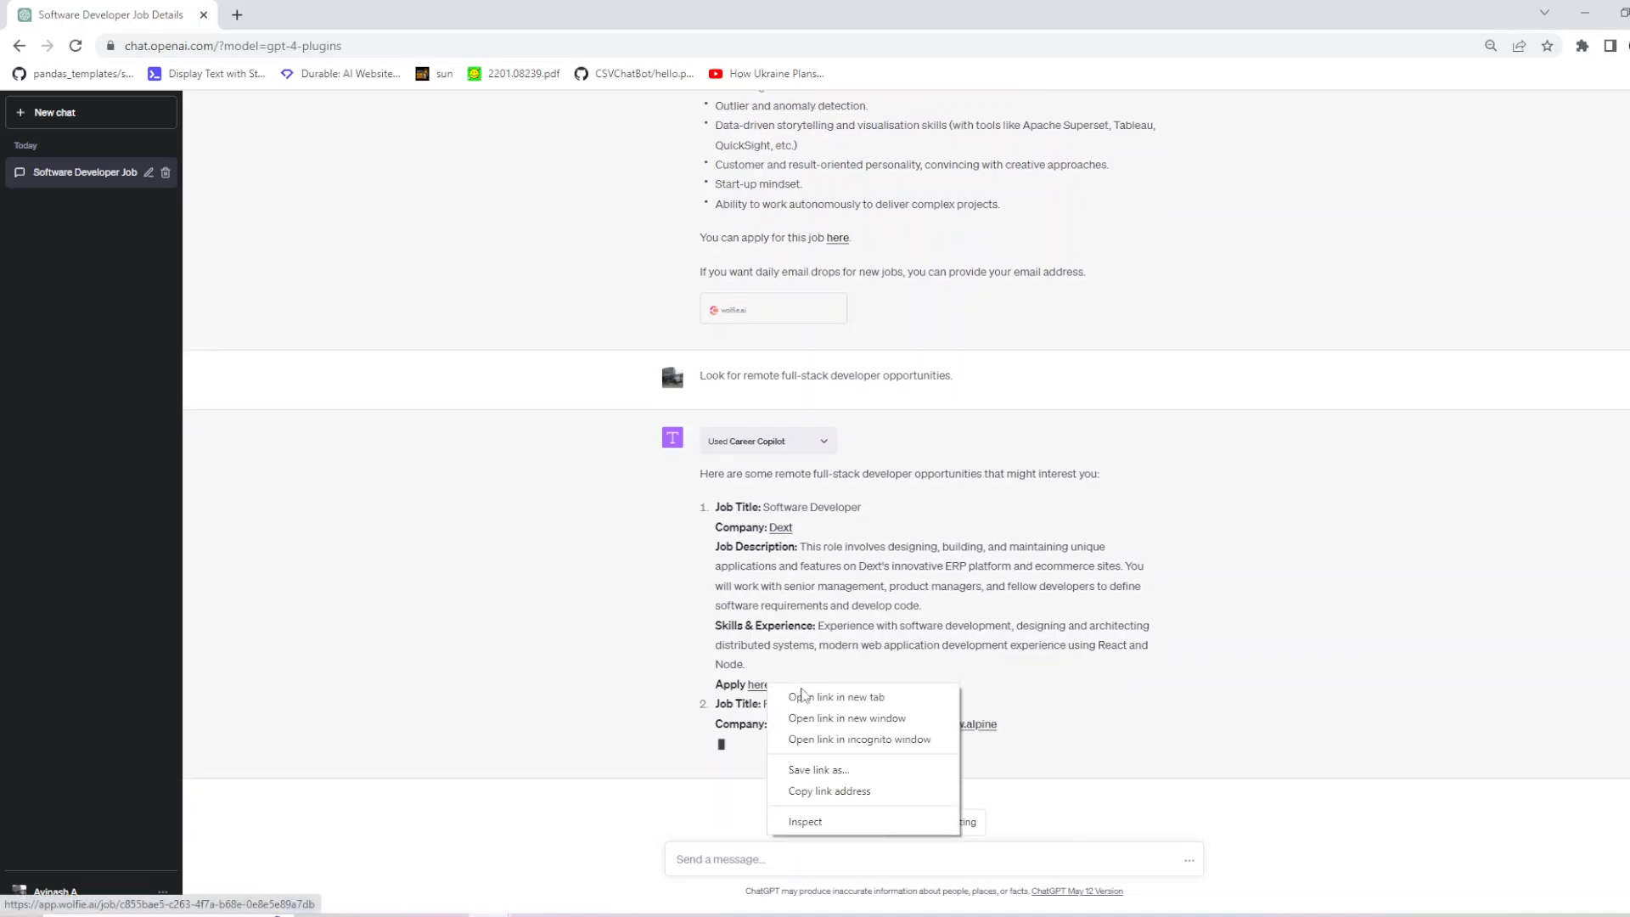
pyautogui.click(837, 696)
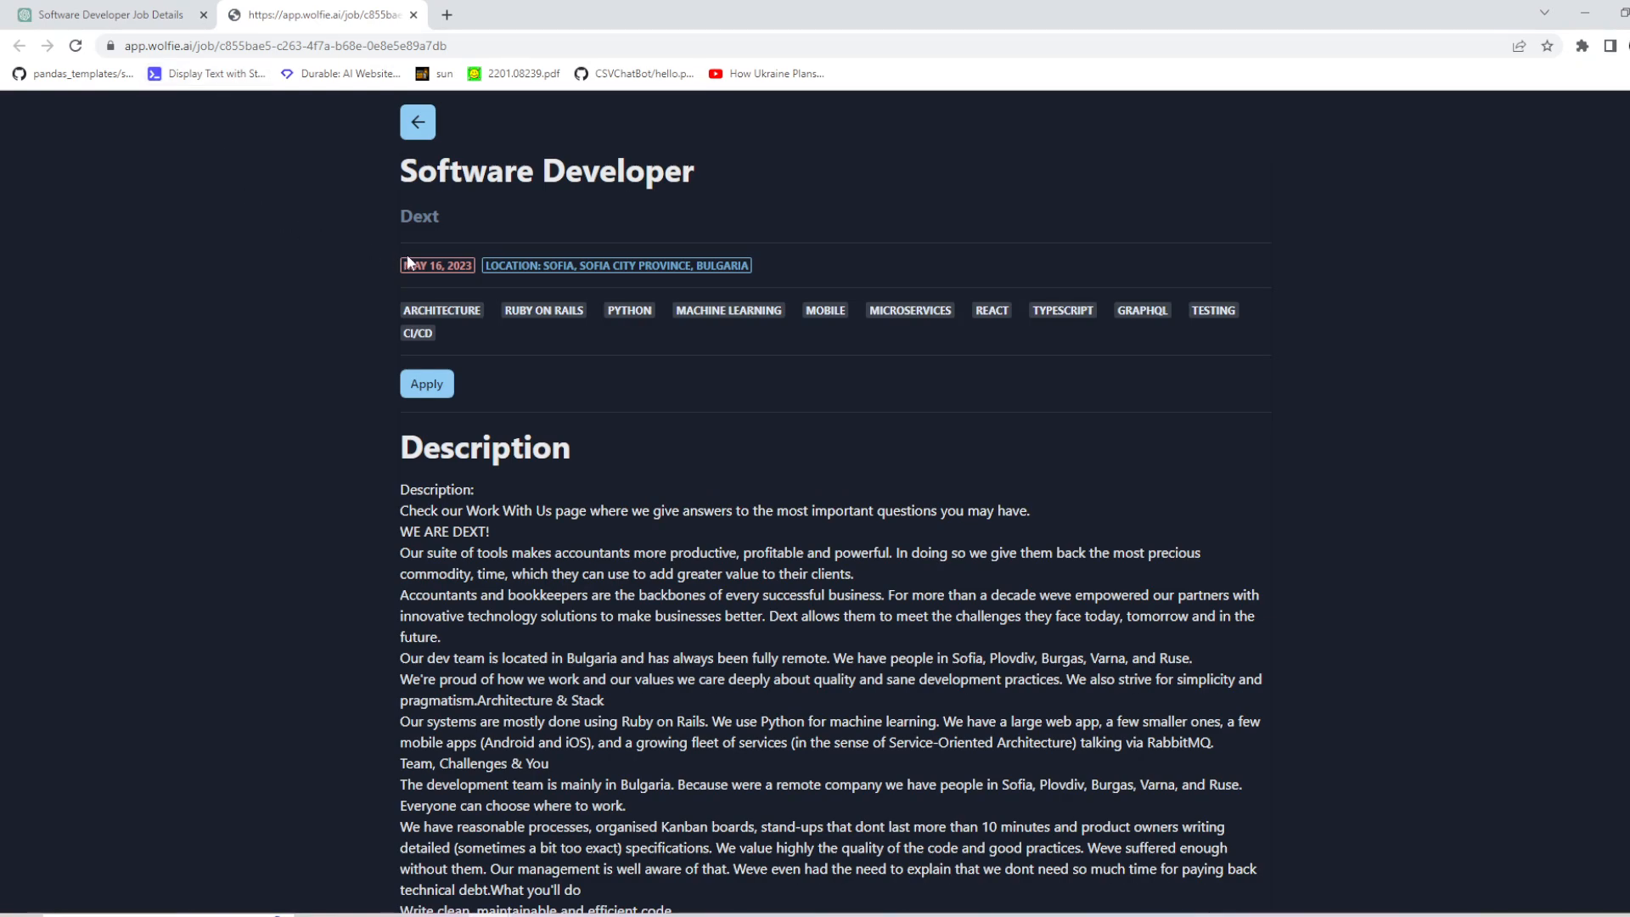
pyautogui.moveTo(524, 289)
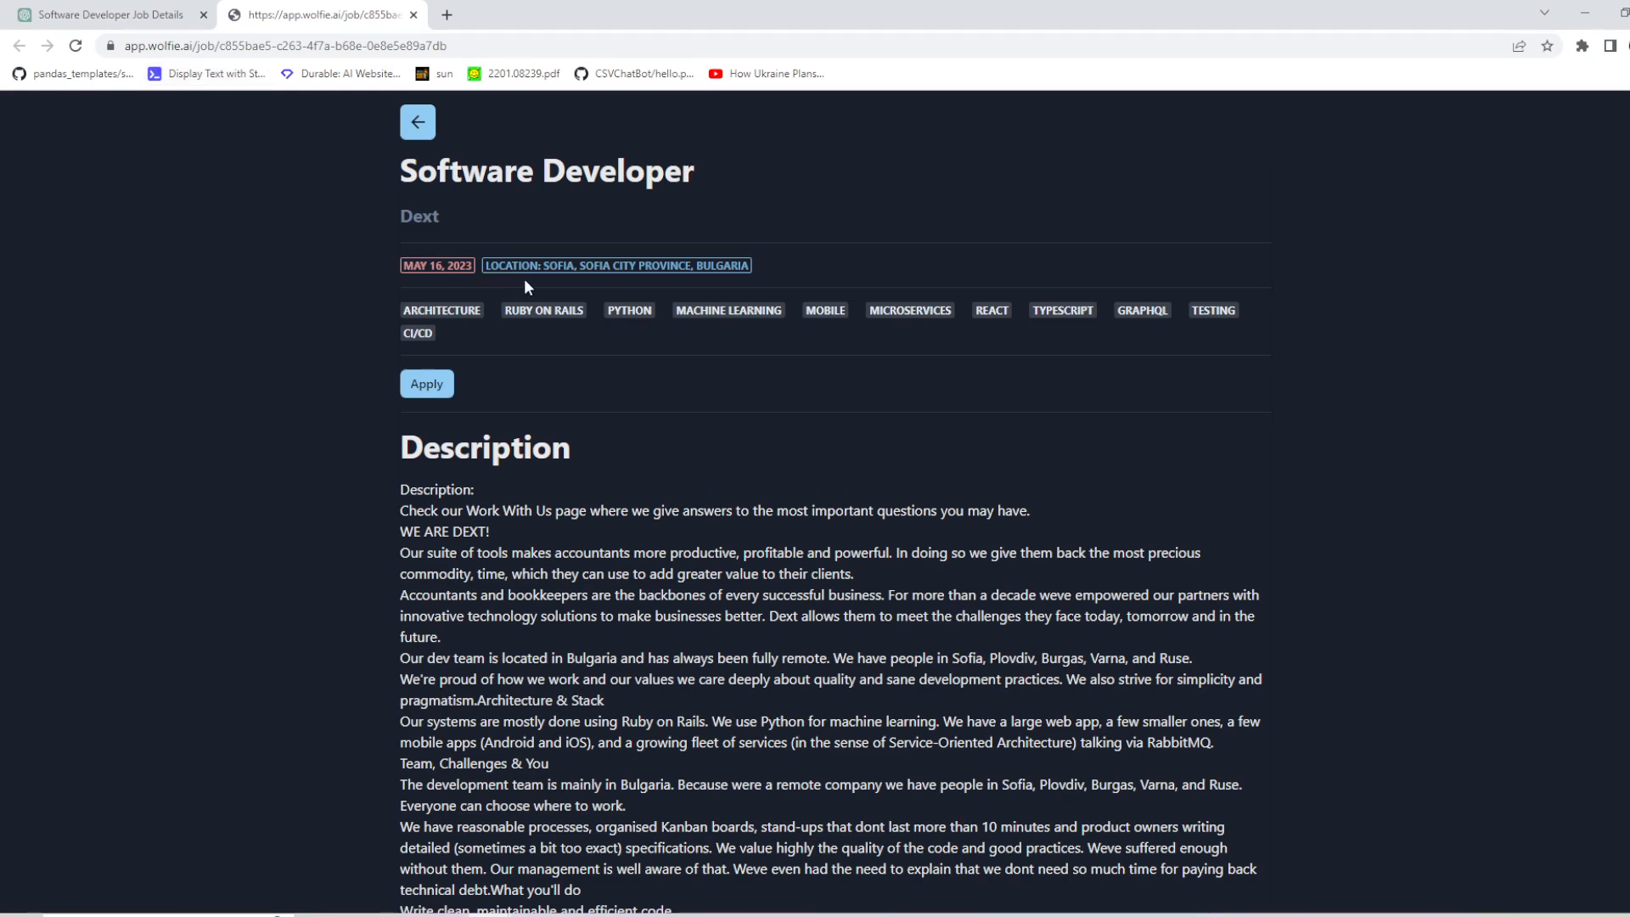
# Step: Note the Dext page's Remote Work benefit, then open the Alpine Home Air Products apply link in a new tab
pyautogui.scroll(-3)
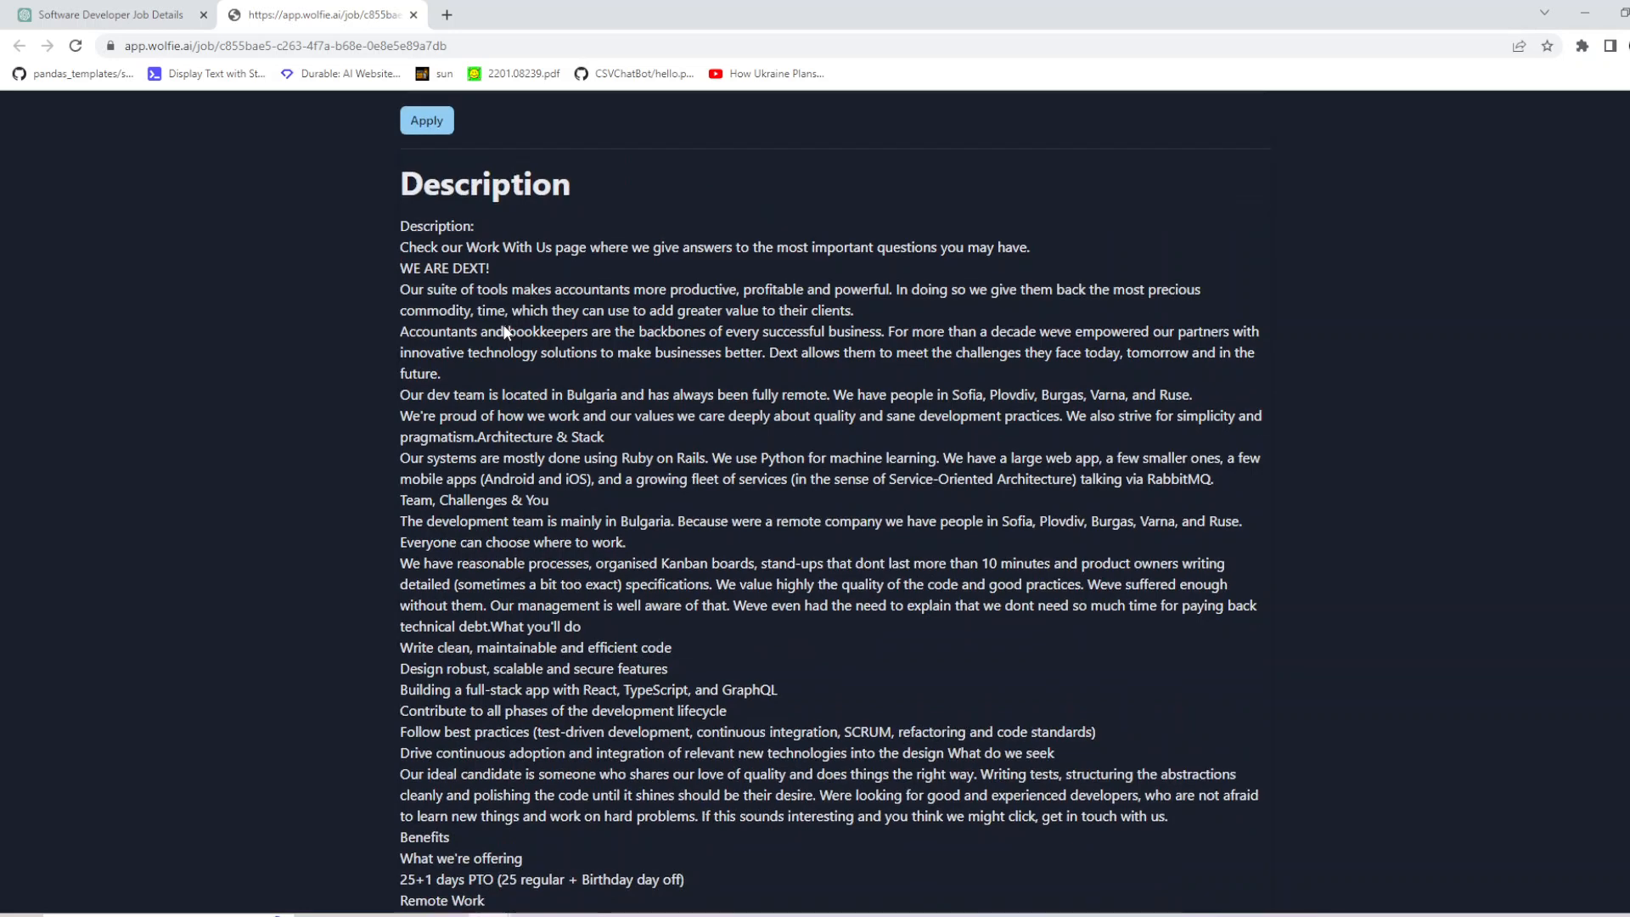
pyautogui.scroll(-3)
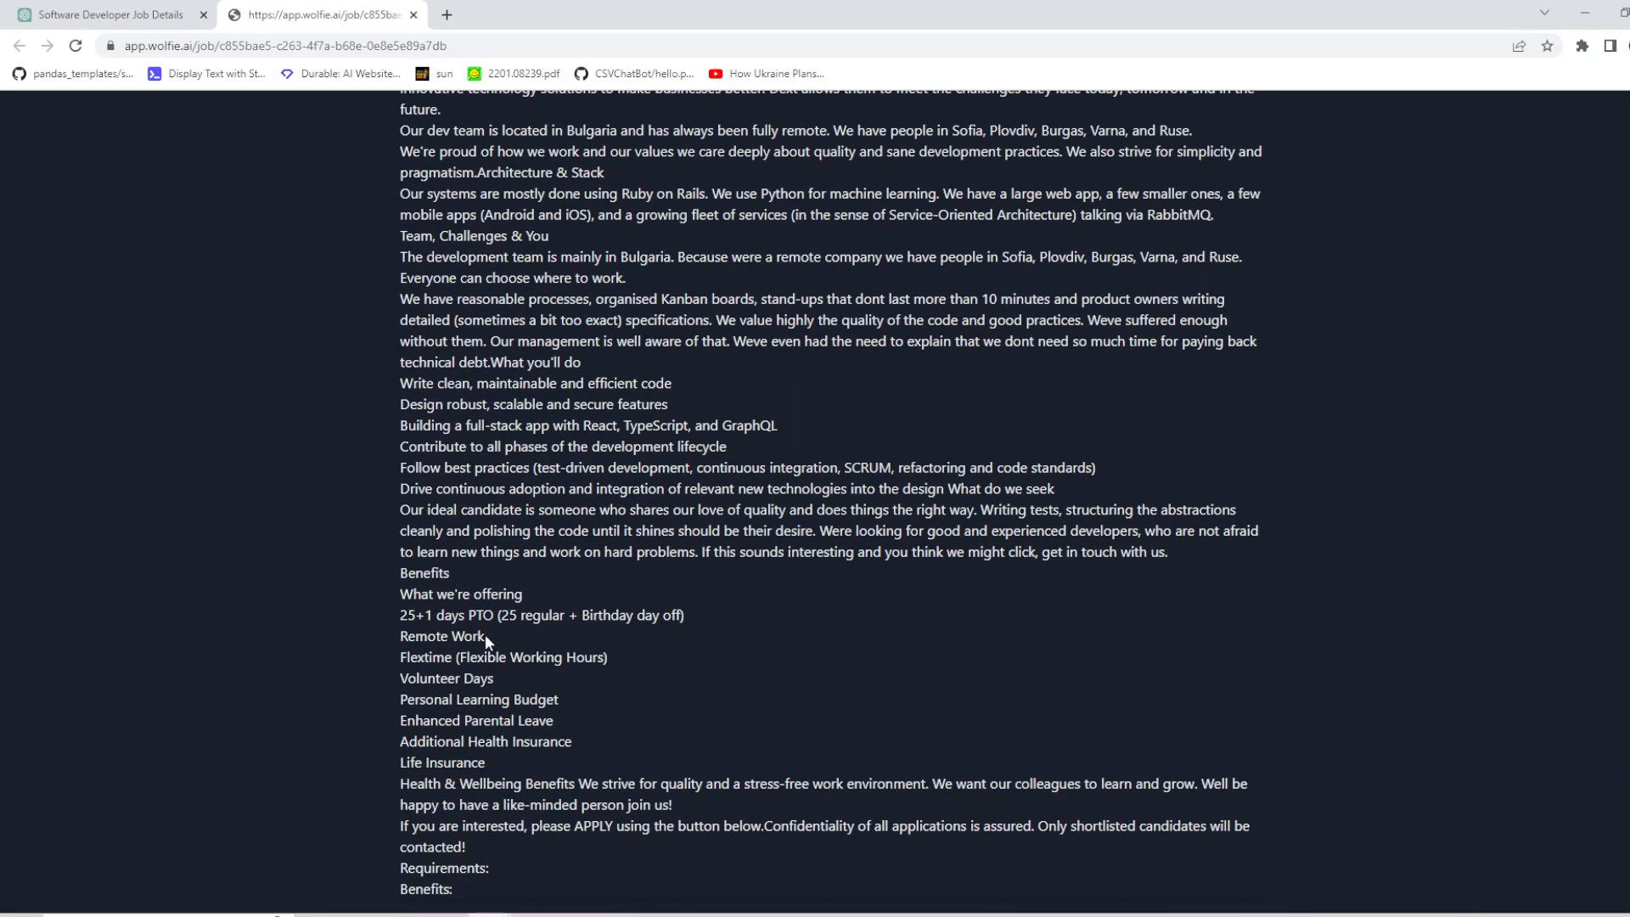
pyautogui.doubleClick(442, 635)
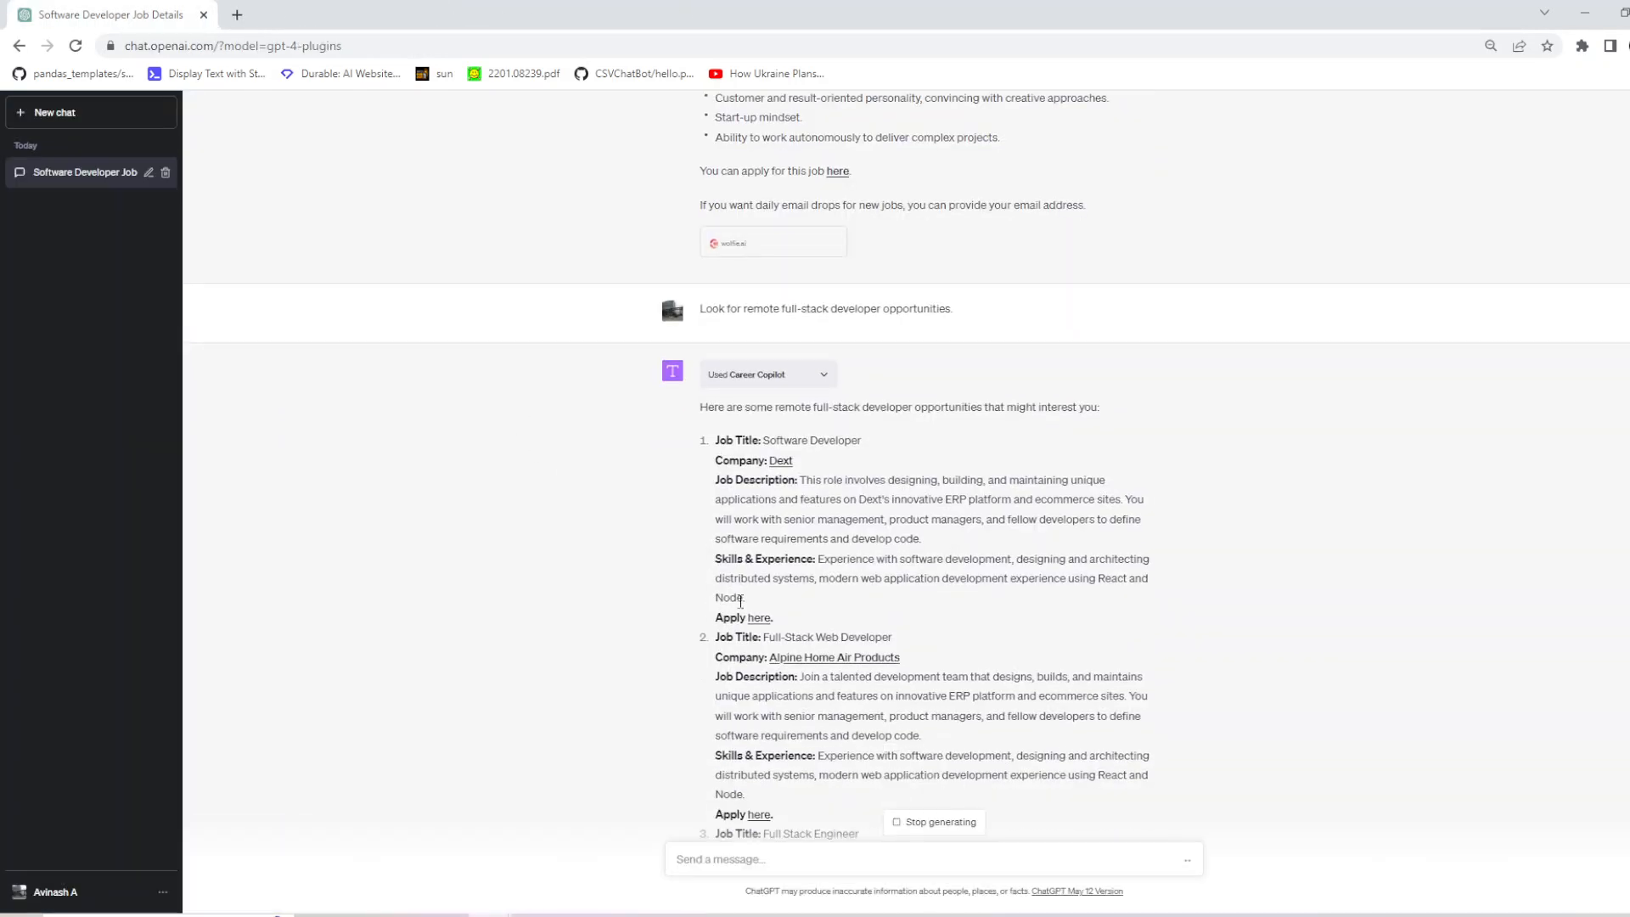
pyautogui.scroll(-3)
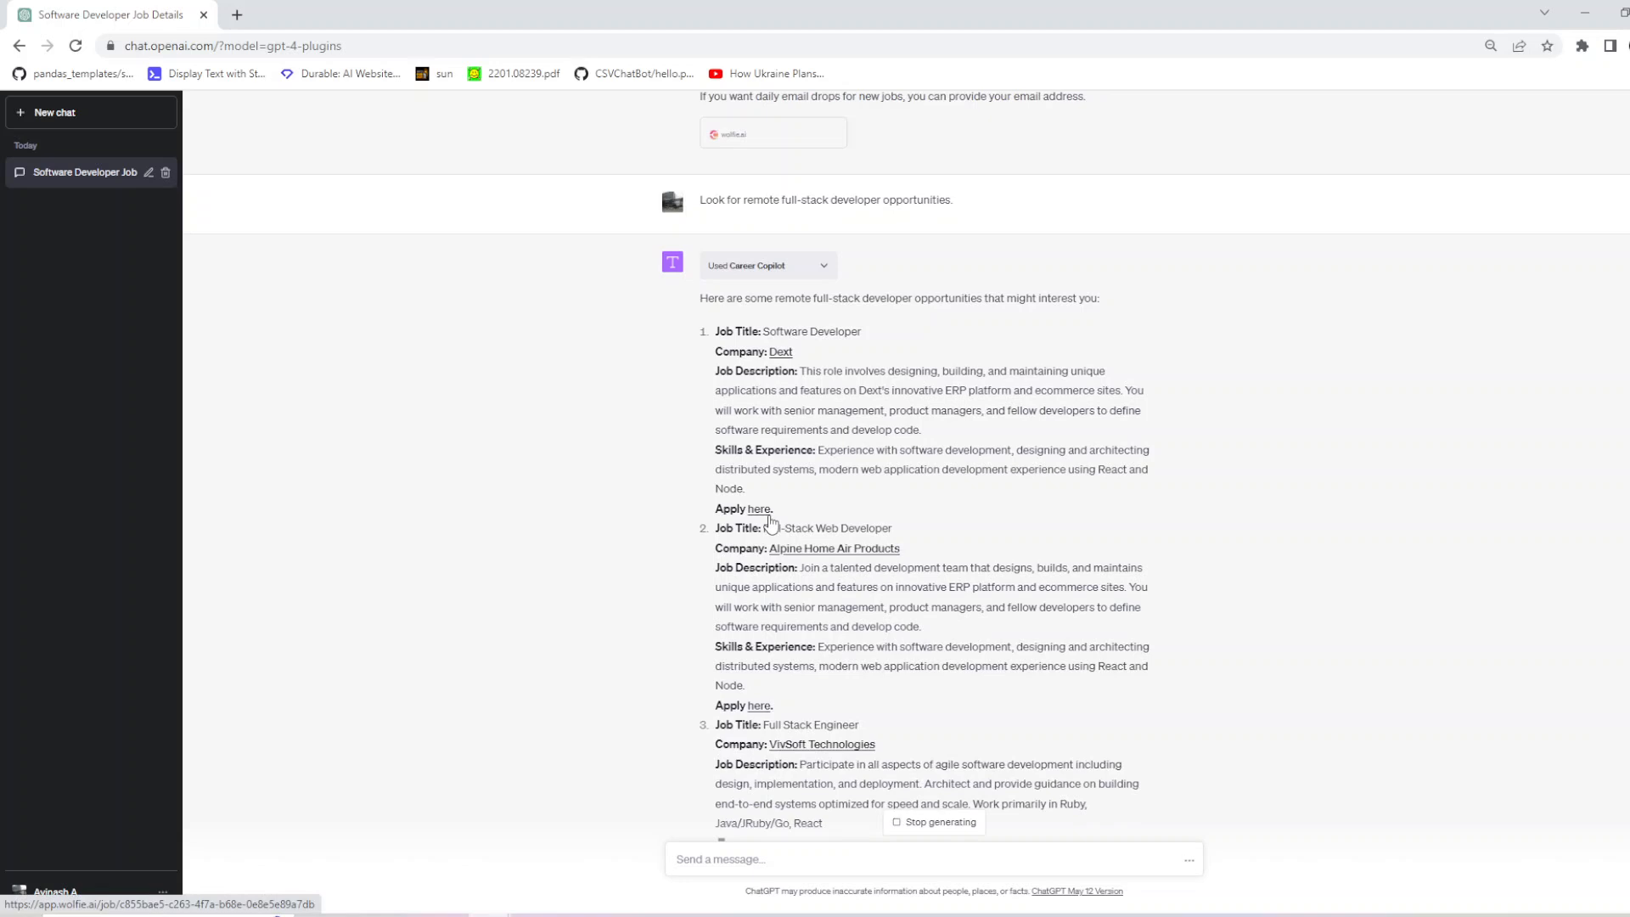
pyautogui.rightClick(759, 707)
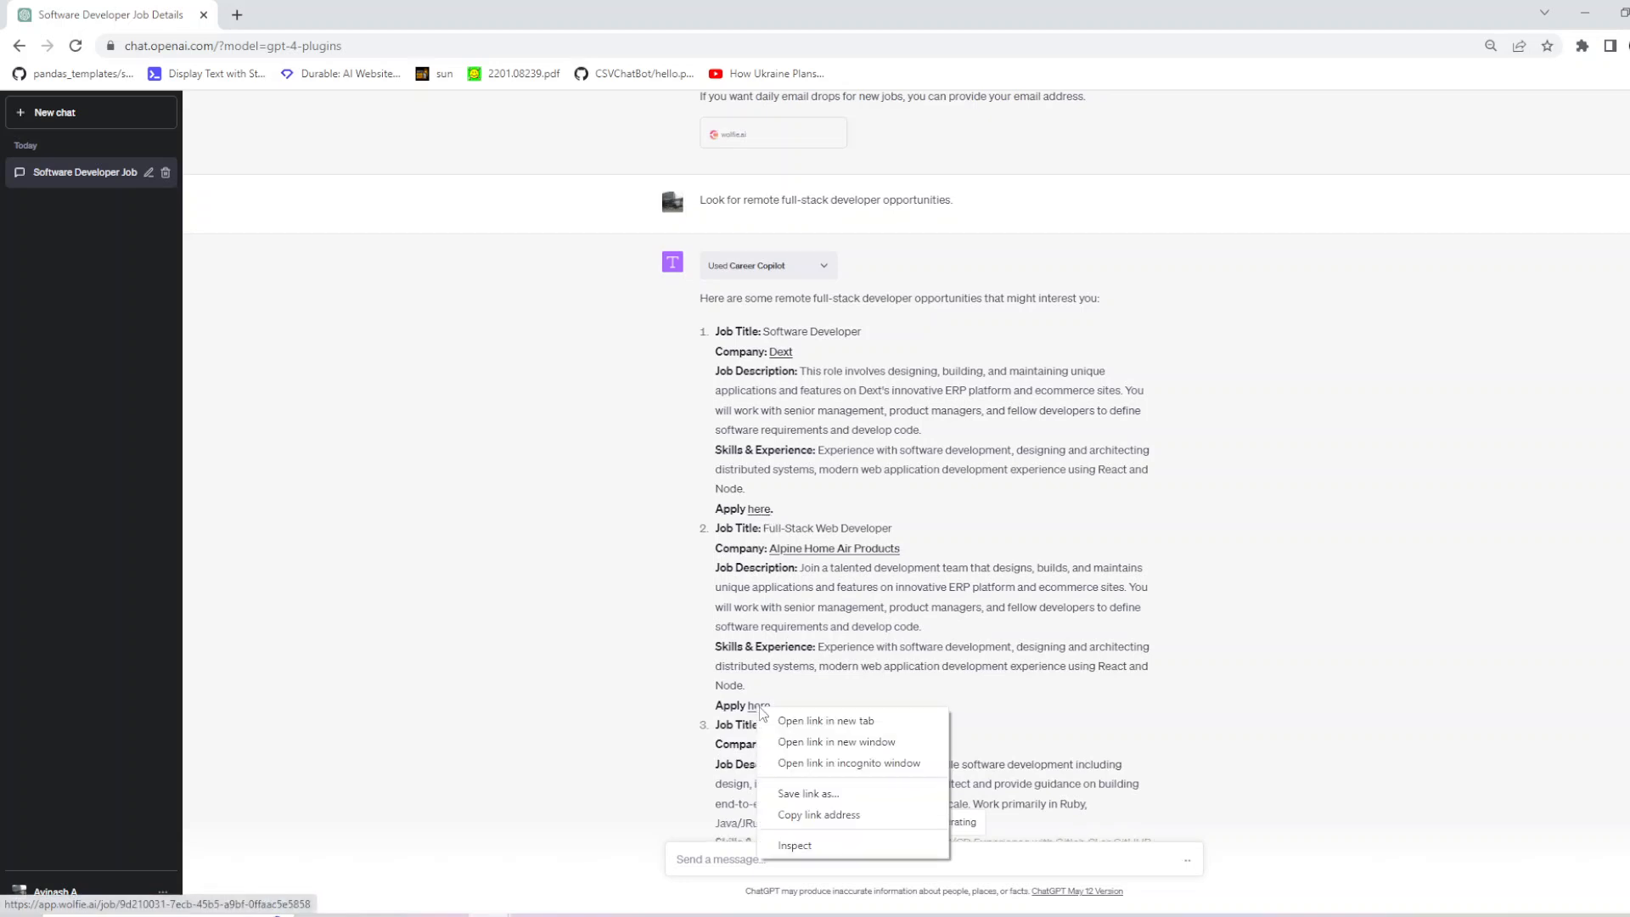
pyautogui.click(825, 720)
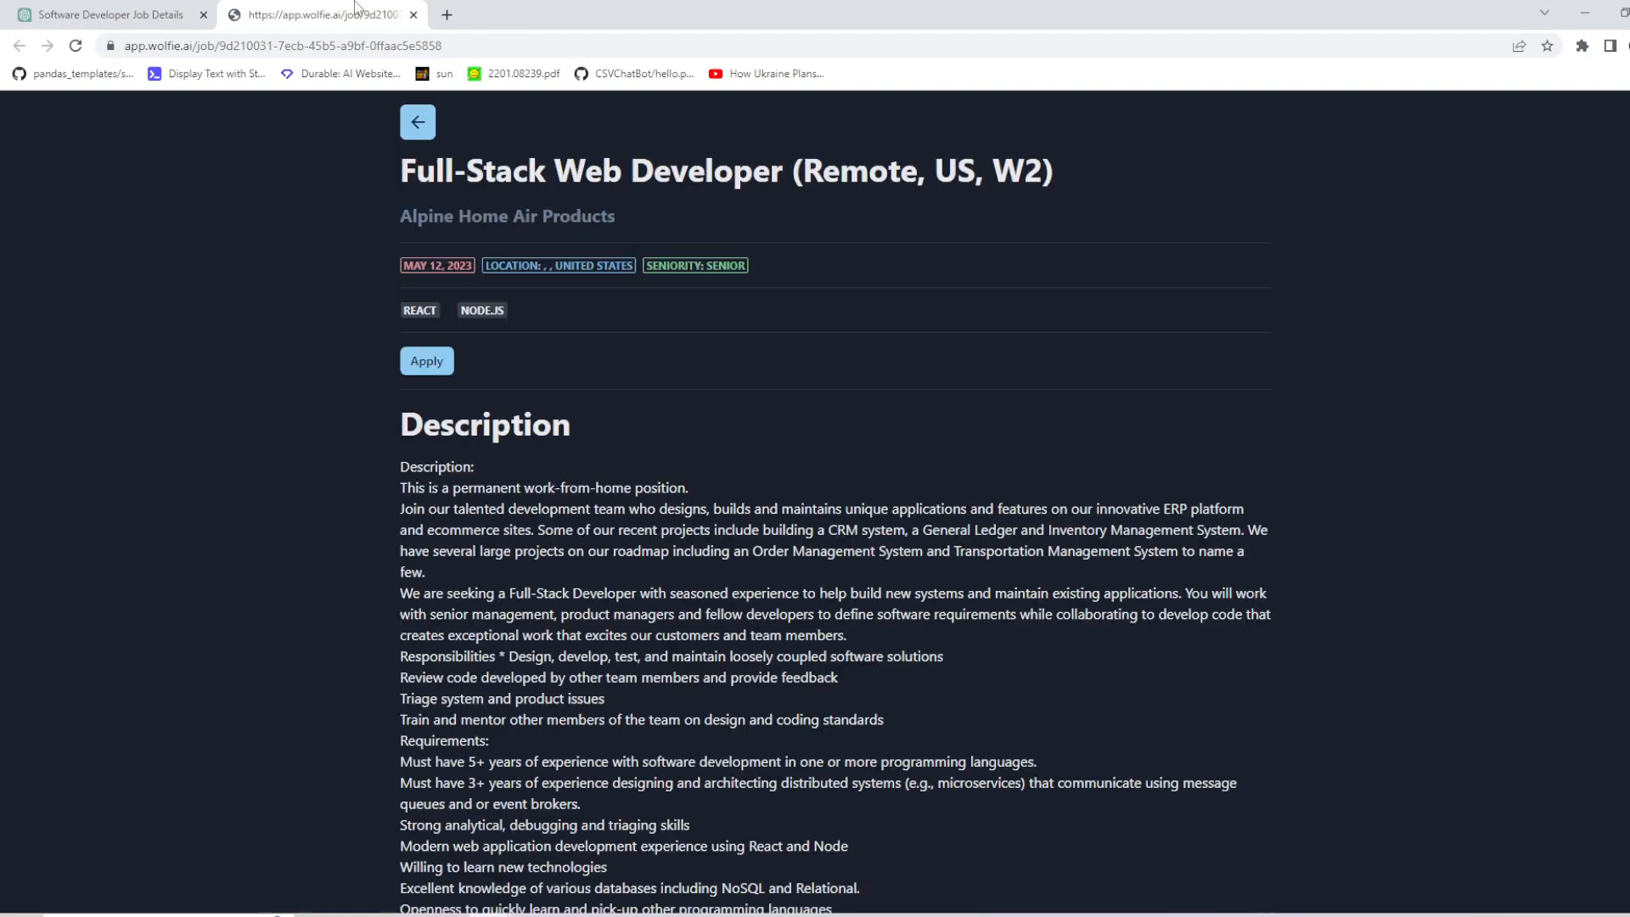
pyautogui.moveTo(406, 240)
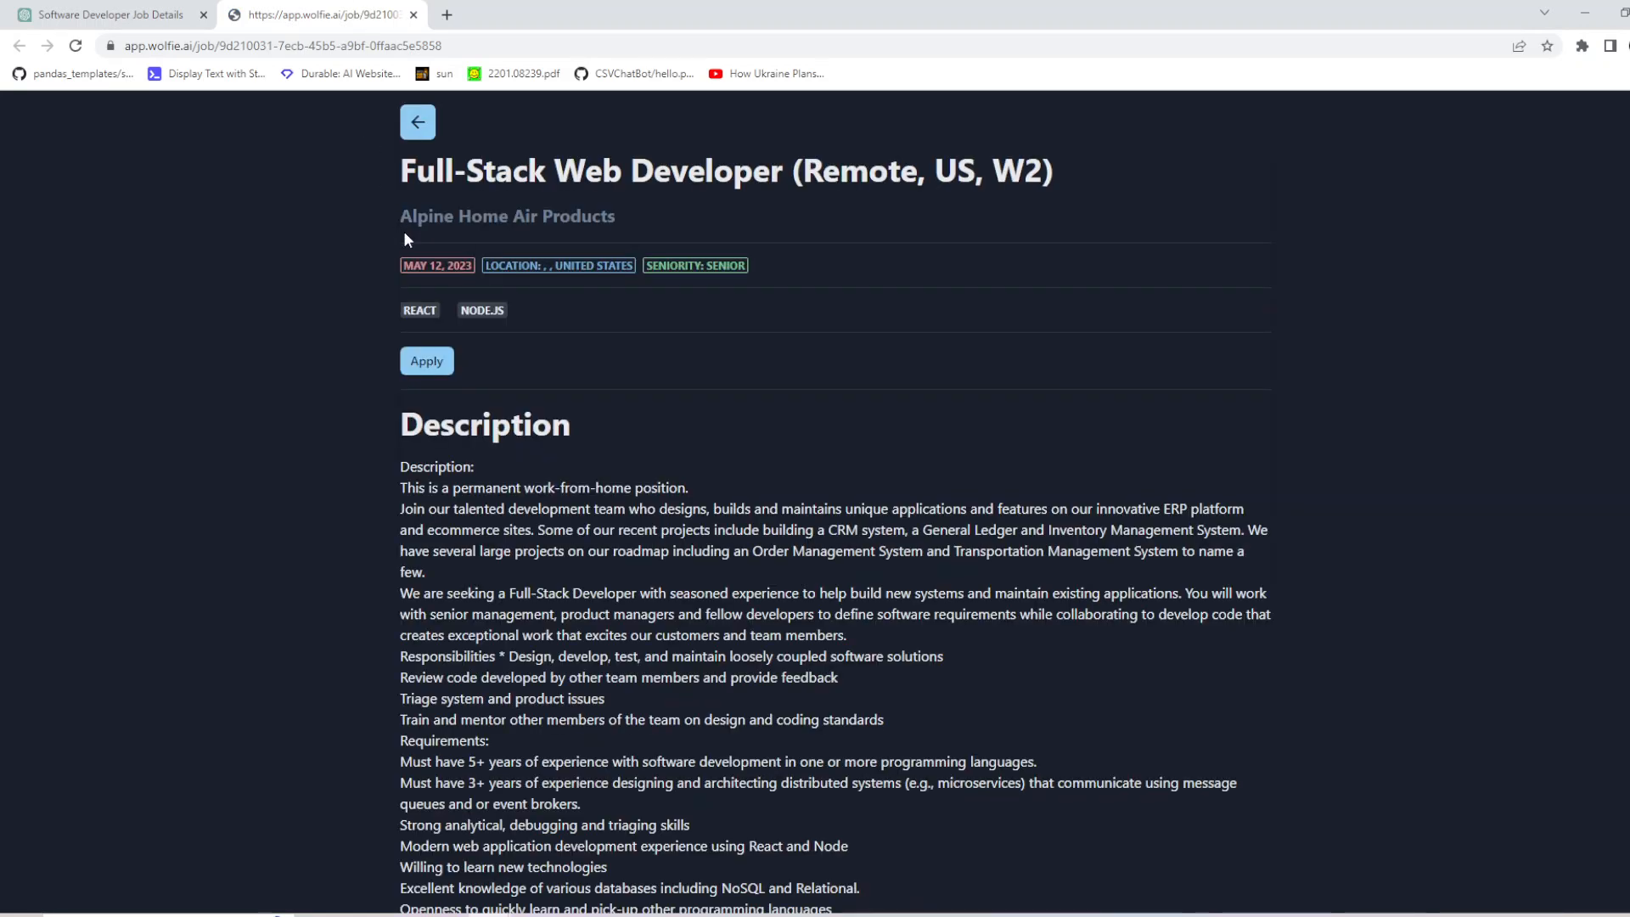
pyautogui.moveTo(230, 221)
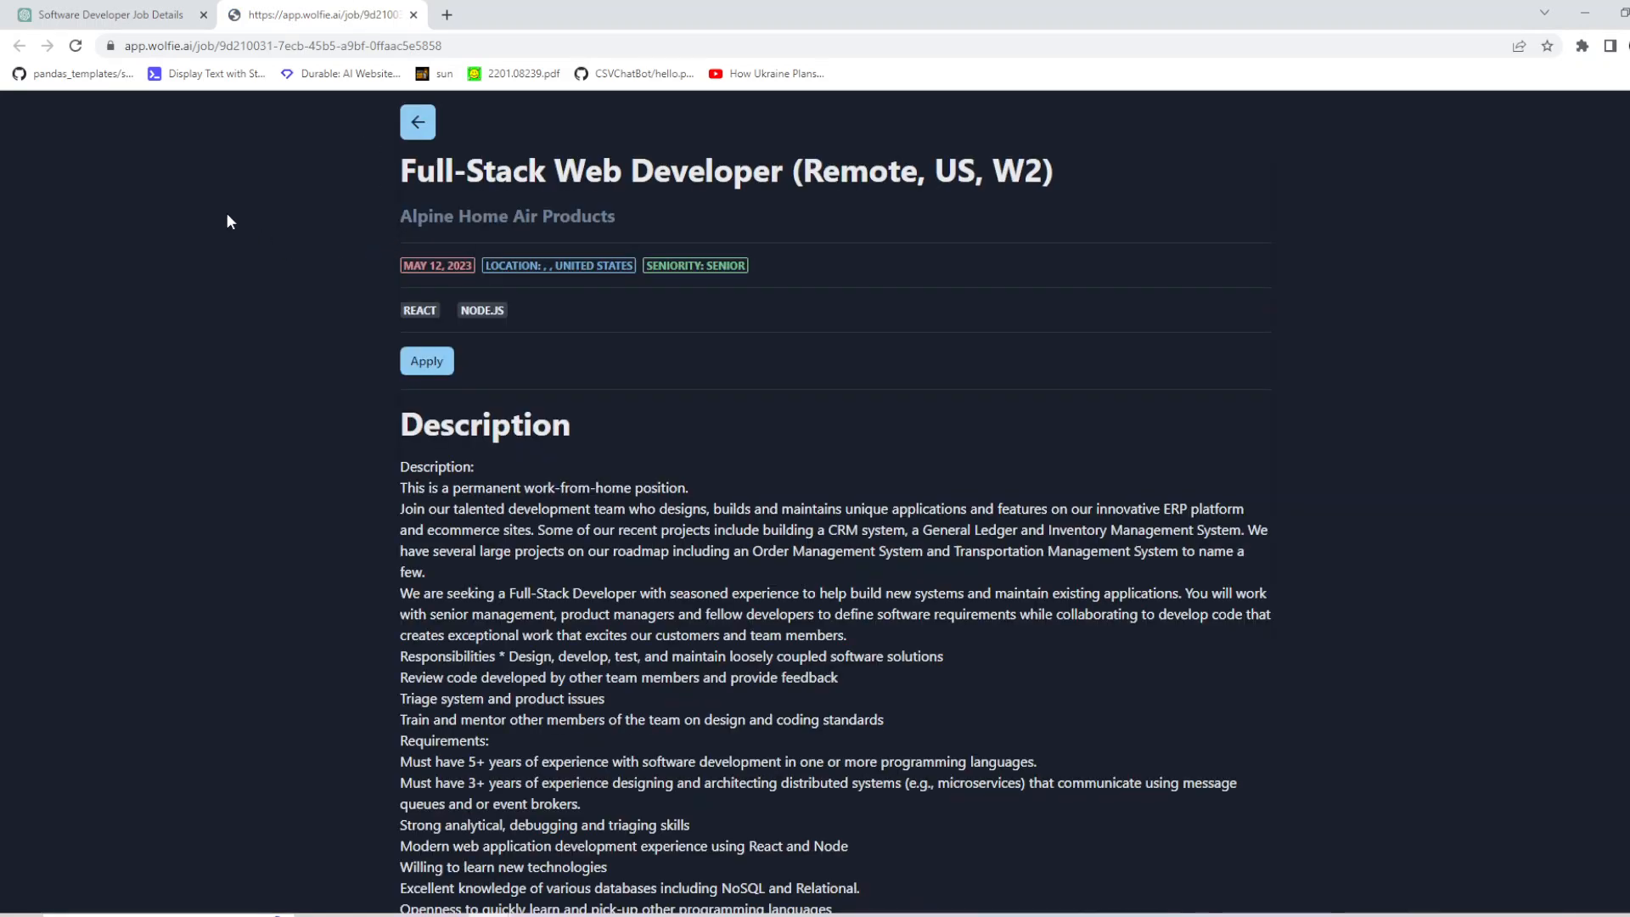
# Step: Read the Alpine Full-Stack Web Developer description and close the page to return to ChatGPT
pyautogui.scroll(-3)
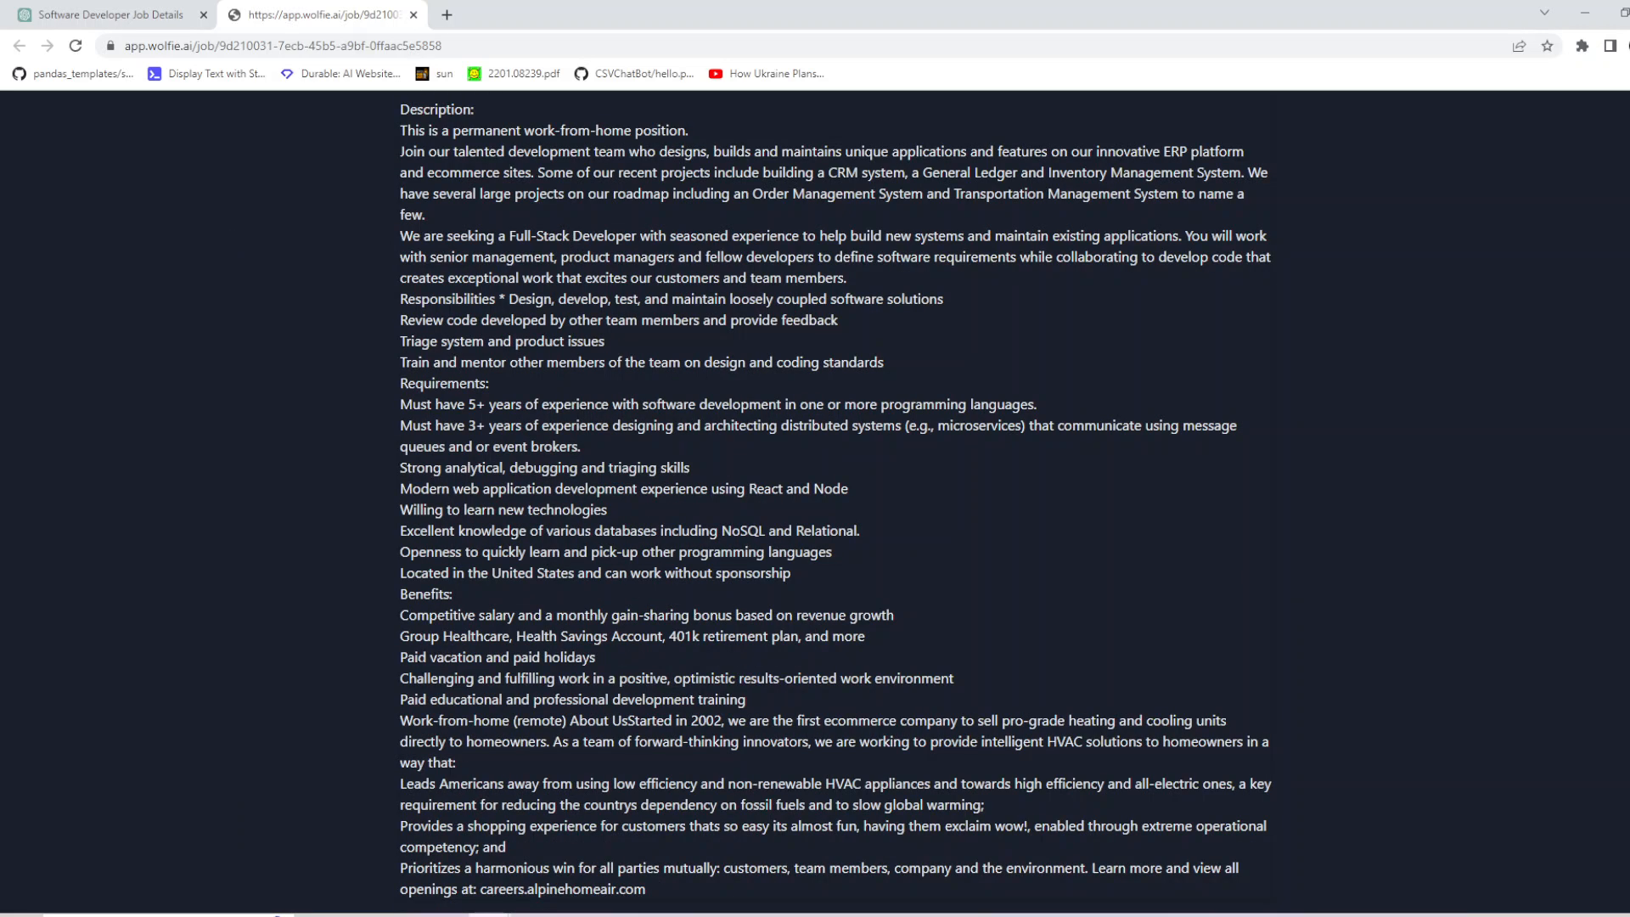
pyautogui.scroll(3)
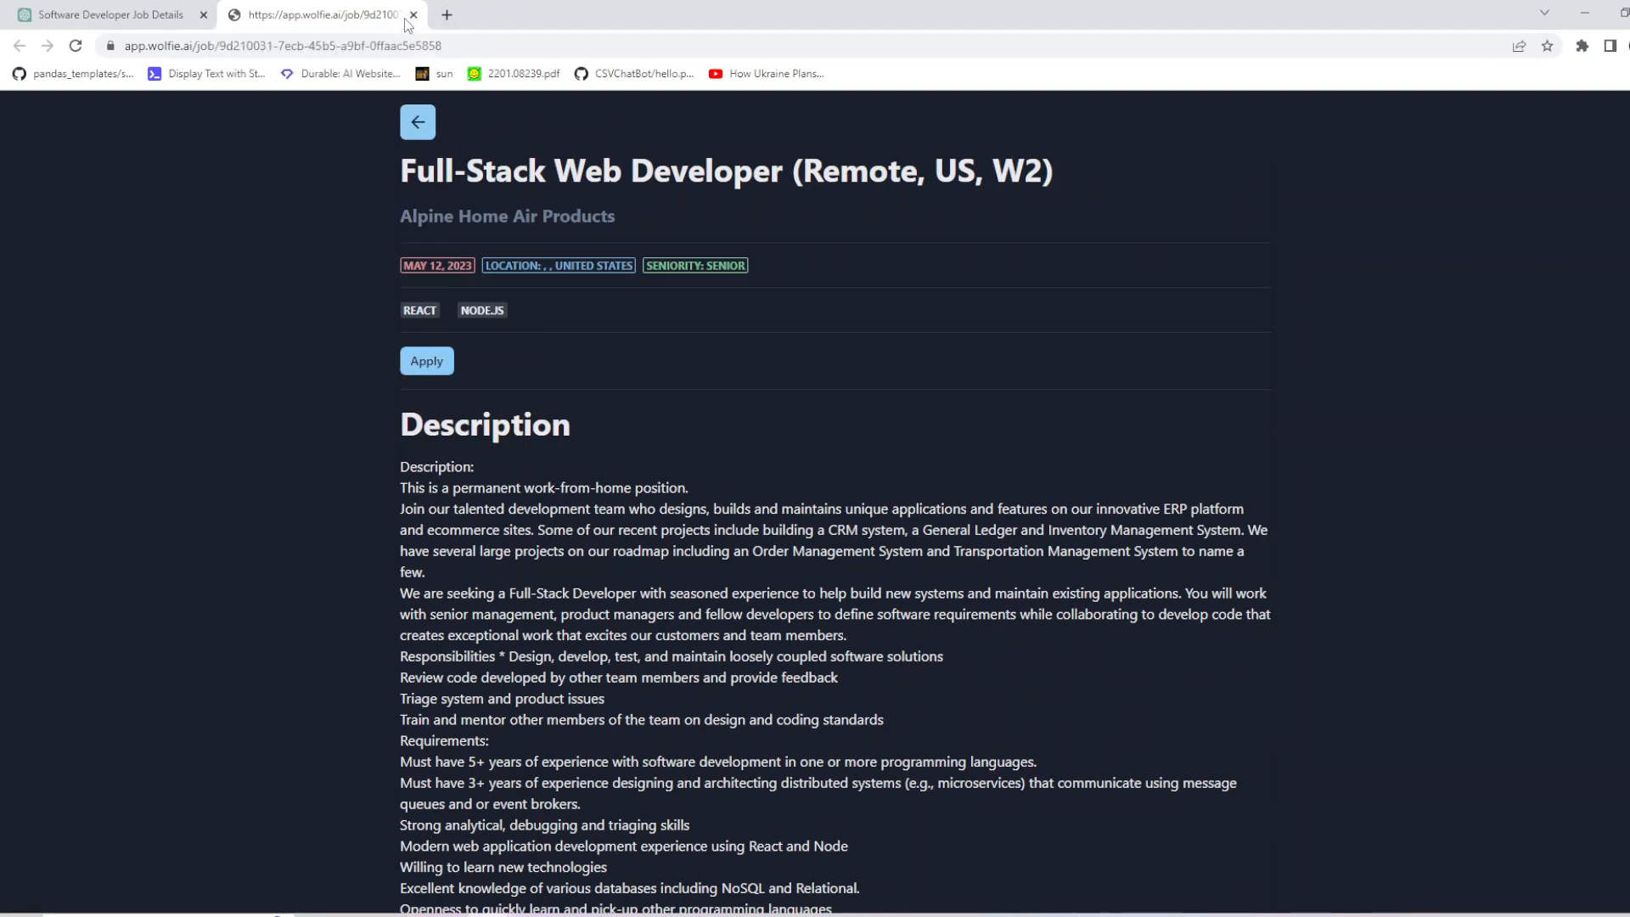
pyautogui.click(414, 14)
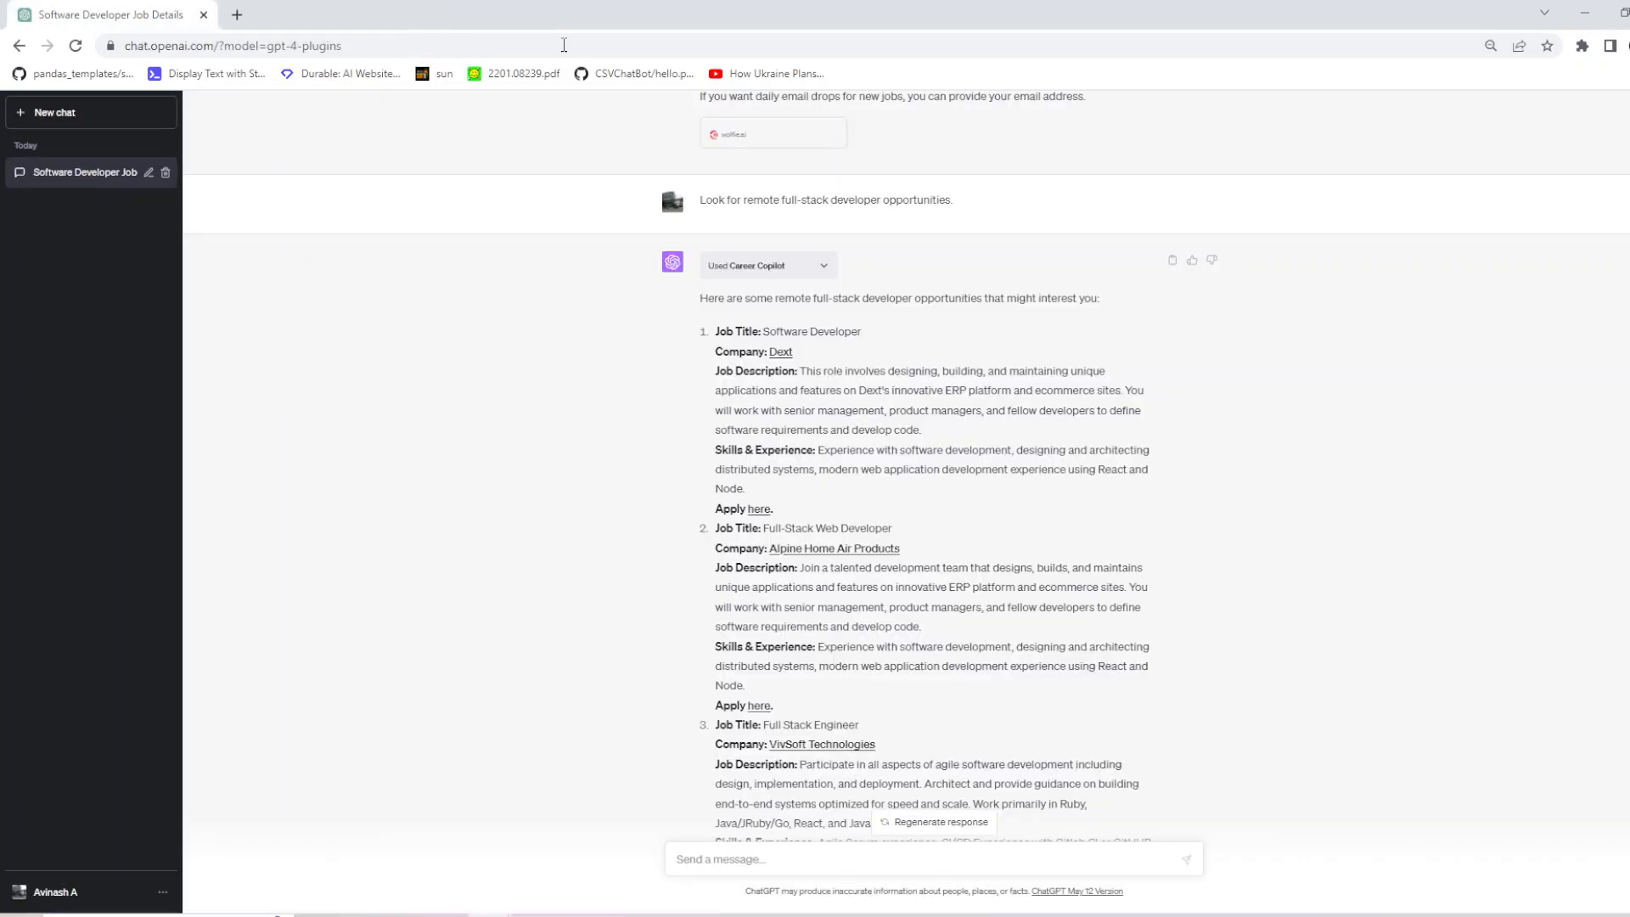
# Step: Follow the third result's apply link to the VivSoft Technologies Full Stack Engineer (Remote) listing
pyautogui.scroll(-3)
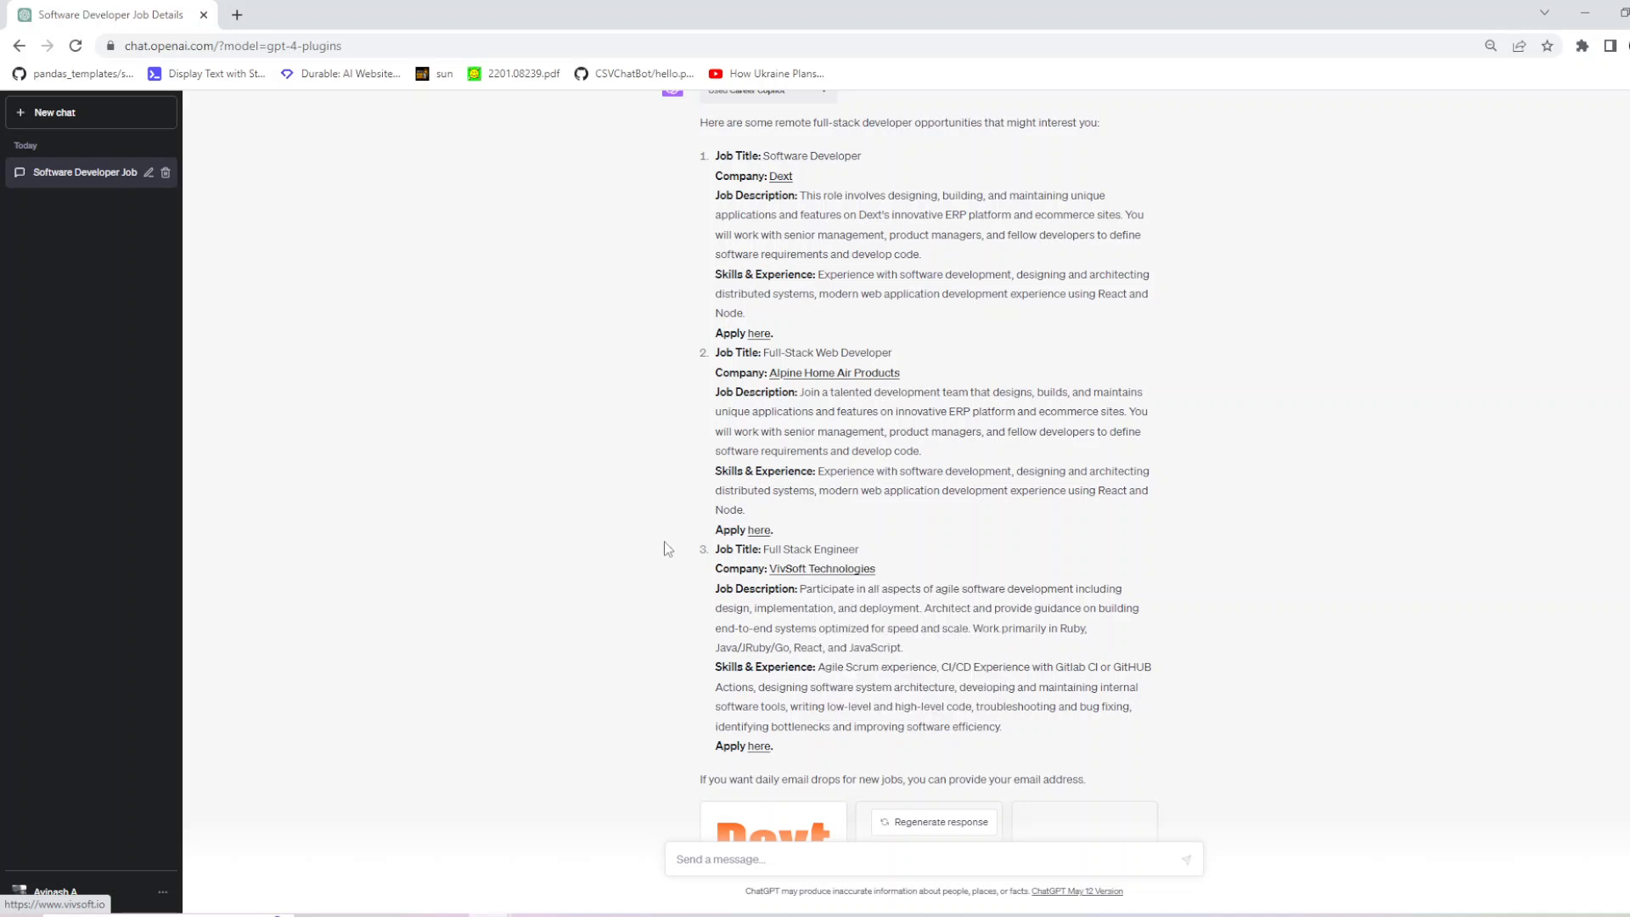
pyautogui.moveTo(759, 759)
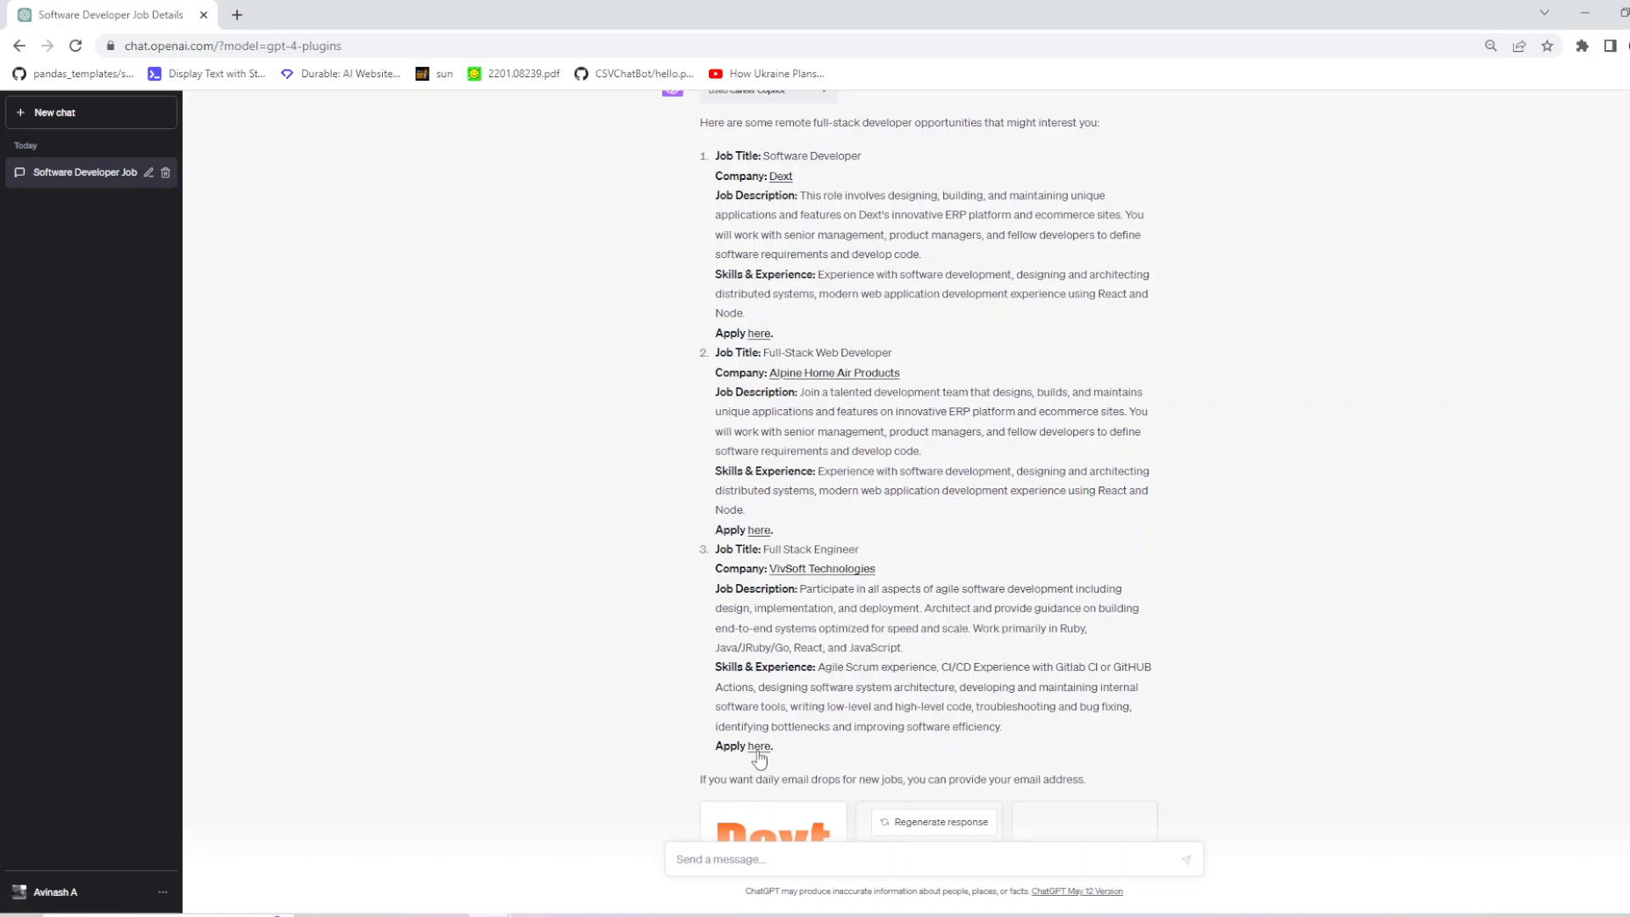
pyautogui.click(759, 749)
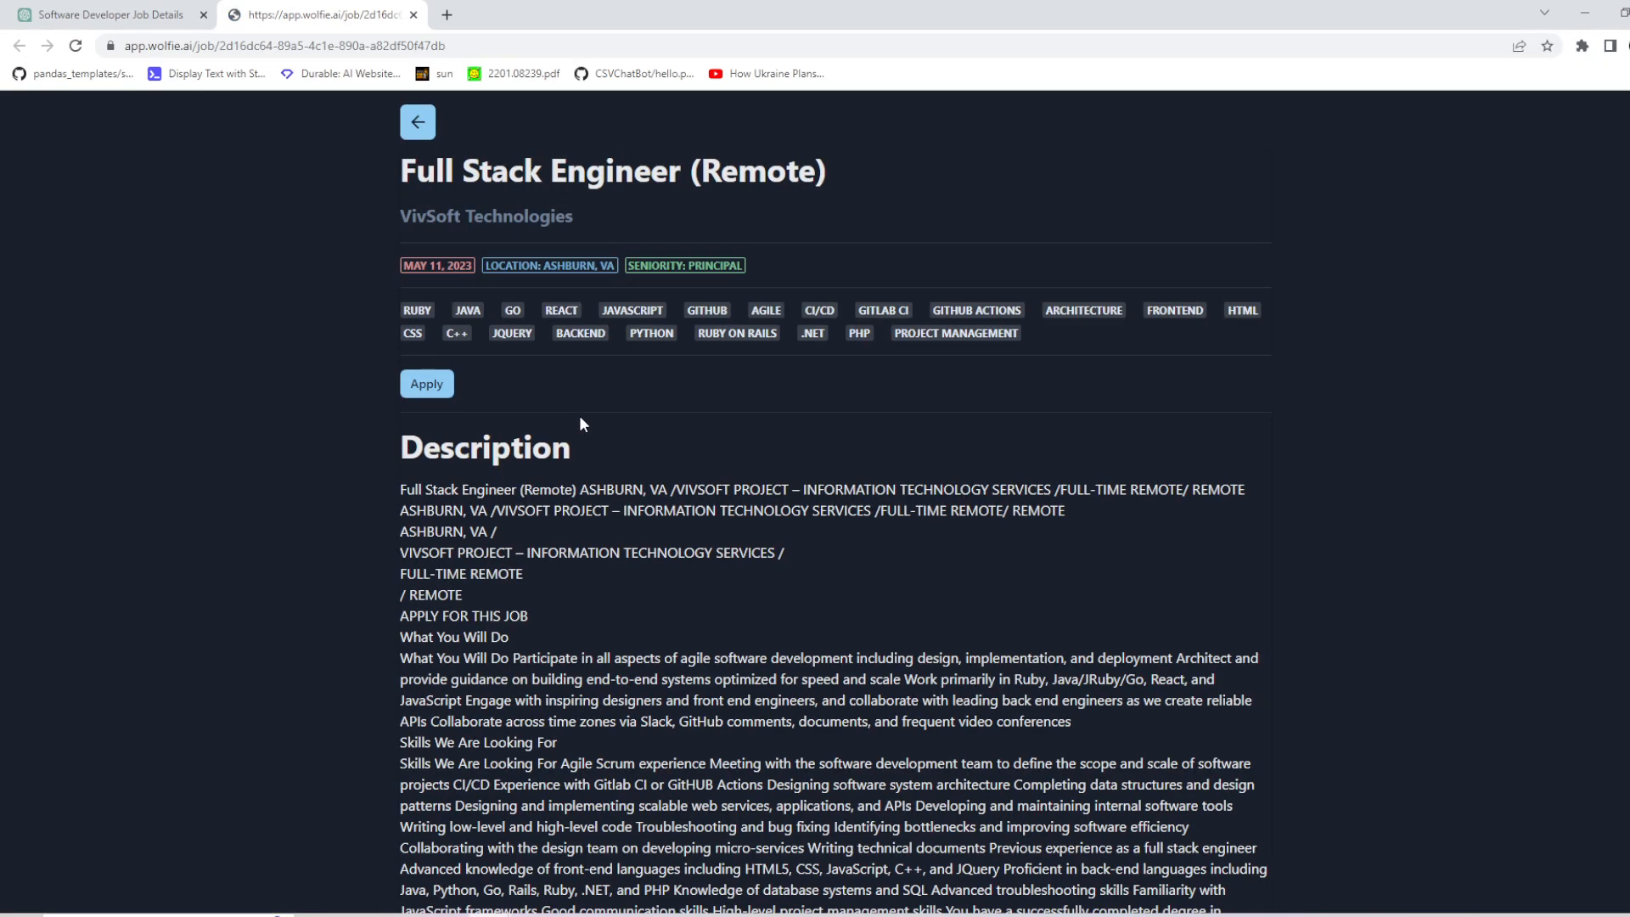
# Step: Scroll the VivSoft listing to its skills and public trust clearance requirement
pyautogui.scroll(-3)
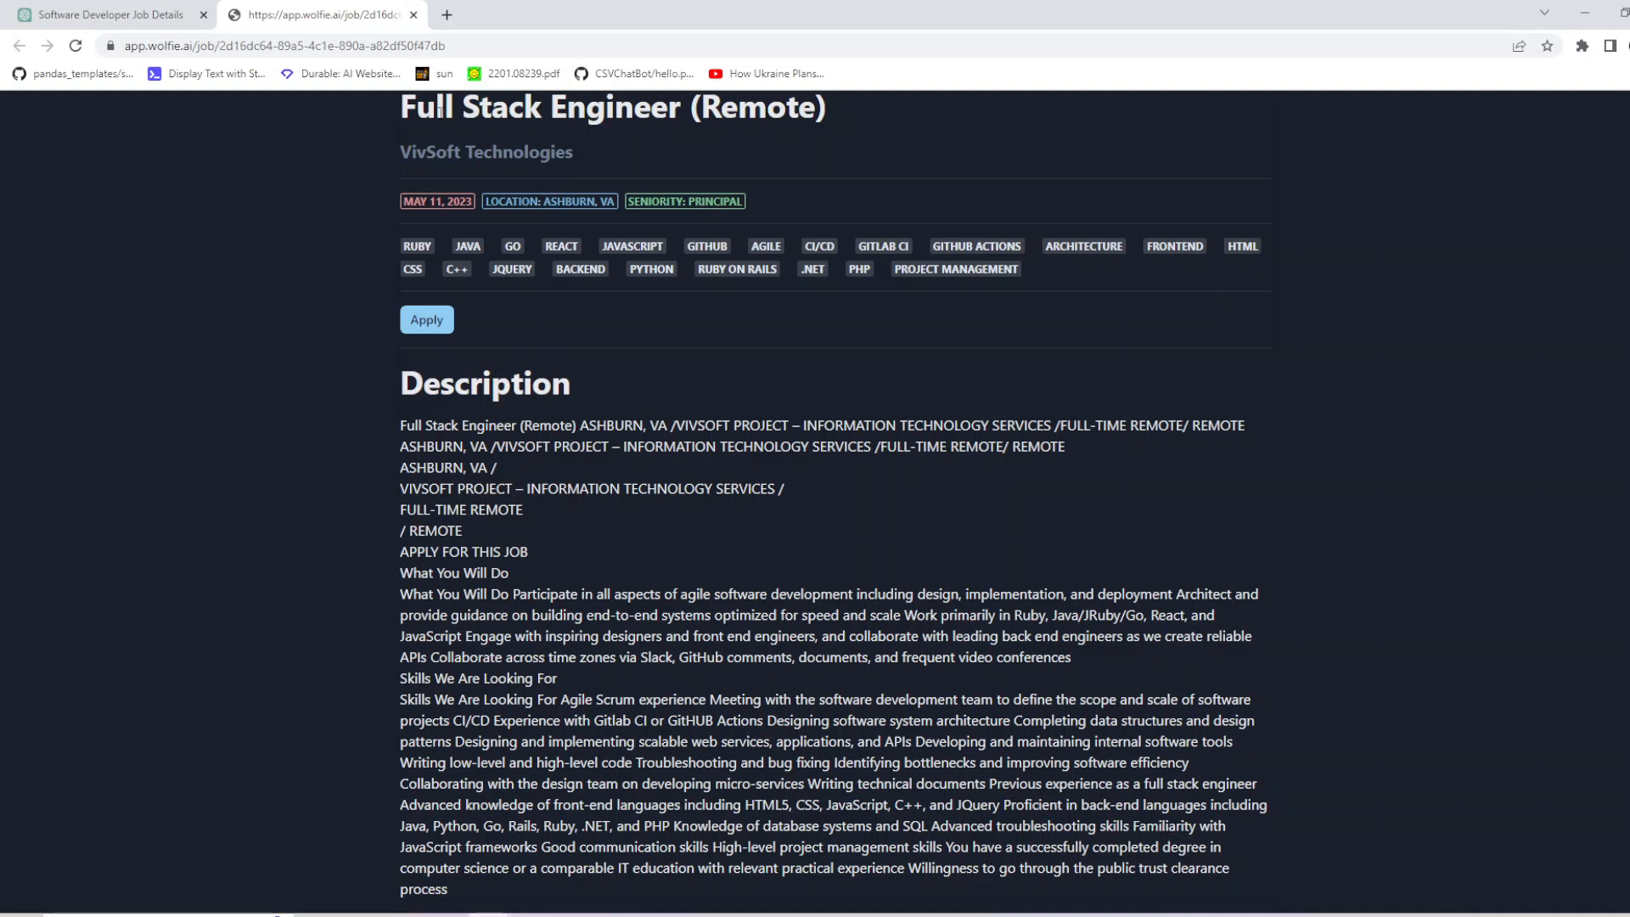
pyautogui.moveTo(427, 123)
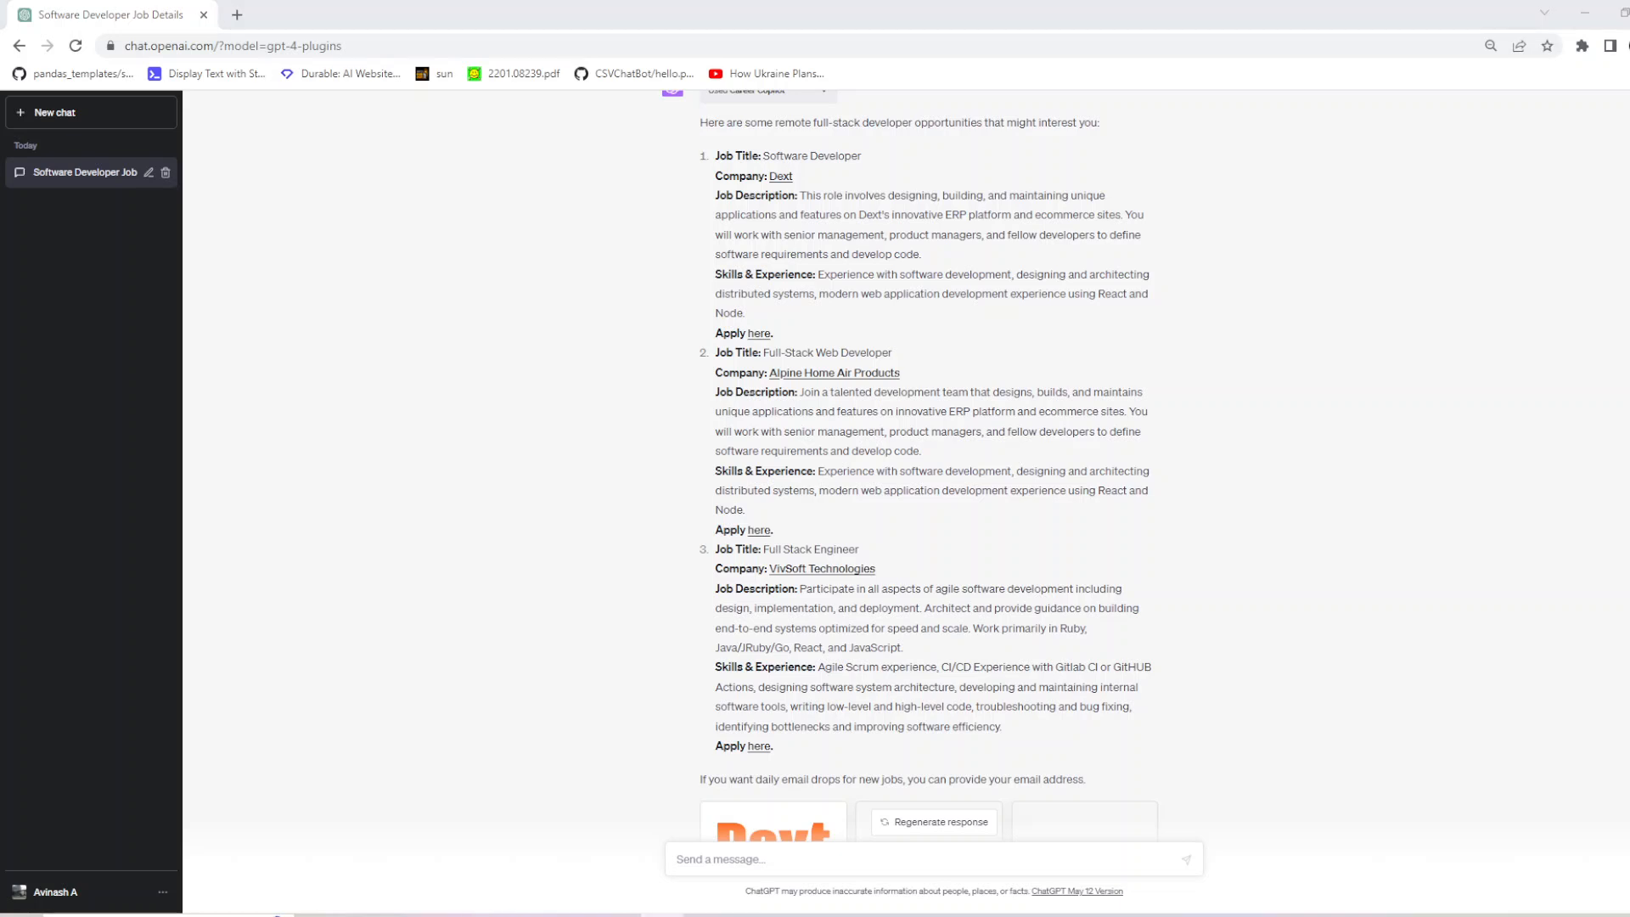
# Step: Request Python and Machine Learning jobs, read the no-matches reply, and select 'Open' in the redrafted prompt
pyautogui.write('Find jobs that require skills in Python and Machine Learning')
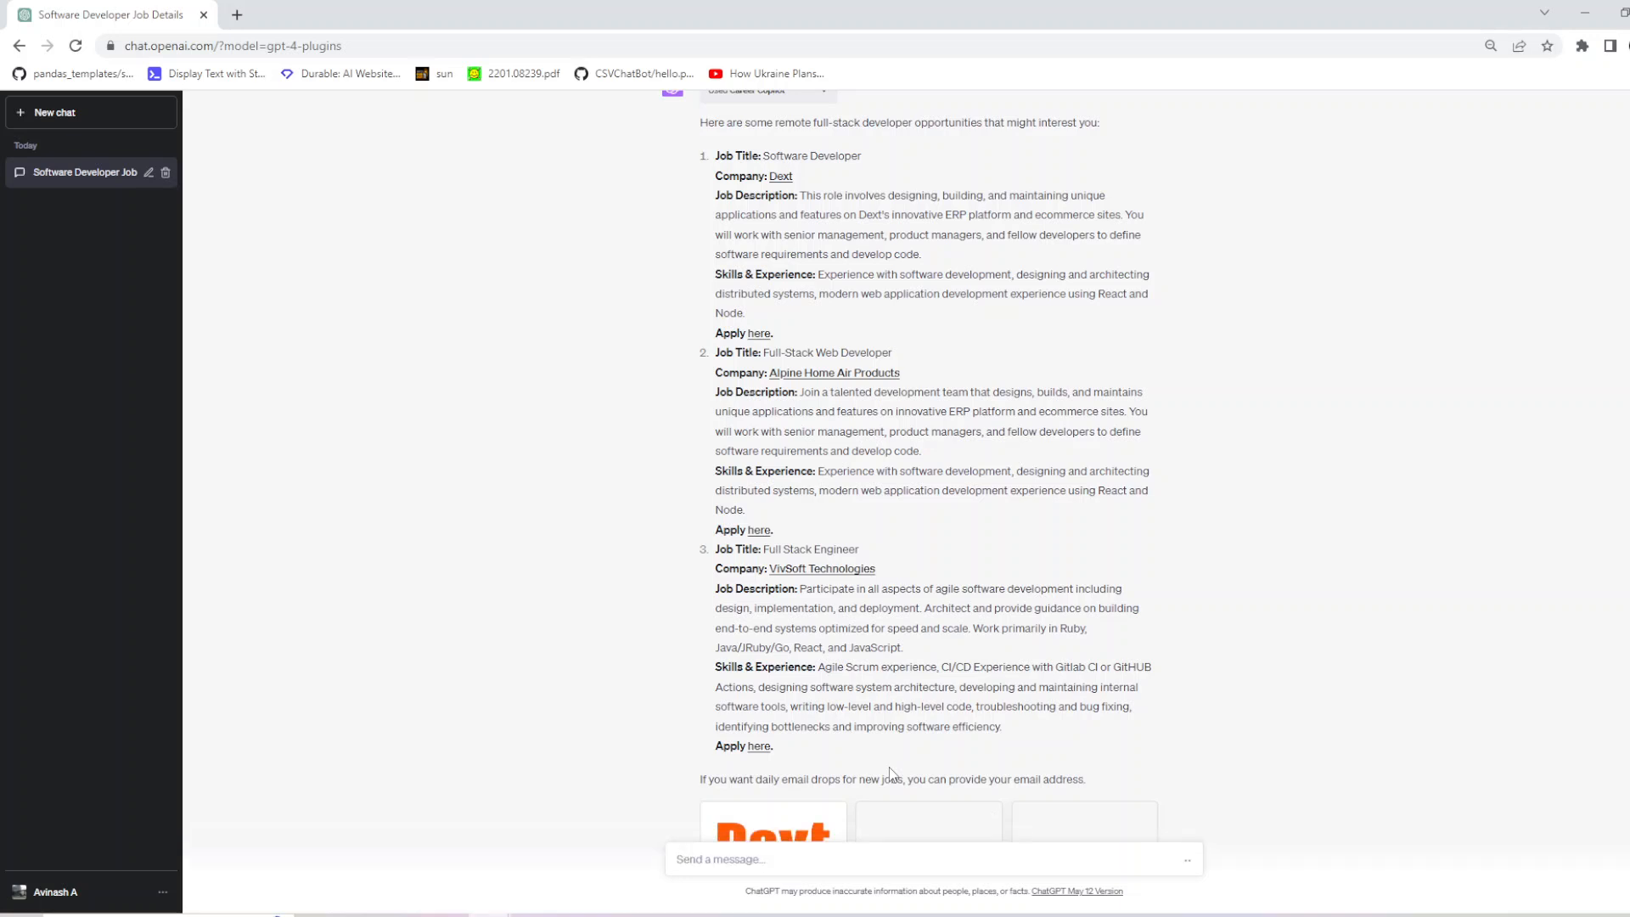
pyautogui.scroll(-3)
pyautogui.write('Find jobs that require skills in Python, Open AI and Machine Learning')
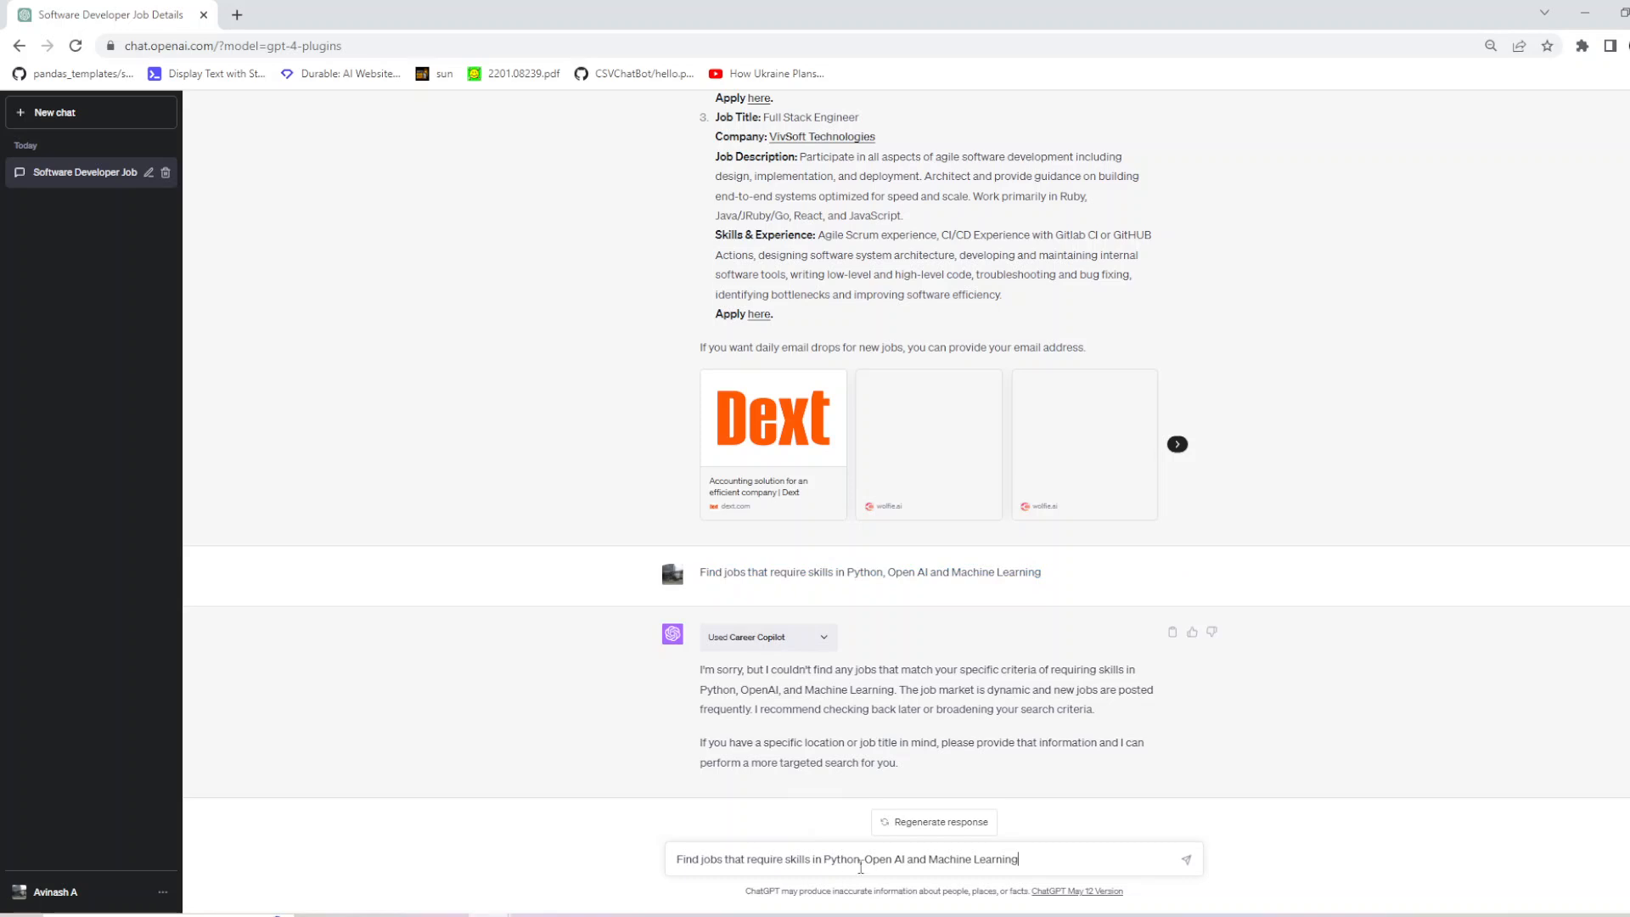
pyautogui.doubleClick(876, 859)
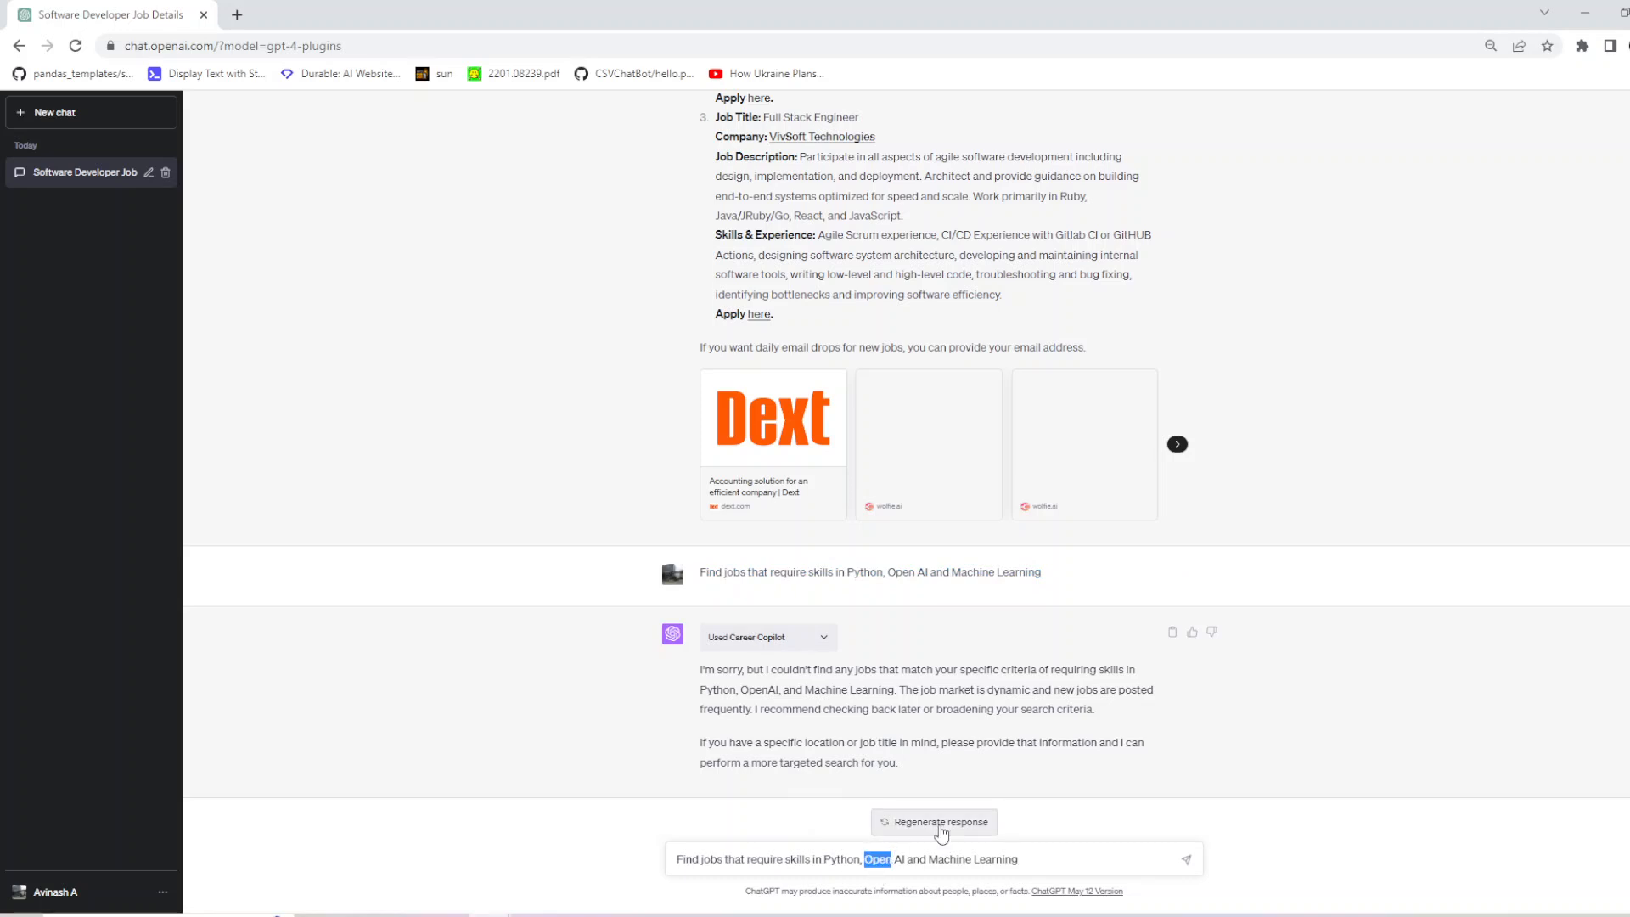
# Step: Send the generative AI variant of the request, then draft a Java developer in London request
pyautogui.write('generative')
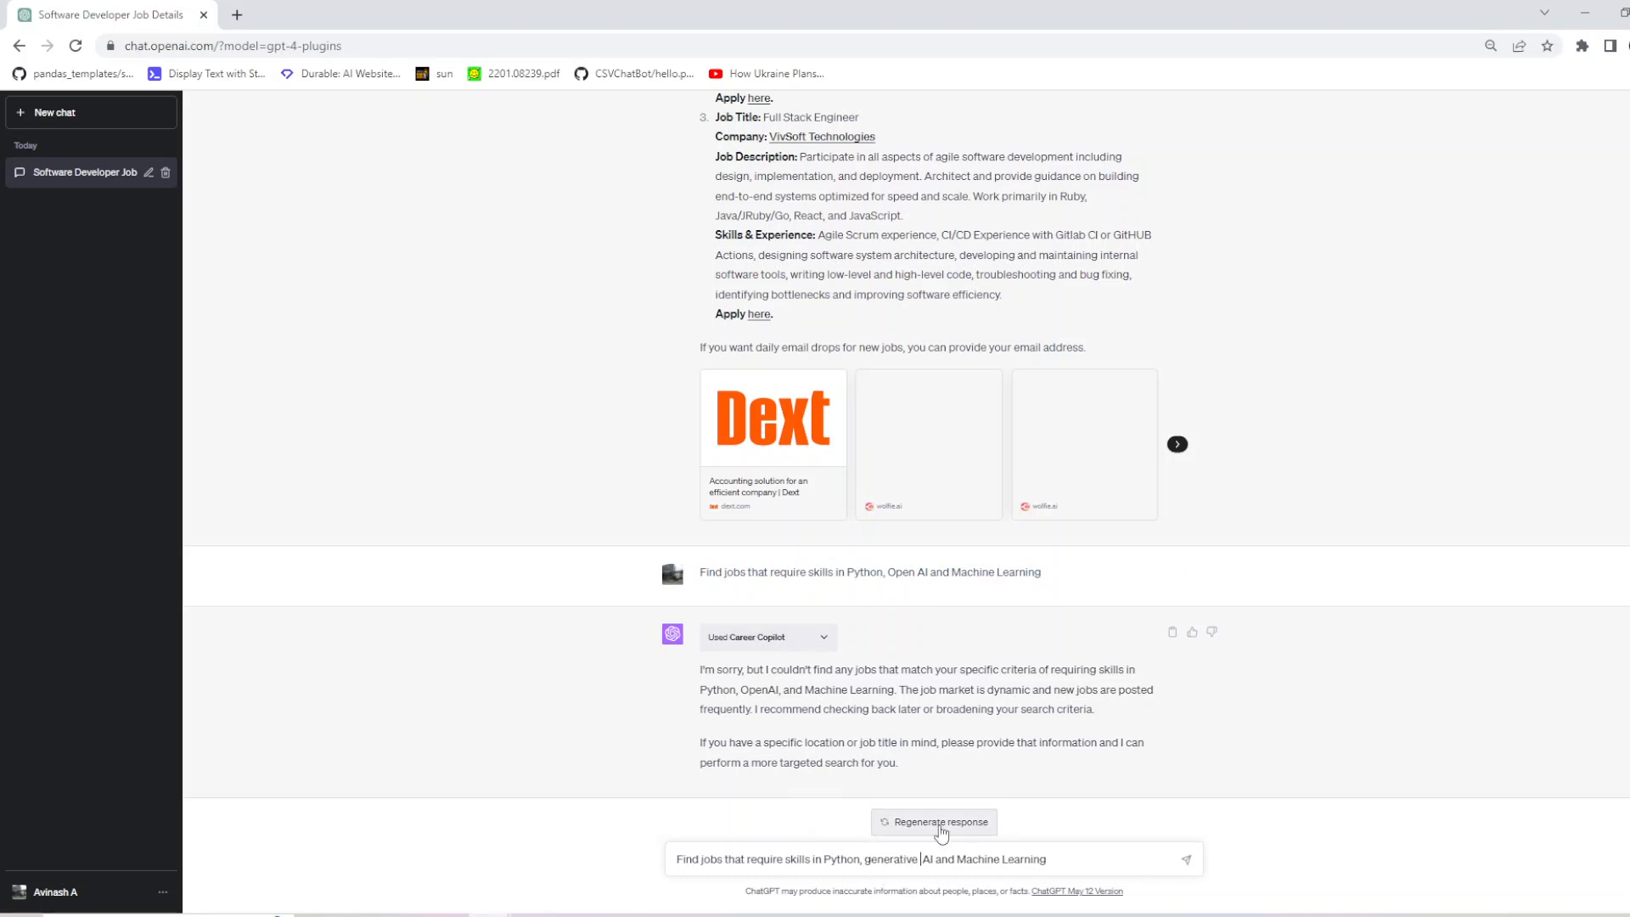
pyautogui.click(1184, 859)
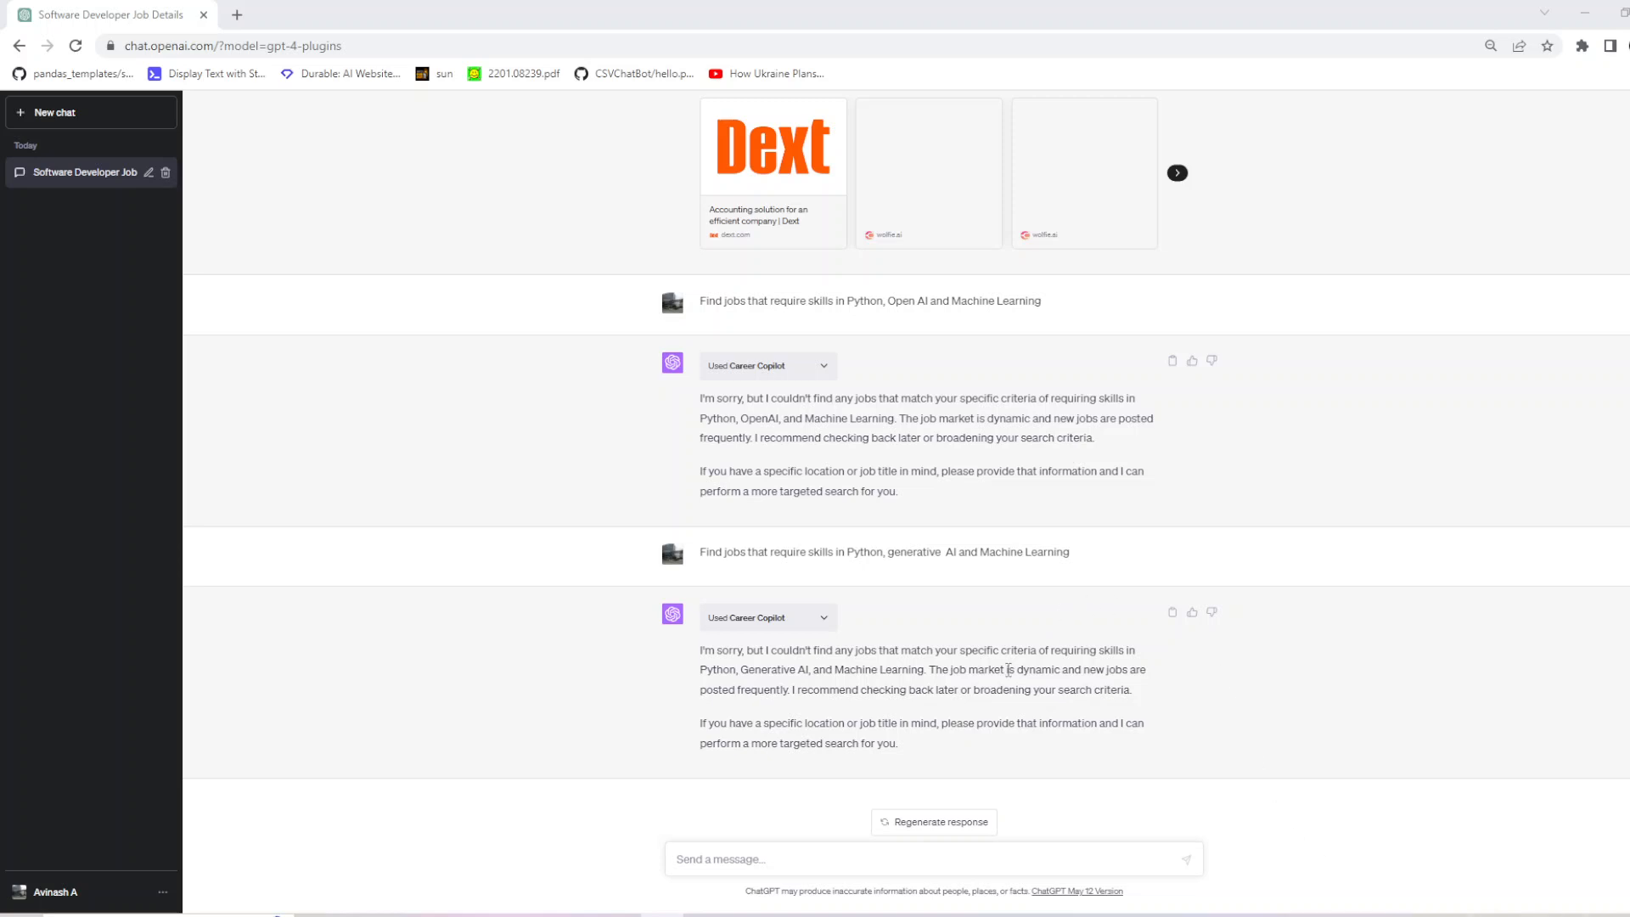
pyautogui.write('Find job opportunities for a Java developer in London')
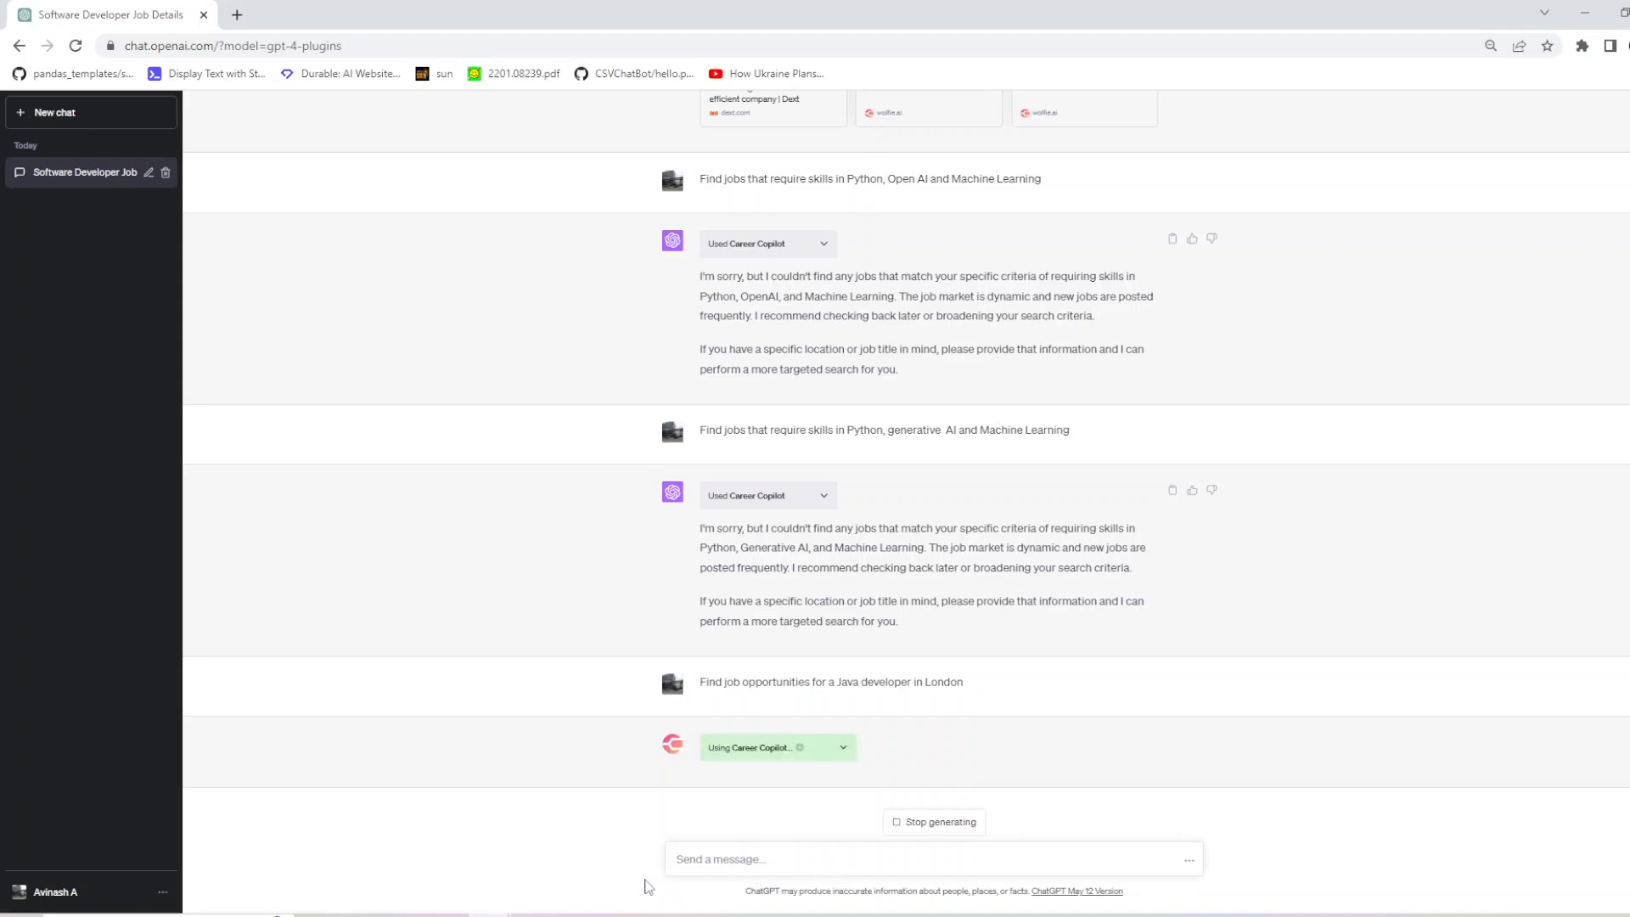
pyautogui.moveTo(173, 891)
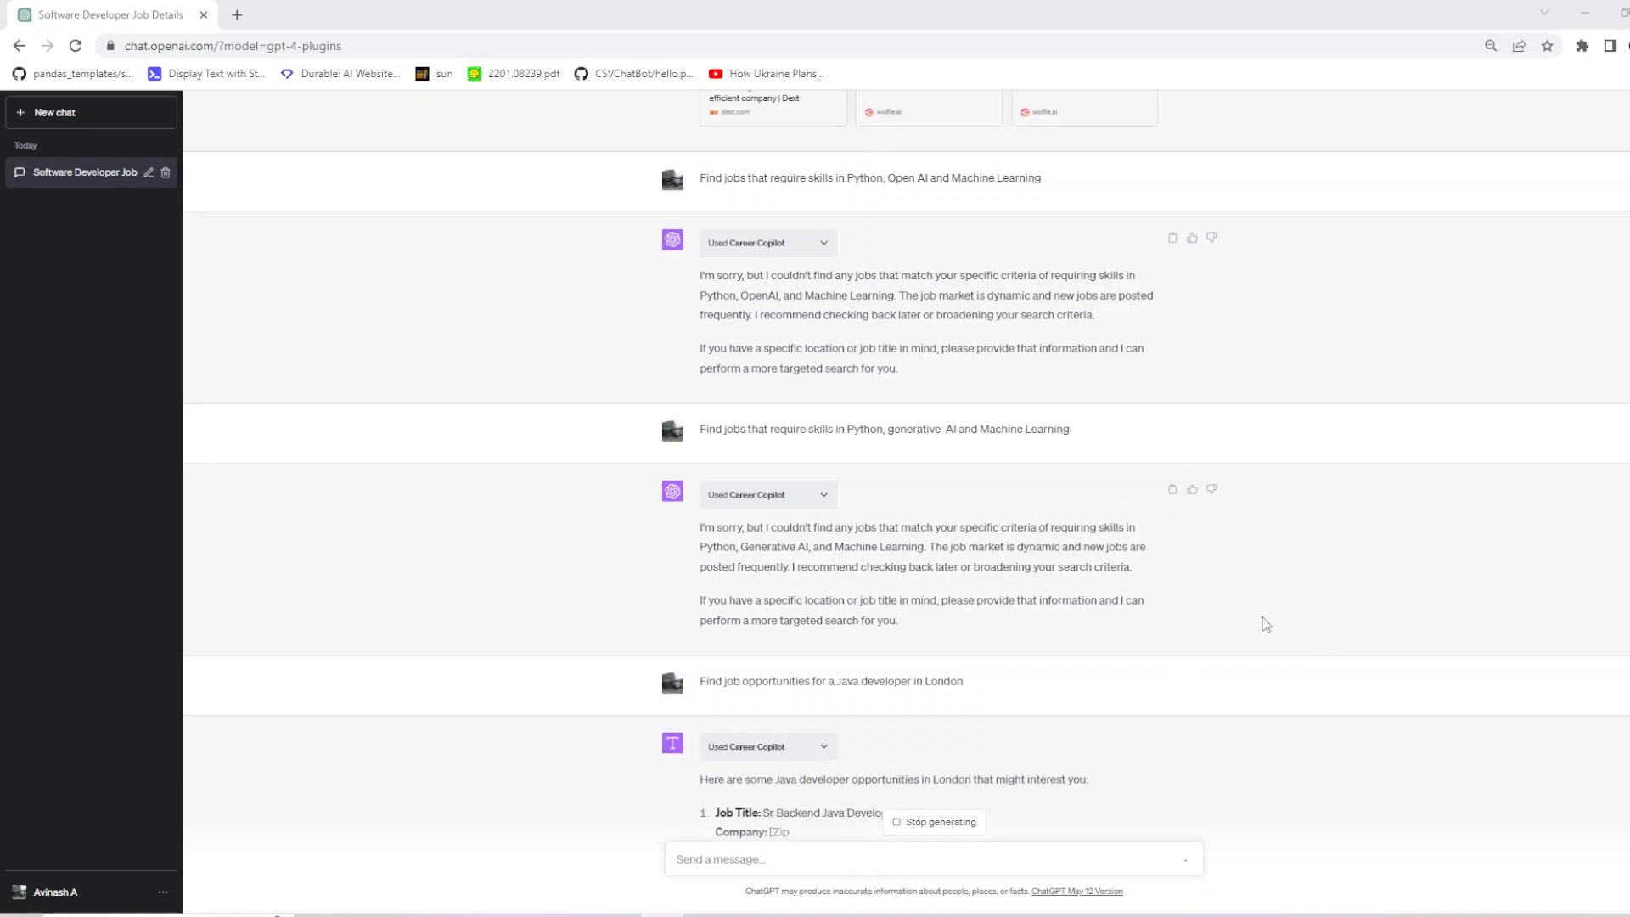
# Step: Review the London Java developer listings and bring up link options for the Zipdev apply link
pyautogui.scroll(-3)
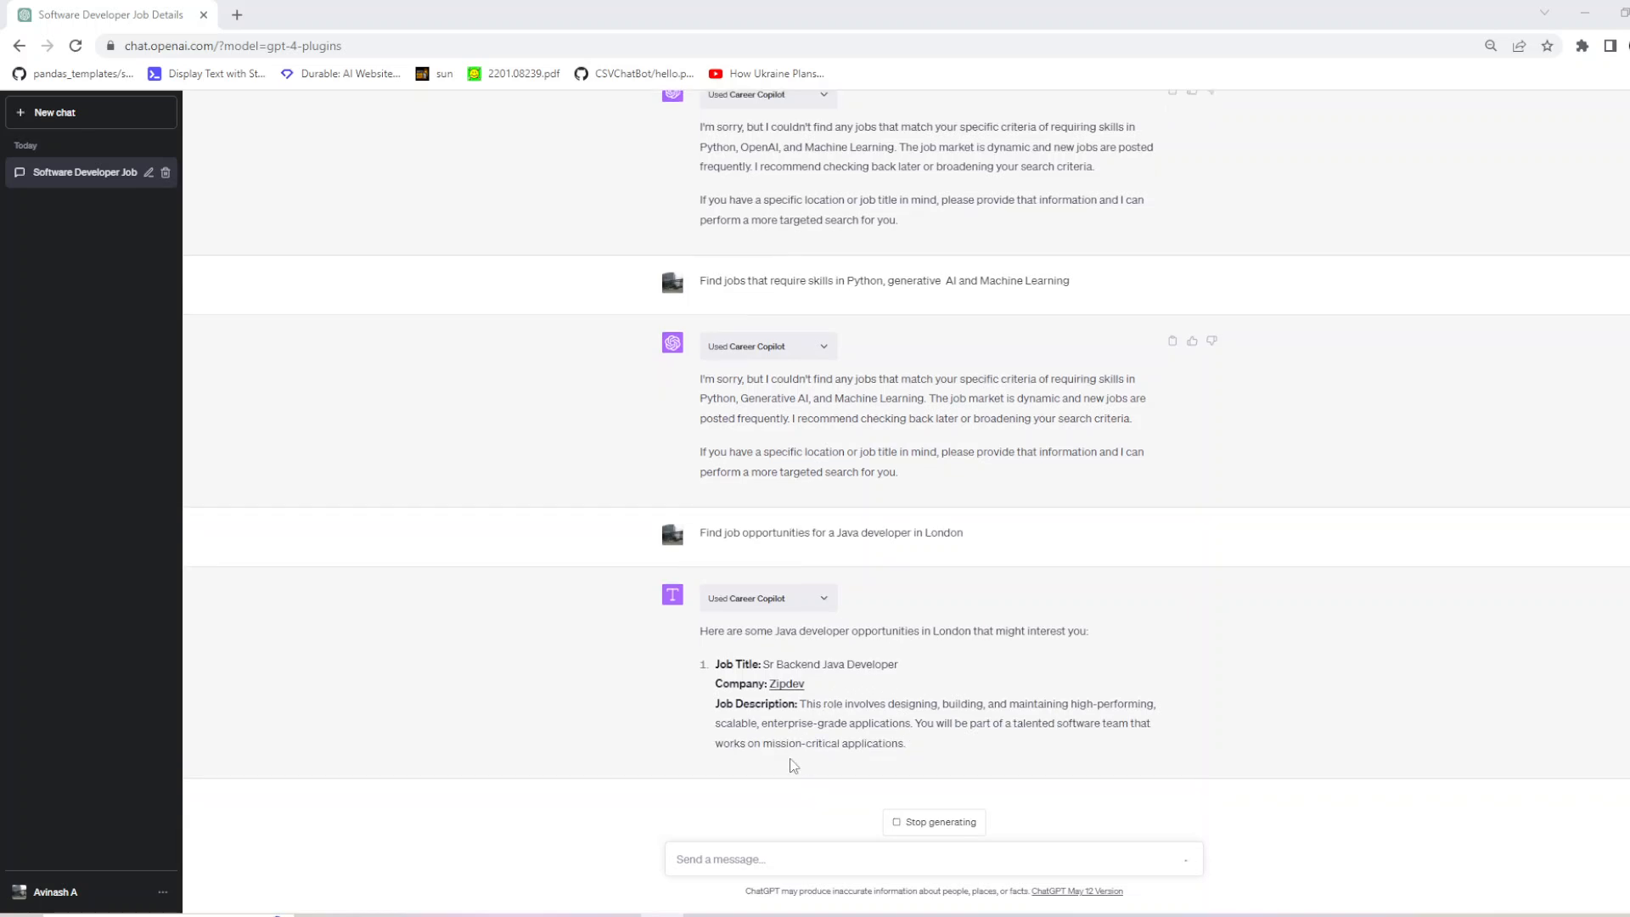
pyautogui.scroll(-3)
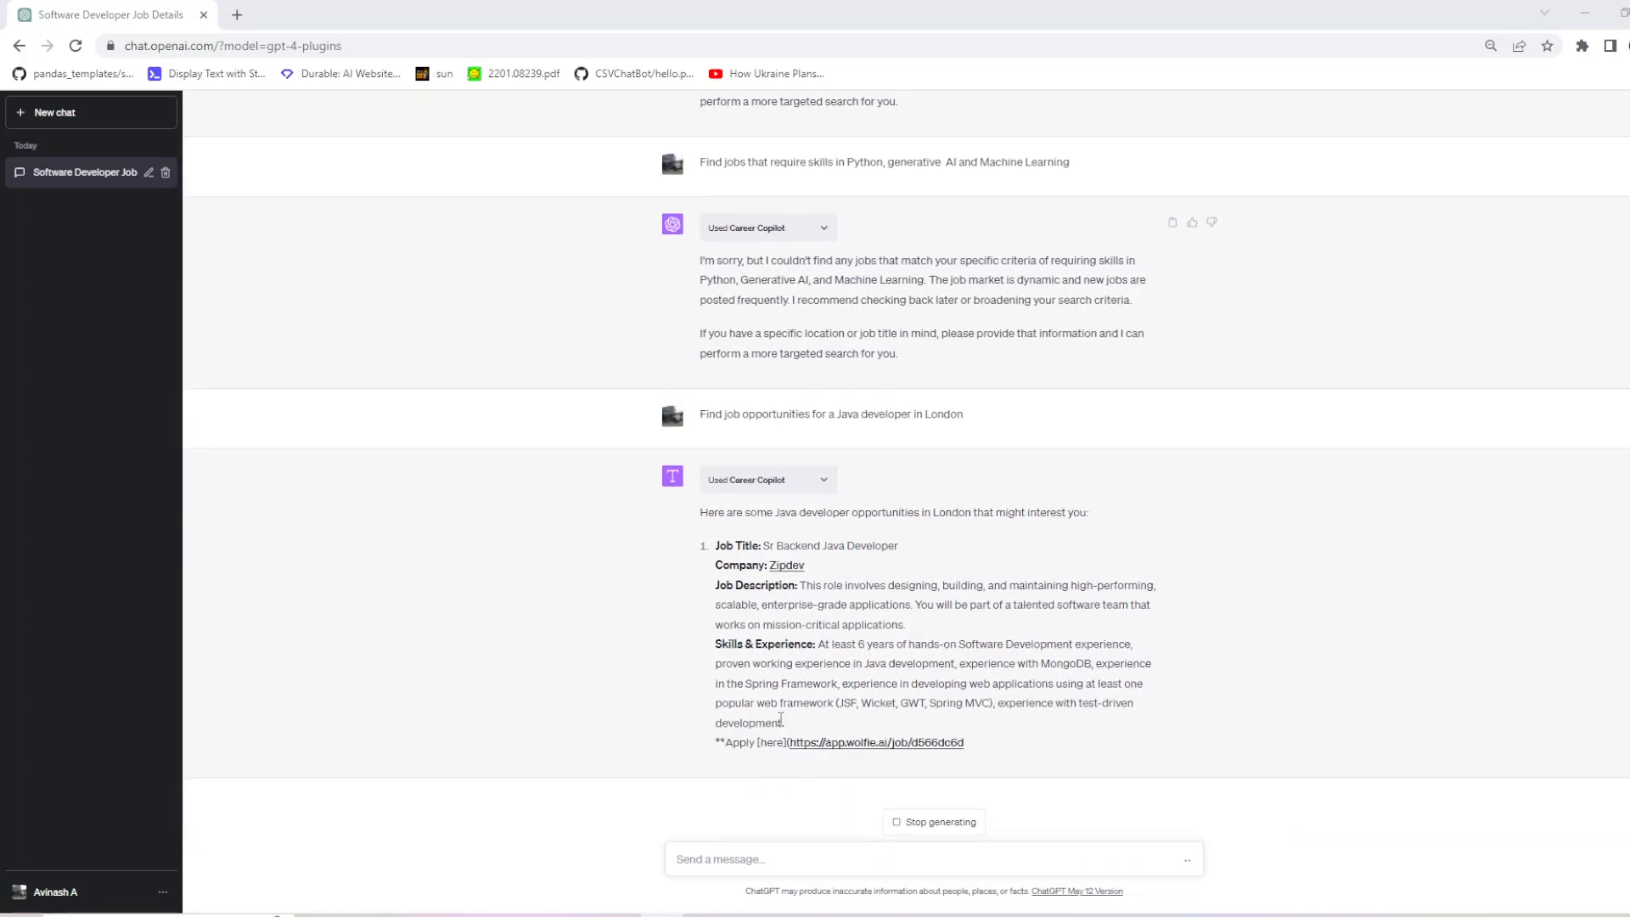
pyautogui.rightClick(749, 660)
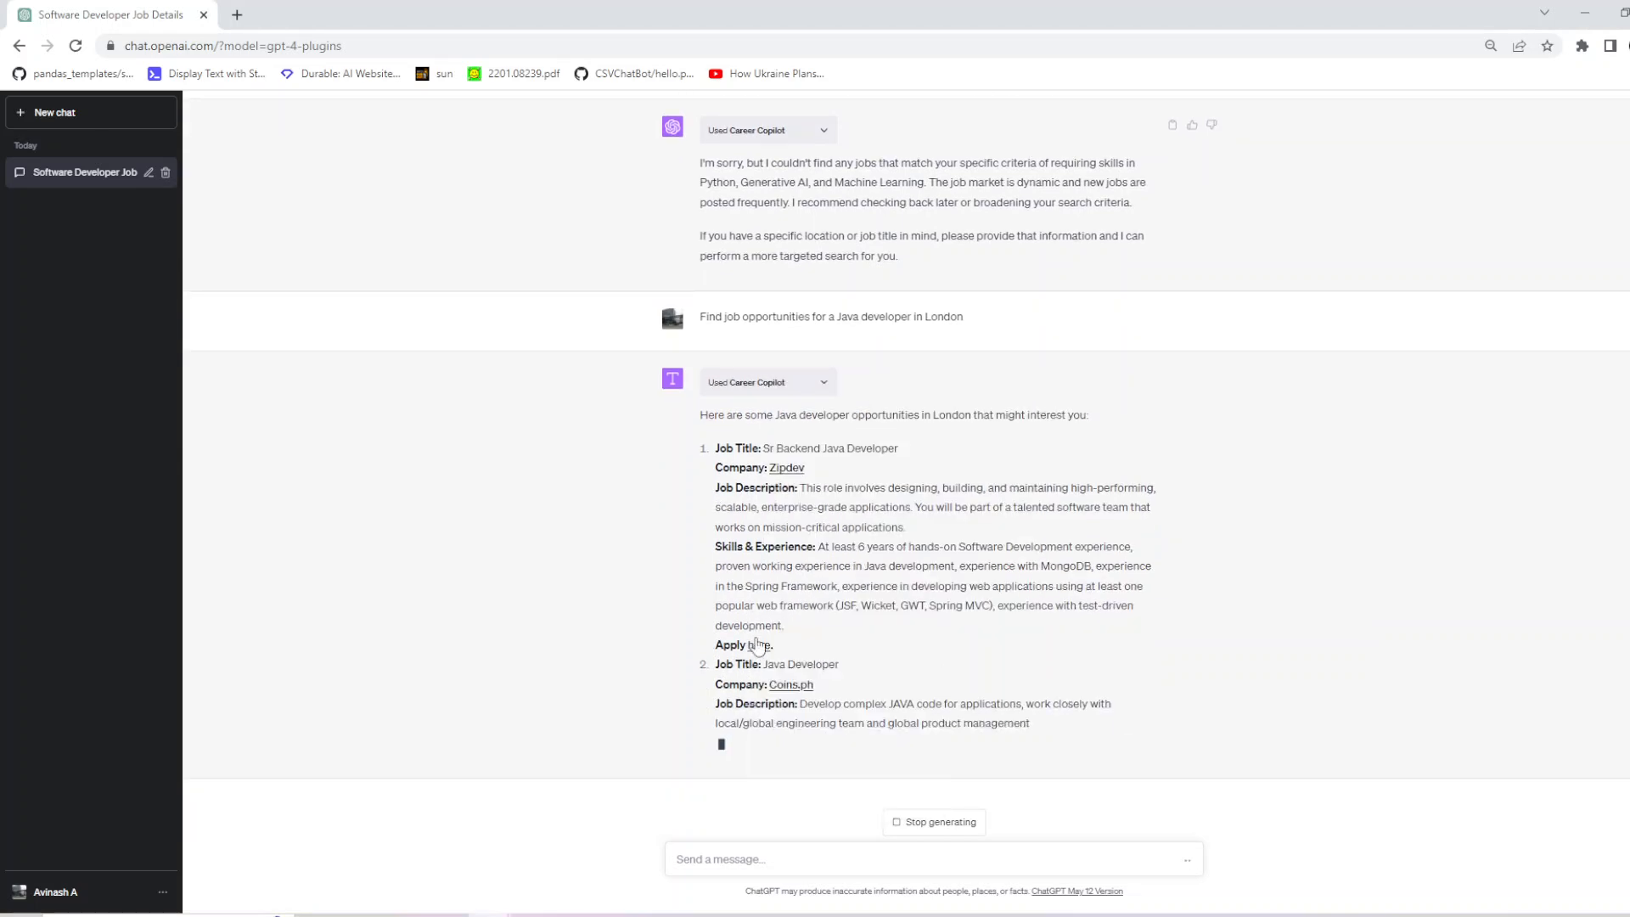
pyautogui.click(758, 645)
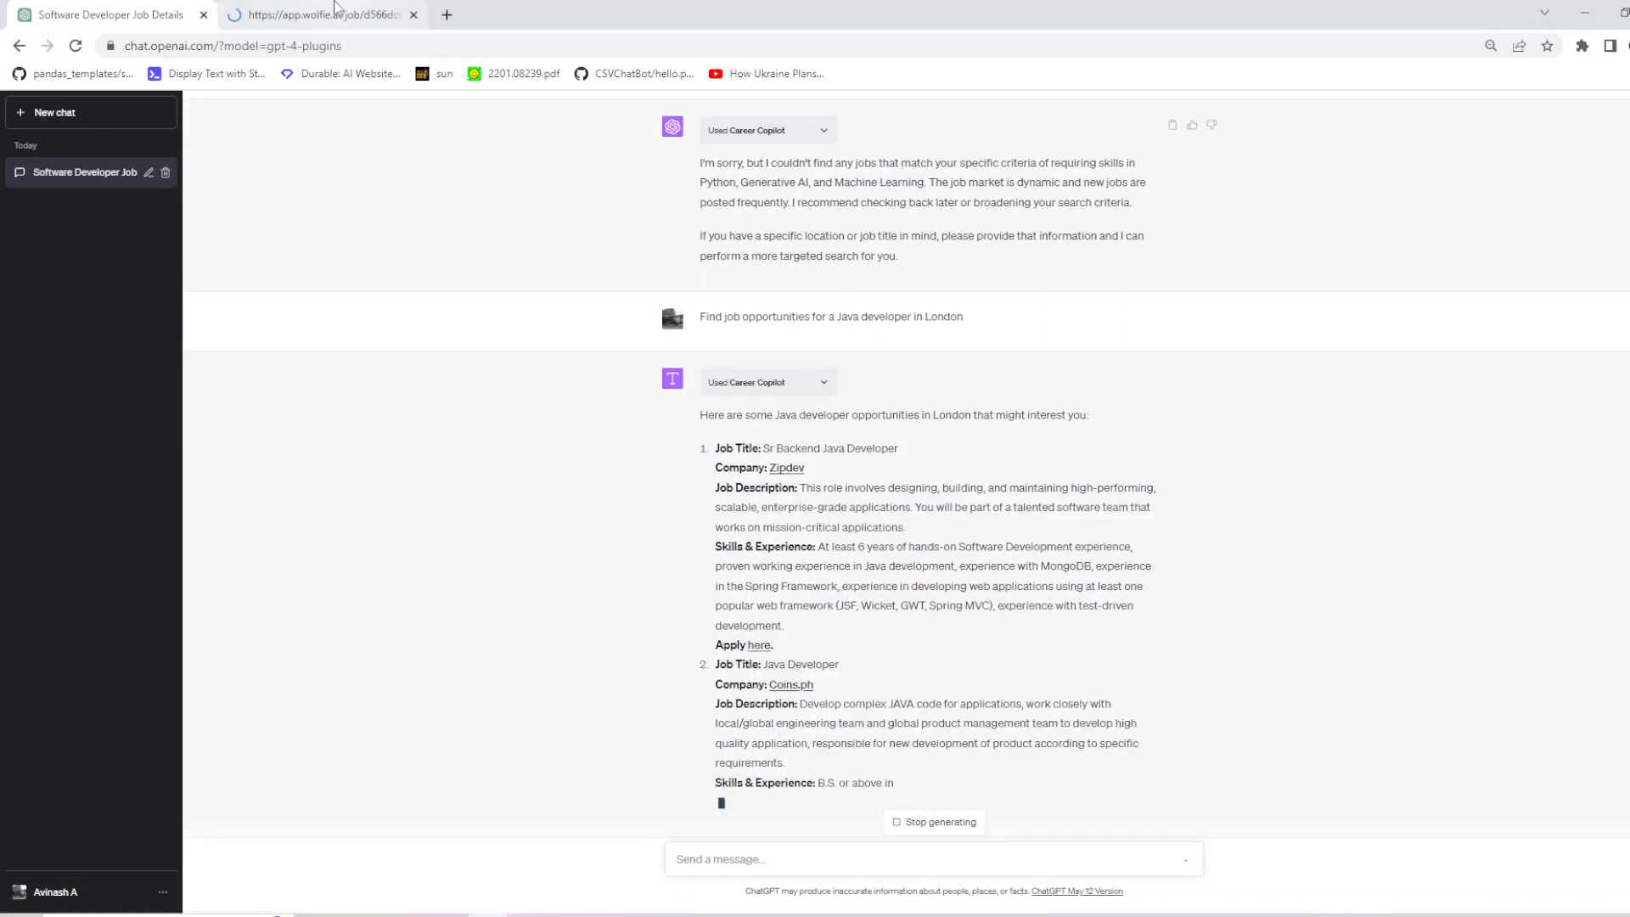
pyautogui.click(320, 13)
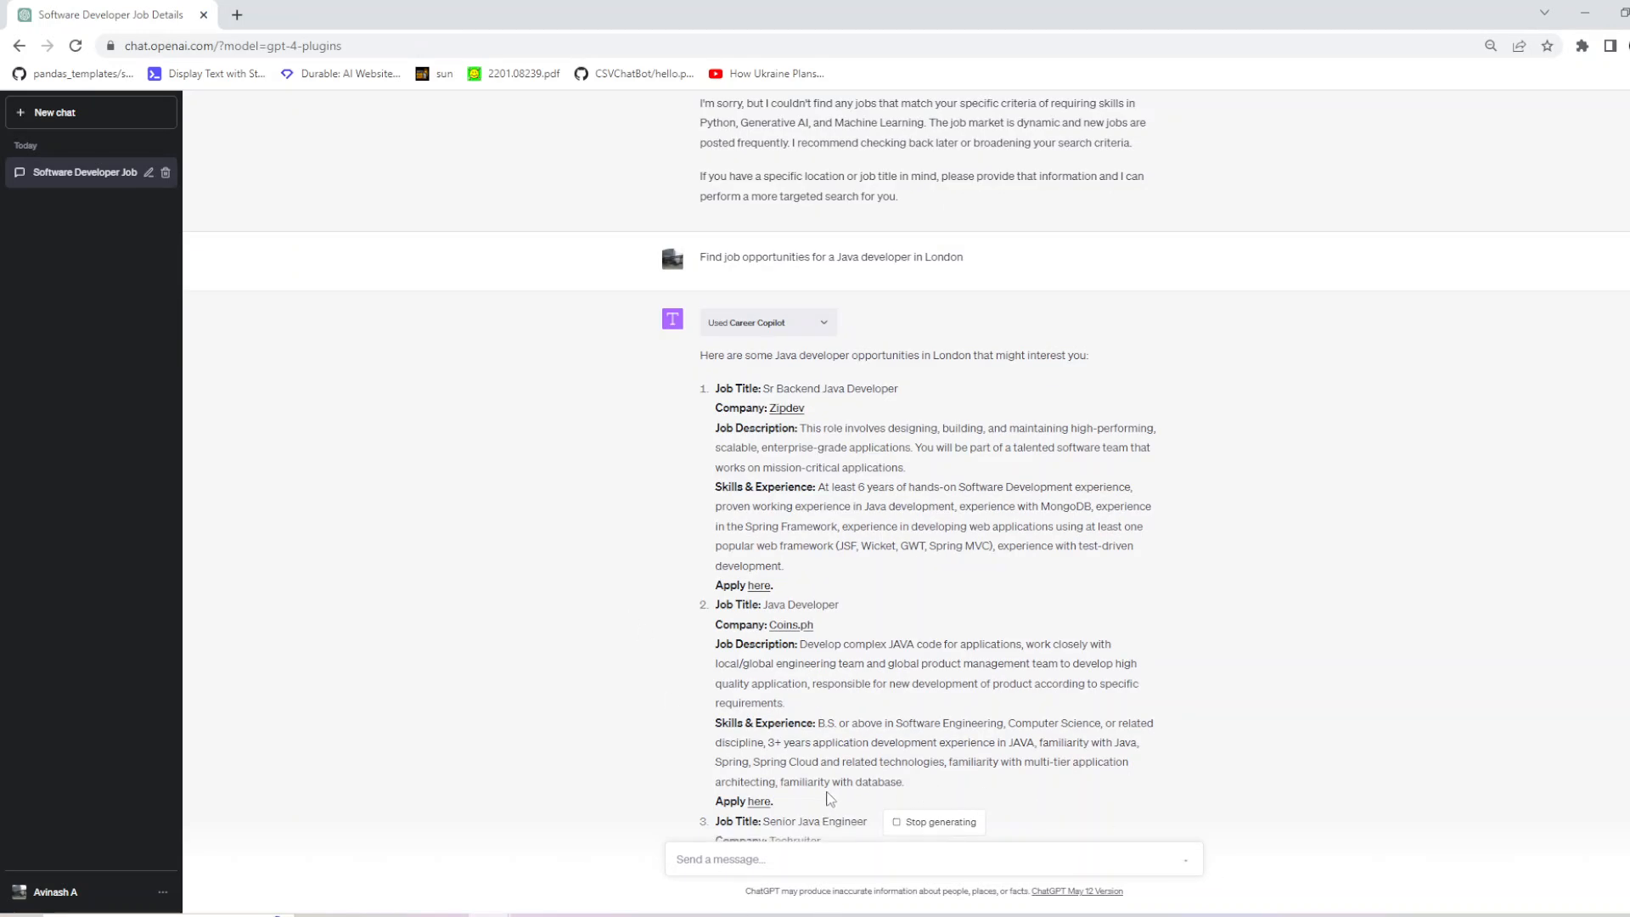
pyautogui.rightClick(759, 800)
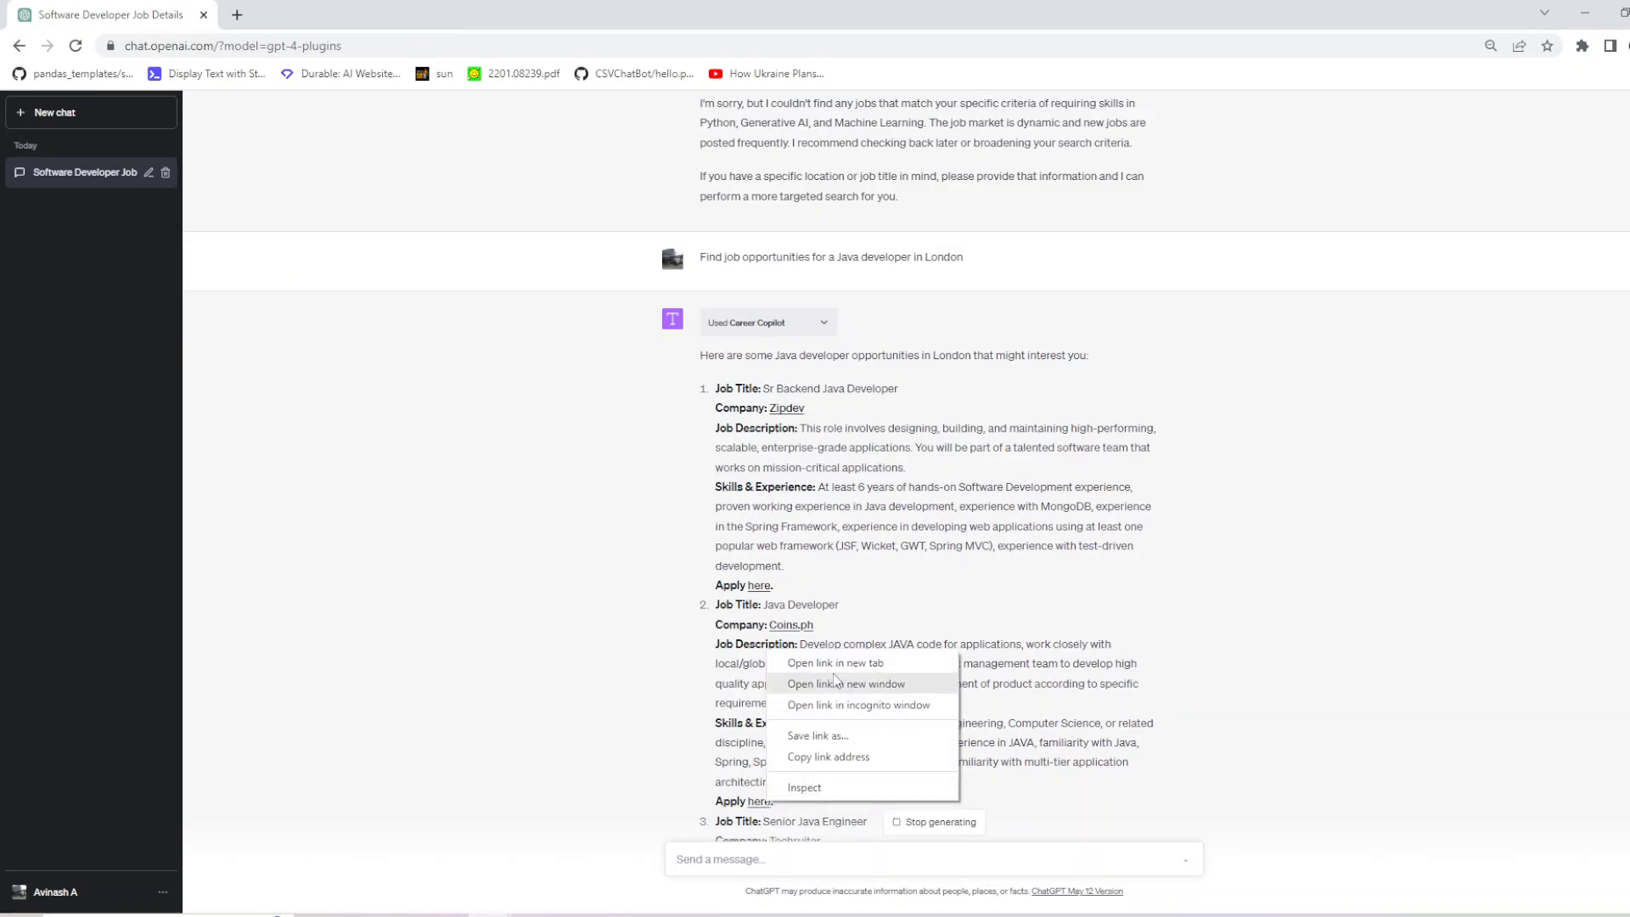
pyautogui.click(836, 663)
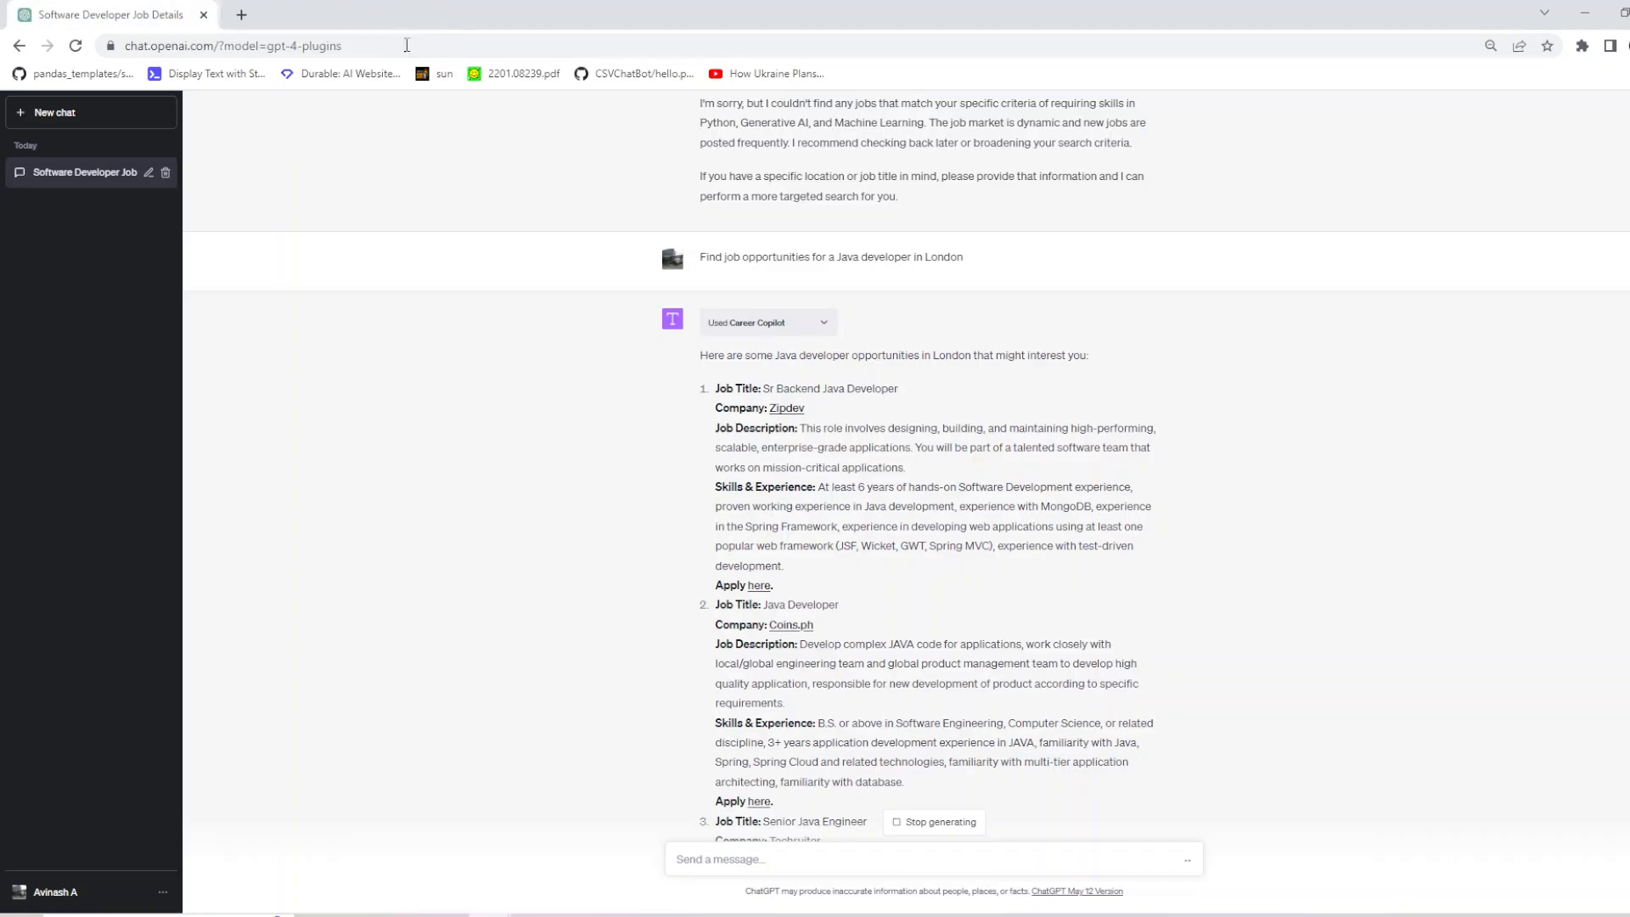
pyautogui.scroll(-3)
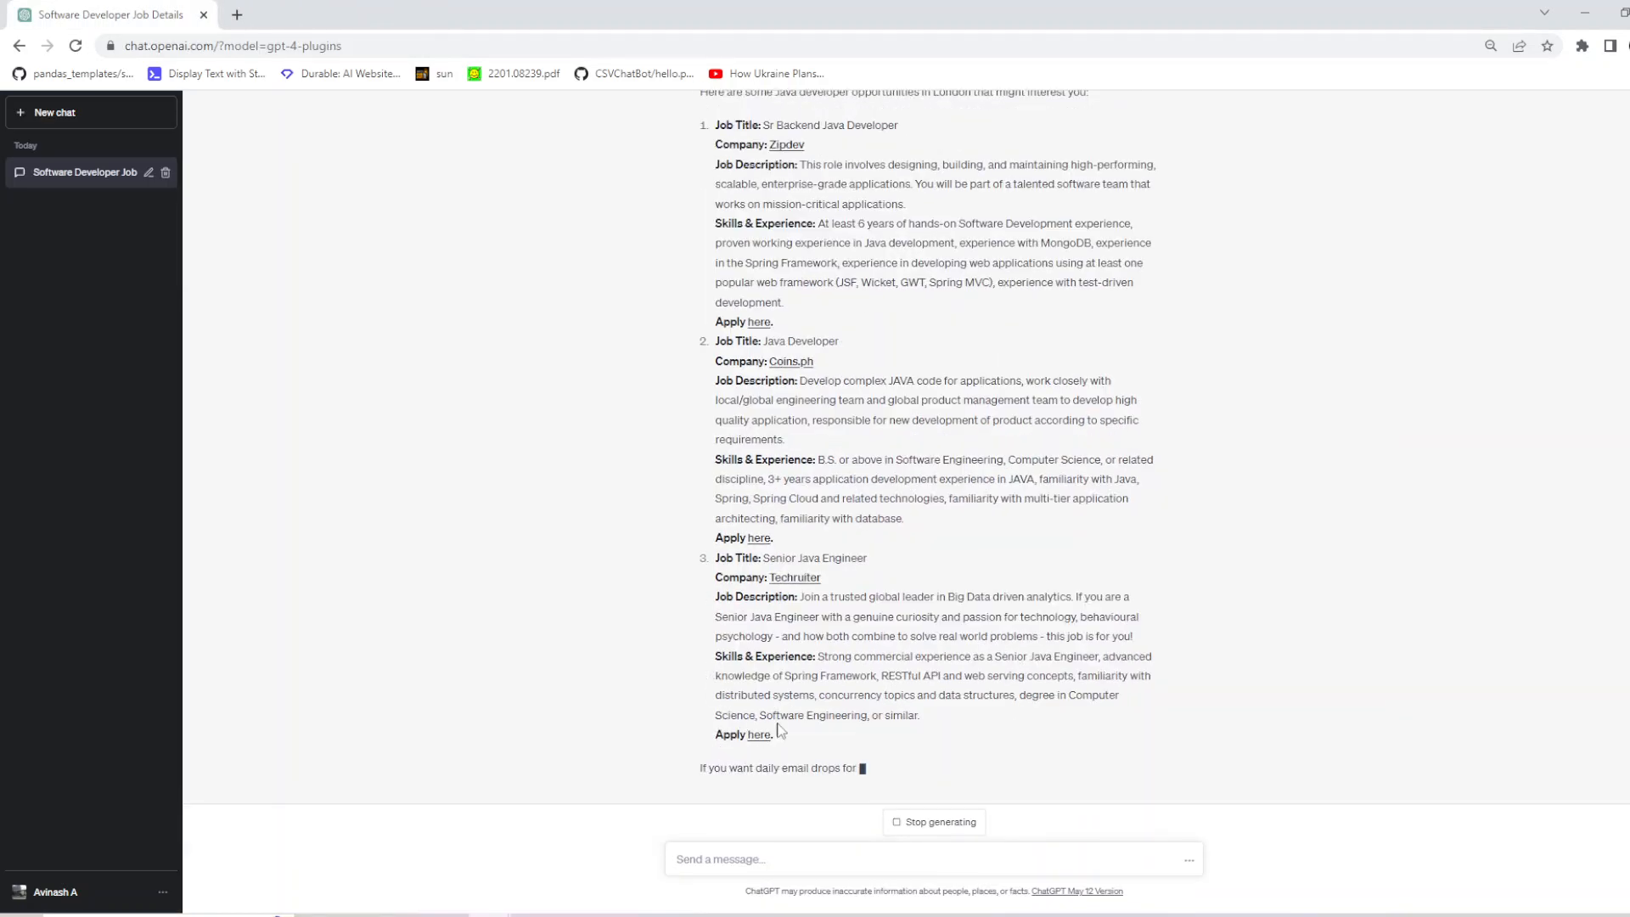
pyautogui.rightClick(758, 734)
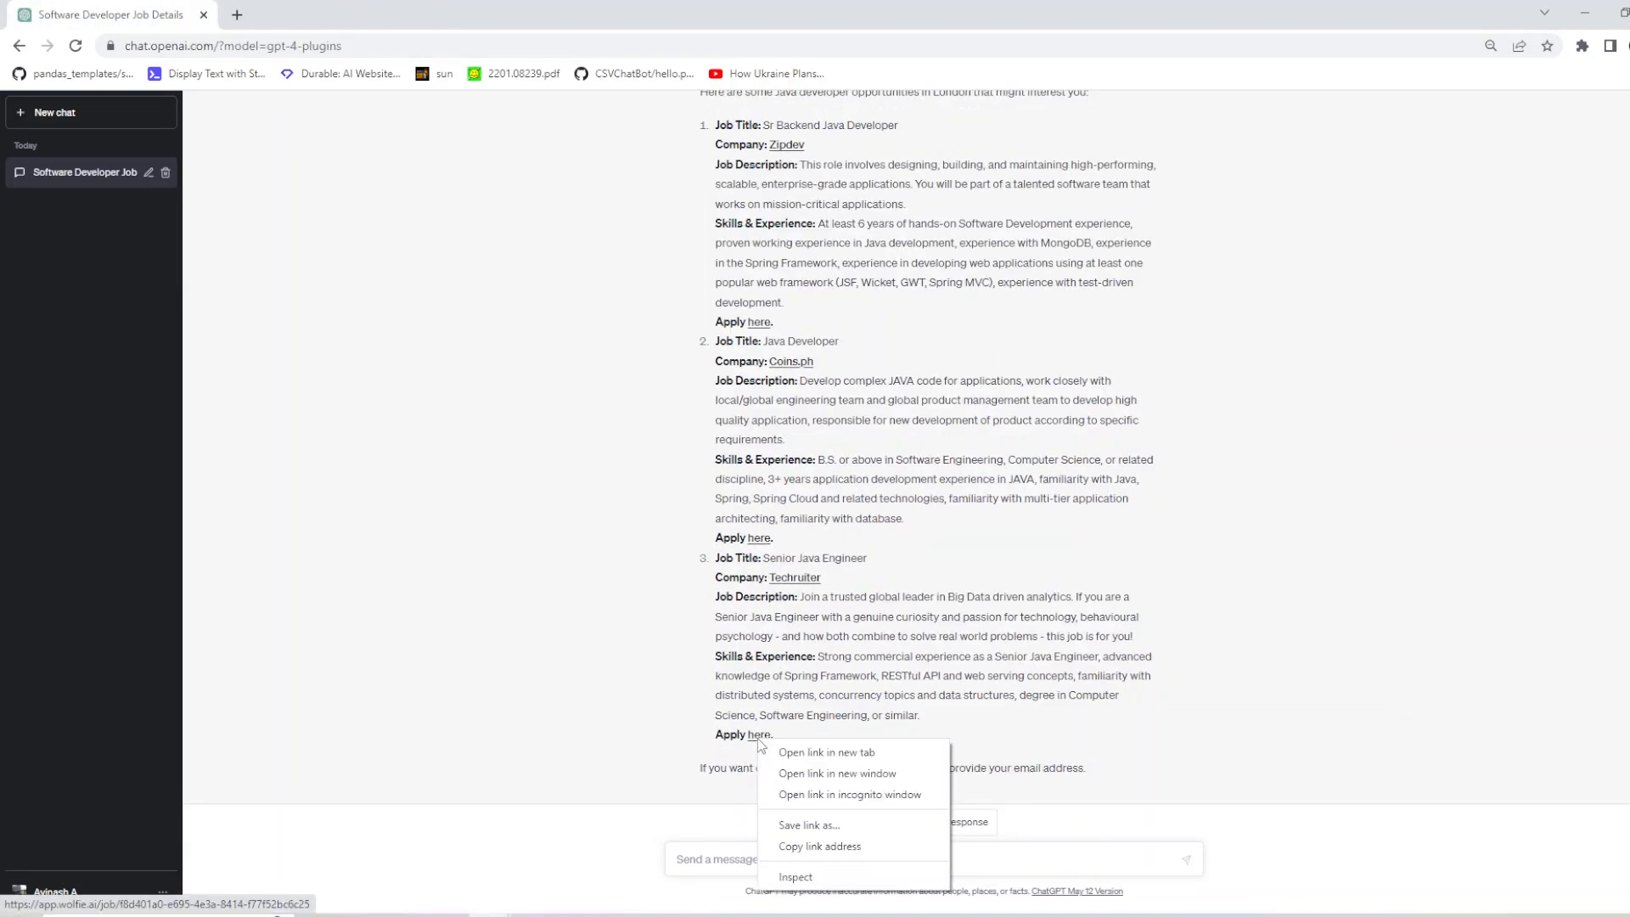
pyautogui.click(826, 753)
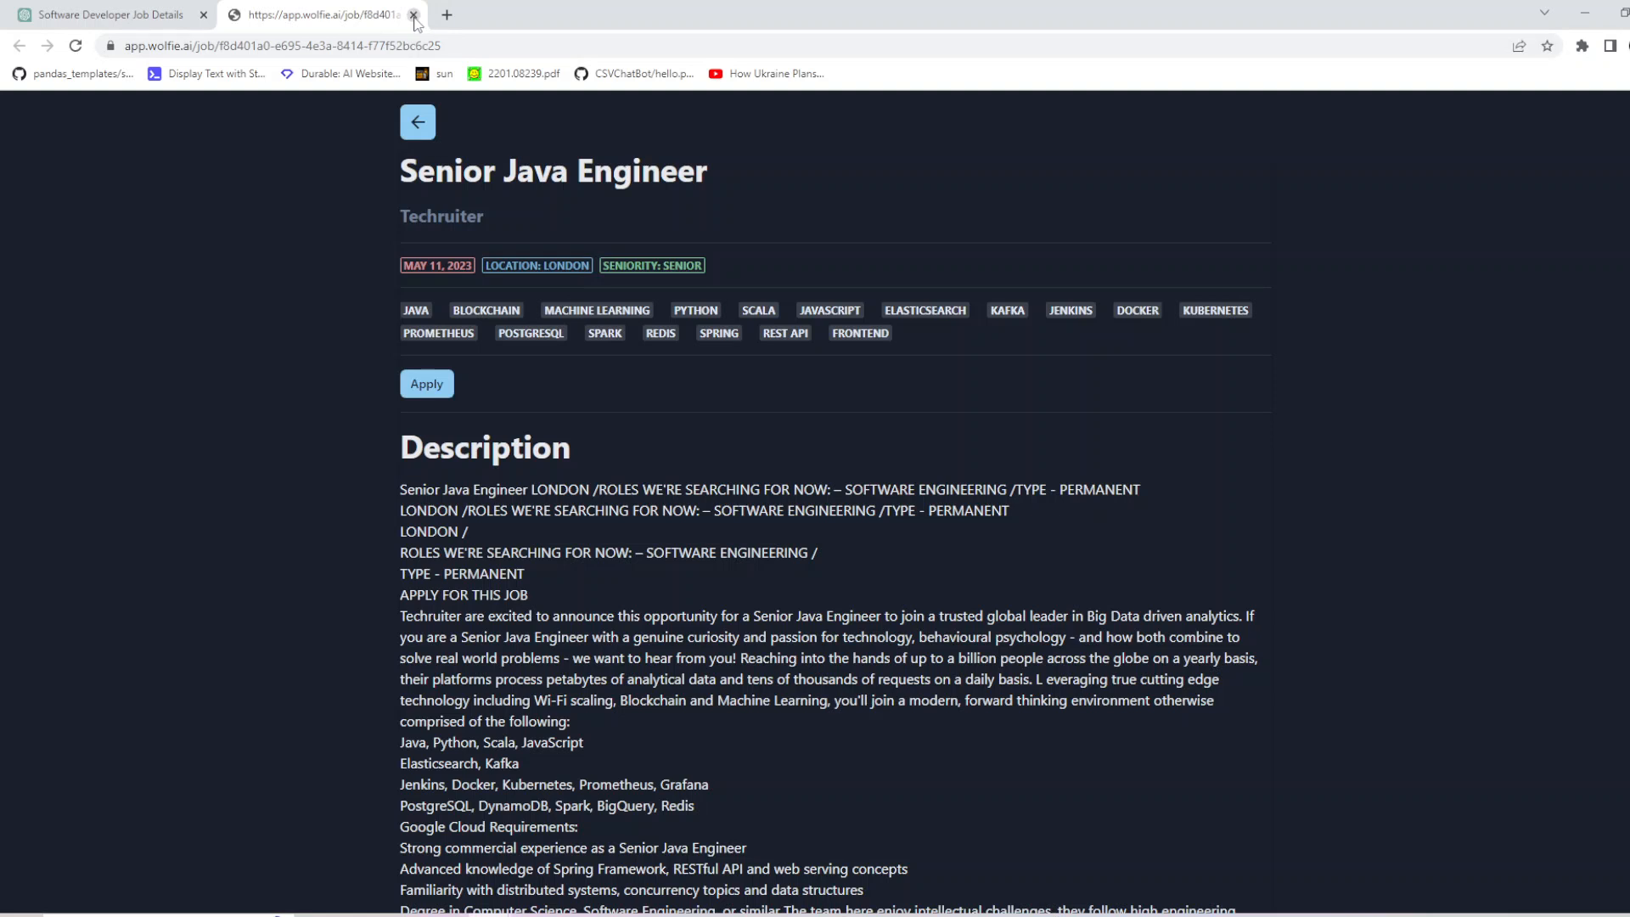
pyautogui.click(414, 15)
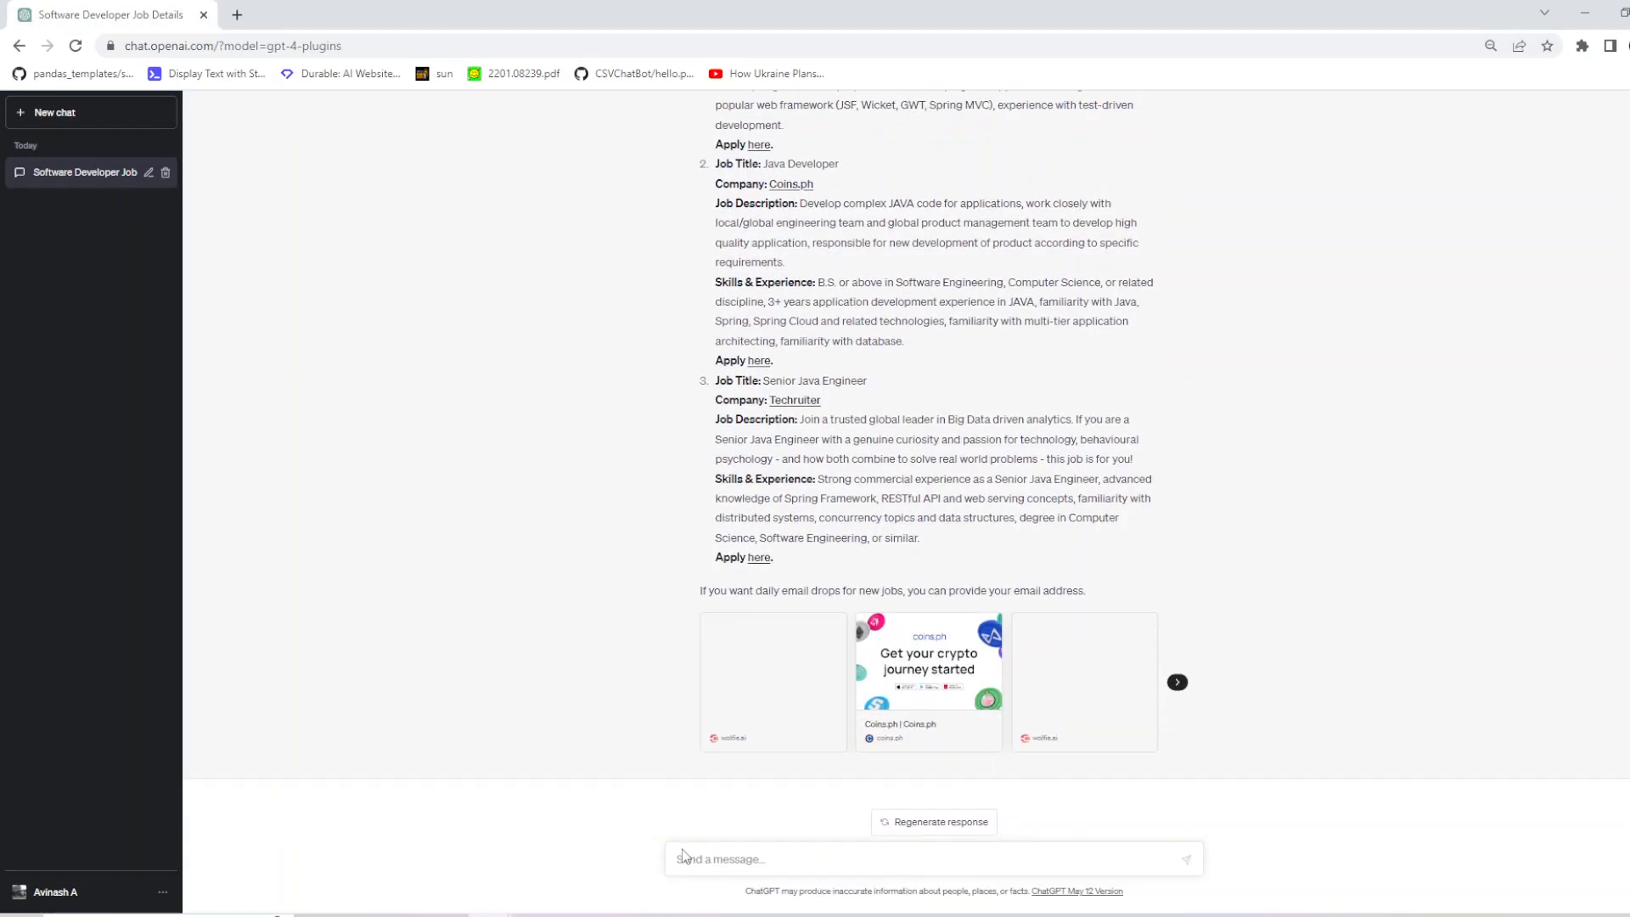
# Step: Send a request for Python, Data and AI jobs in San Jose with a LinkedIn profile URL
pyautogui.write('Find job opportunities for me in Python, Data, and AI in San Jose. Here is my LinkedIn URL:')
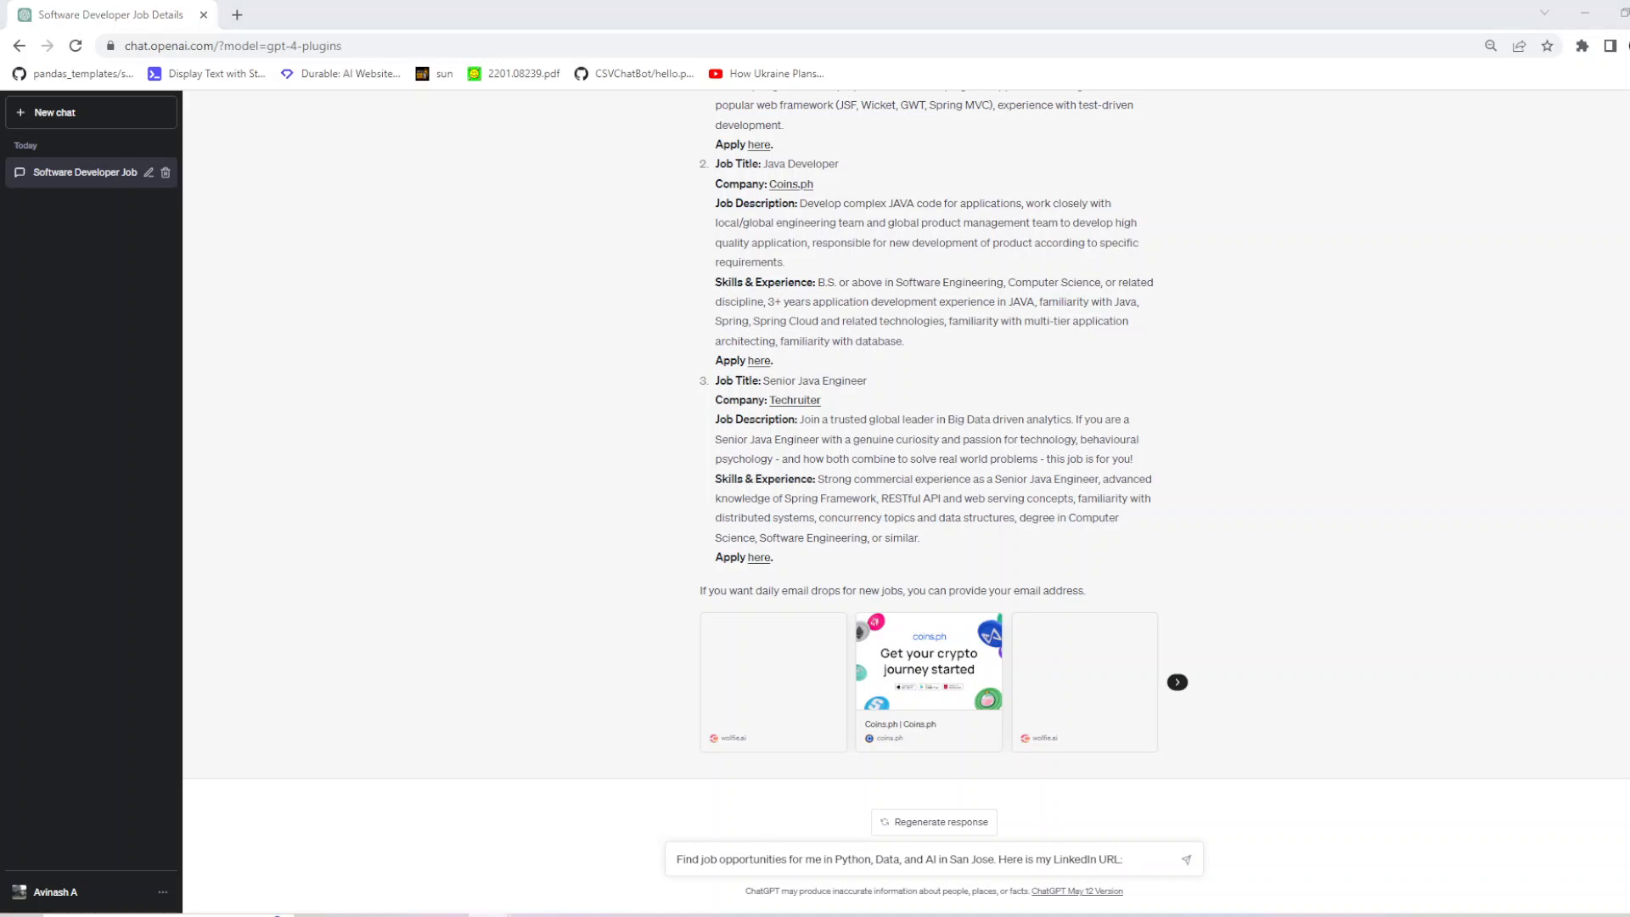
pyautogui.click(1138, 859)
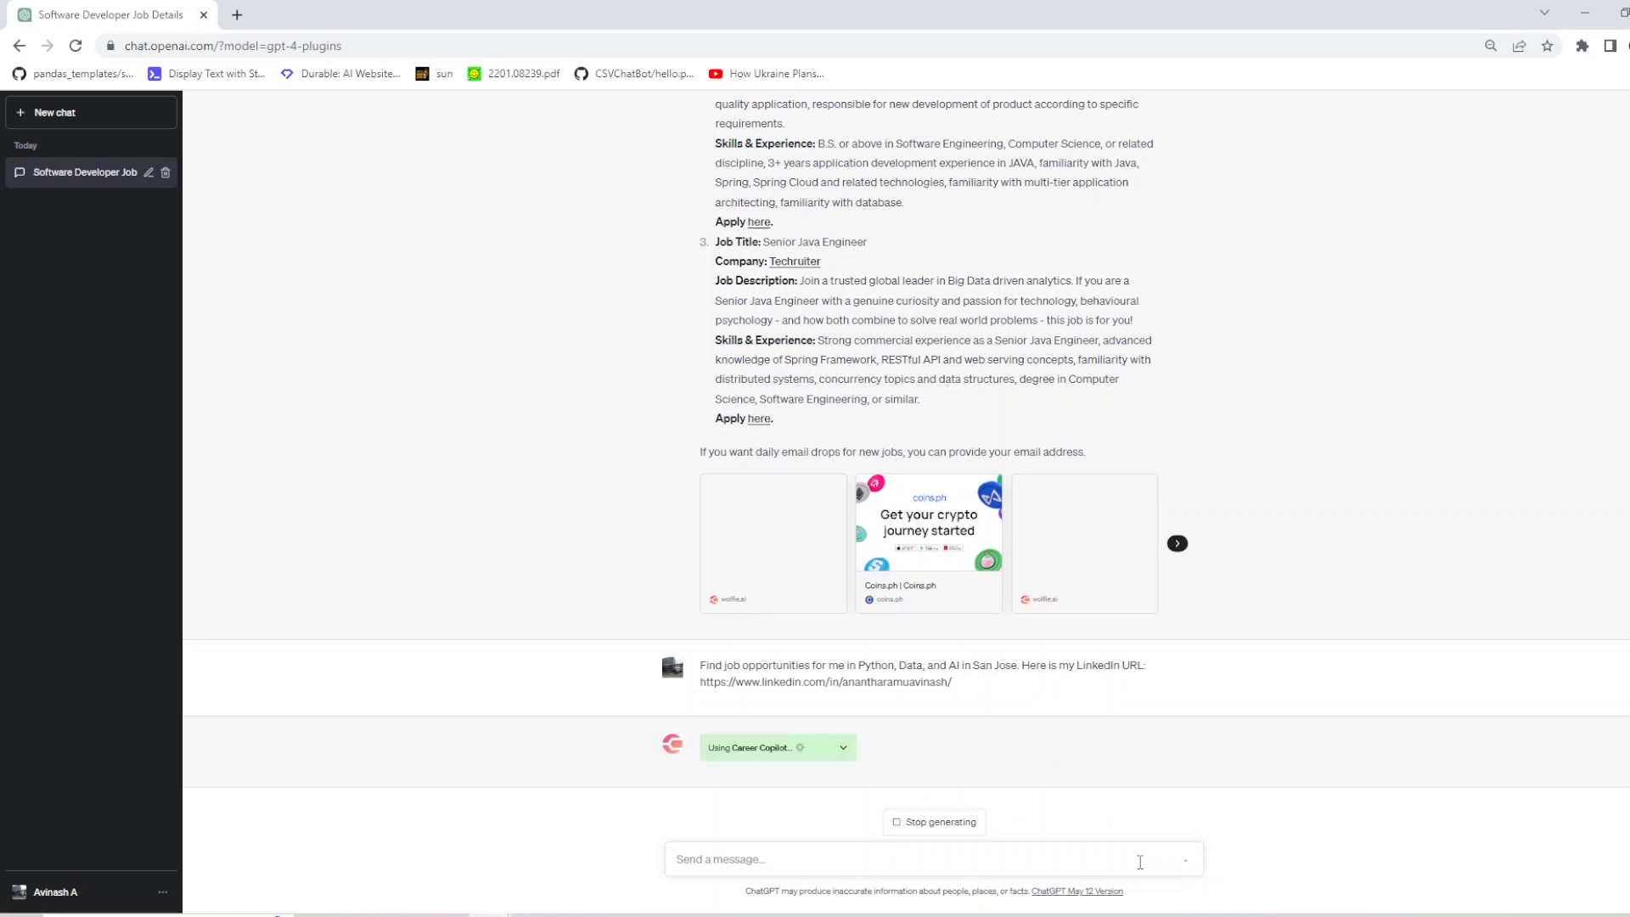
pyautogui.moveTo(1053, 688)
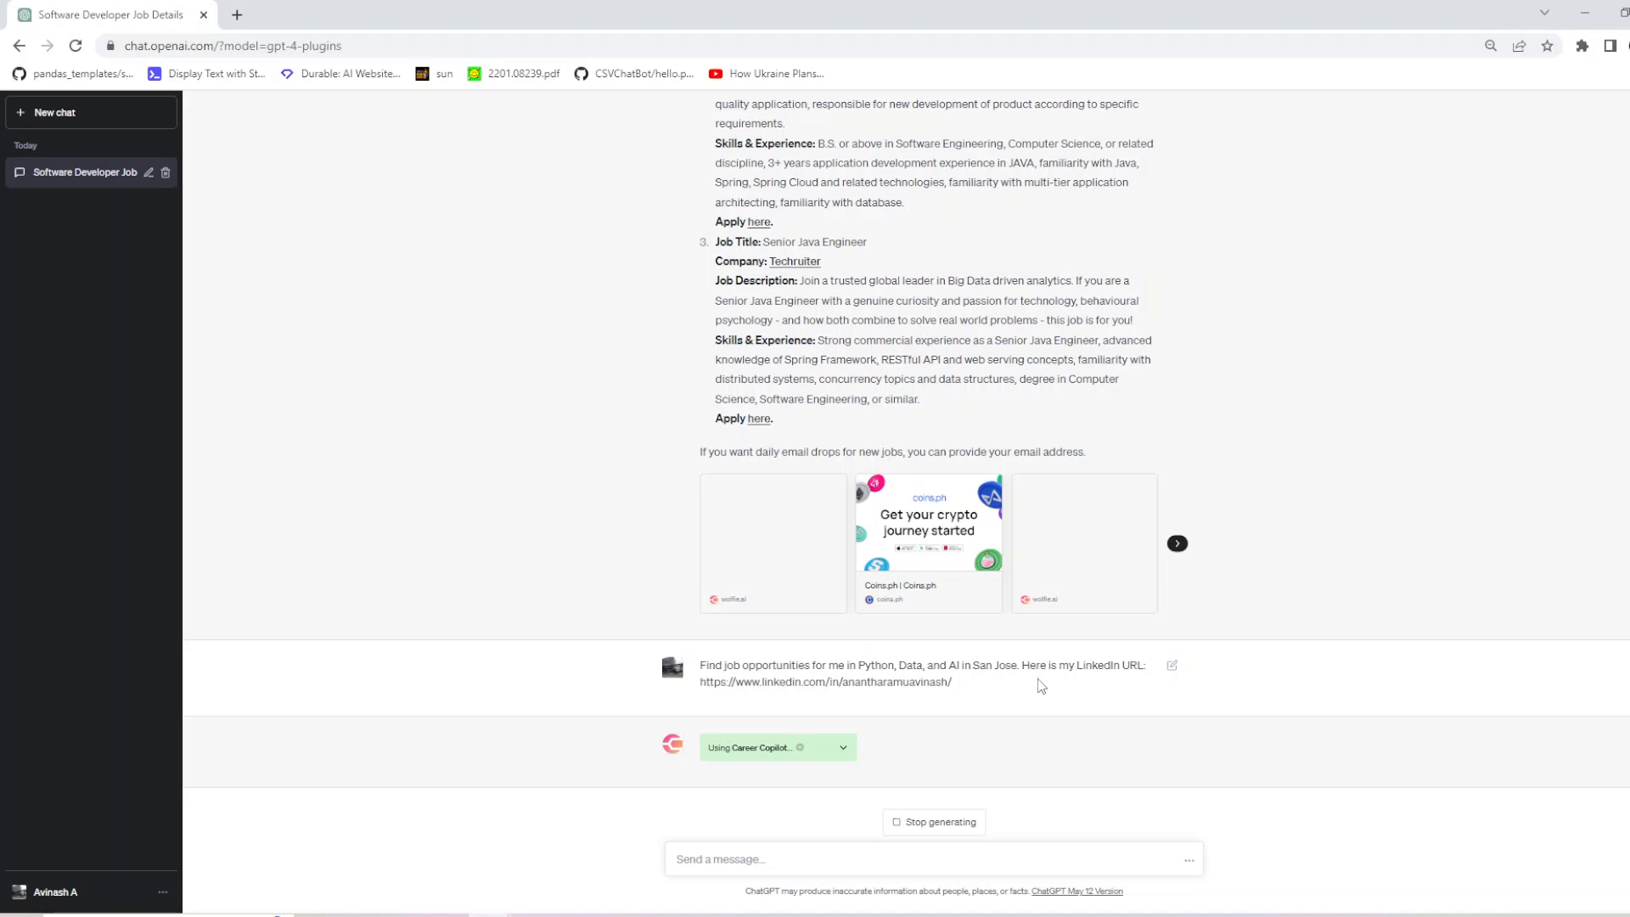
pyautogui.moveTo(1014, 708)
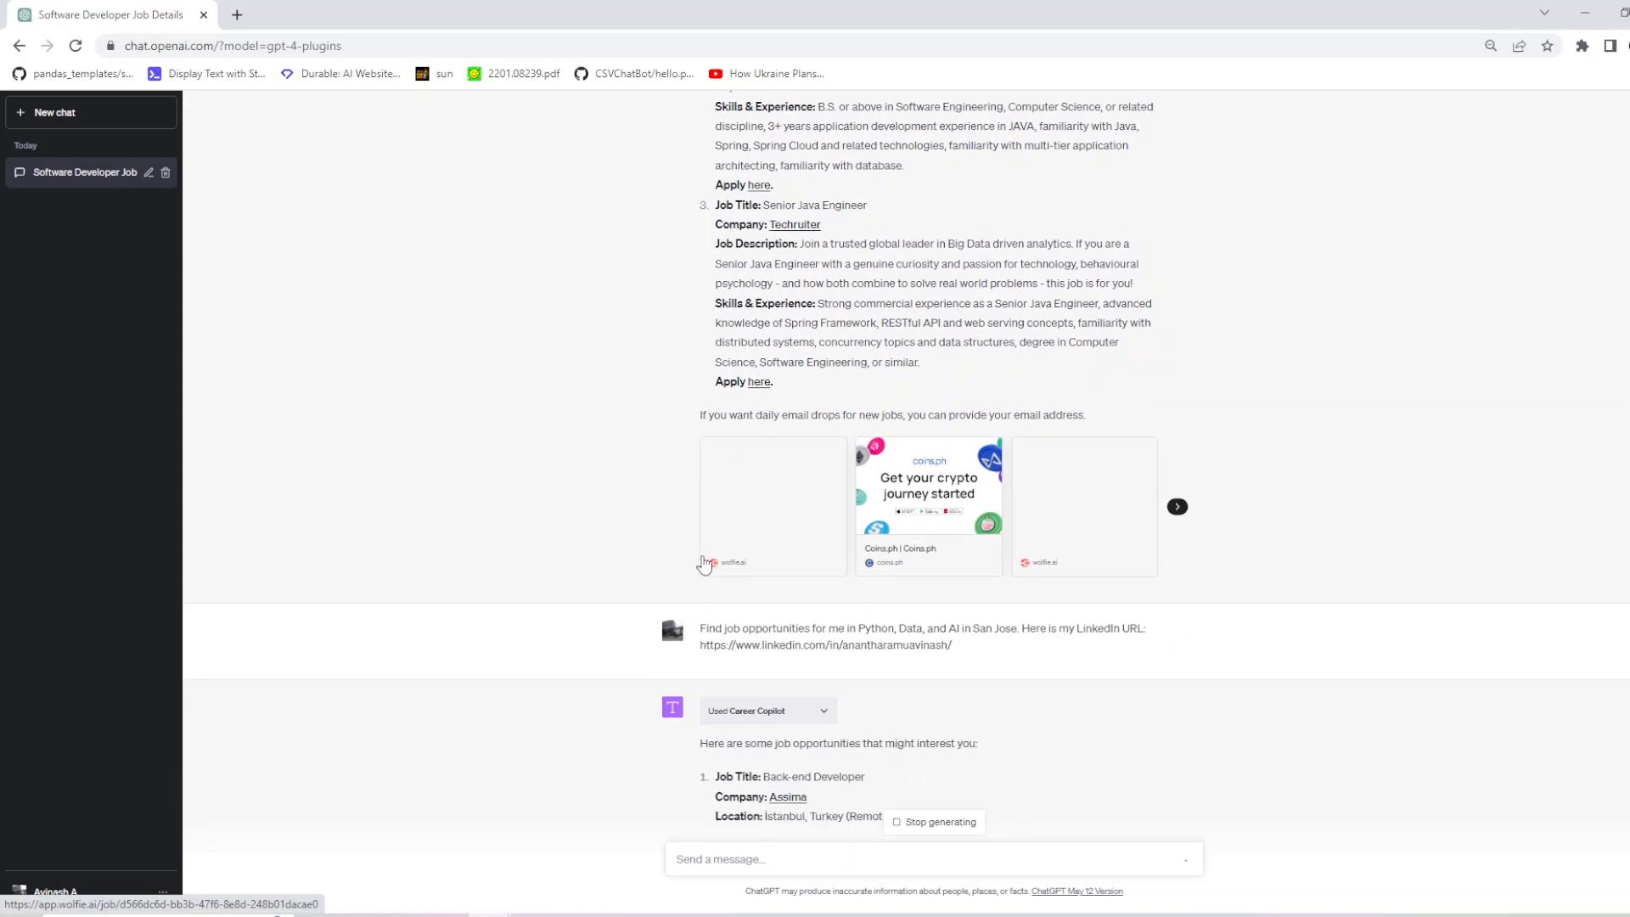
# Step: Scroll through the generating San Jose answer listing Assima, Tripadvisor and NAHC roles
pyautogui.scroll(-3)
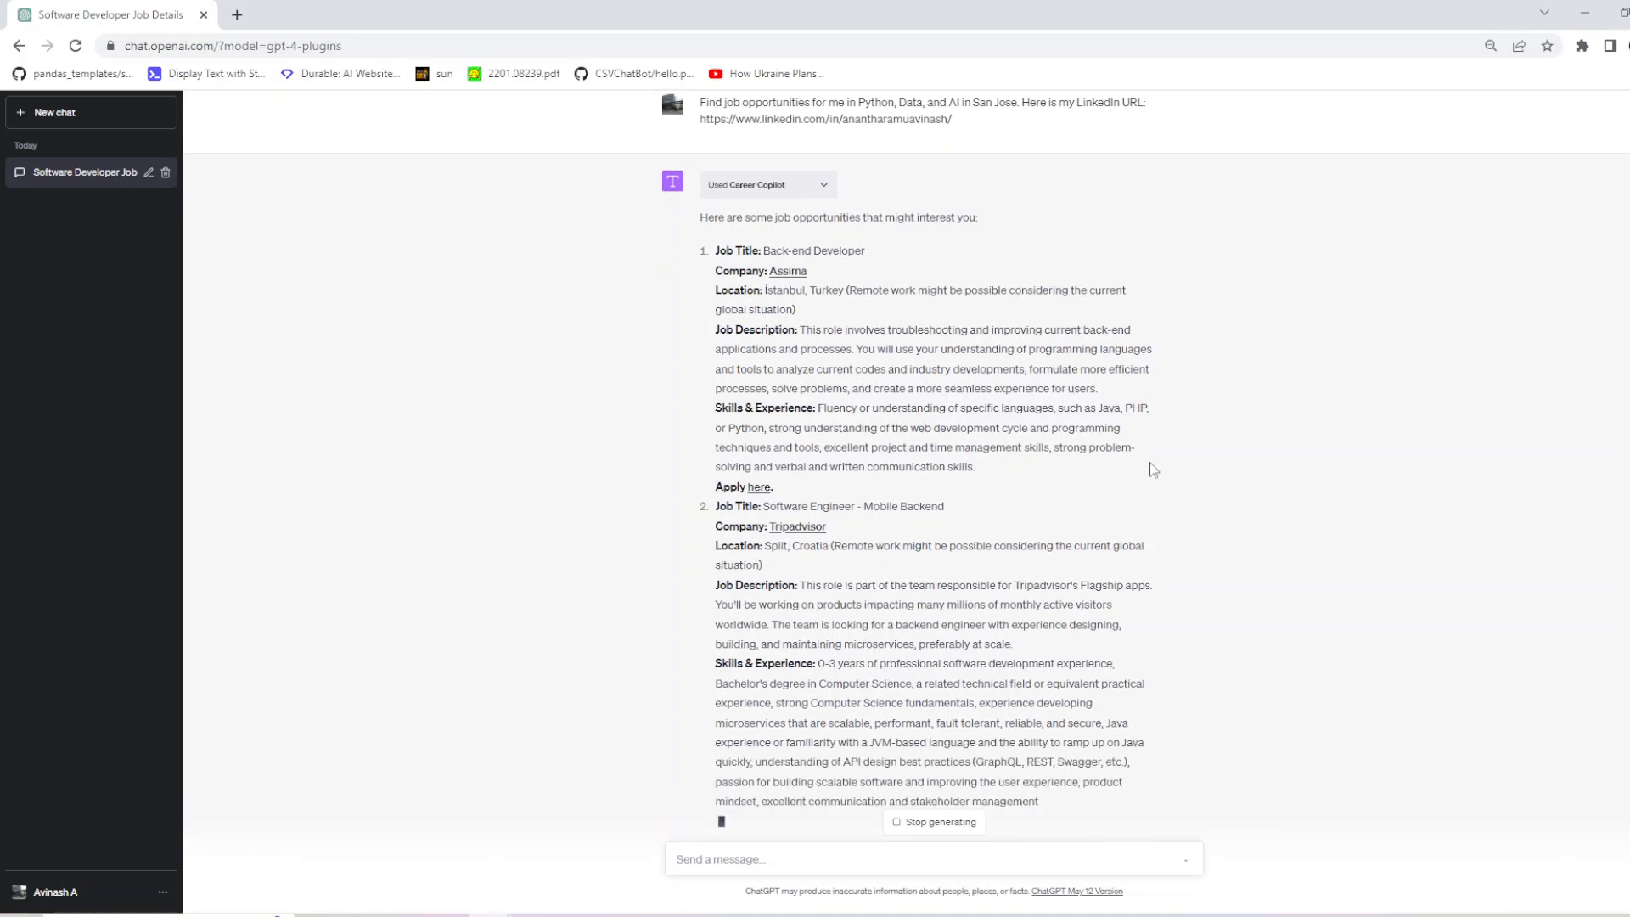
pyautogui.scroll(-3)
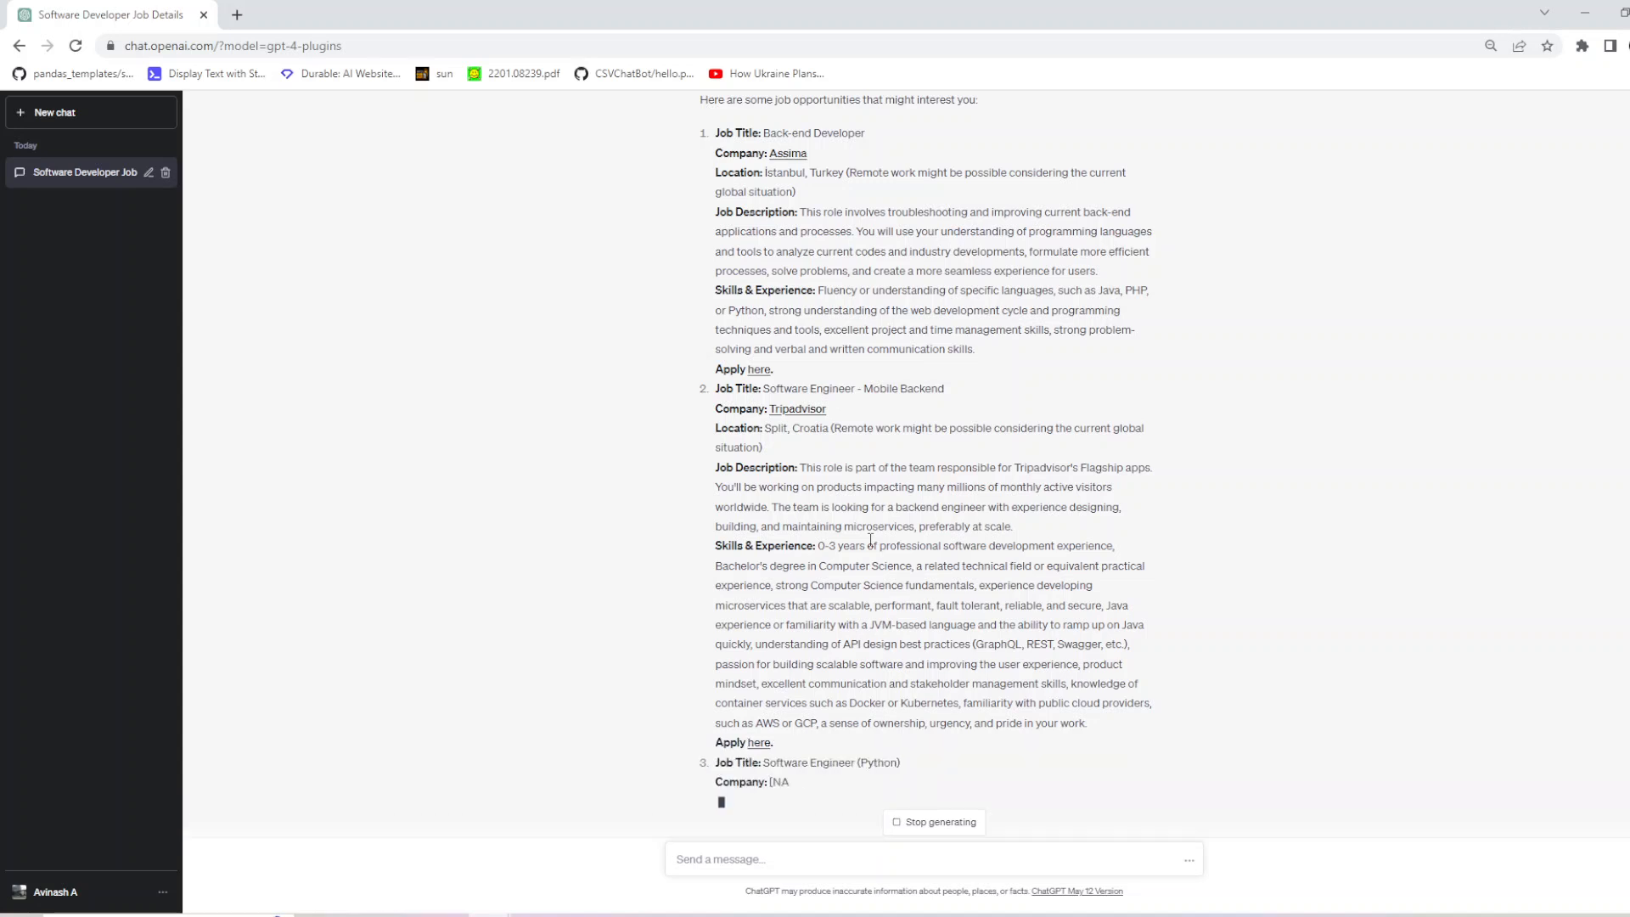
pyautogui.scroll(-3)
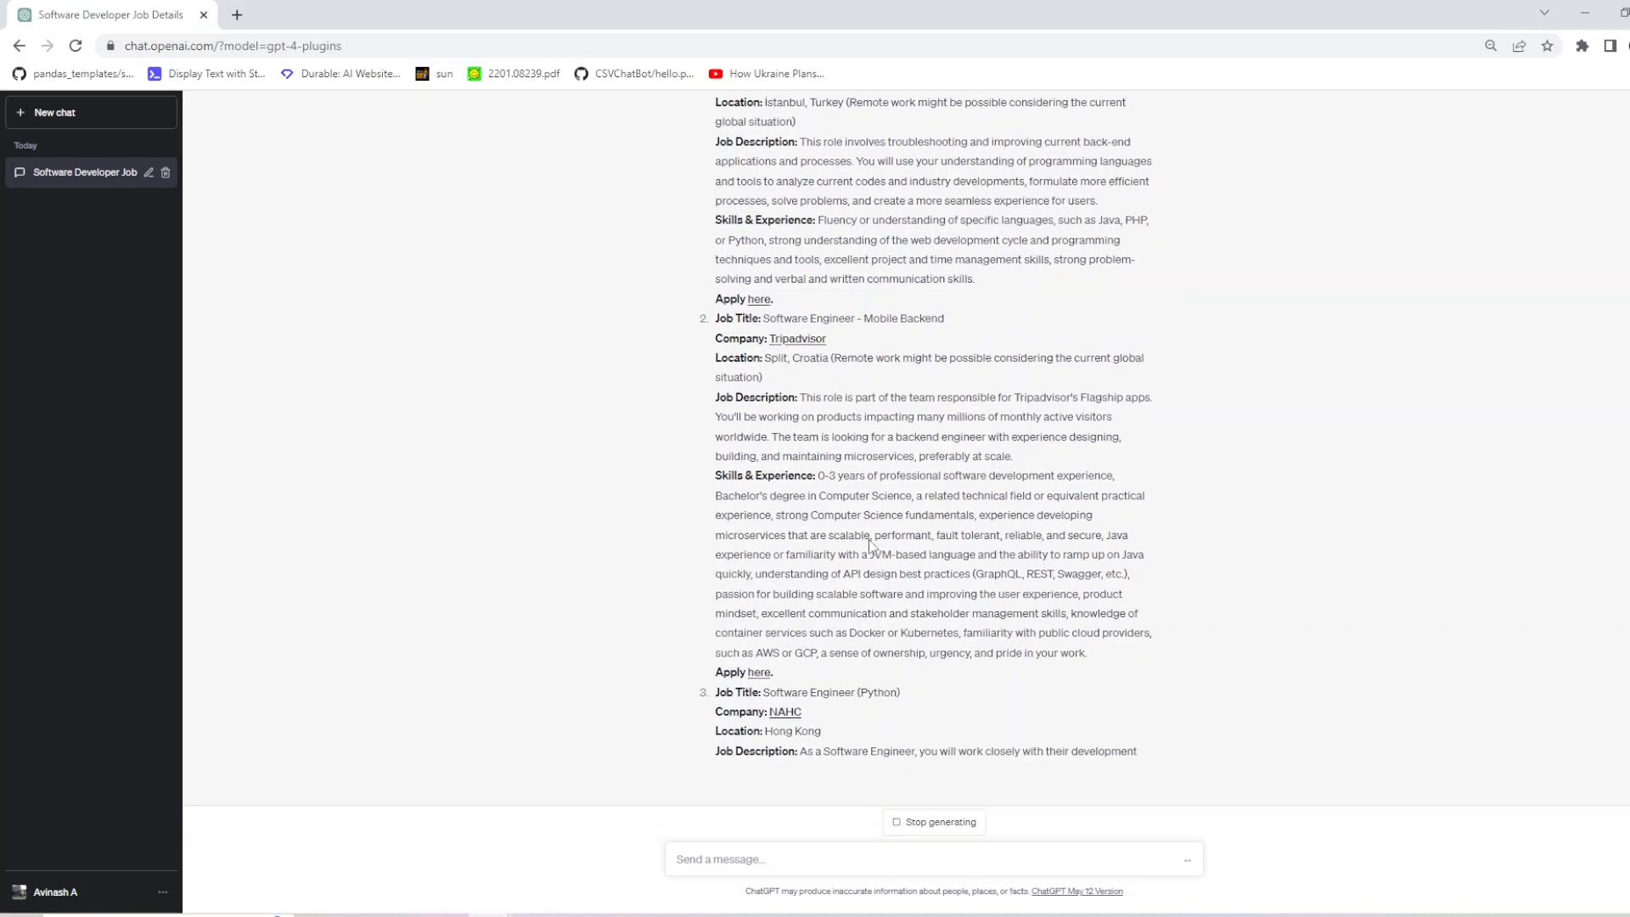
pyautogui.scroll(-3)
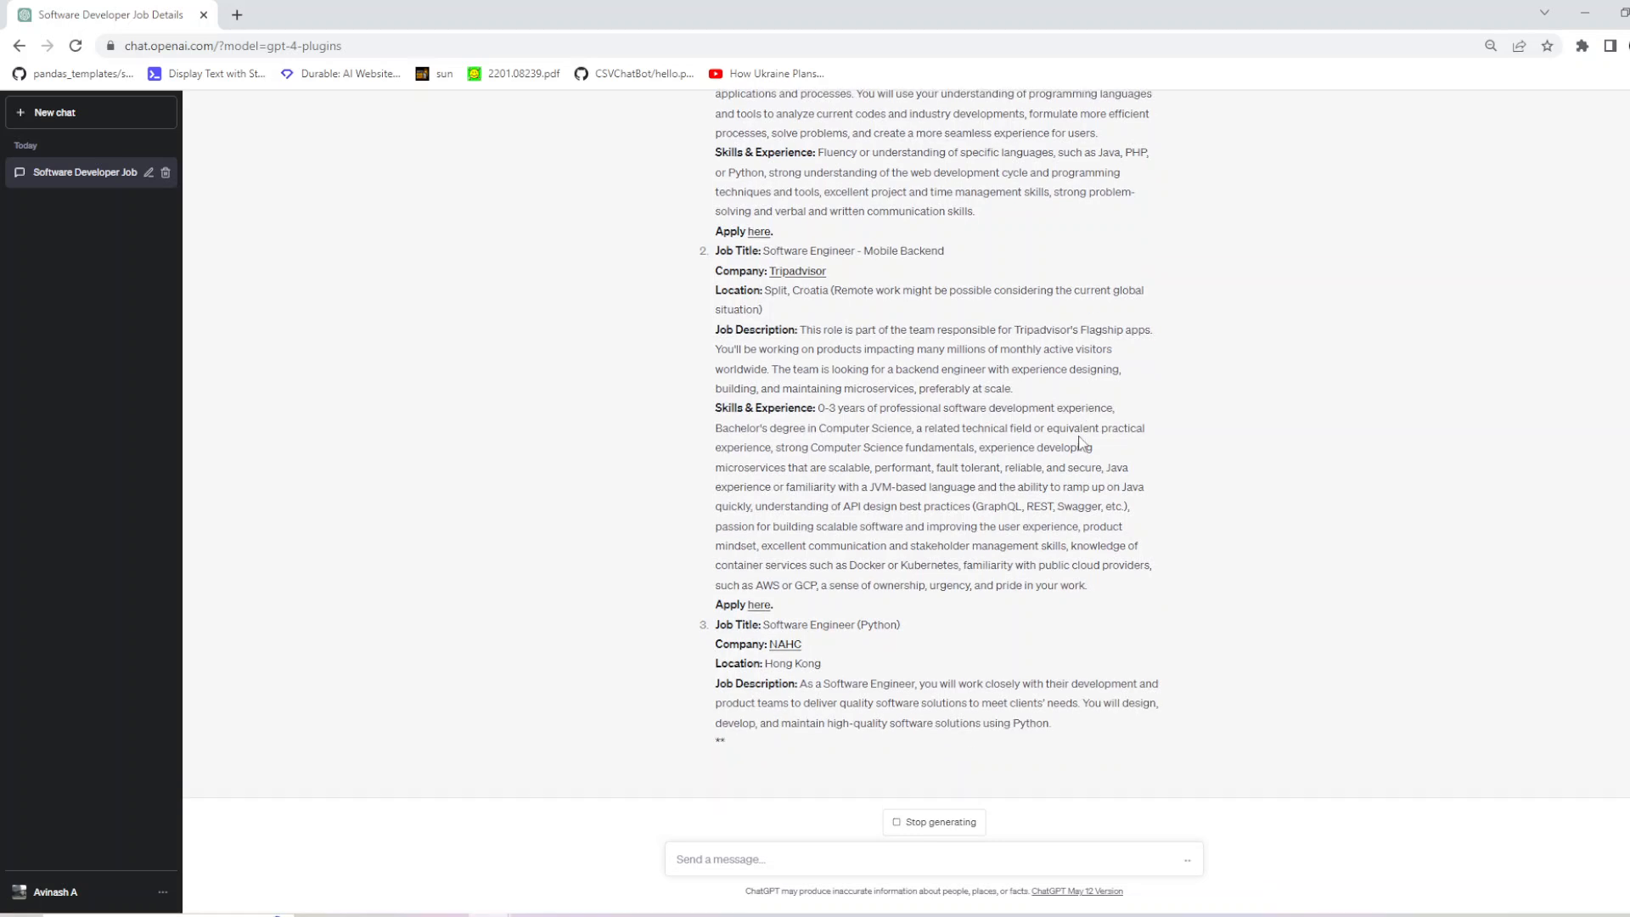
pyautogui.scroll(3)
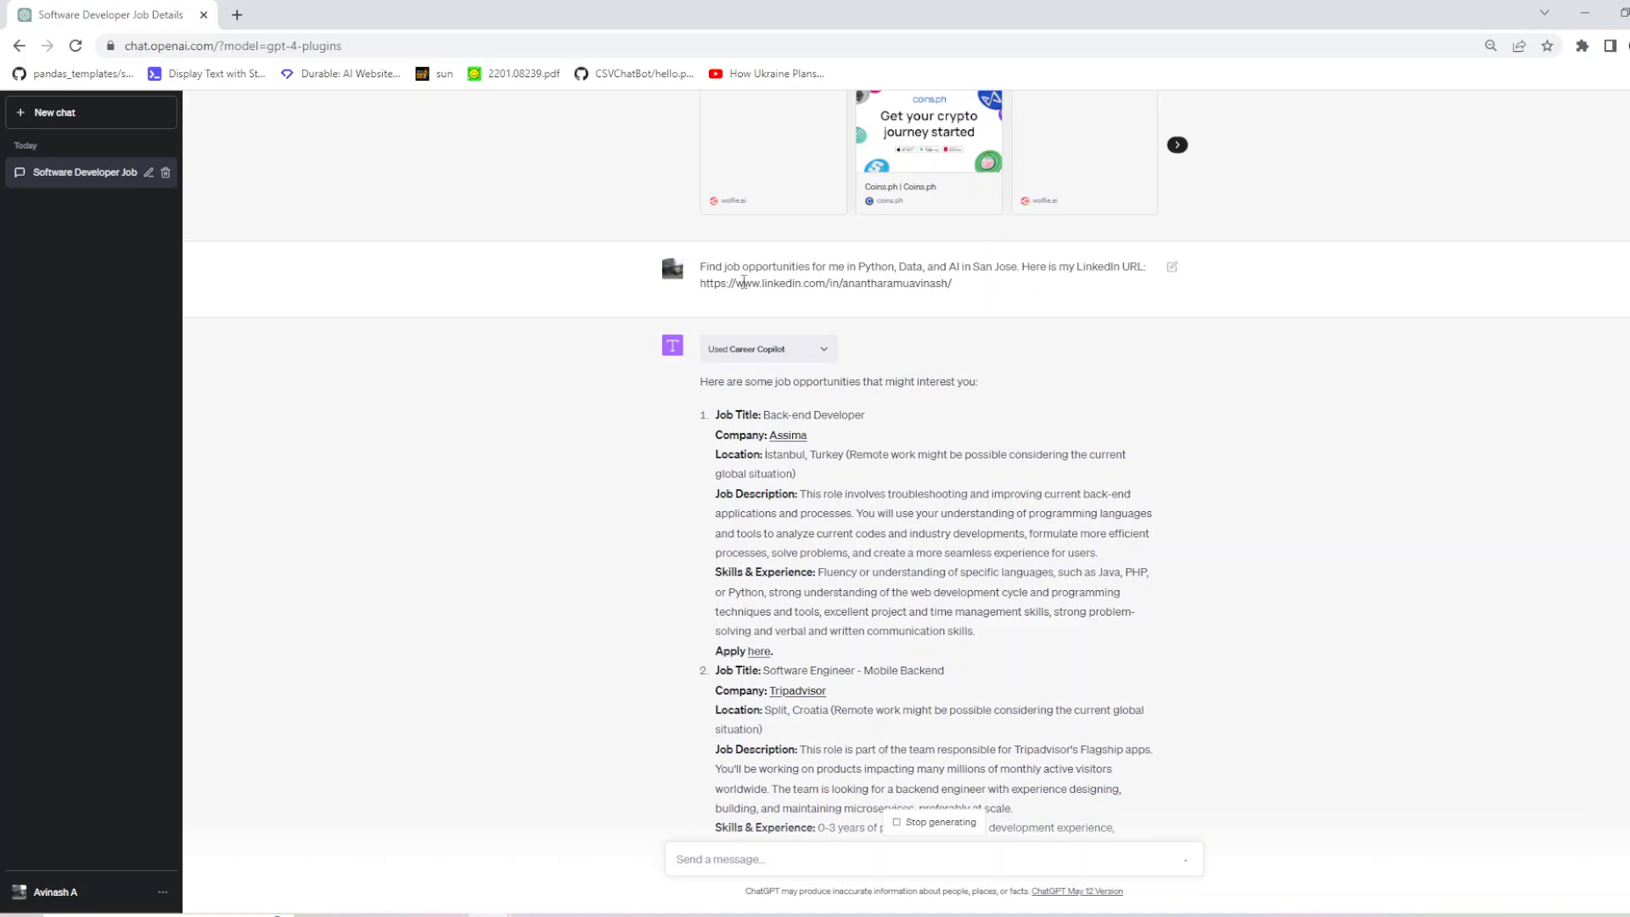
pyautogui.scroll(-3)
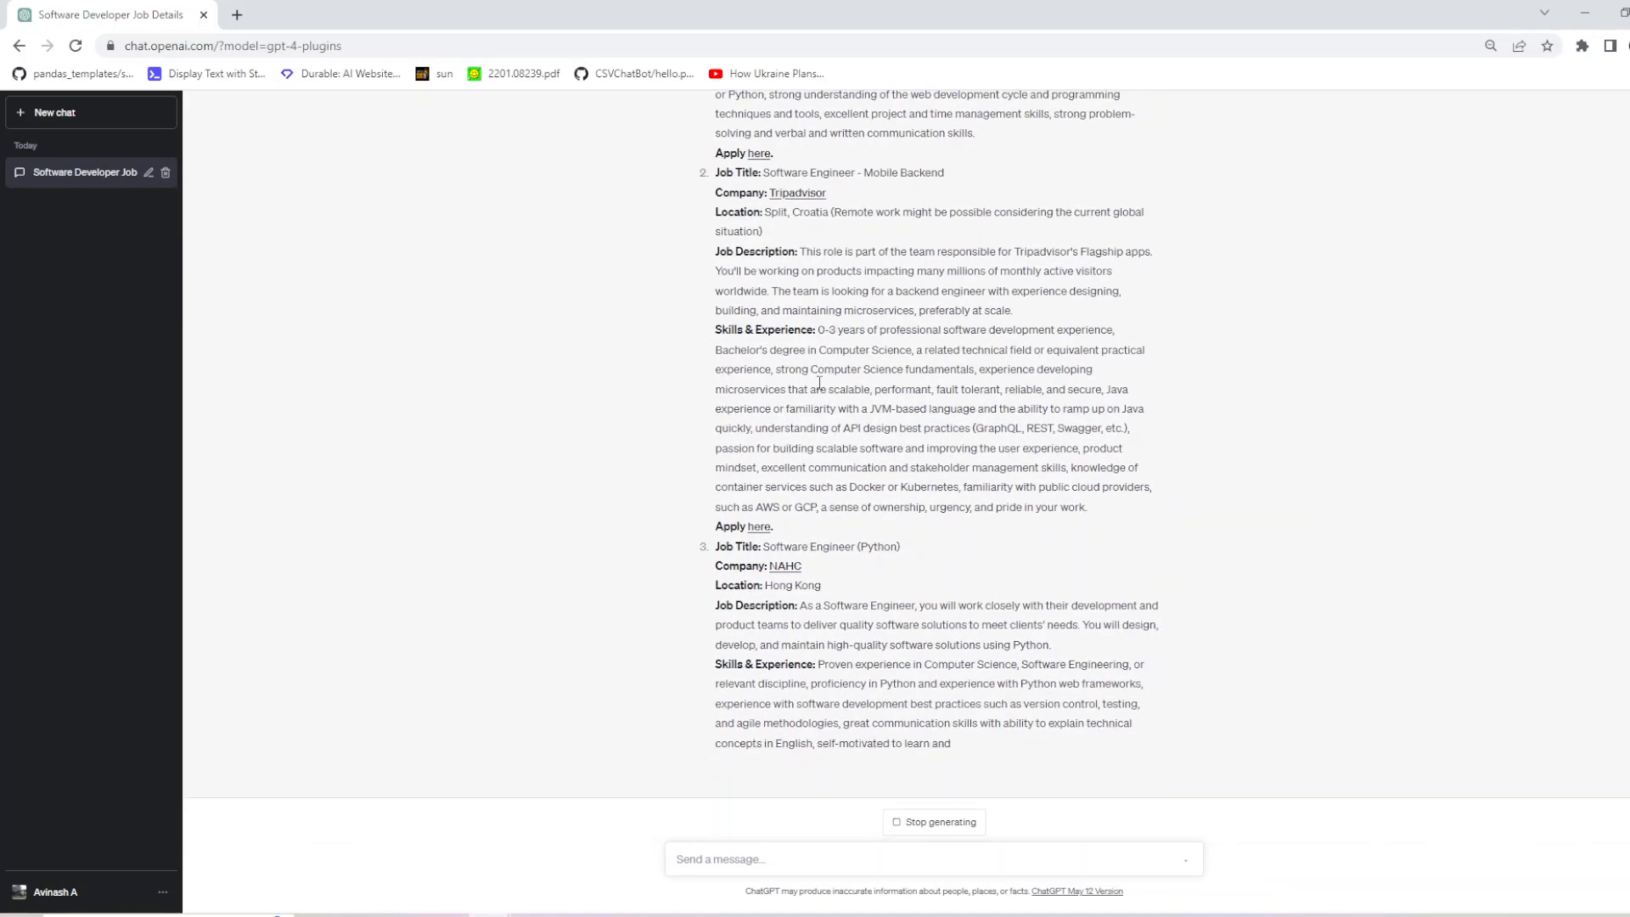
pyautogui.scroll(3)
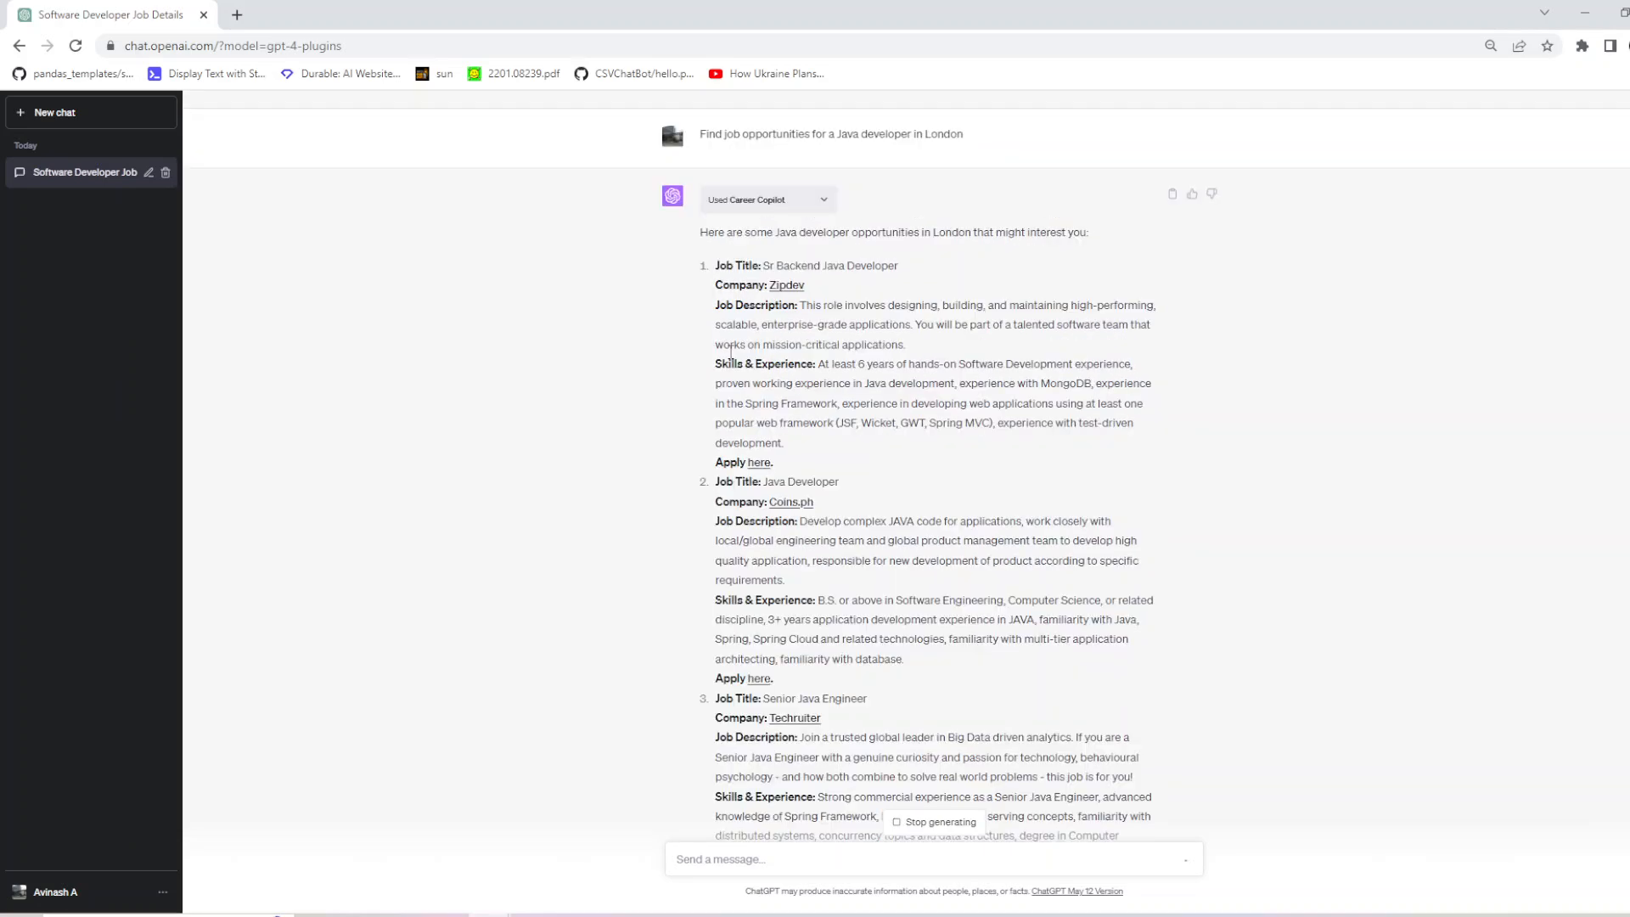
pyautogui.scroll(-3)
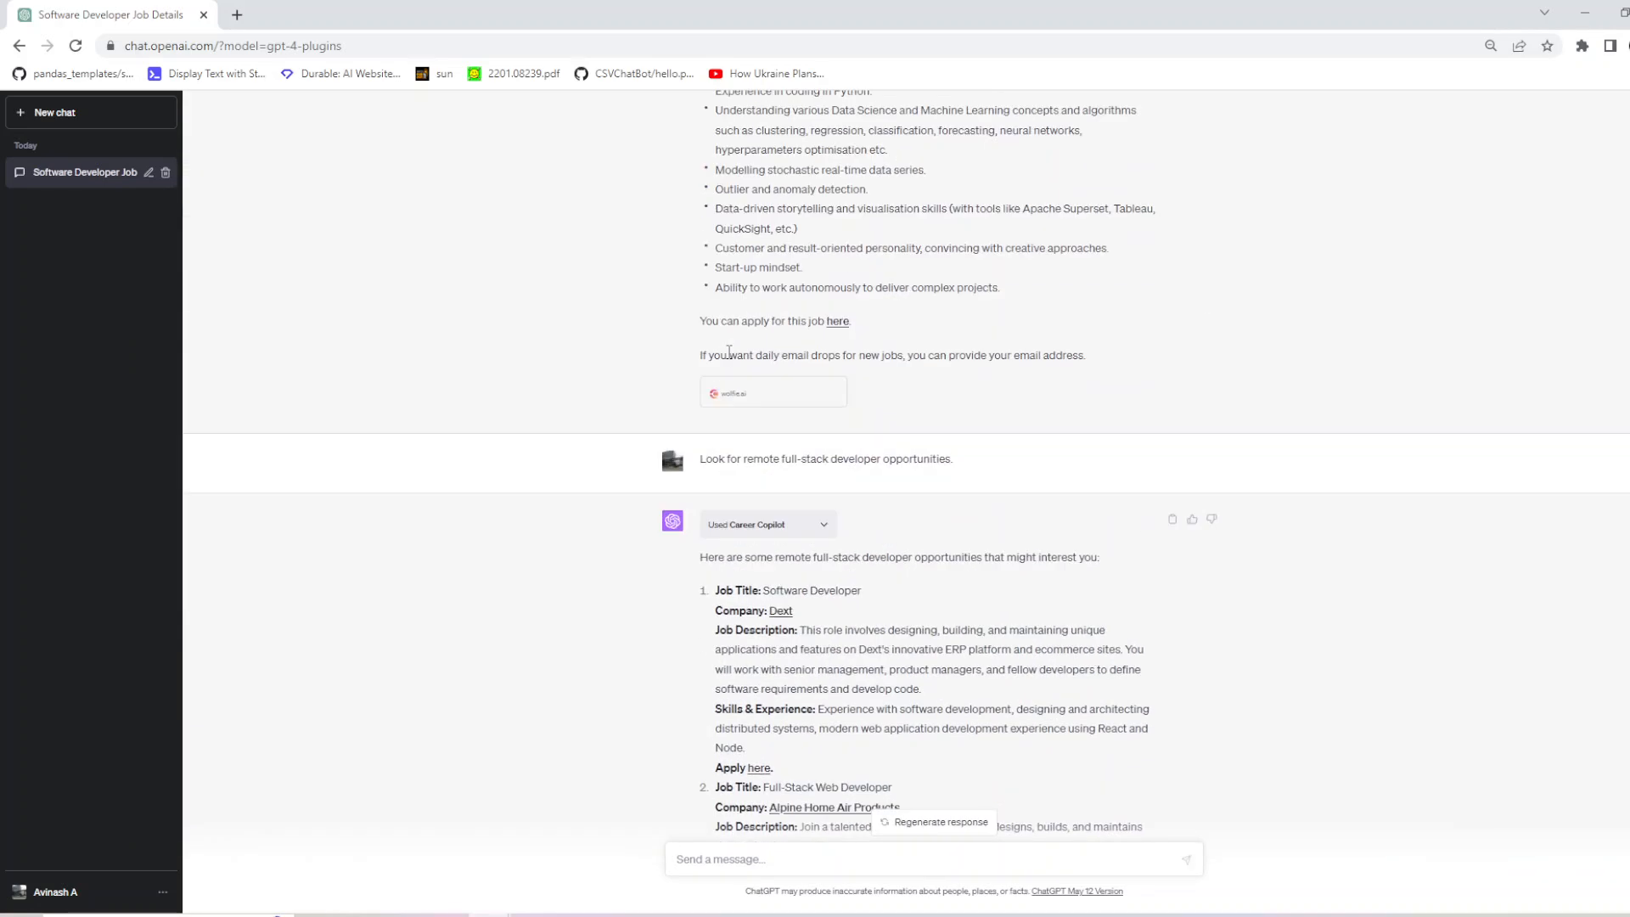
pyautogui.scroll(3)
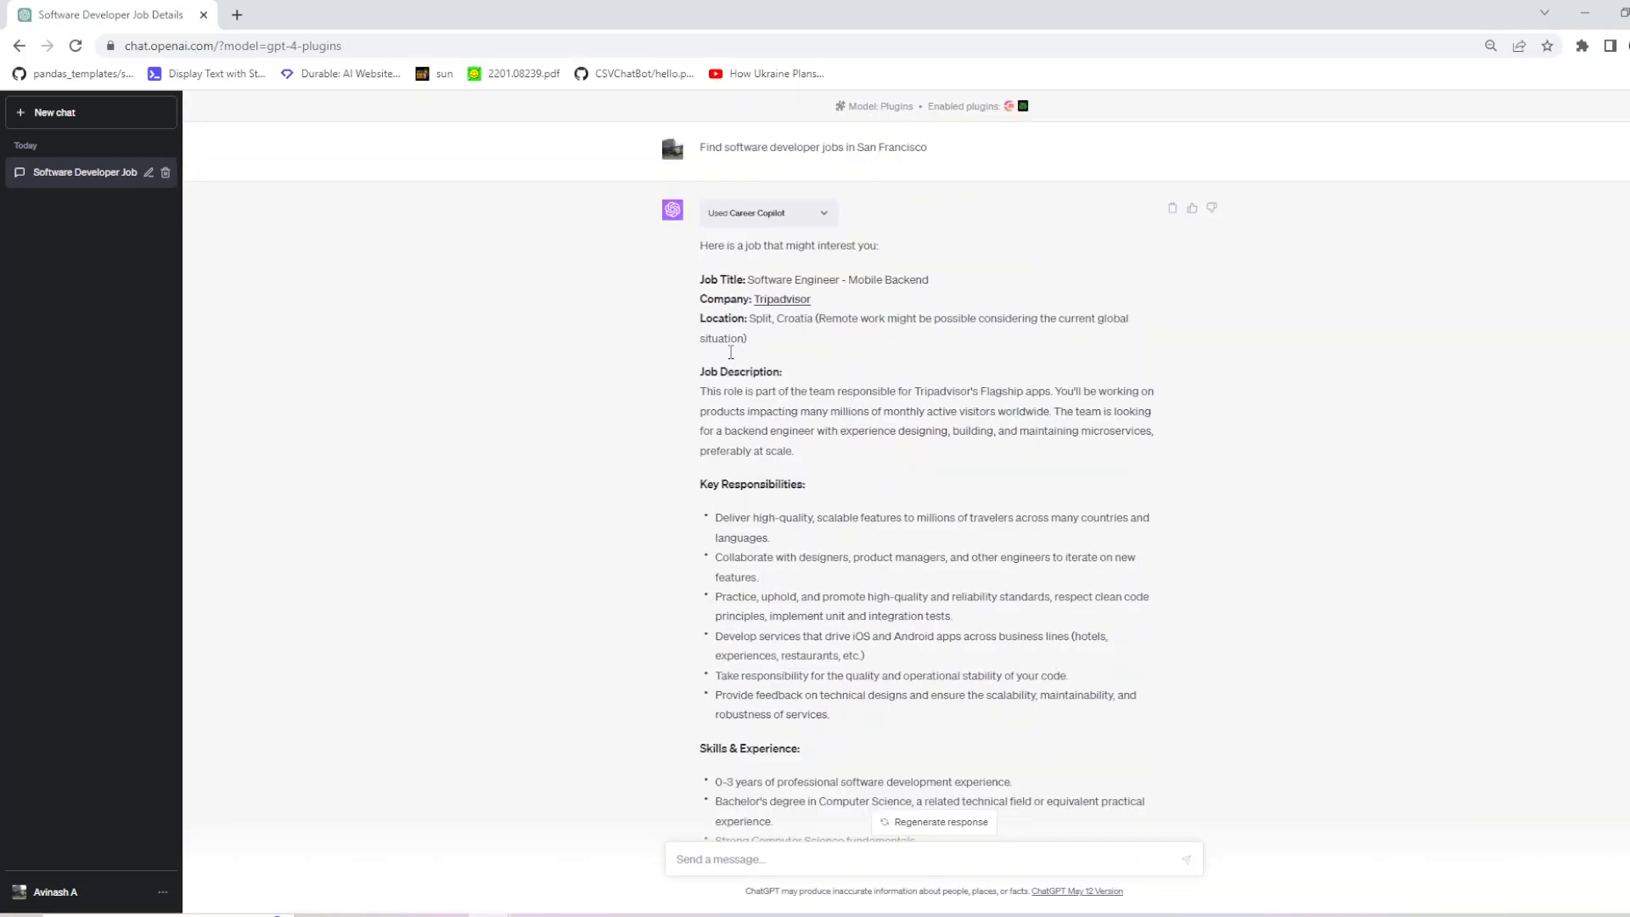
pyautogui.scroll(-3)
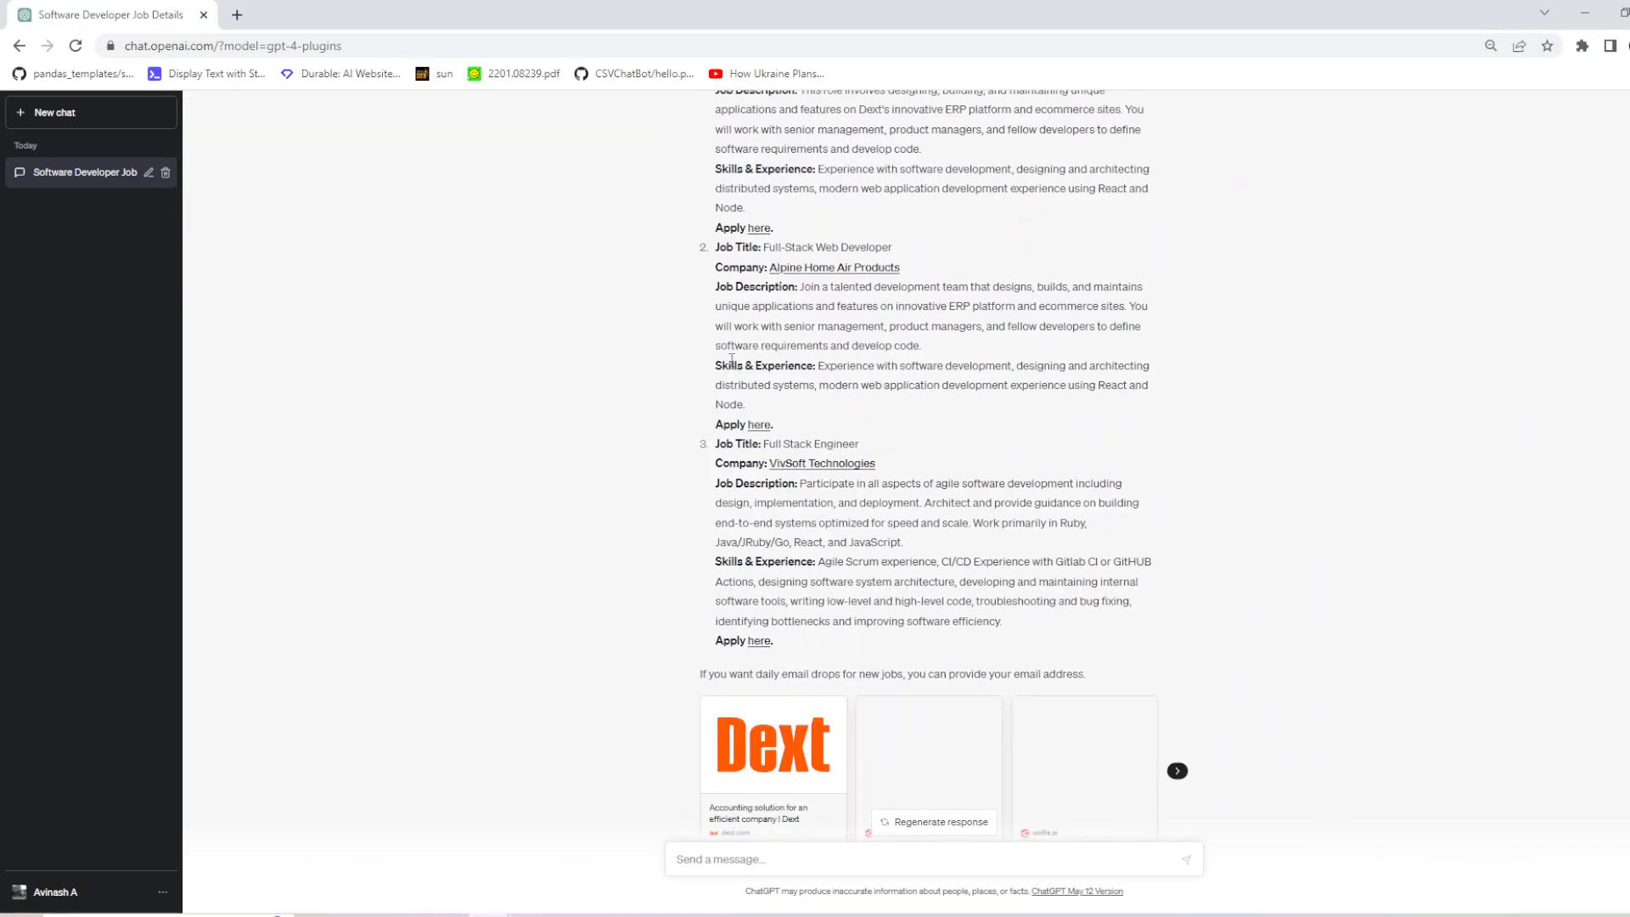
pyautogui.scroll(-3)
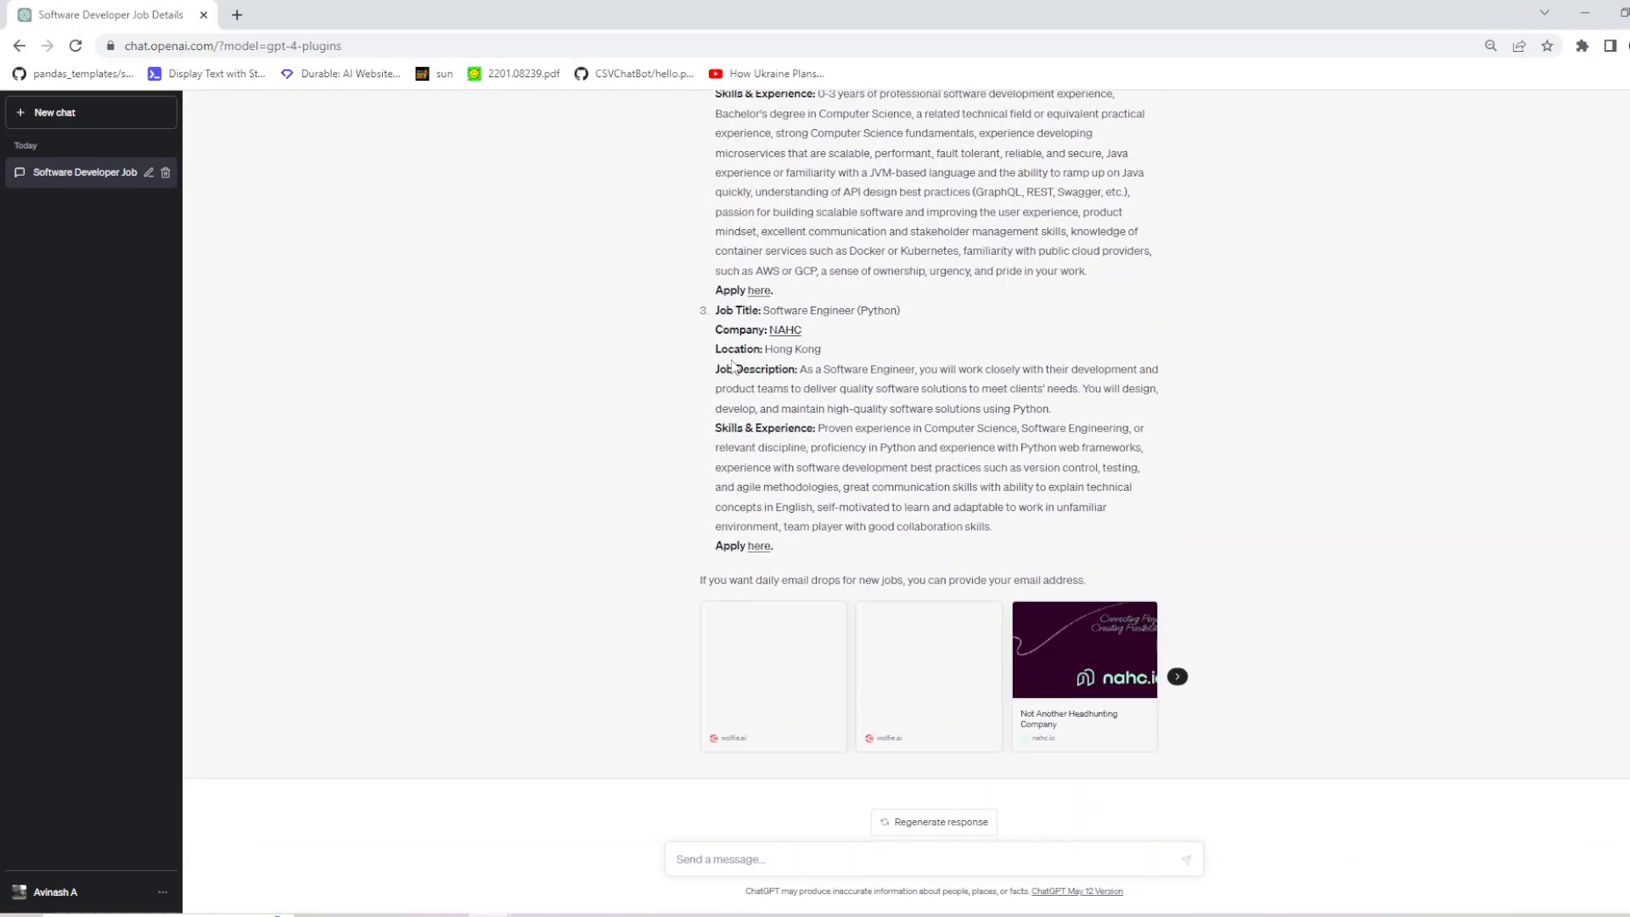